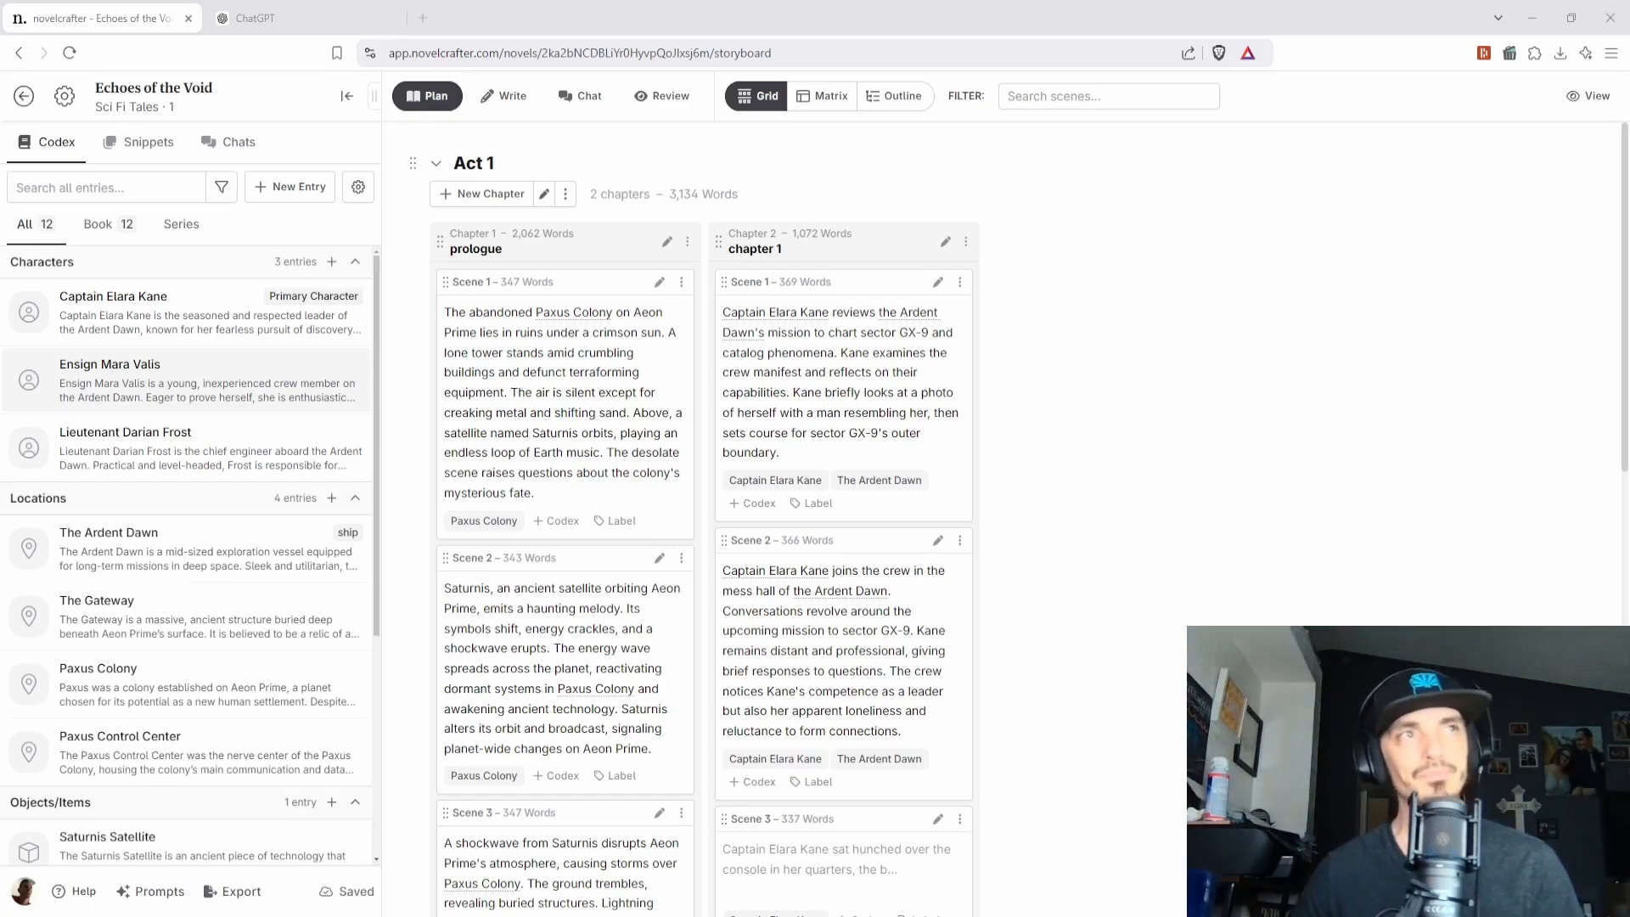
- Scroll through the manuscript to review chapter 1's existing scenes
{"action": "scroll", "scroll_direction": "down", "scroll_amount": 3}
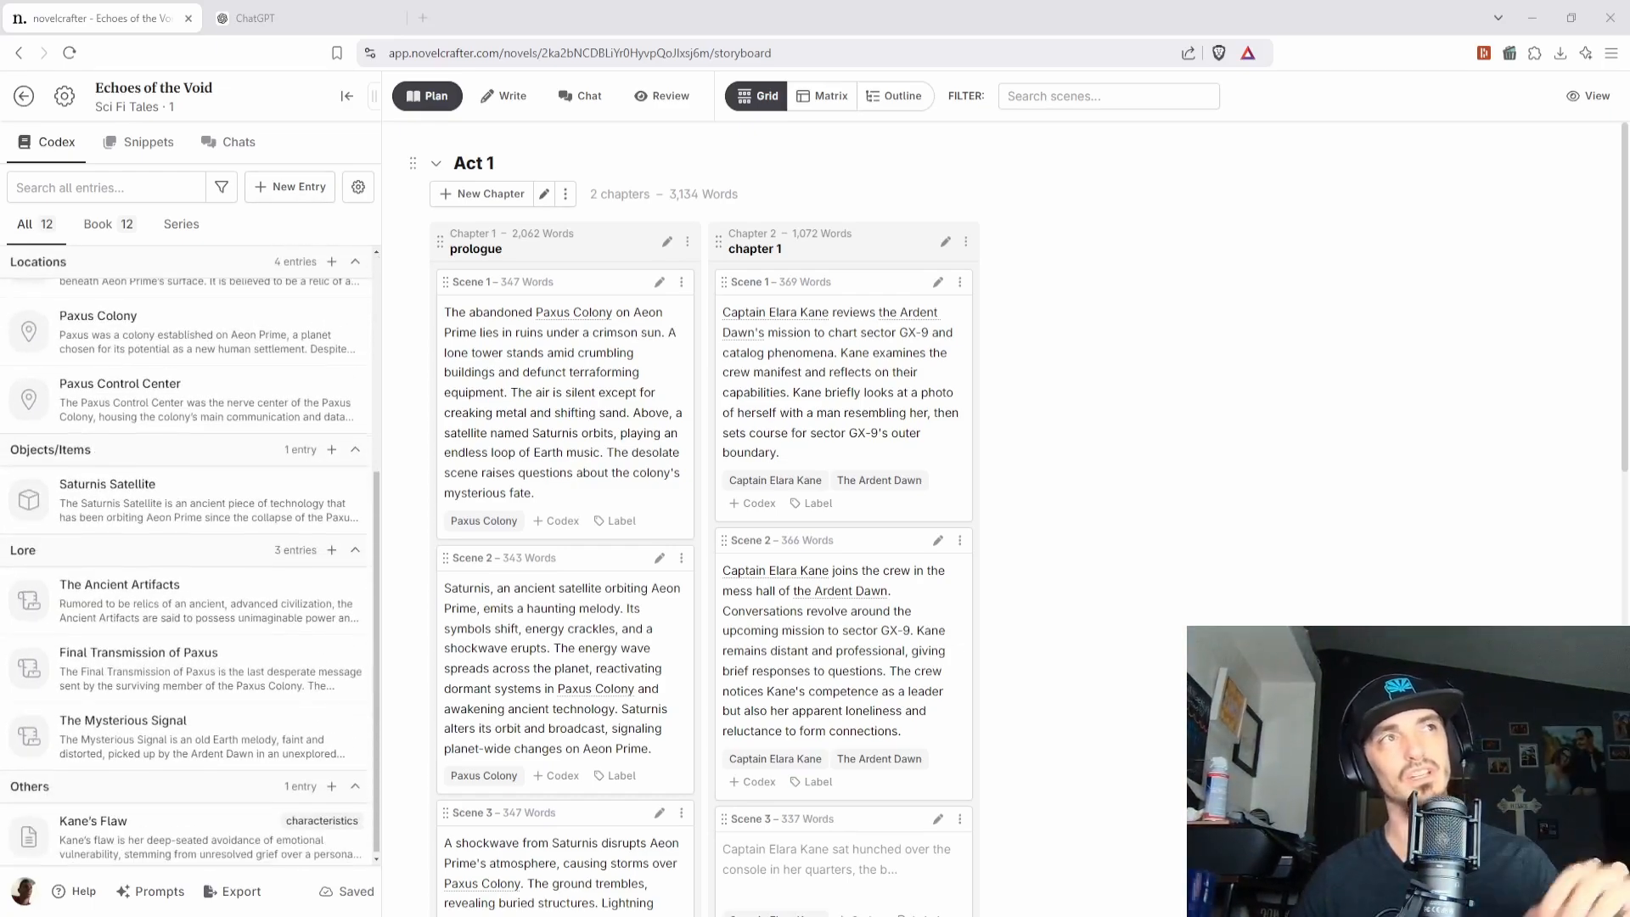
{"action": "scroll", "scroll_direction": "up", "scroll_amount": 3}
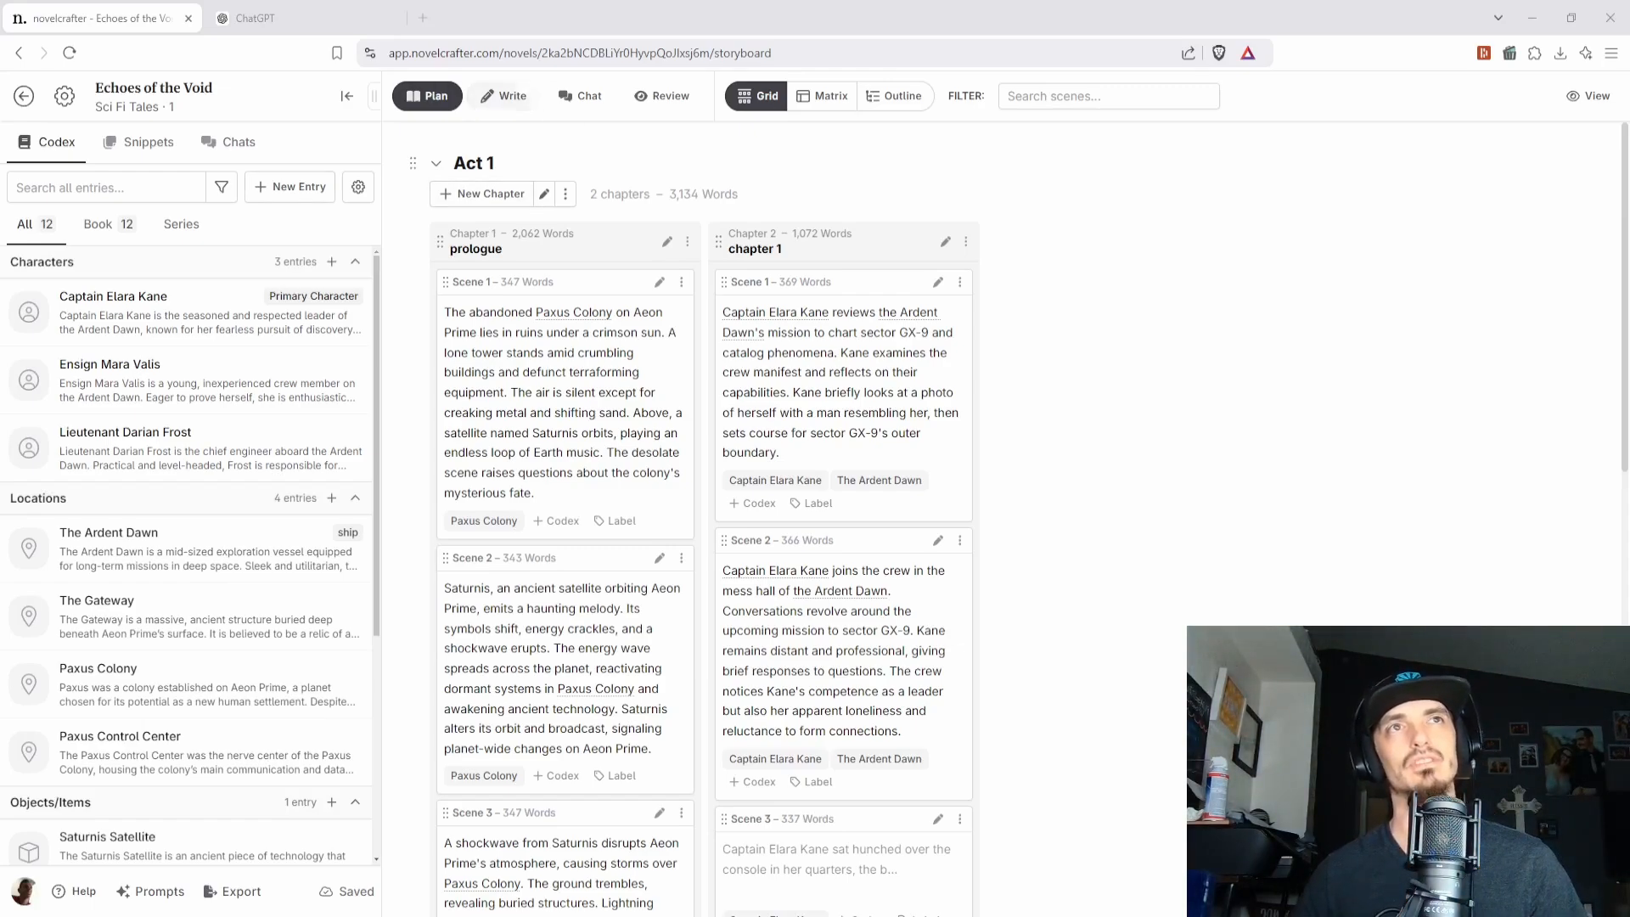
{"action": "scroll", "scroll_direction": "down", "scroll_amount": 3}
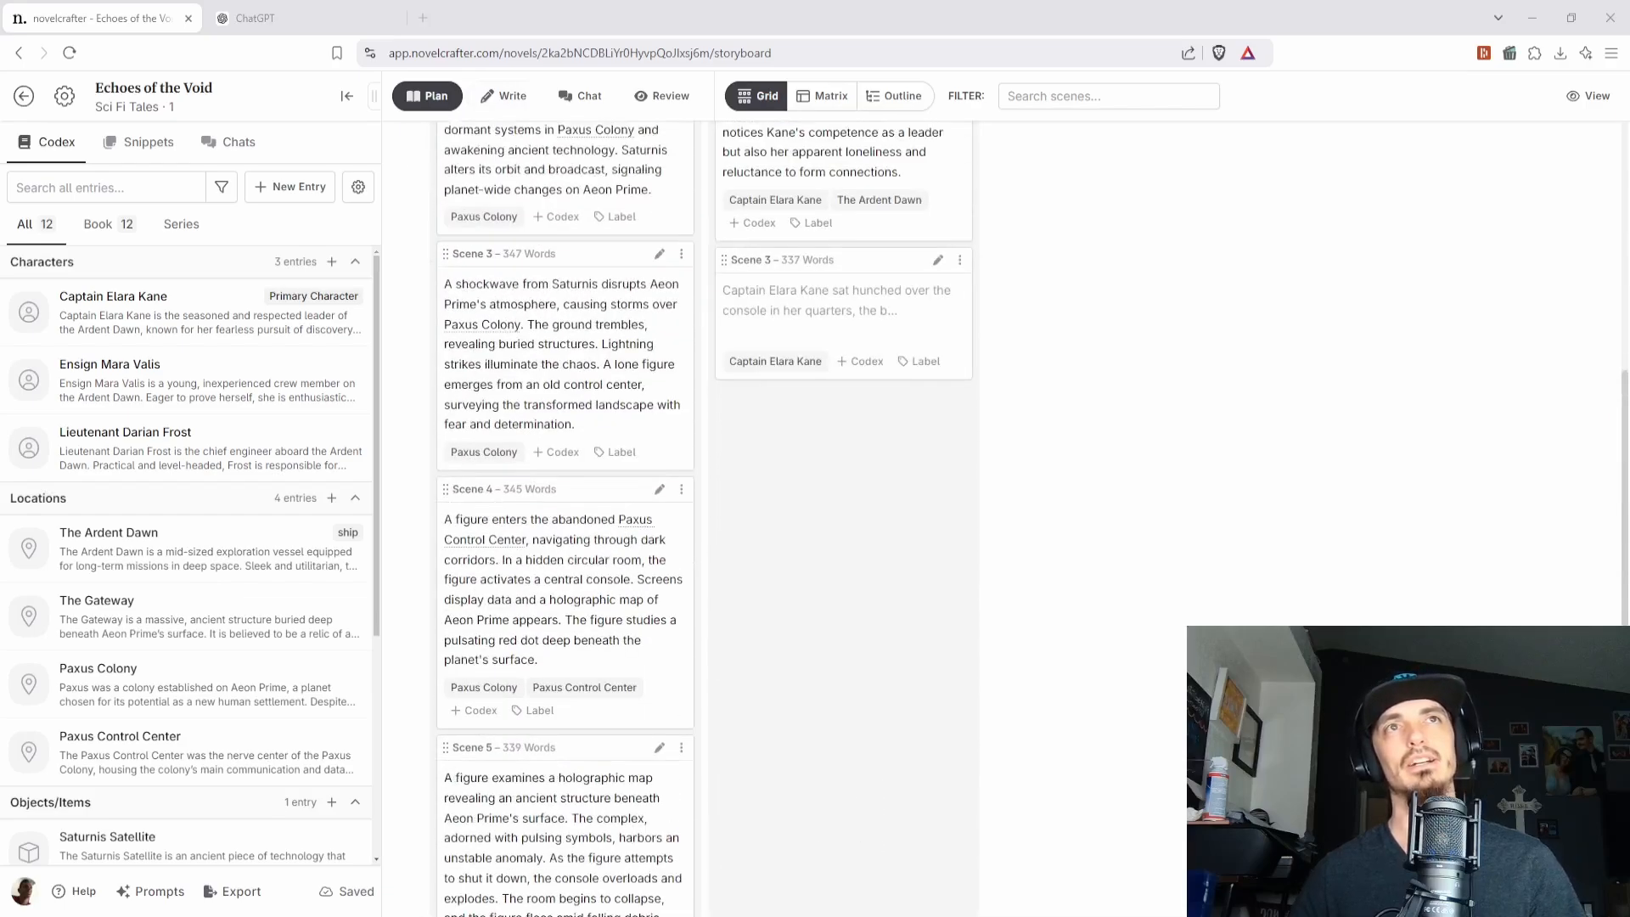
{"action": "scroll", "scroll_direction": "up", "scroll_amount": 3}
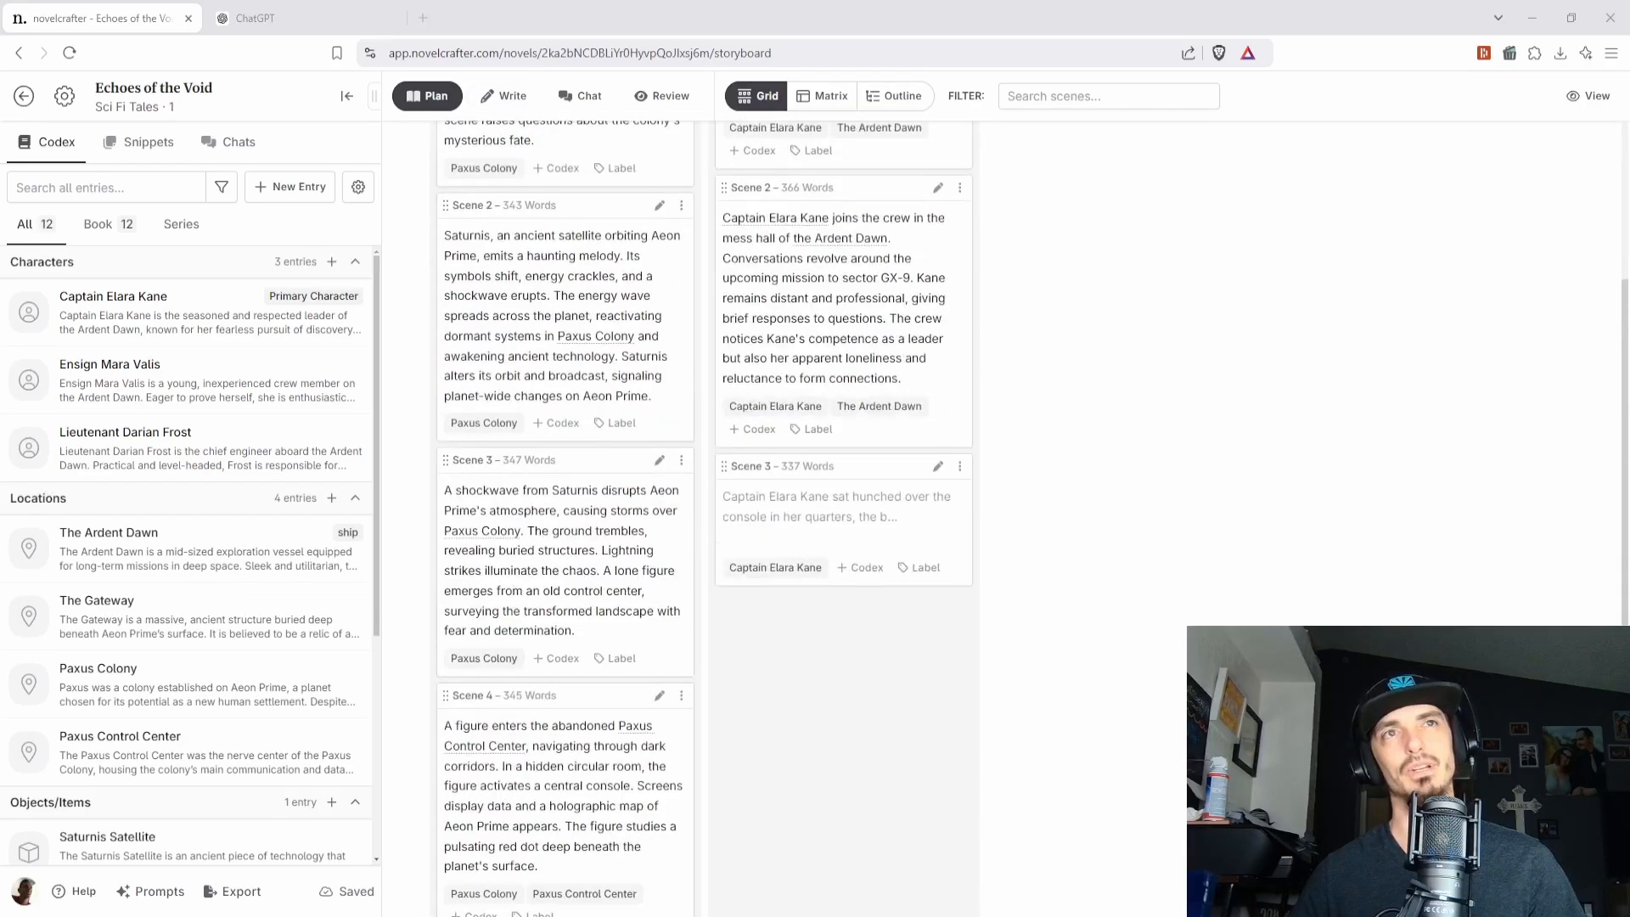
{"action": "scroll", "scroll_direction": "up", "scroll_amount": 3}
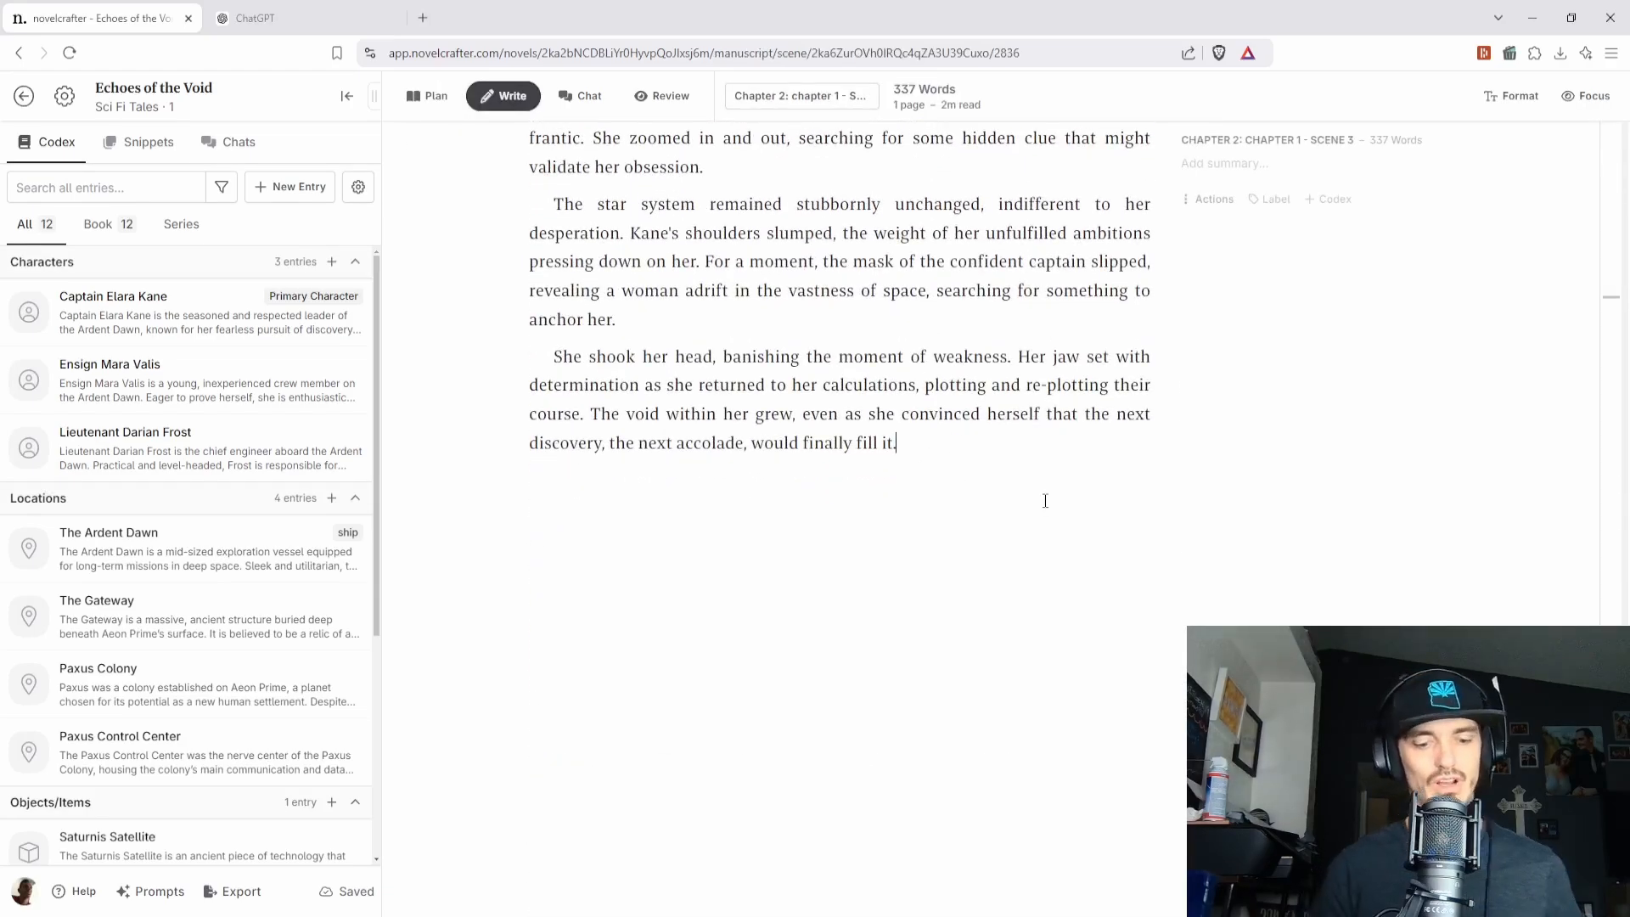
{"action": "scroll", "scroll_direction": "up", "scroll_amount": 3}
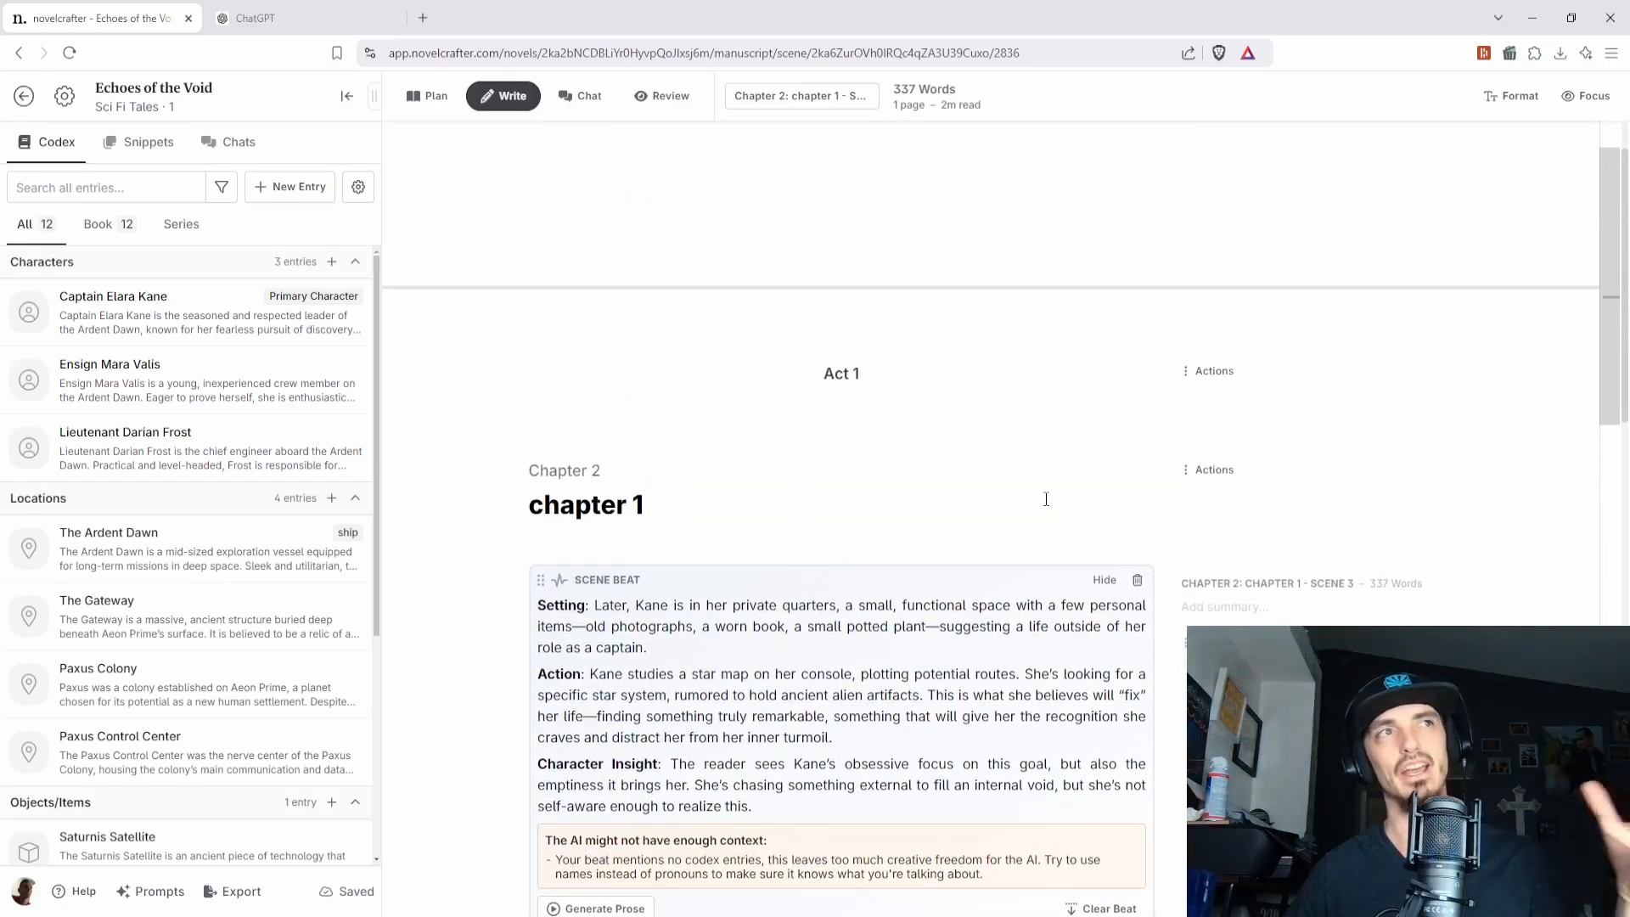
{"action": "scroll", "scroll_direction": "down", "scroll_amount": 3}
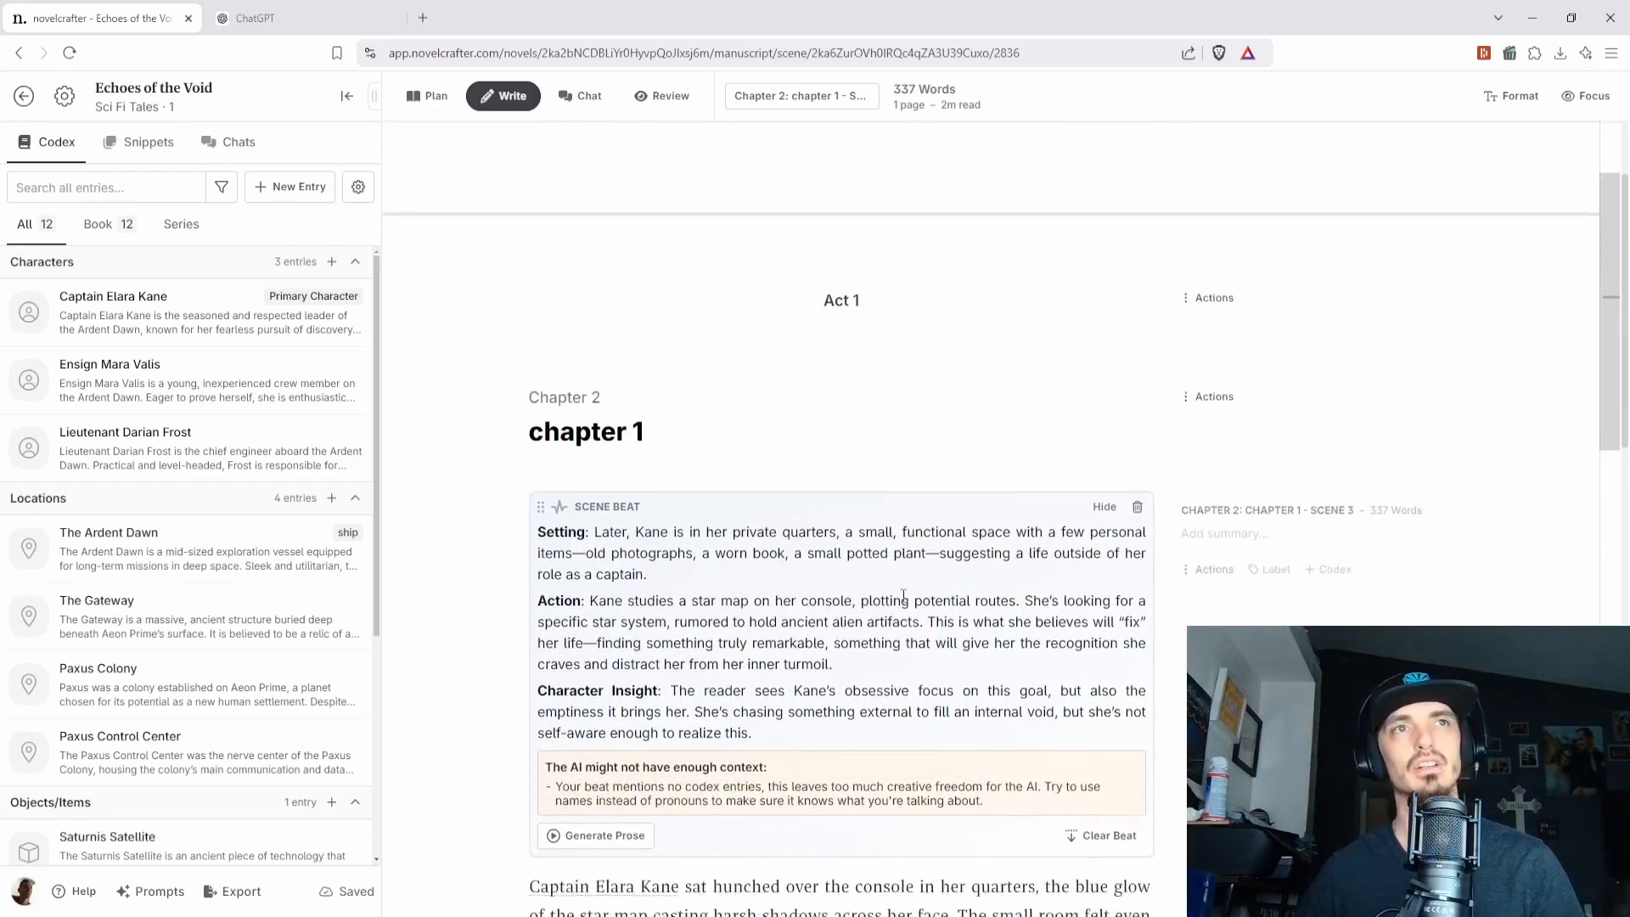
{"action": "scroll", "scroll_direction": "up", "scroll_amount": 3}
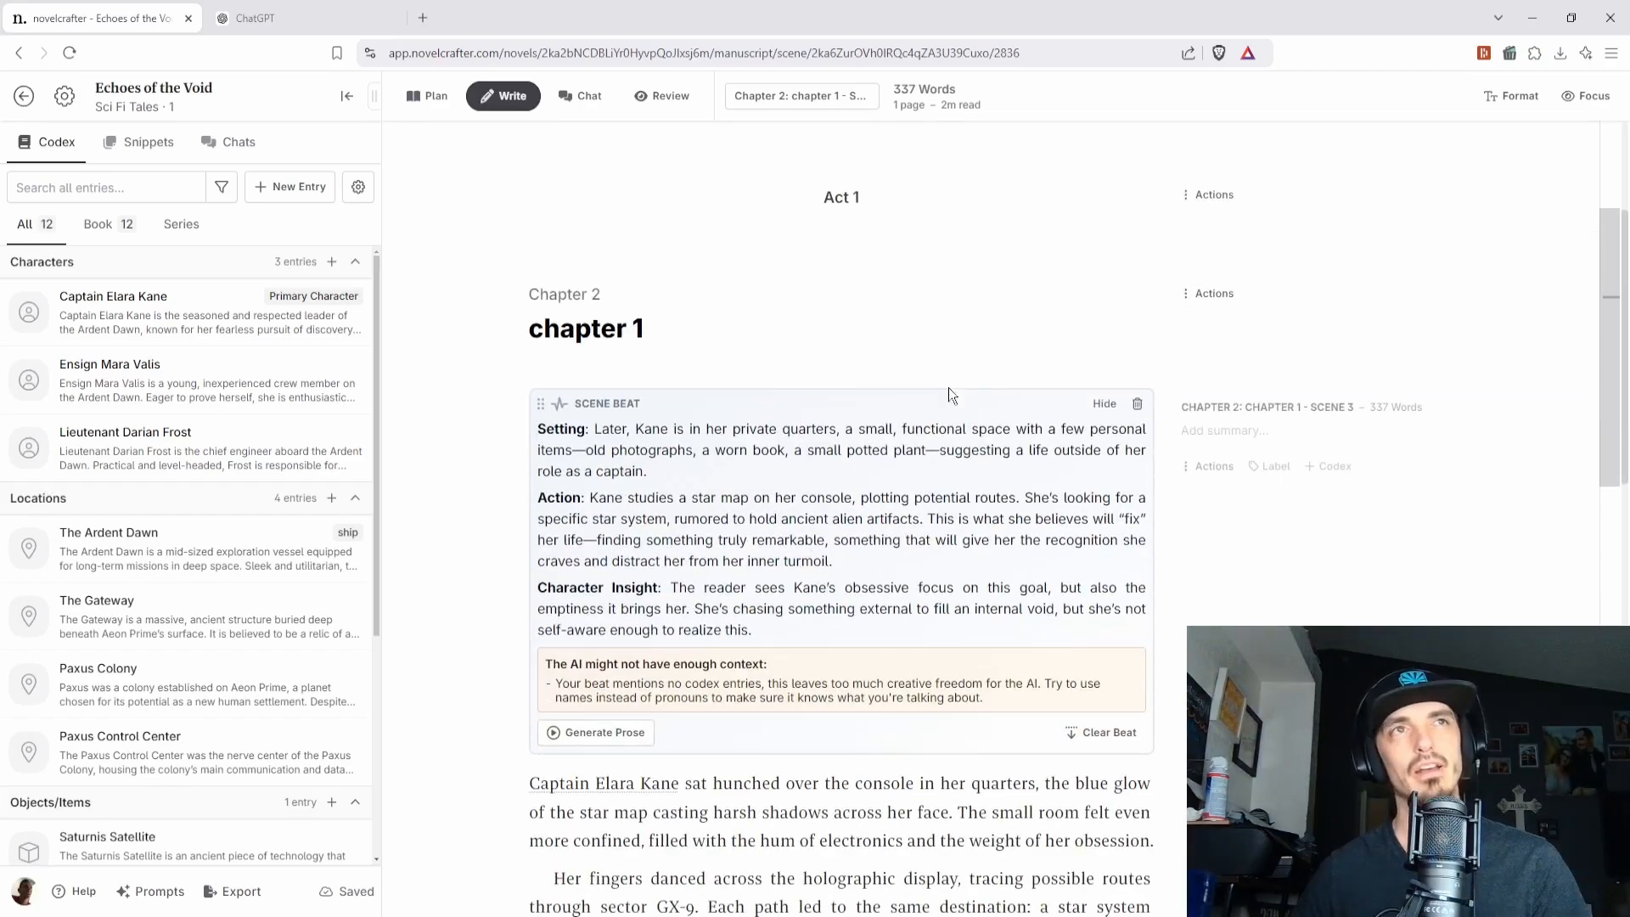
{"action": "scroll", "scroll_direction": "down", "scroll_amount": 3}
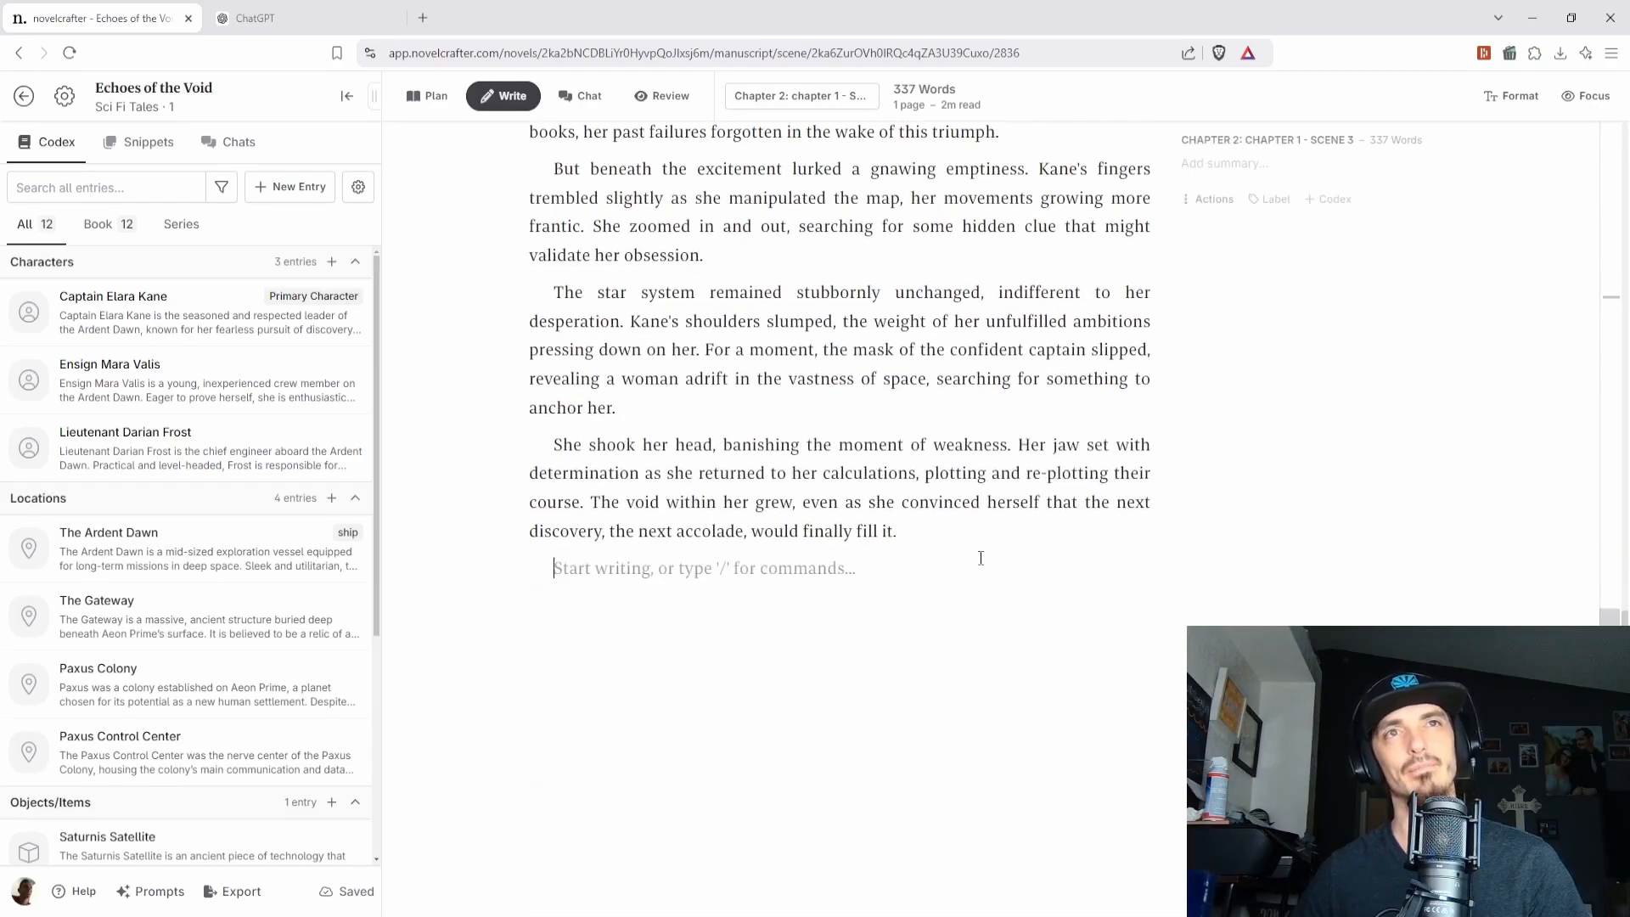
- Show the whole of chapter 1 and add a new empty scene after scene 3
{"action": "left_click", "coordinate": [800, 95]}
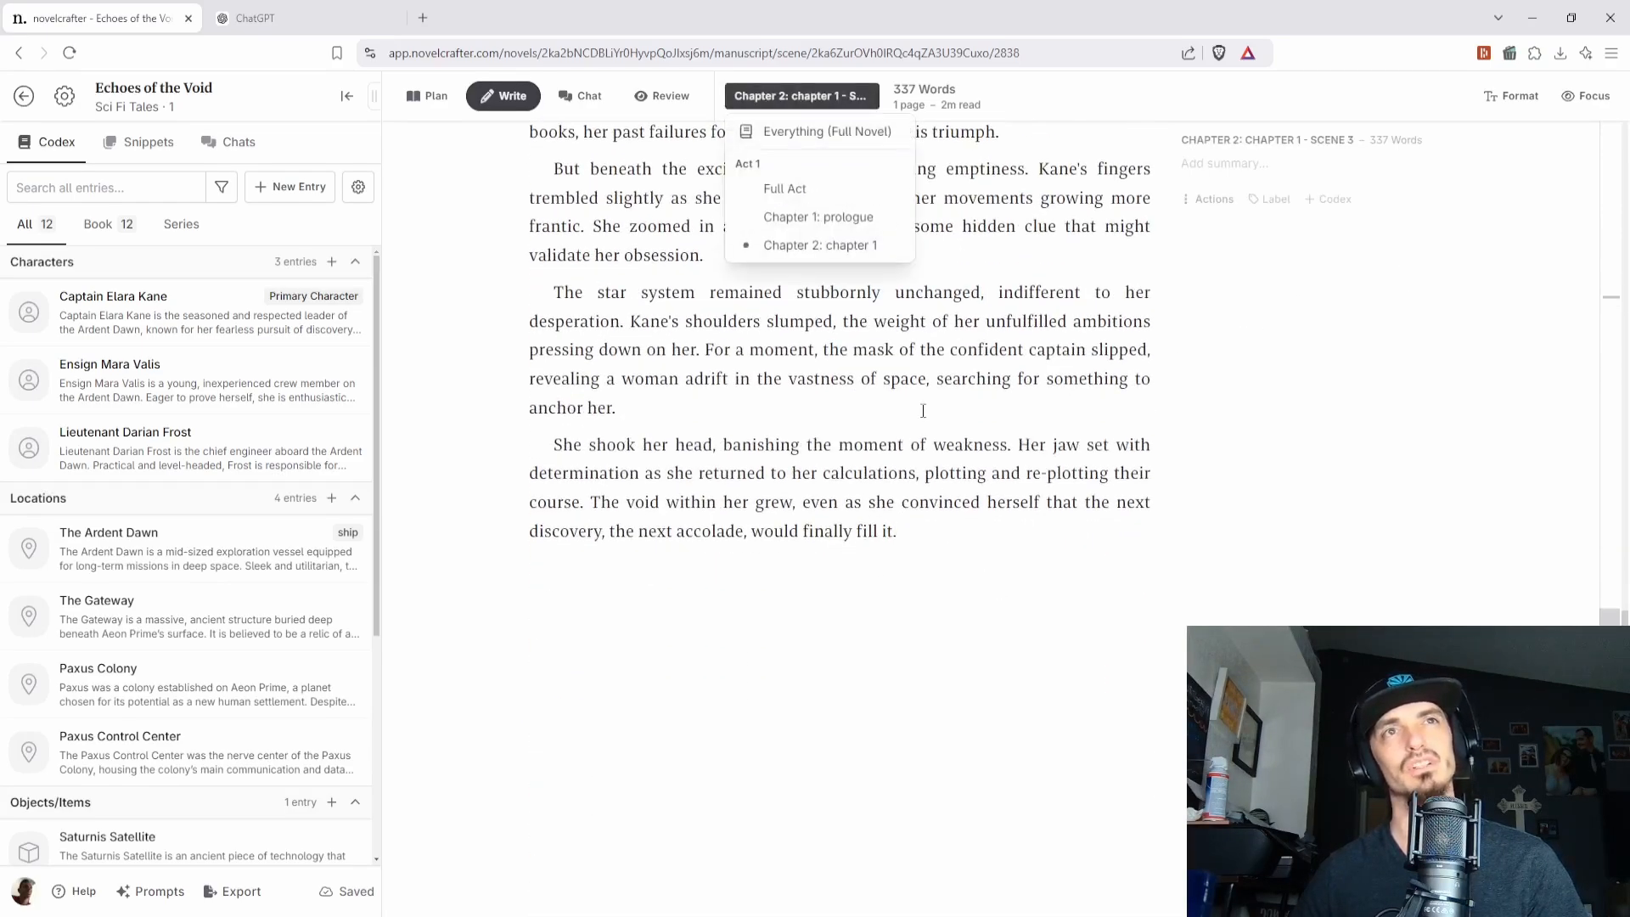
{"action": "left_click", "coordinate": [820, 245]}
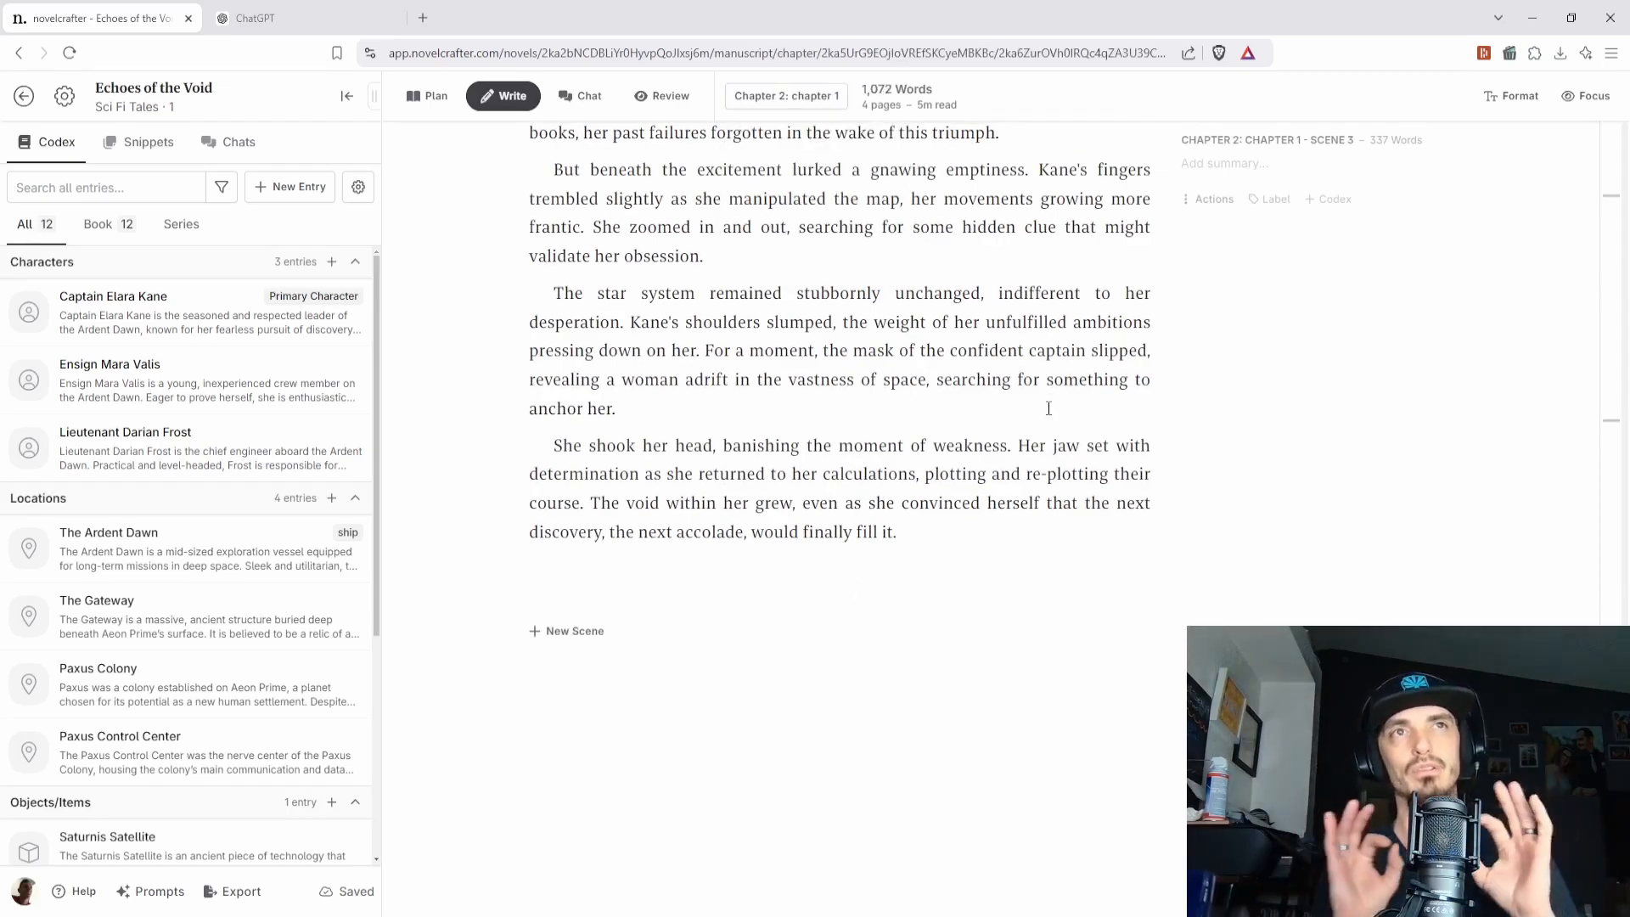
{"action": "left_click", "coordinate": [567, 632]}
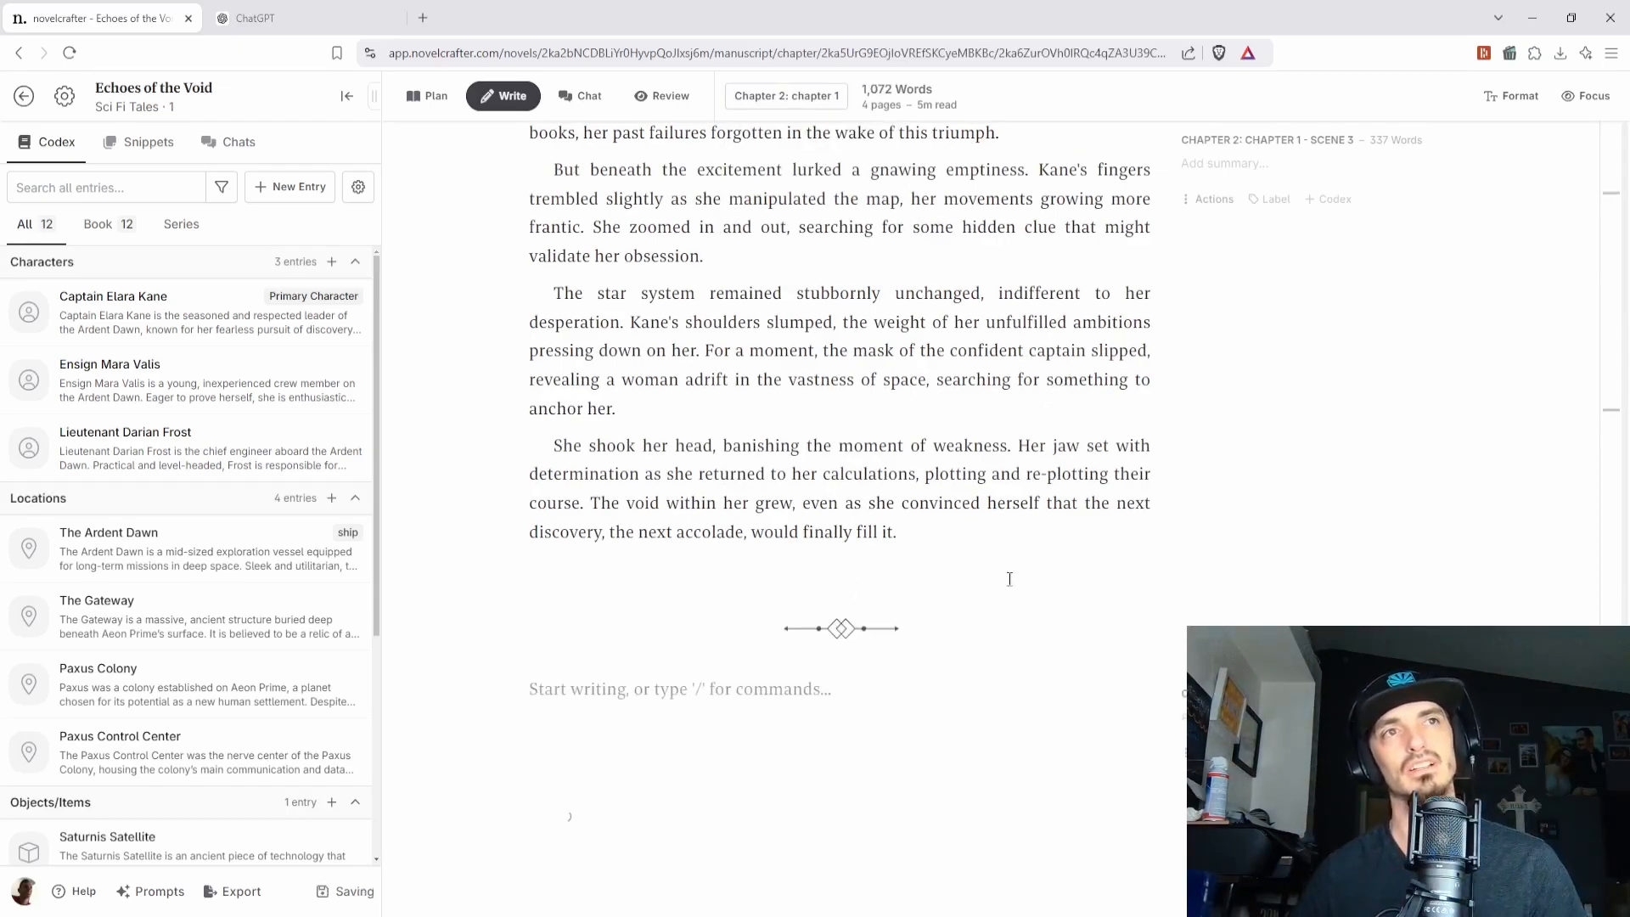
{"action": "scroll", "scroll_direction": "down", "scroll_amount": 3}
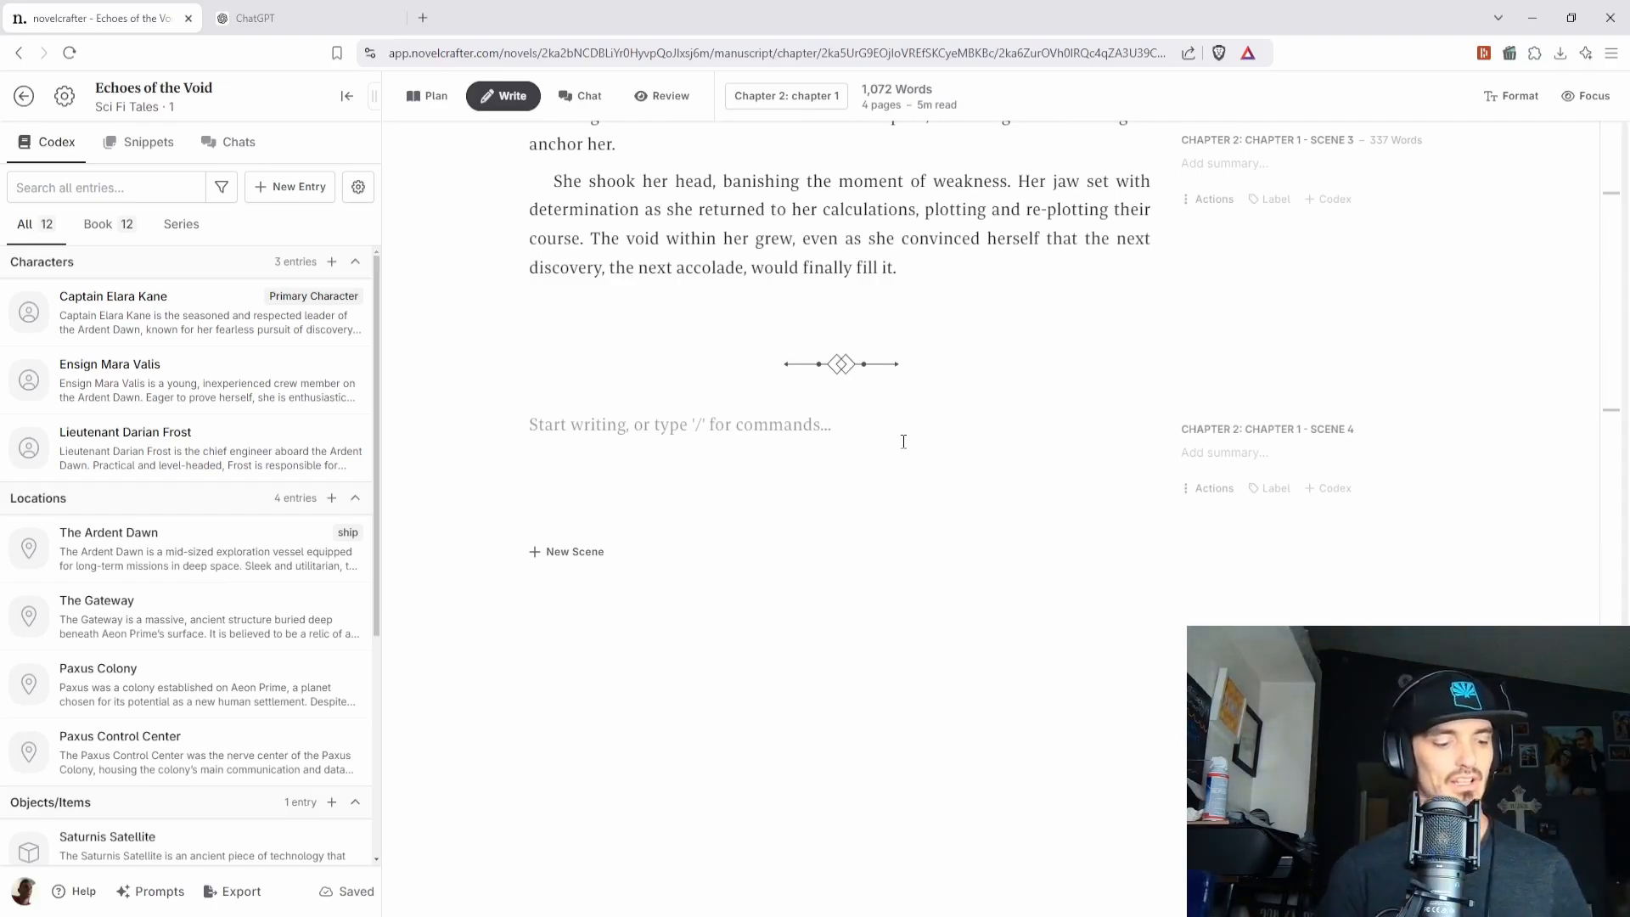
{"action": "type", "text": "Then El"}
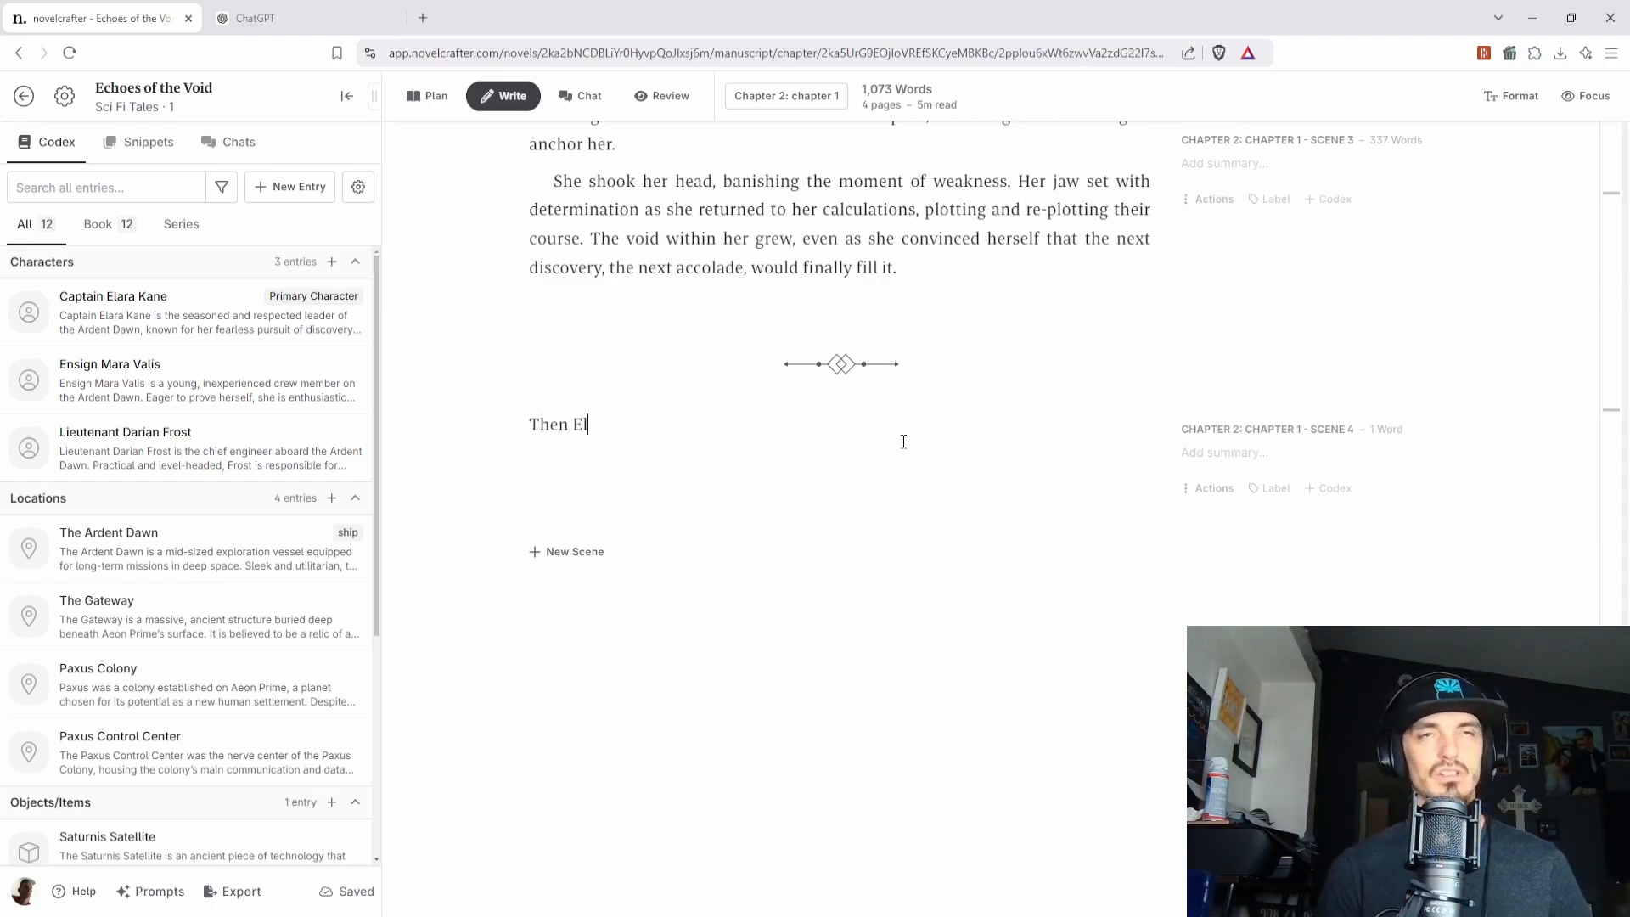
{"action": "type", "text": "ra"}
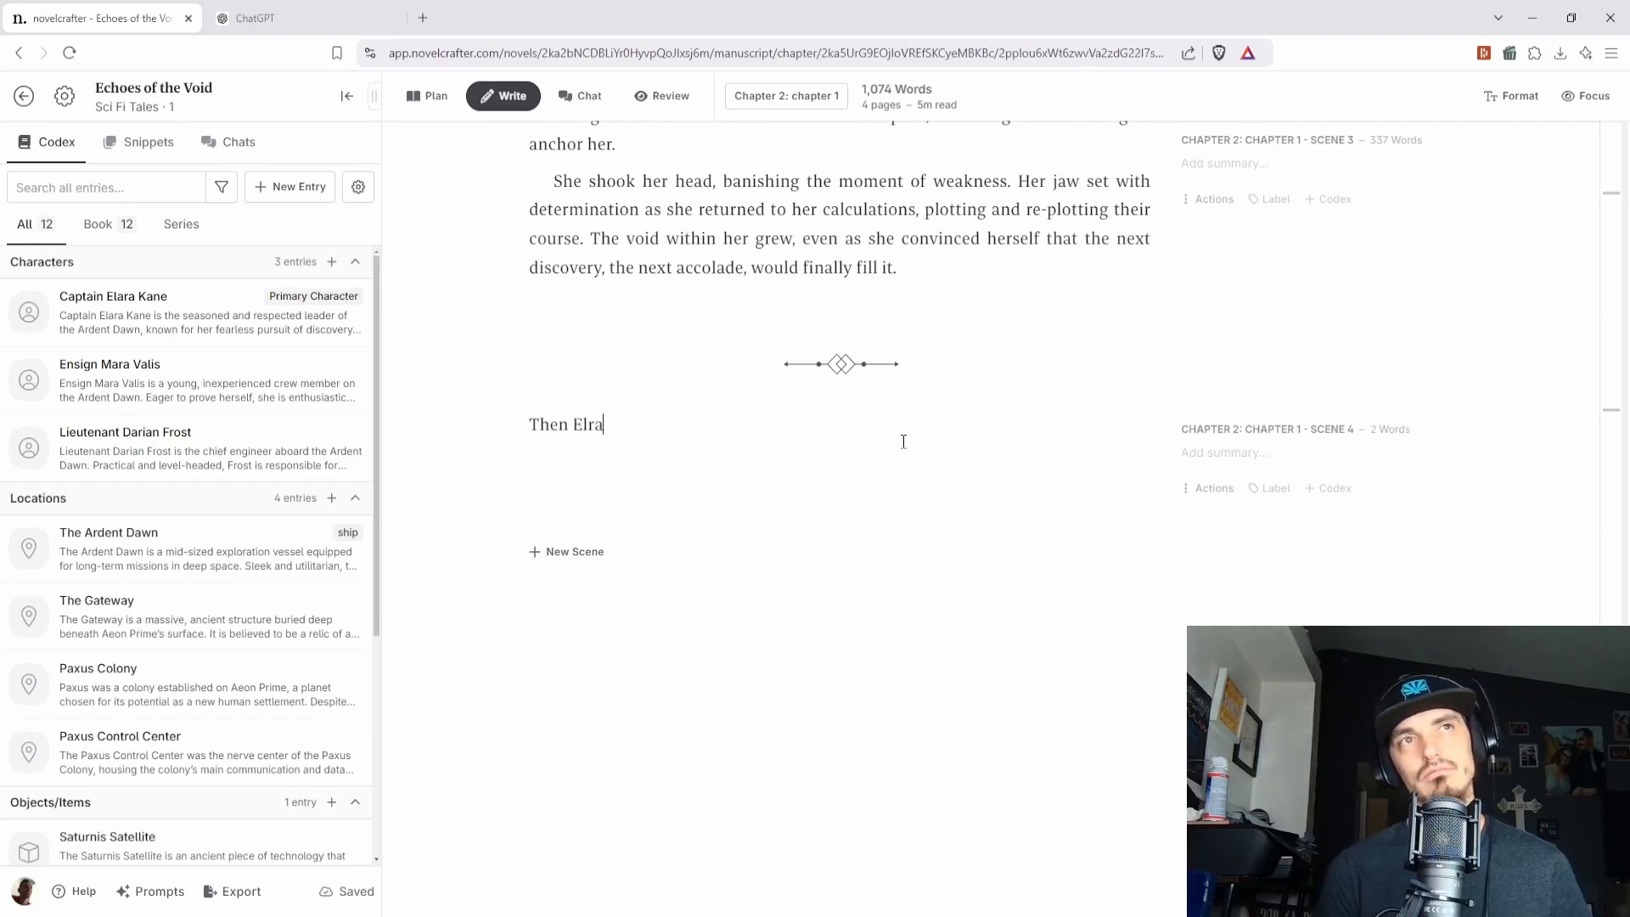
{"action": "type", "text": "ra and"}
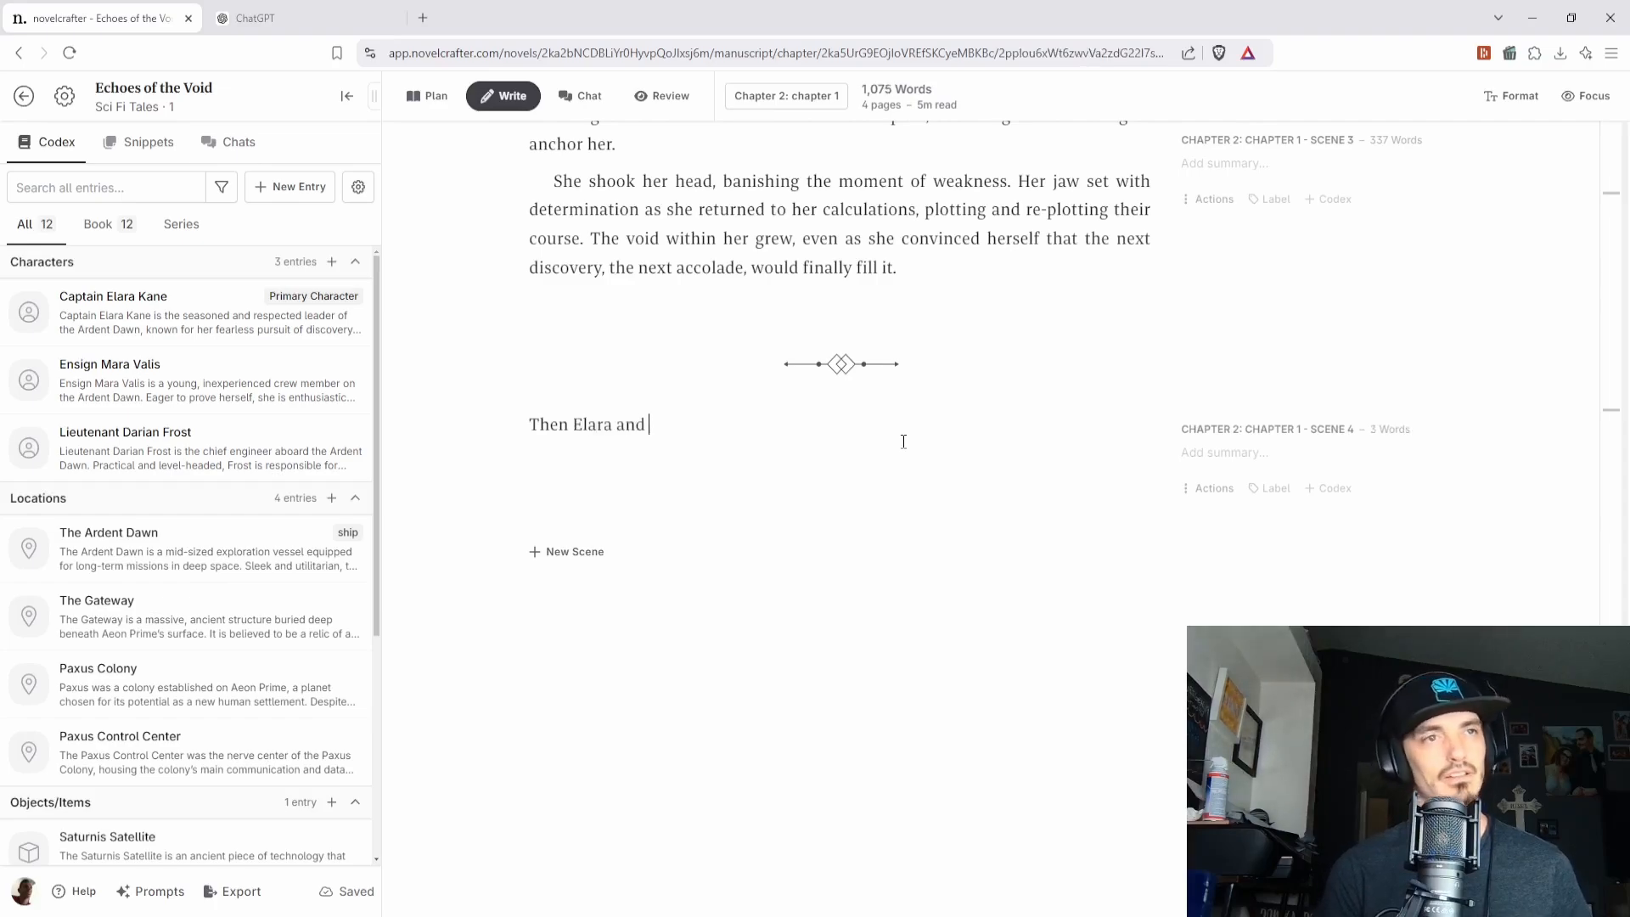
{"action": "type", "text": "saw Drake."}
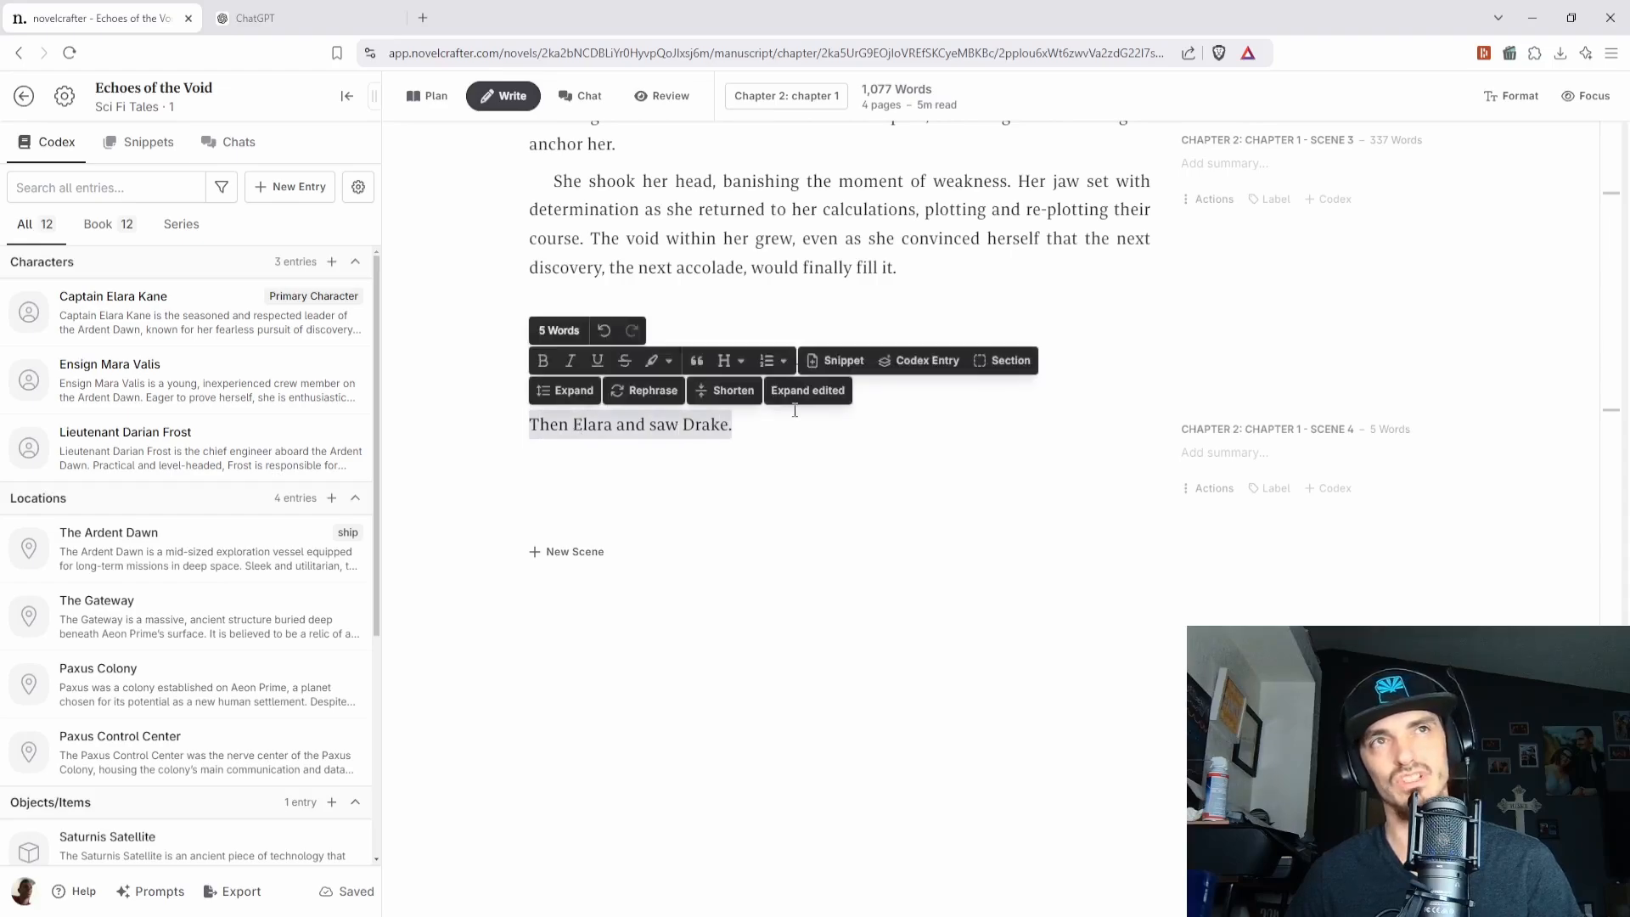
{"action": "left_click", "coordinate": [747, 423]}
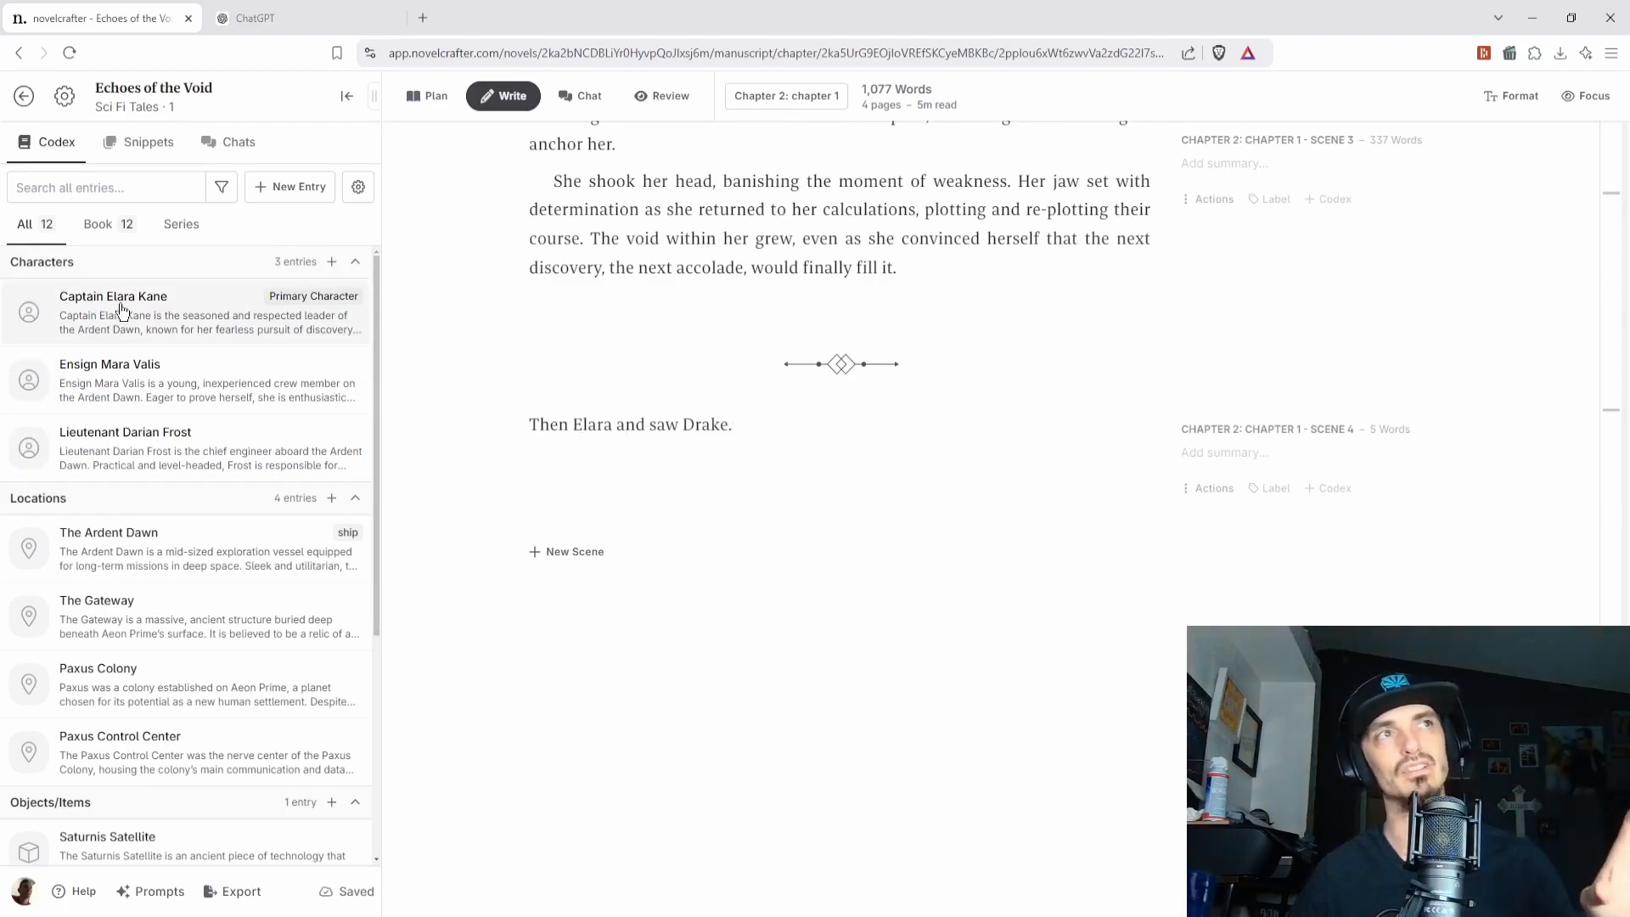
{"action": "left_click", "coordinate": [112, 313]}
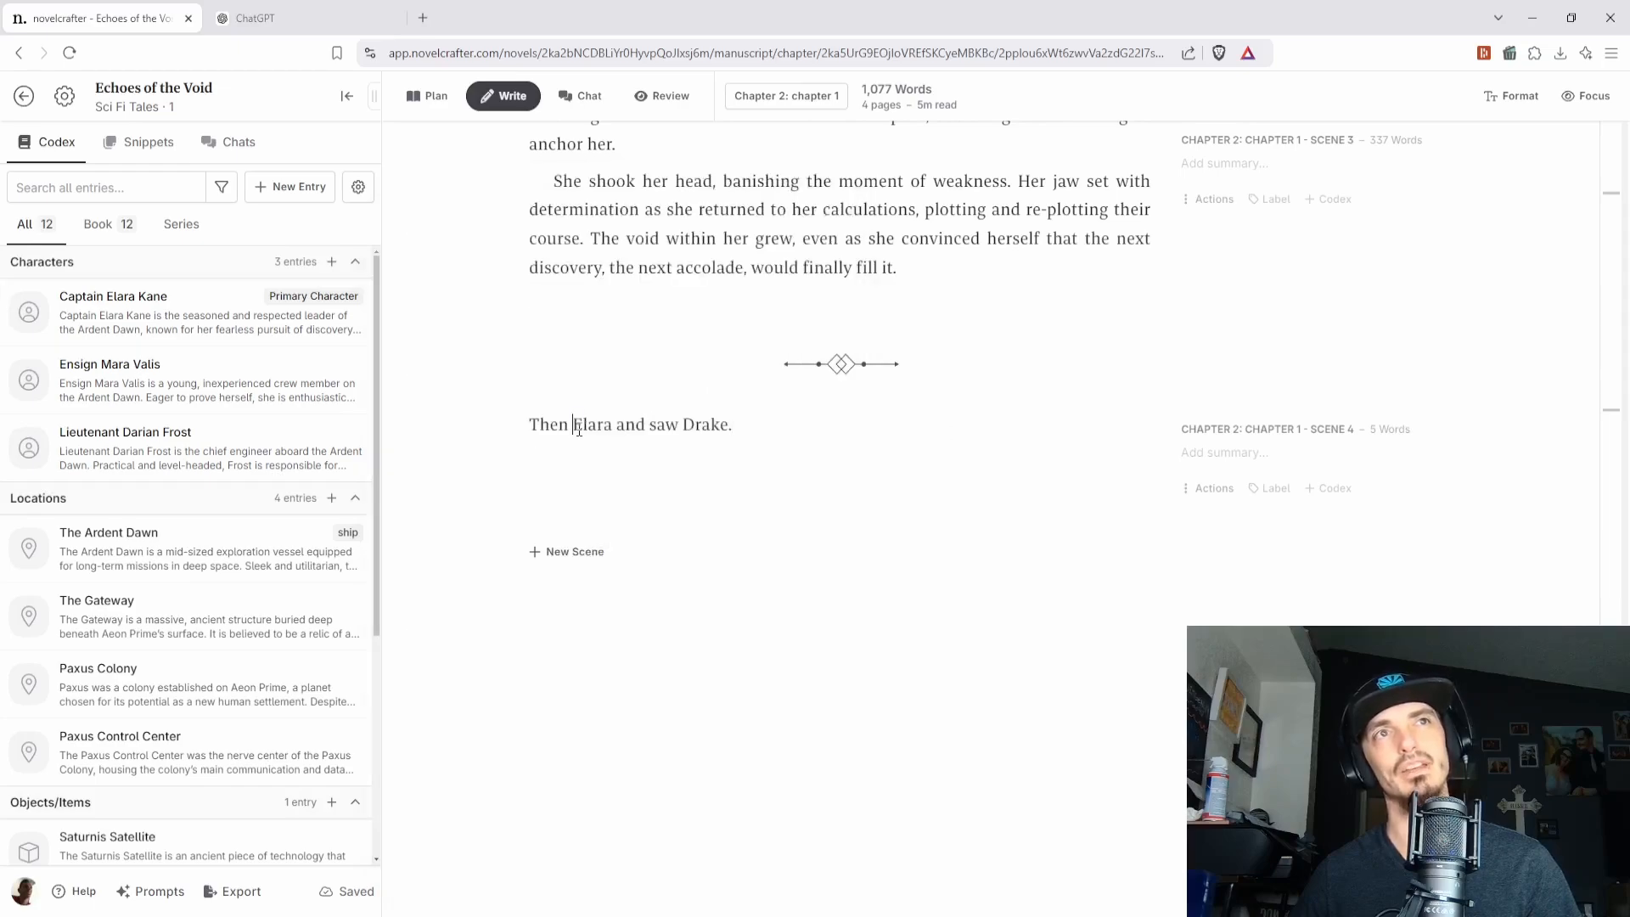
{"action": "double_click", "coordinate": [593, 425]}
{"action": "type", "text": "/"}
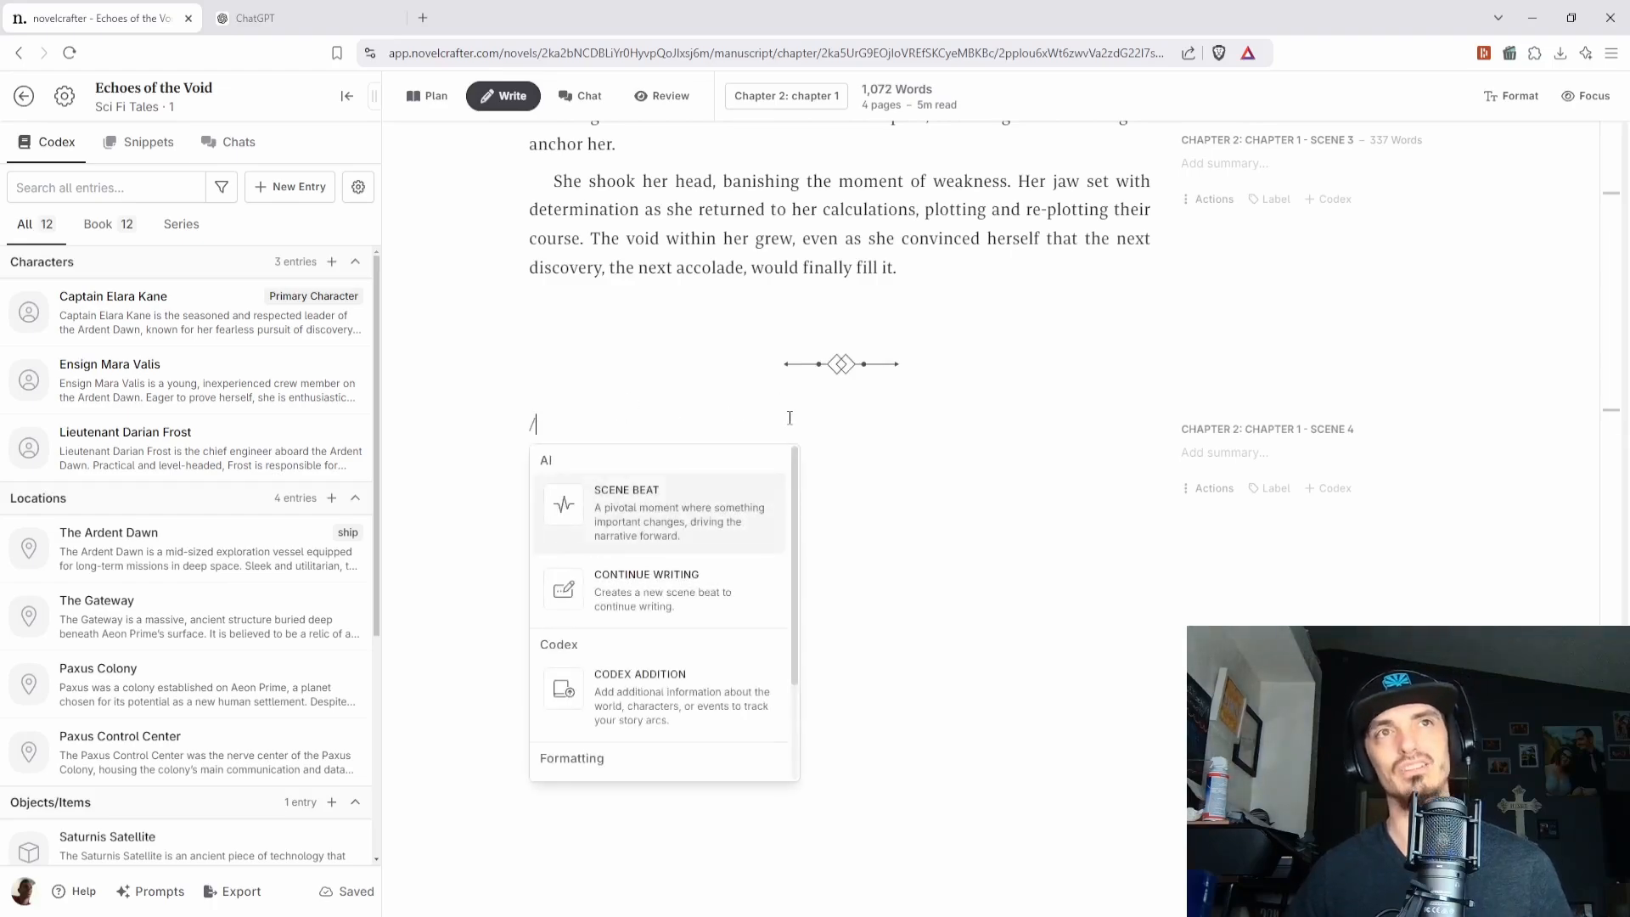
- Add a scene beat to scene 4: Captain Elara Kane goes down and says hi to the neighbors
{"action": "left_click", "coordinate": [627, 511]}
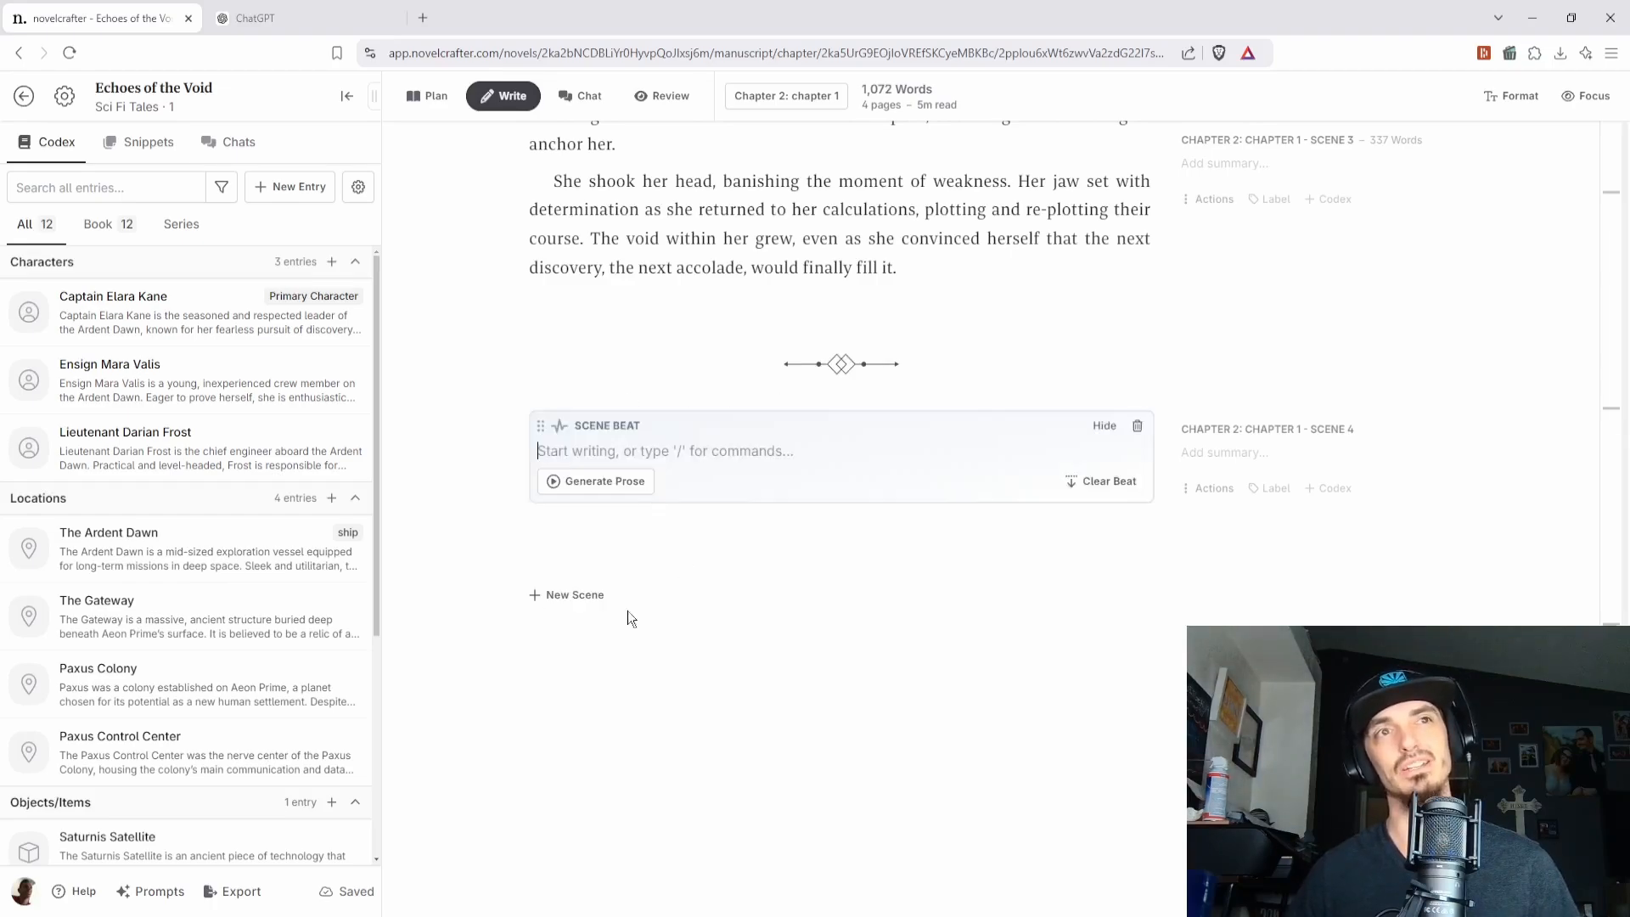
{"action": "mouse_move", "coordinate": [689, 426]}
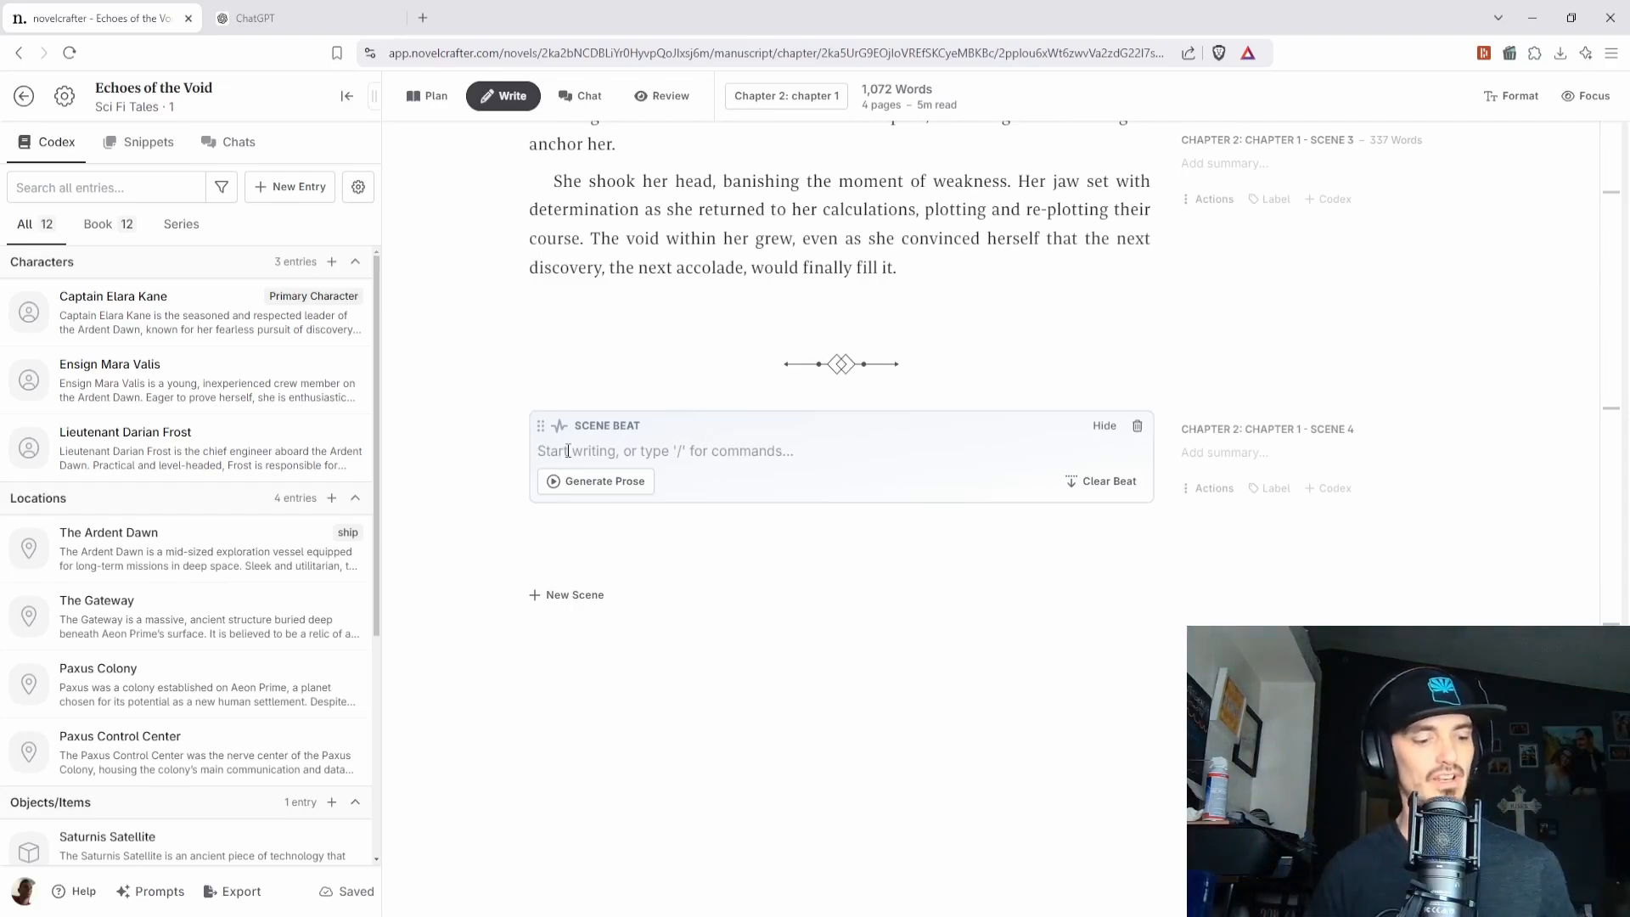
{"action": "type", "text": "Captain Elara Kane"}
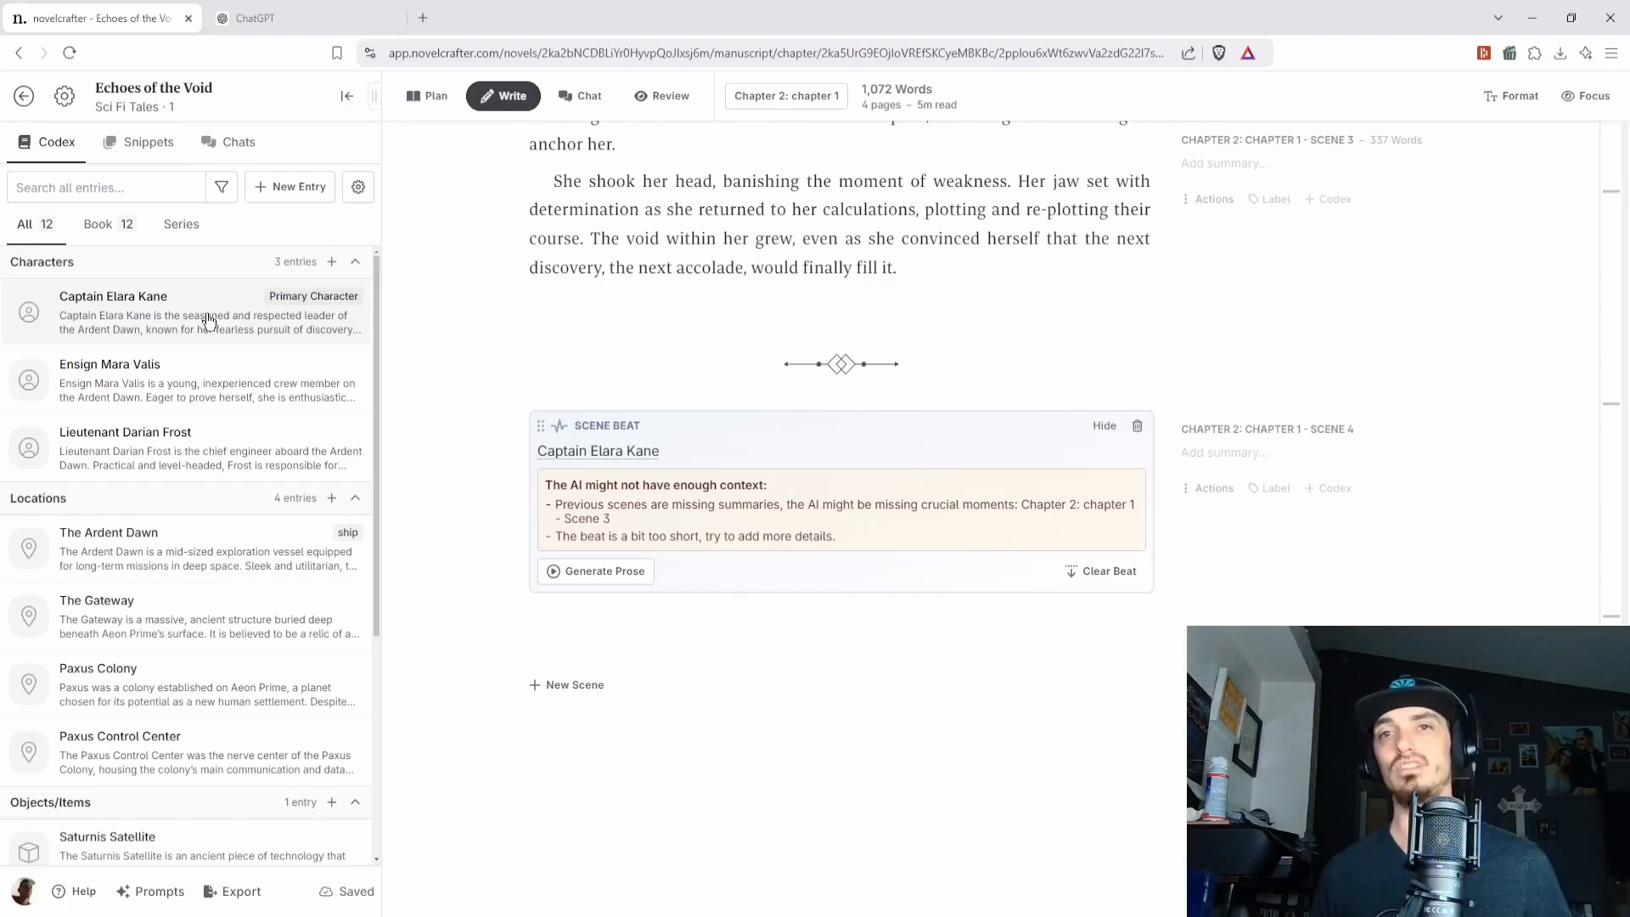
{"action": "mouse_move", "coordinate": [499, 379]}
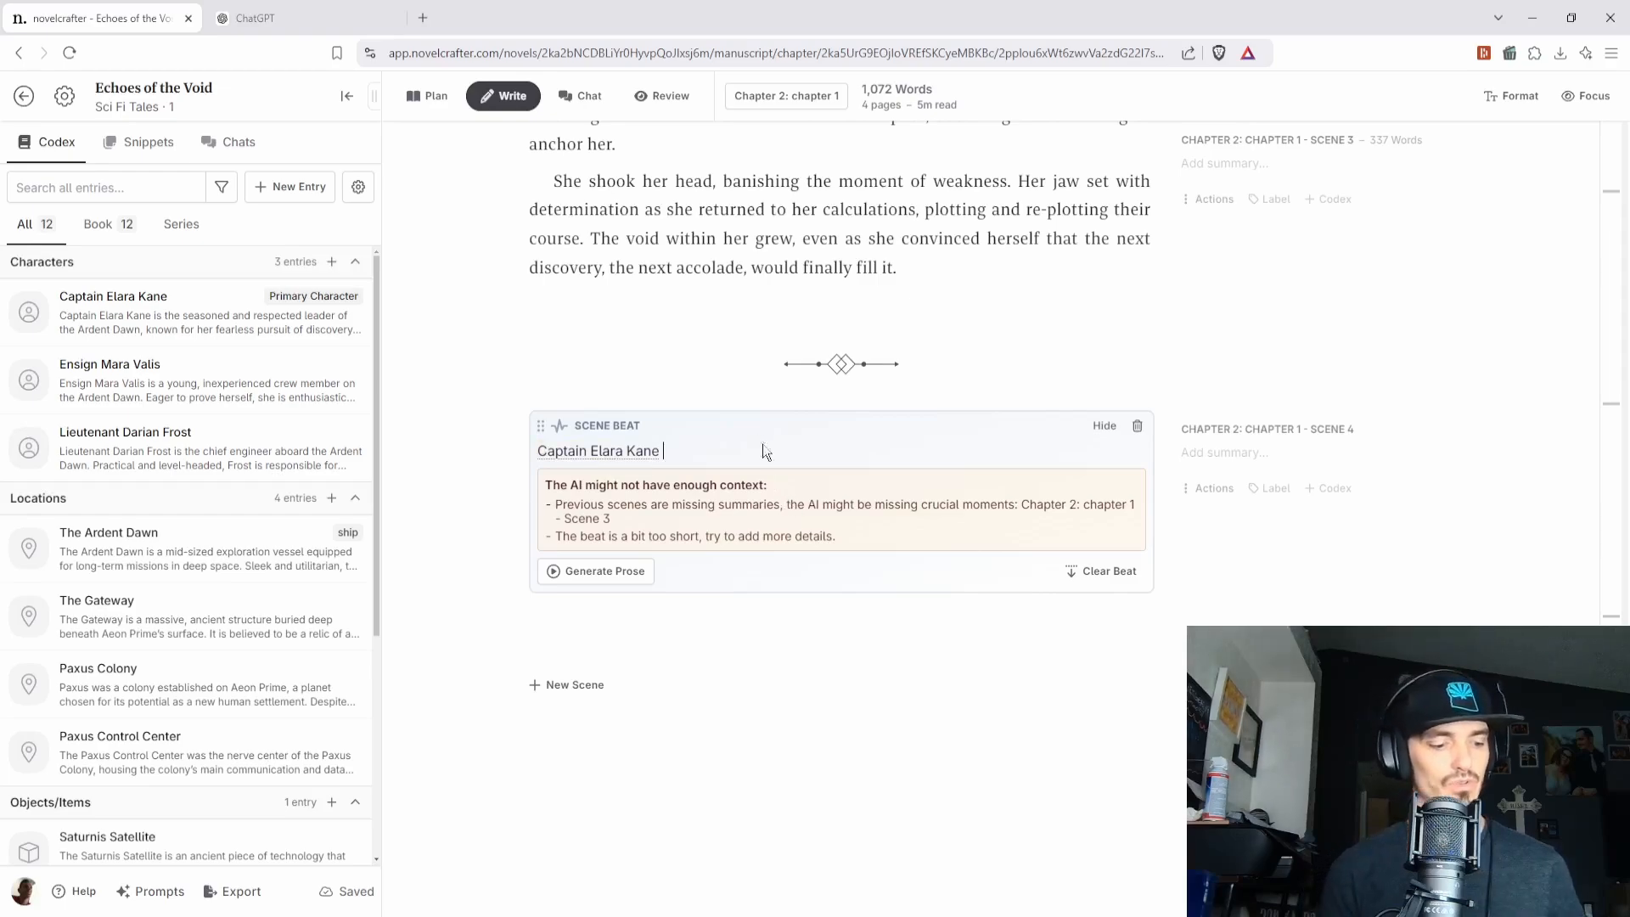
{"action": "type", "text": "goes doe"}
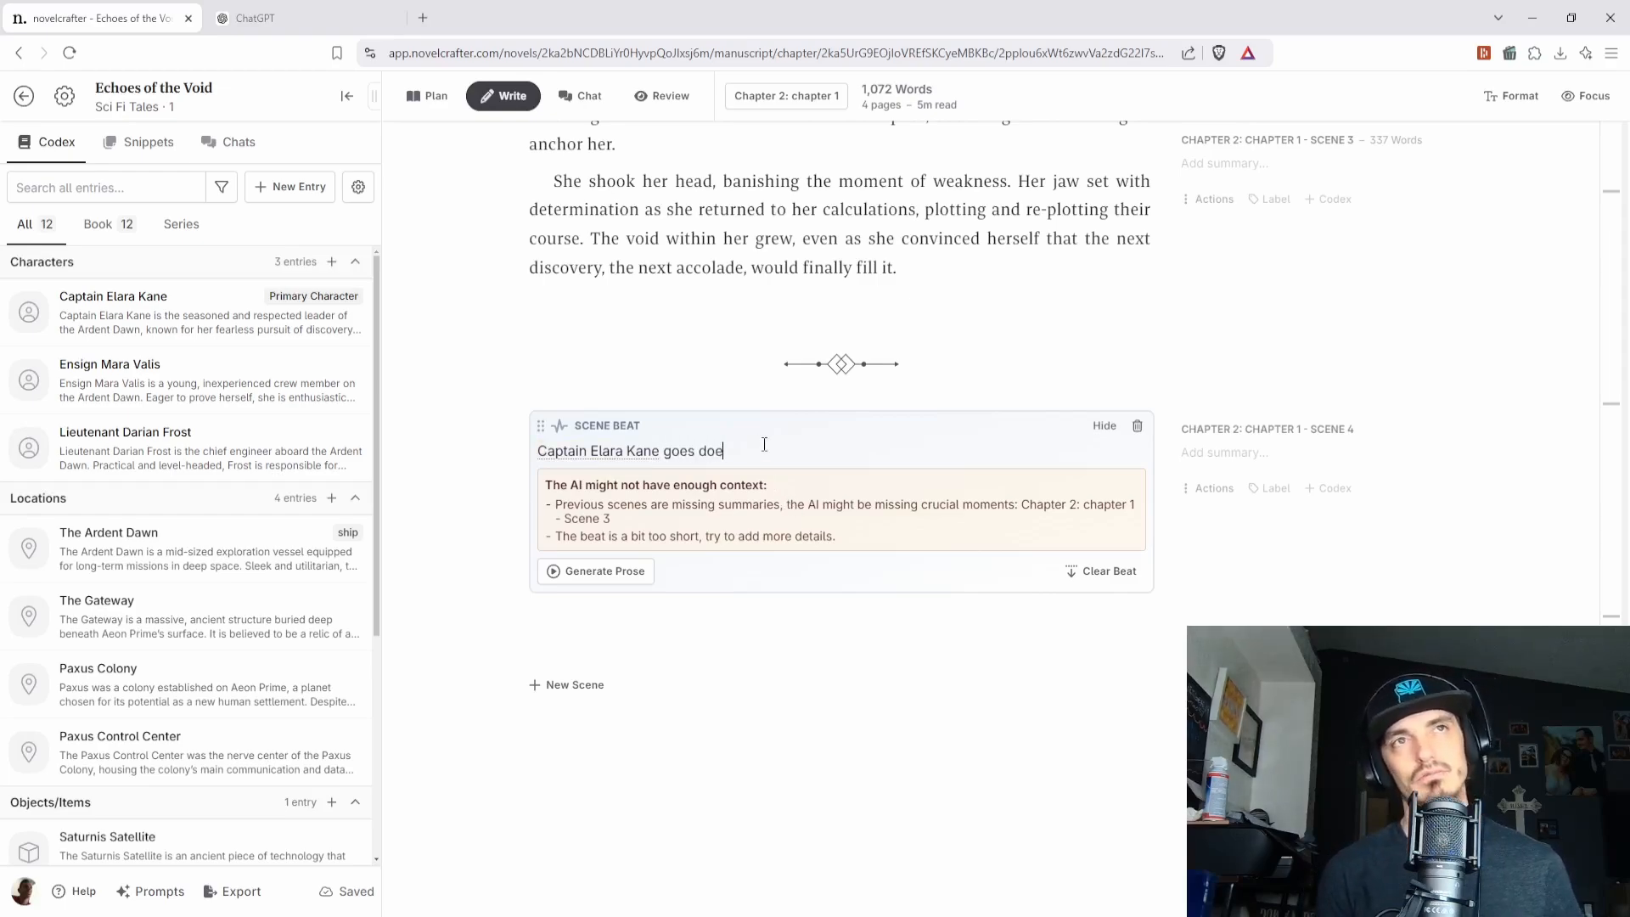
{"action": "type", "text": "down and says hi to the neighbors"}
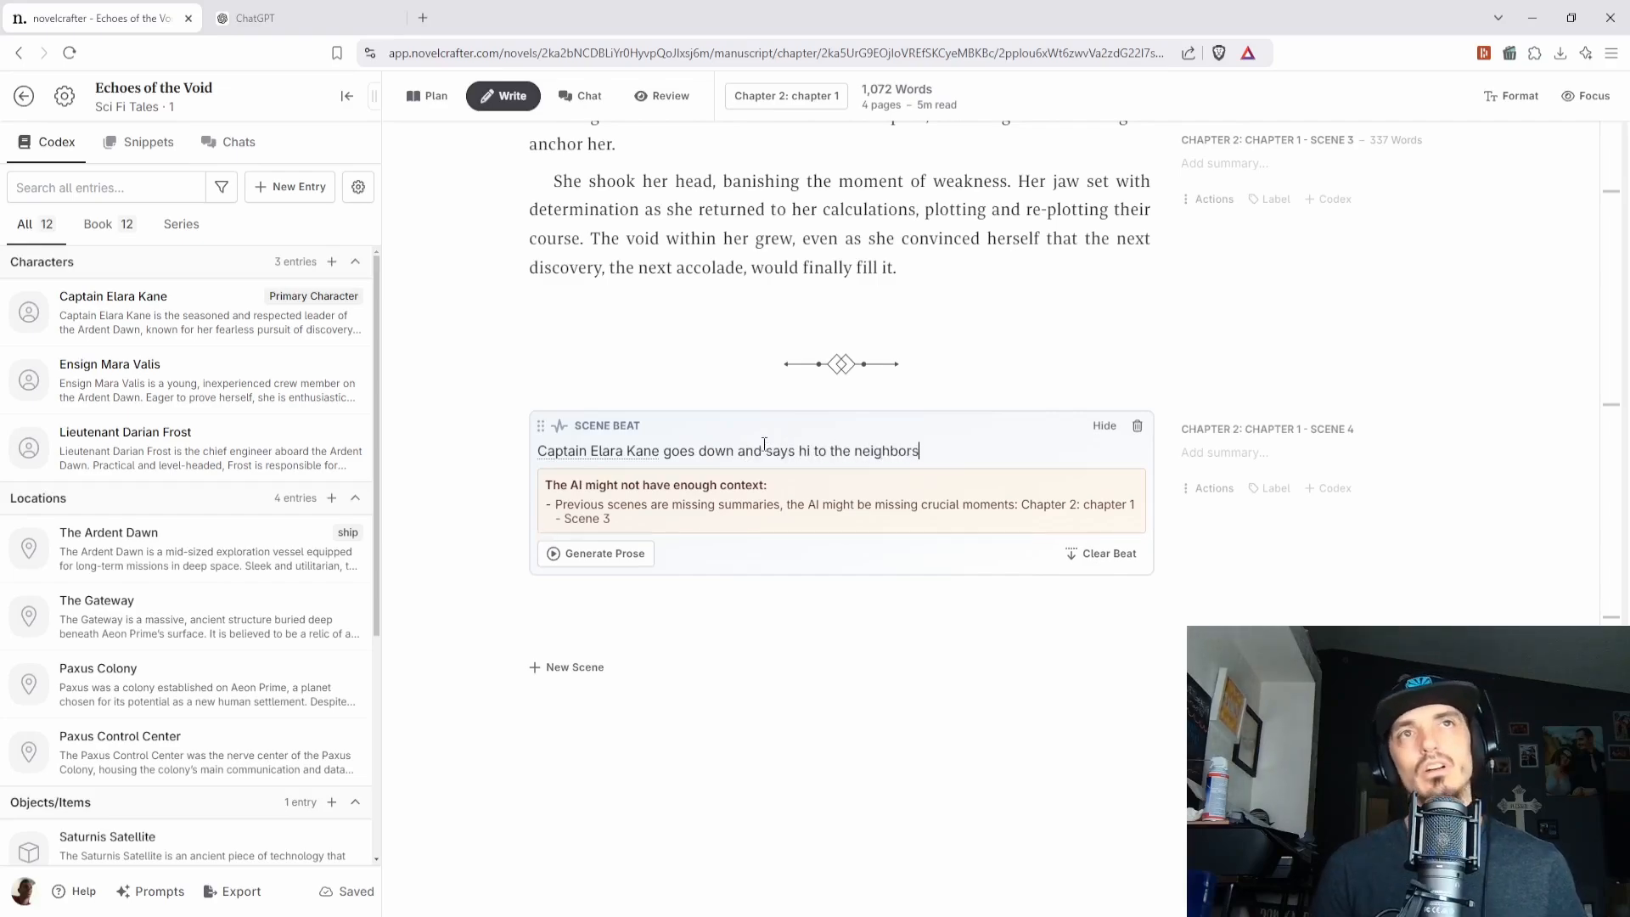
{"action": "type", "text": "."}
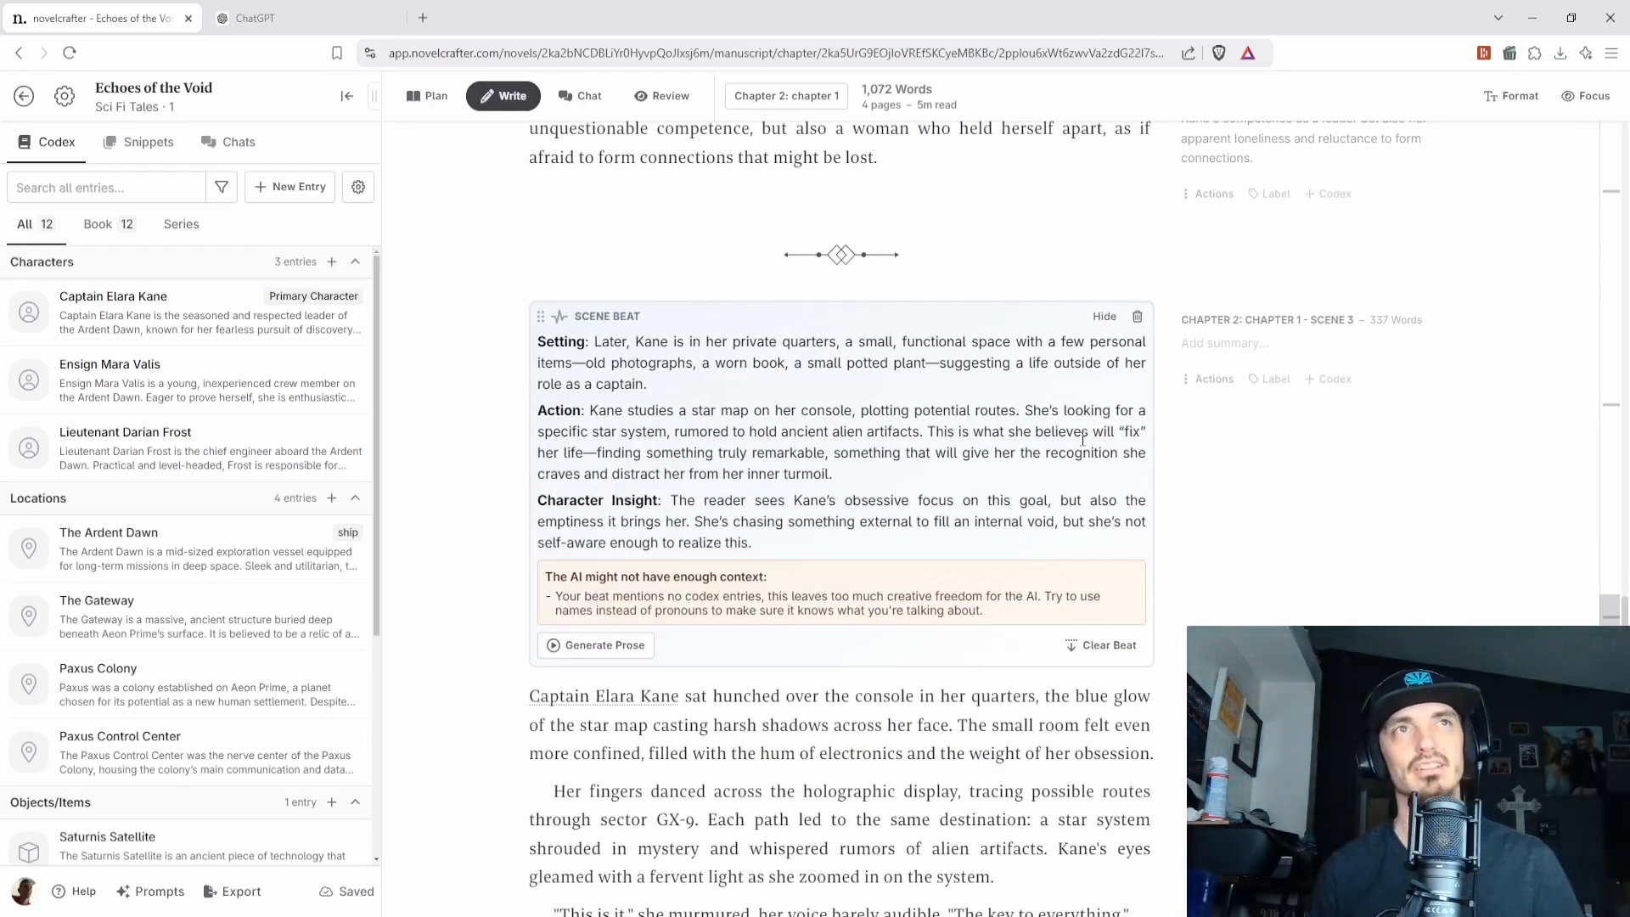
{"action": "mouse_move", "coordinate": [924, 707]}
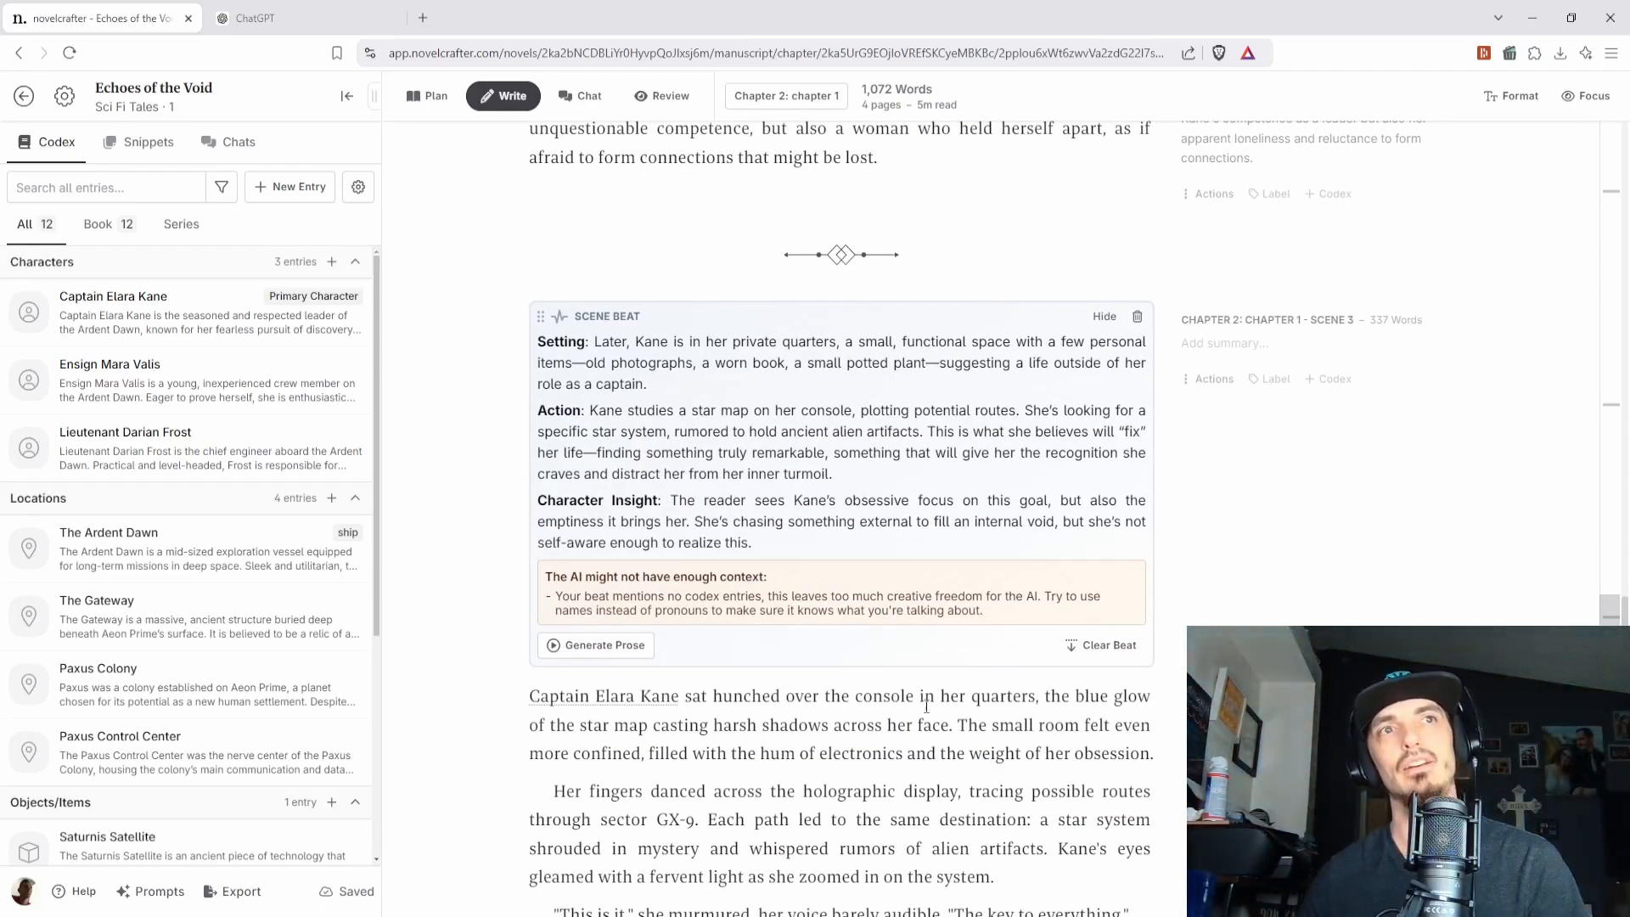
- Choose Summarize Scene from scene 3's actions and browse the AI model list
{"action": "scroll", "scroll_direction": "down", "scroll_amount": 3}
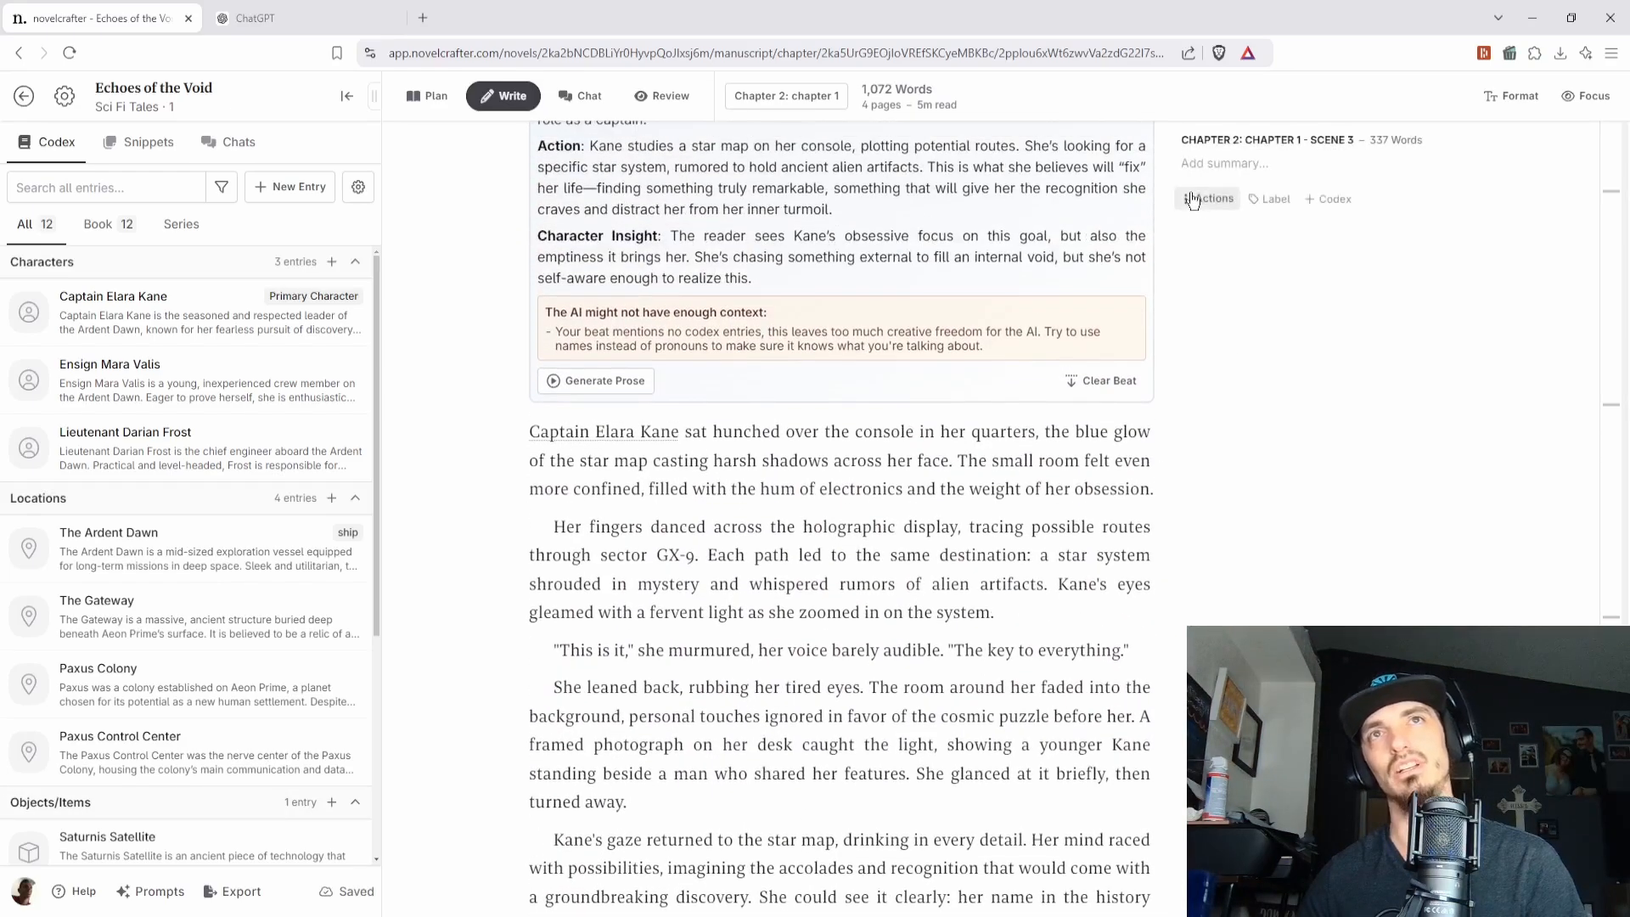
{"action": "left_click", "coordinate": [1208, 198]}
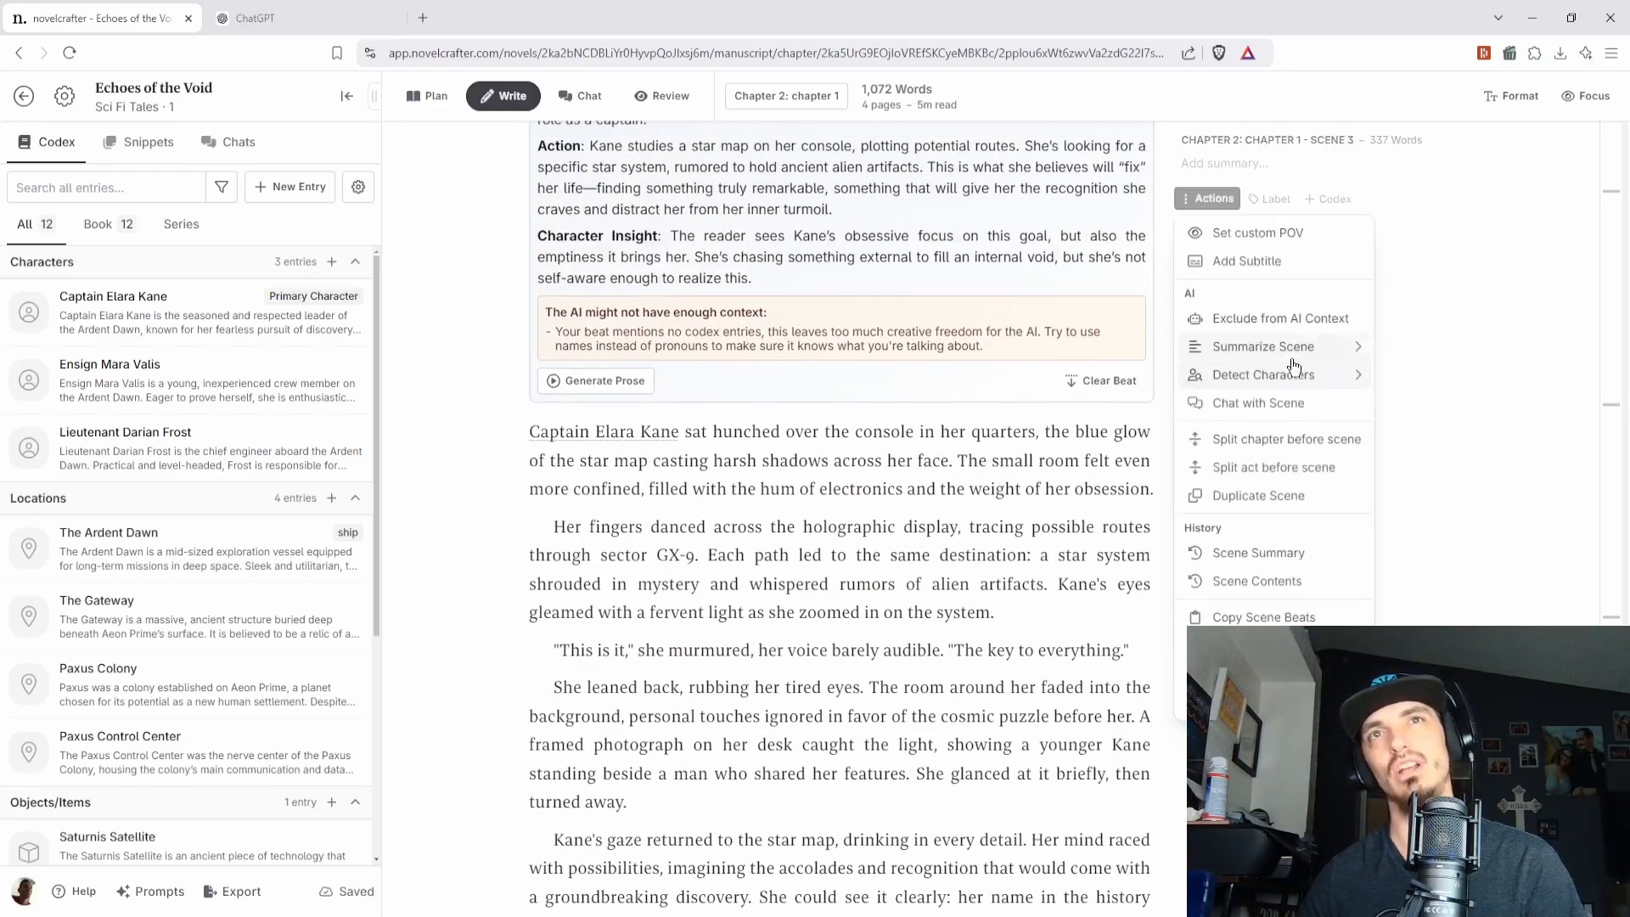
{"action": "left_click", "coordinate": [1262, 347]}
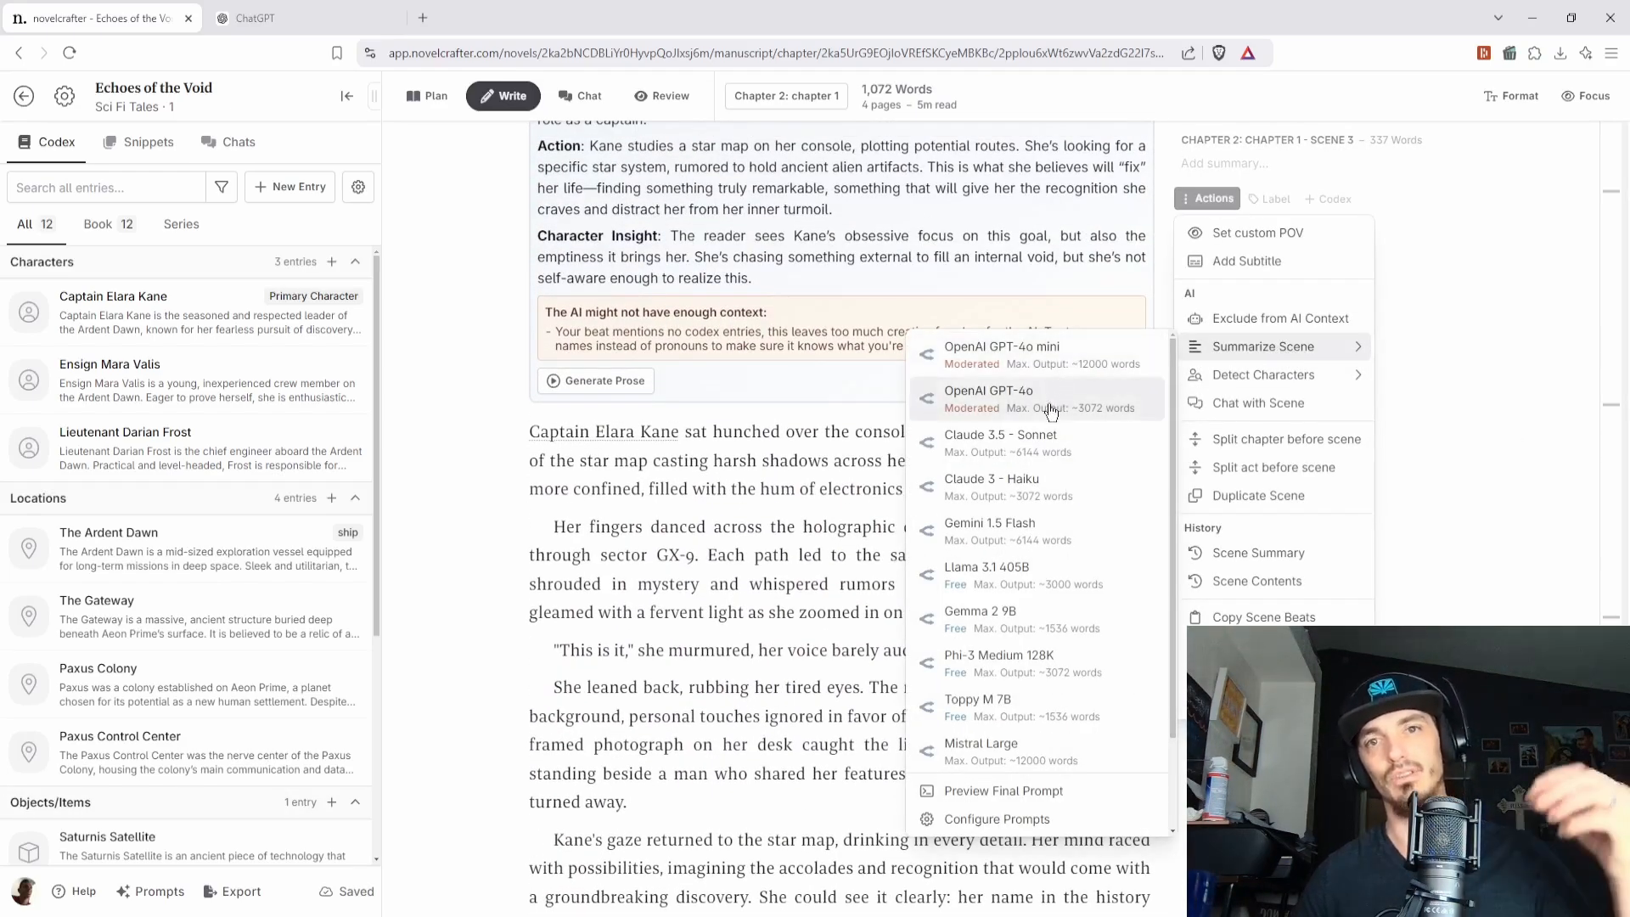
{"action": "mouse_move", "coordinate": [1009, 666]}
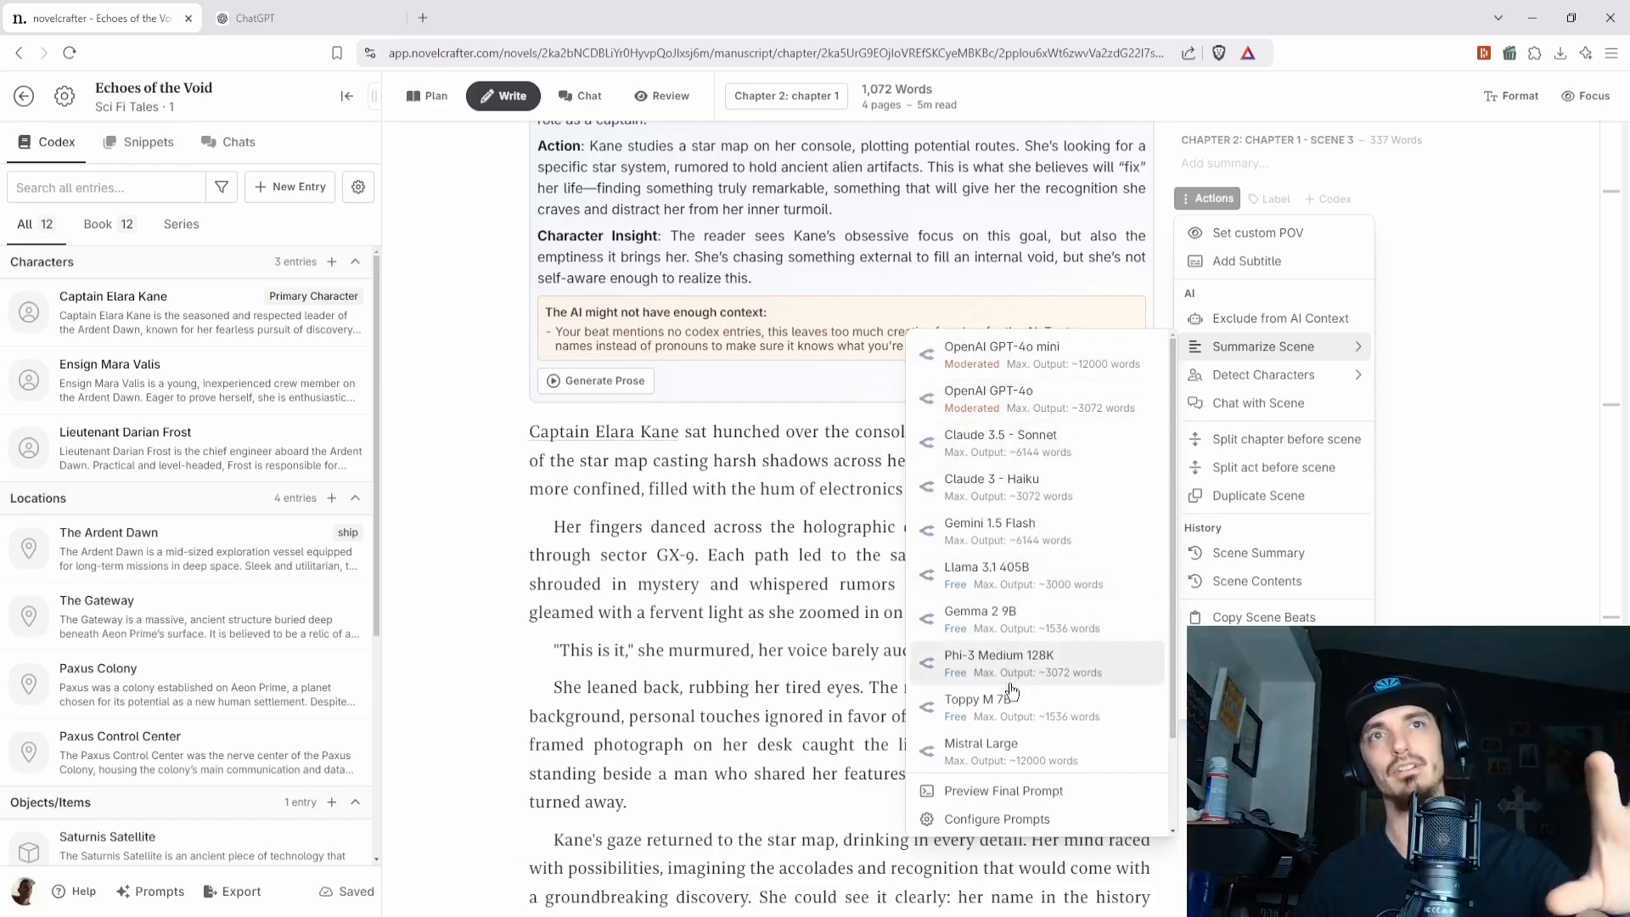
{"action": "scroll", "scroll_direction": "down", "scroll_amount": 3}
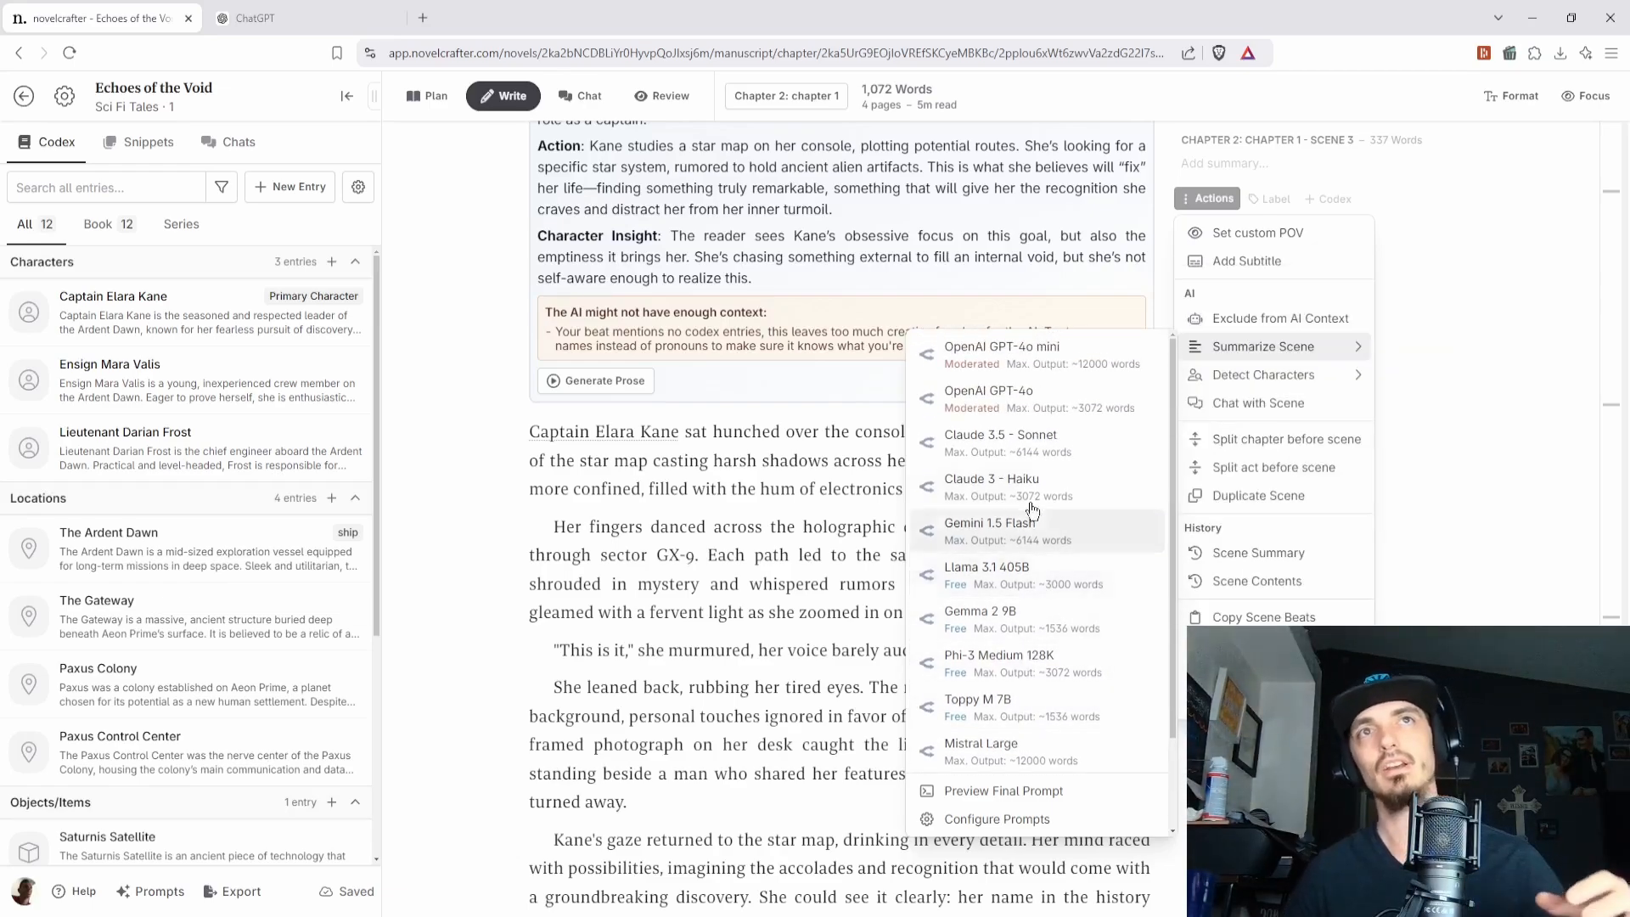
{"action": "mouse_move", "coordinate": [1009, 618]}
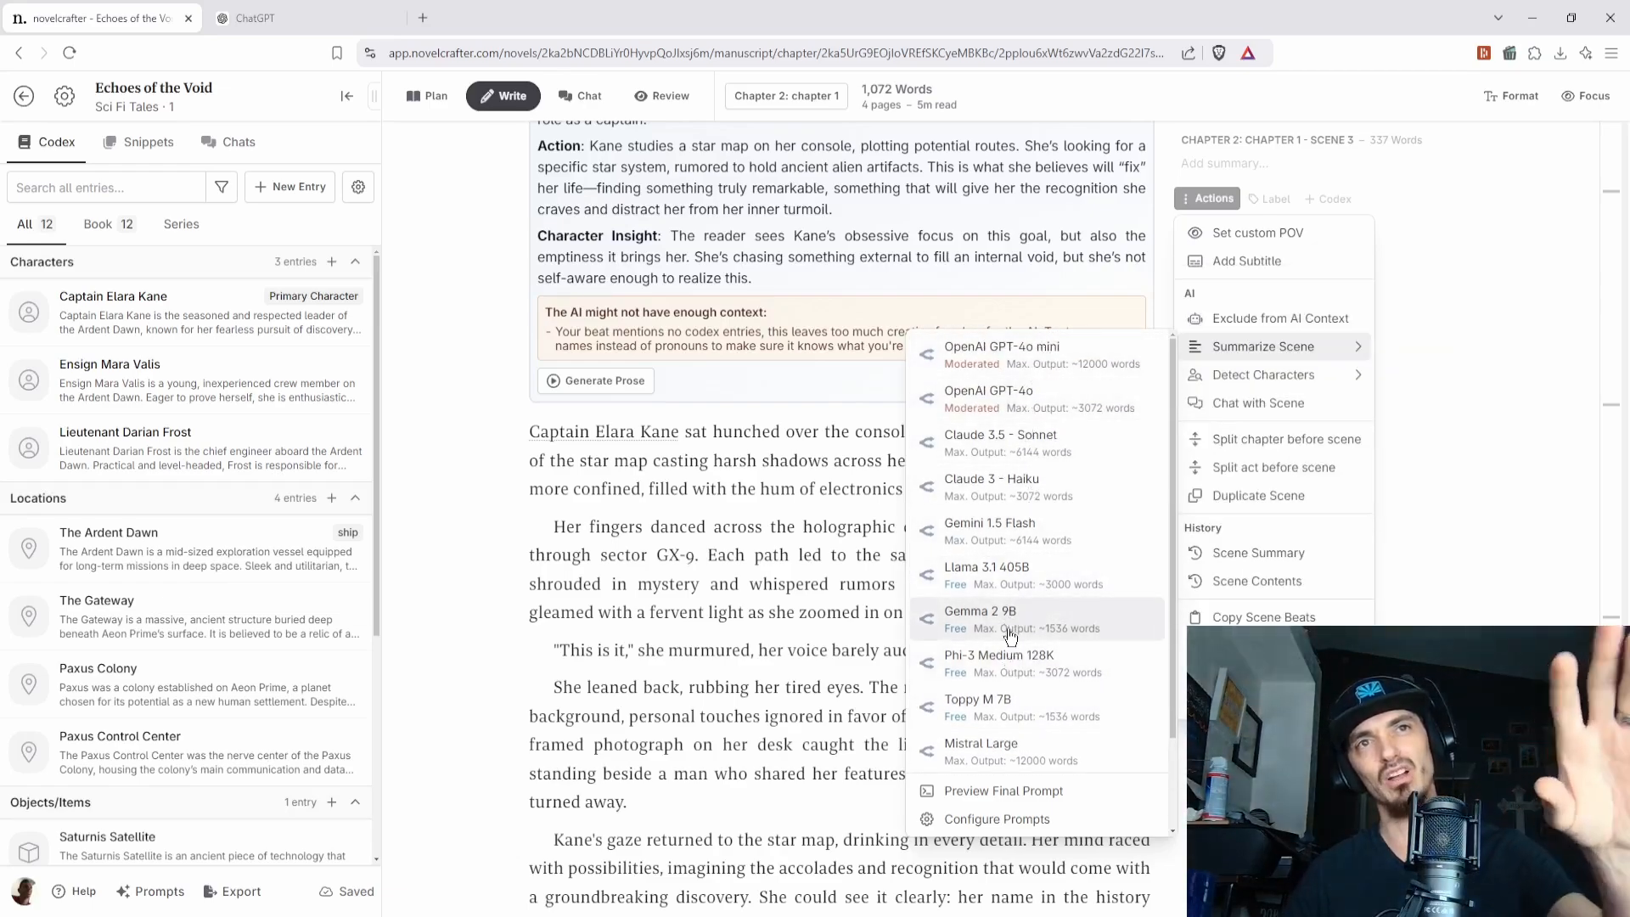
{"action": "mouse_move", "coordinate": [1016, 706]}
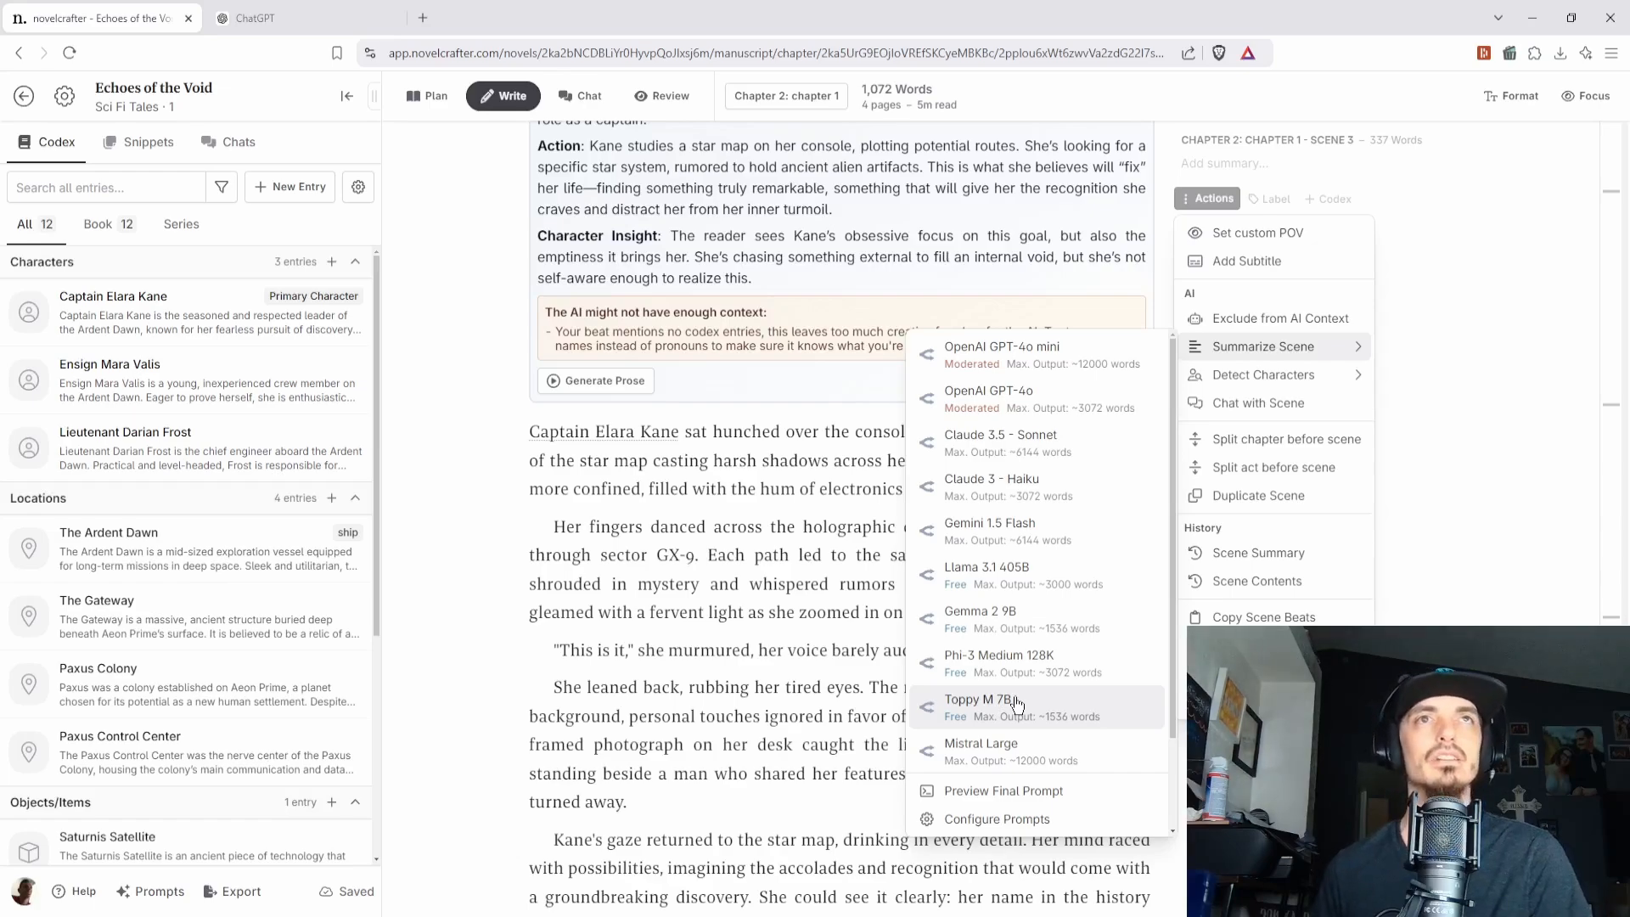
{"action": "mouse_move", "coordinate": [1049, 346]}
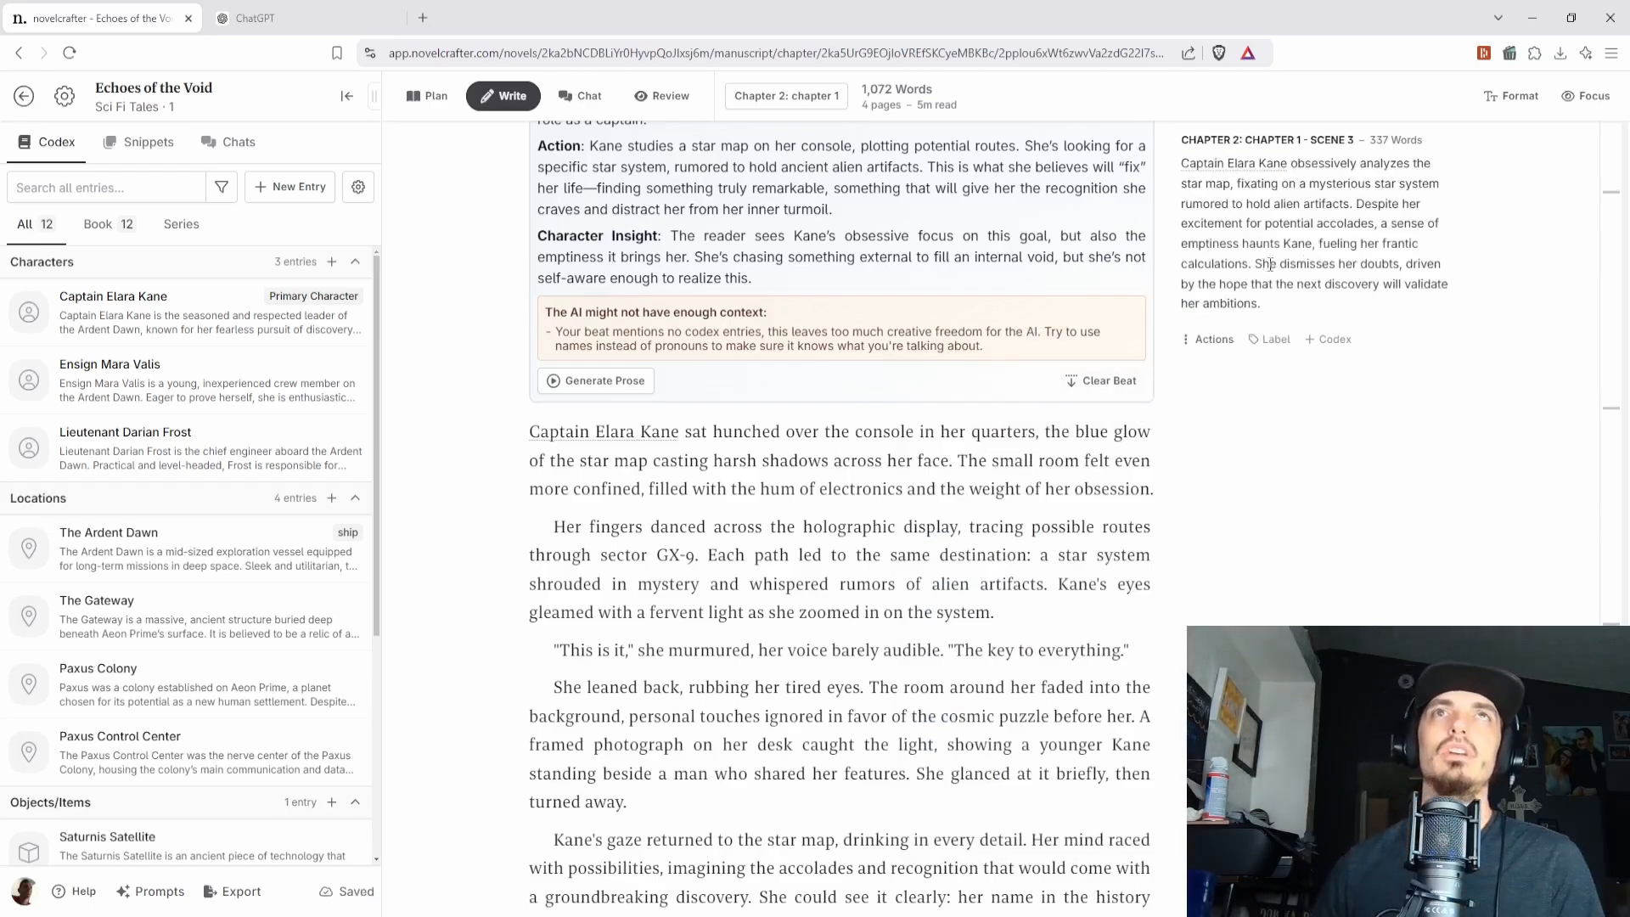
- Scroll the manuscript down past scene 3 to the scene 4 beat
{"action": "scroll", "scroll_direction": "down", "scroll_amount": 3}
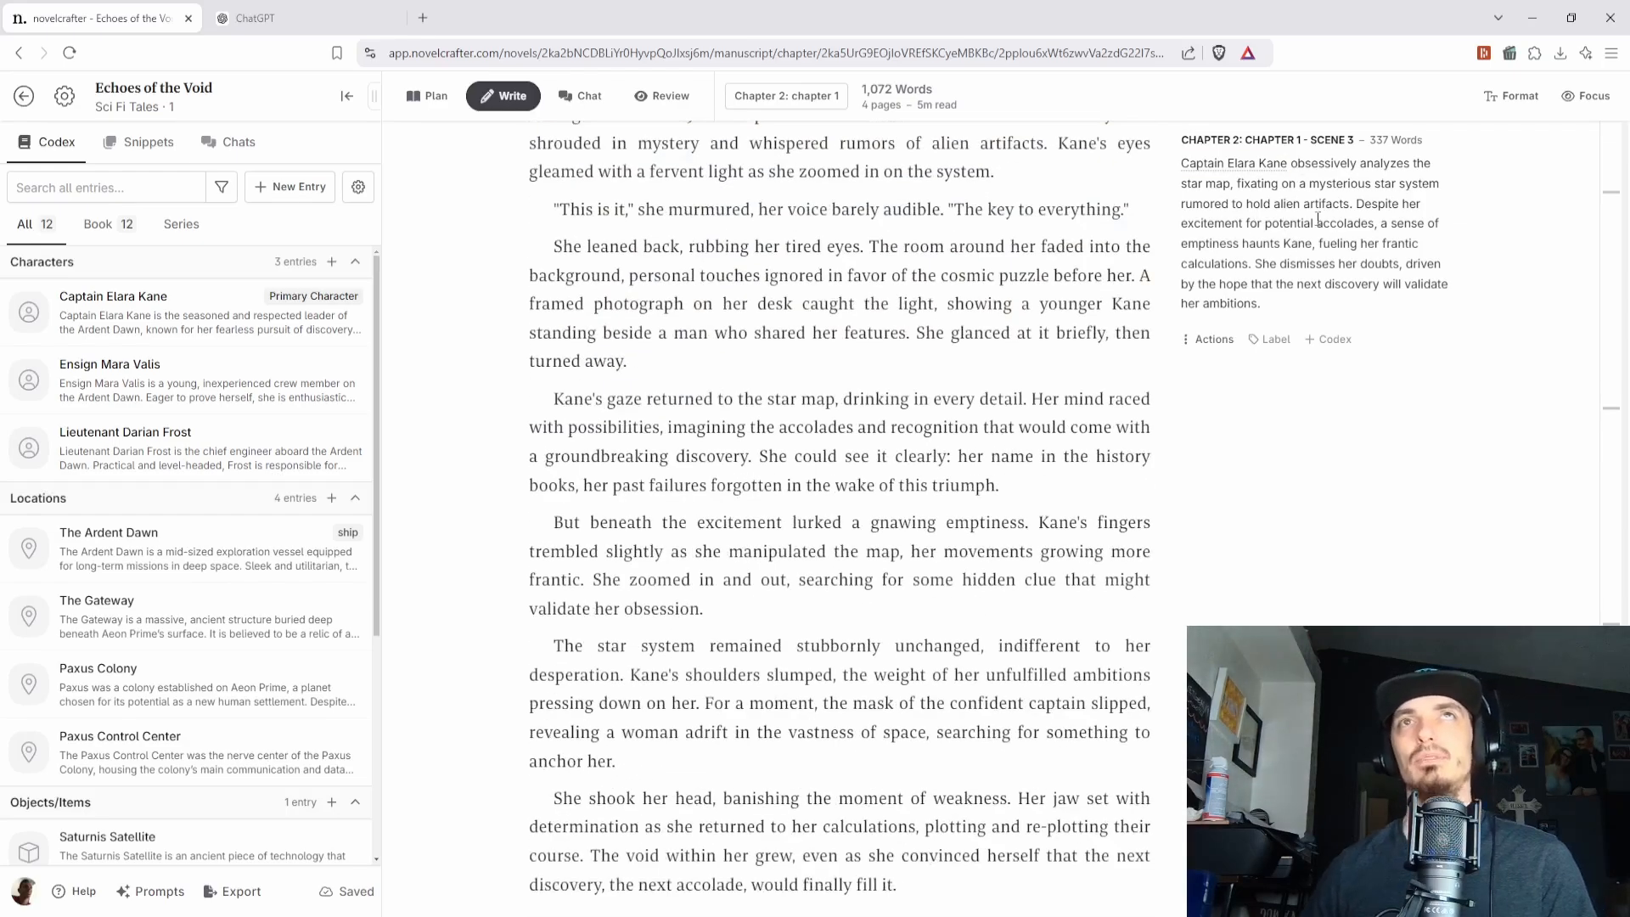
{"action": "scroll", "scroll_direction": "down", "scroll_amount": 3}
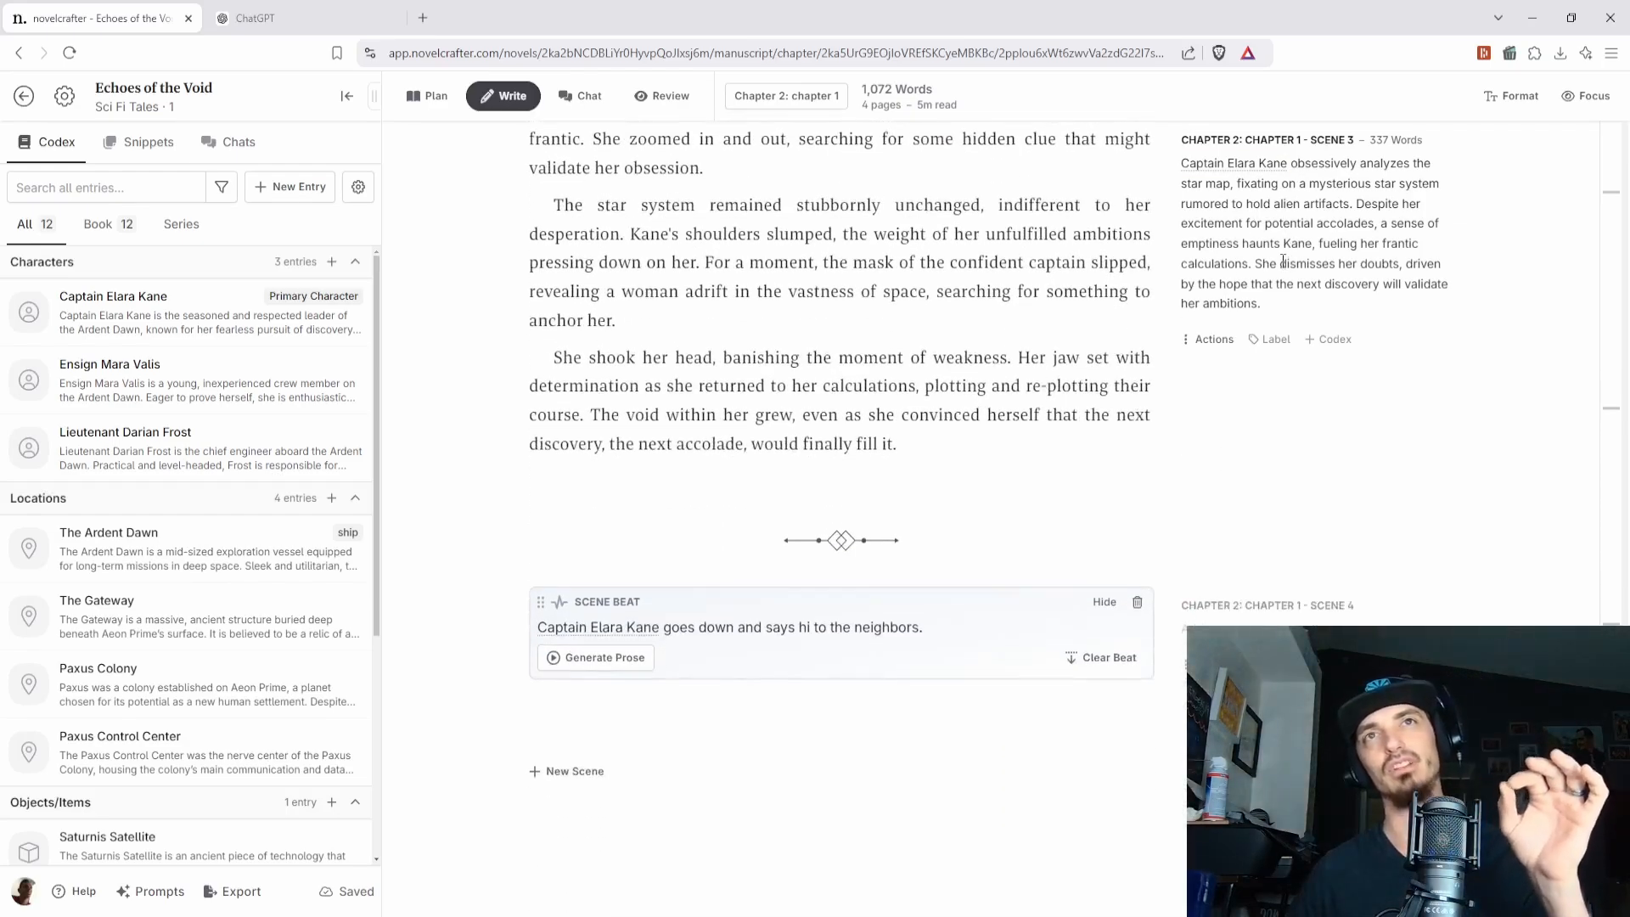
{"action": "scroll", "scroll_direction": "up", "scroll_amount": 3}
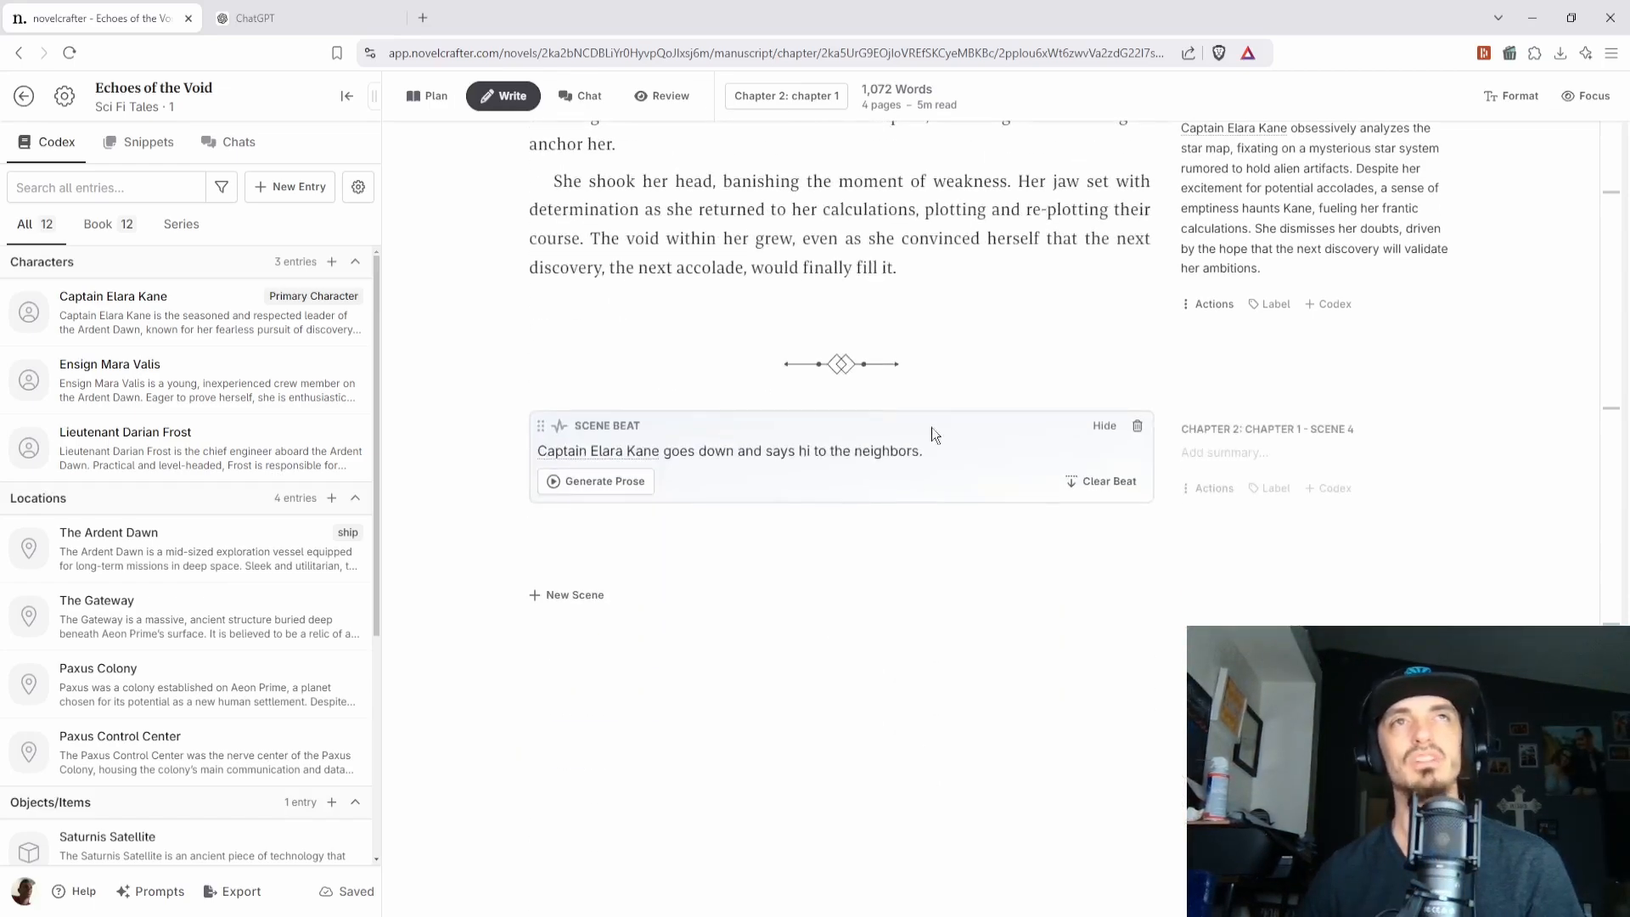
{"action": "mouse_move", "coordinate": [990, 382]}
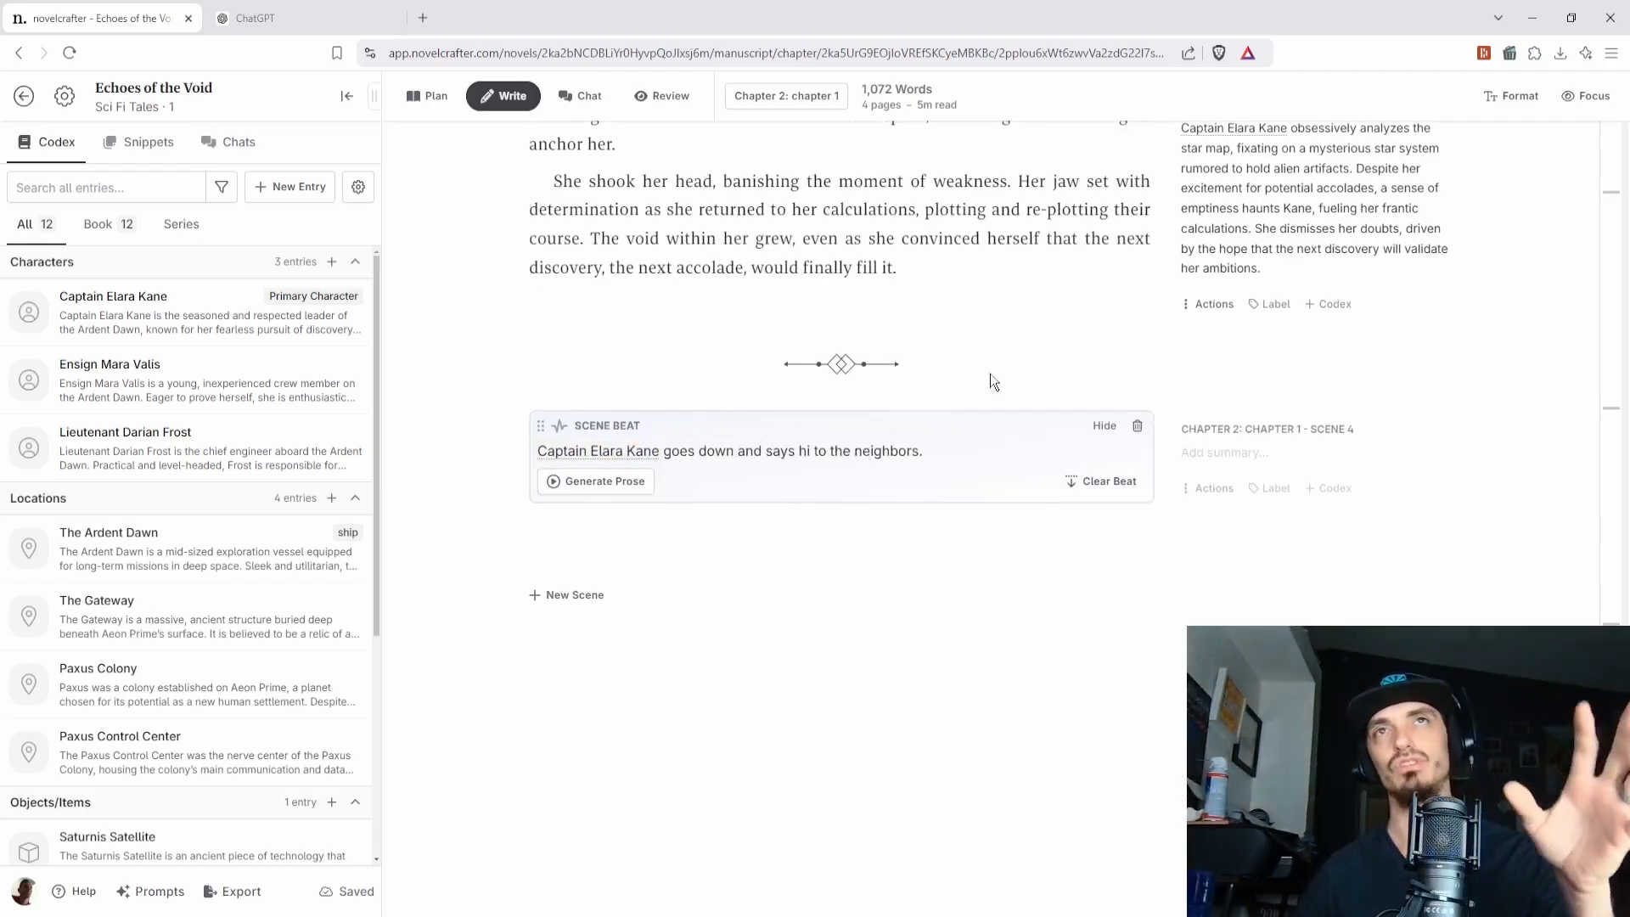
{"action": "mouse_move", "coordinate": [577, 569]}
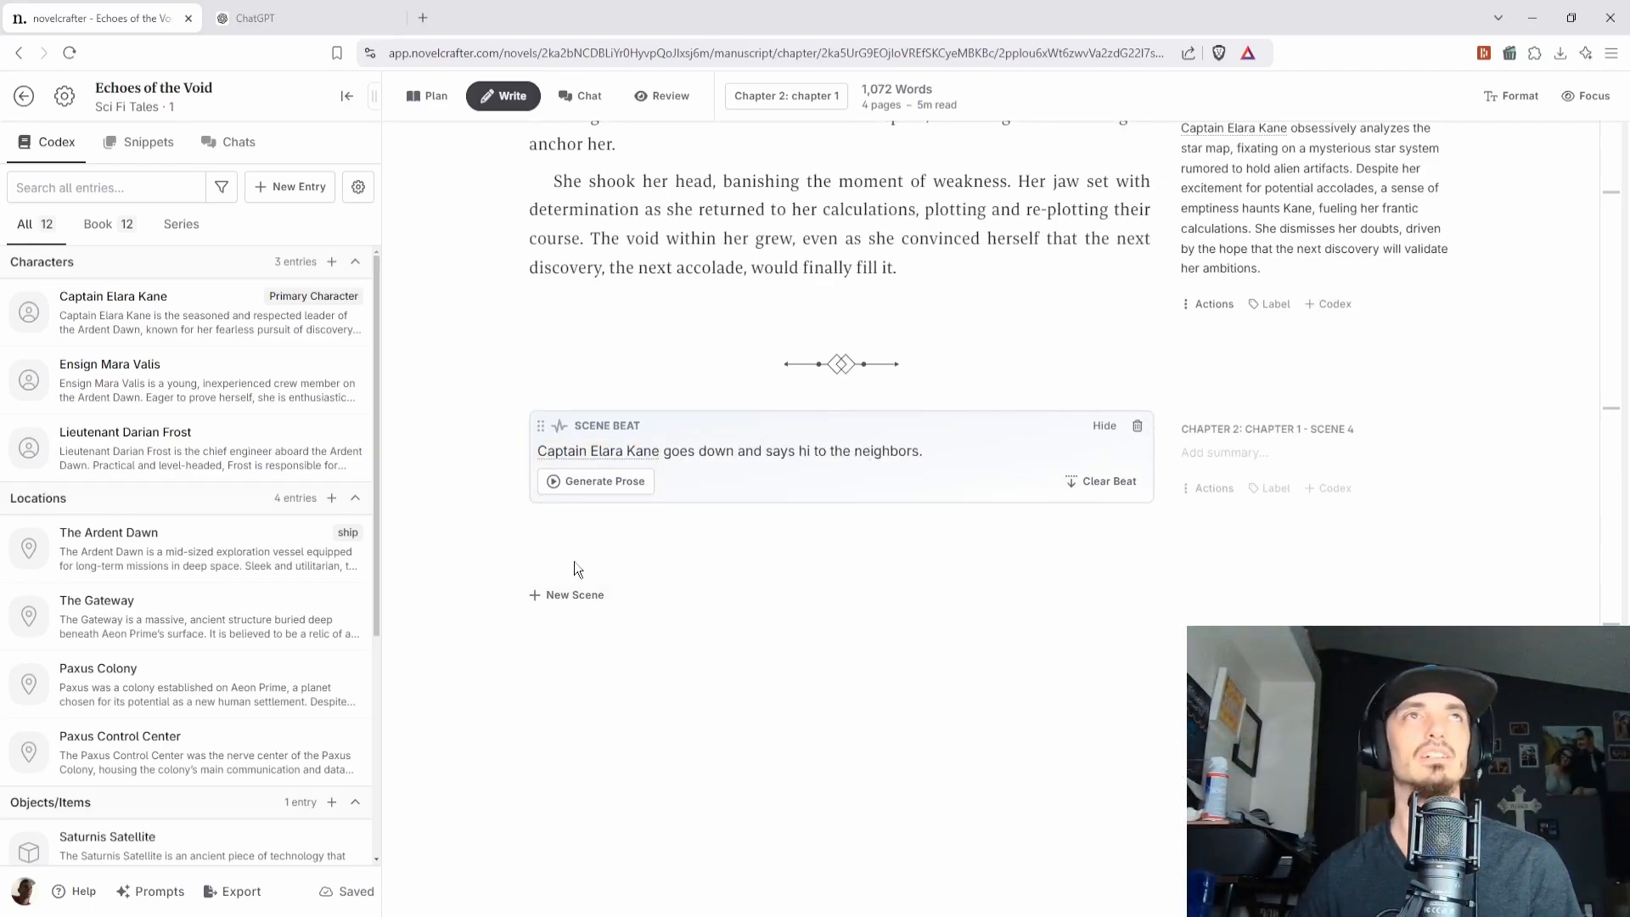
- Show the Generate Prose prompt and model choices for scene 4's beat
{"action": "left_click", "coordinate": [604, 480]}
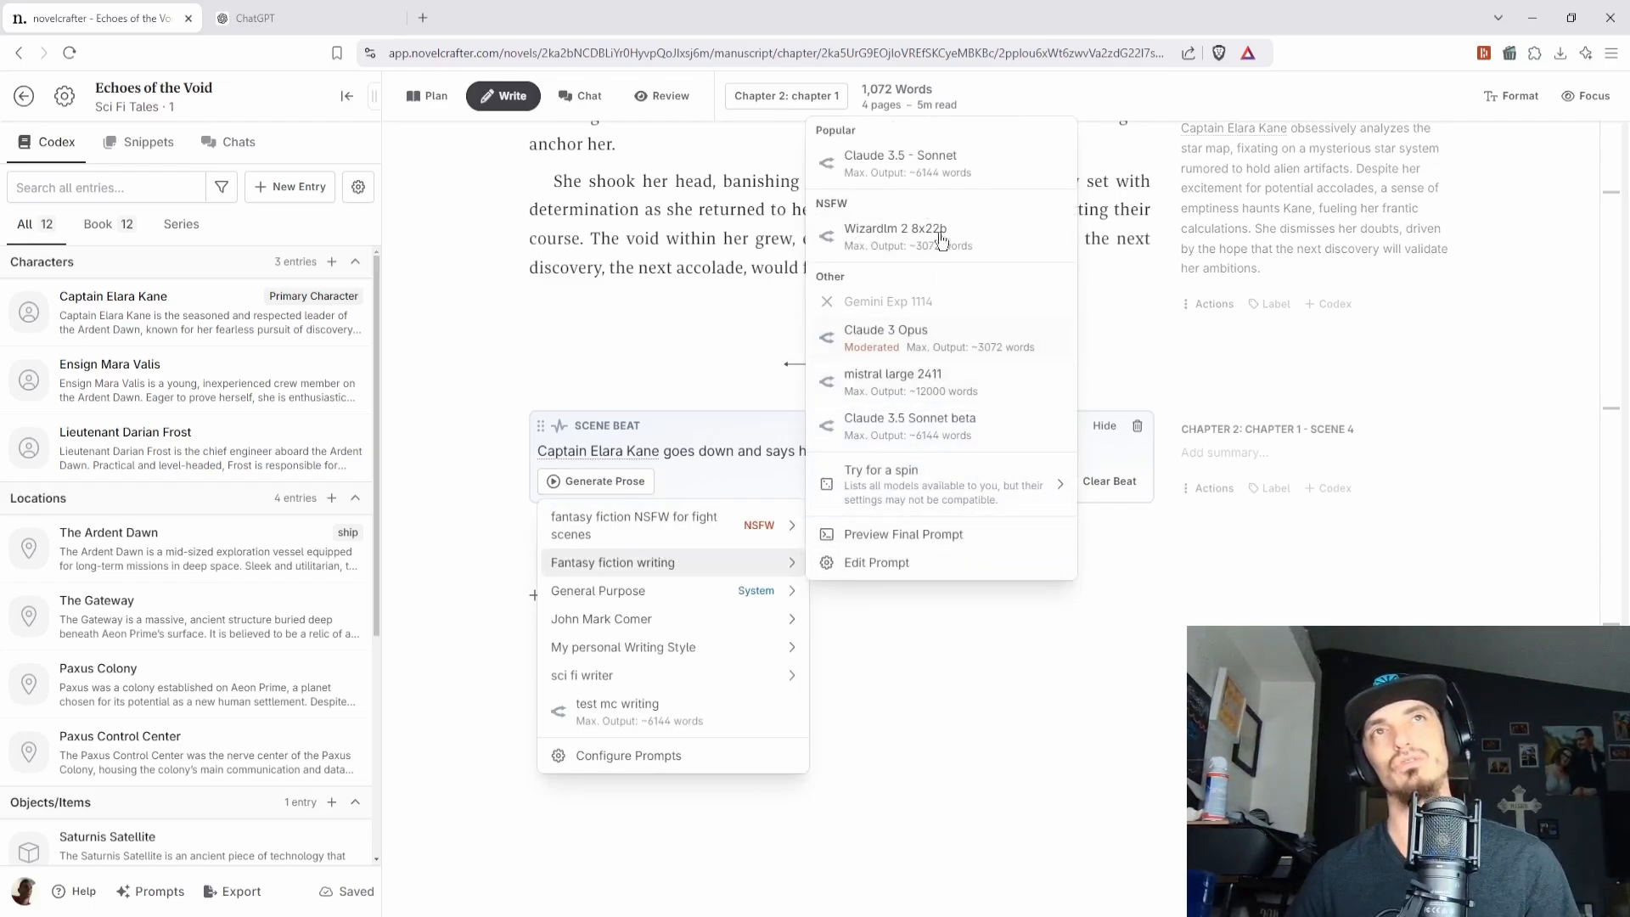
{"action": "mouse_move", "coordinate": [977, 281]}
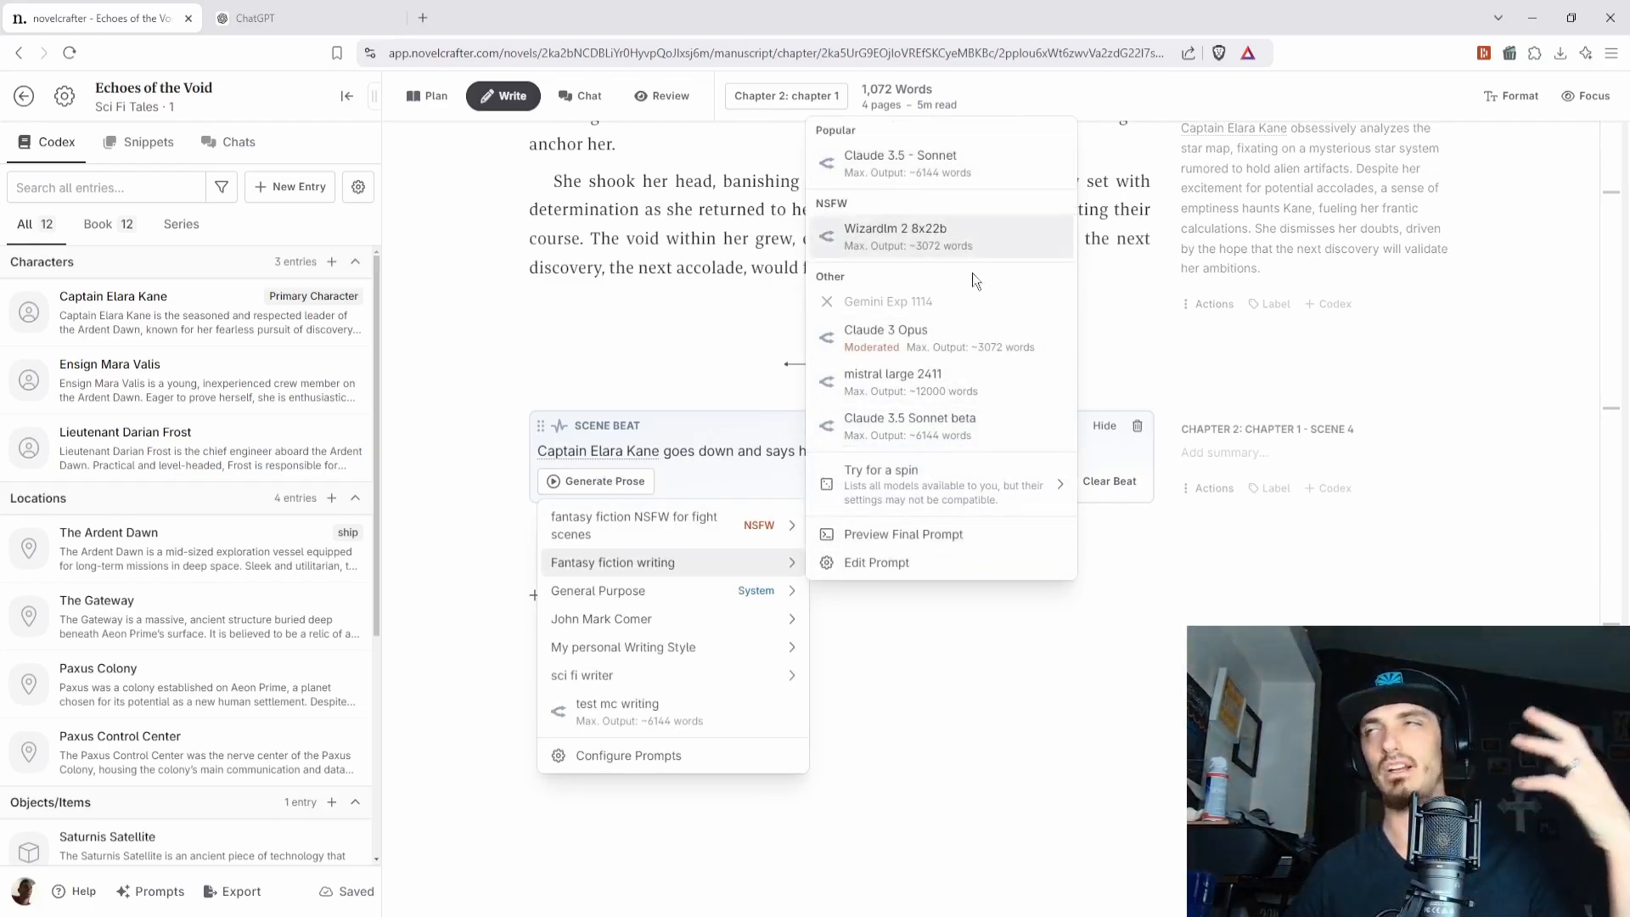
{"action": "mouse_move", "coordinate": [973, 398]}
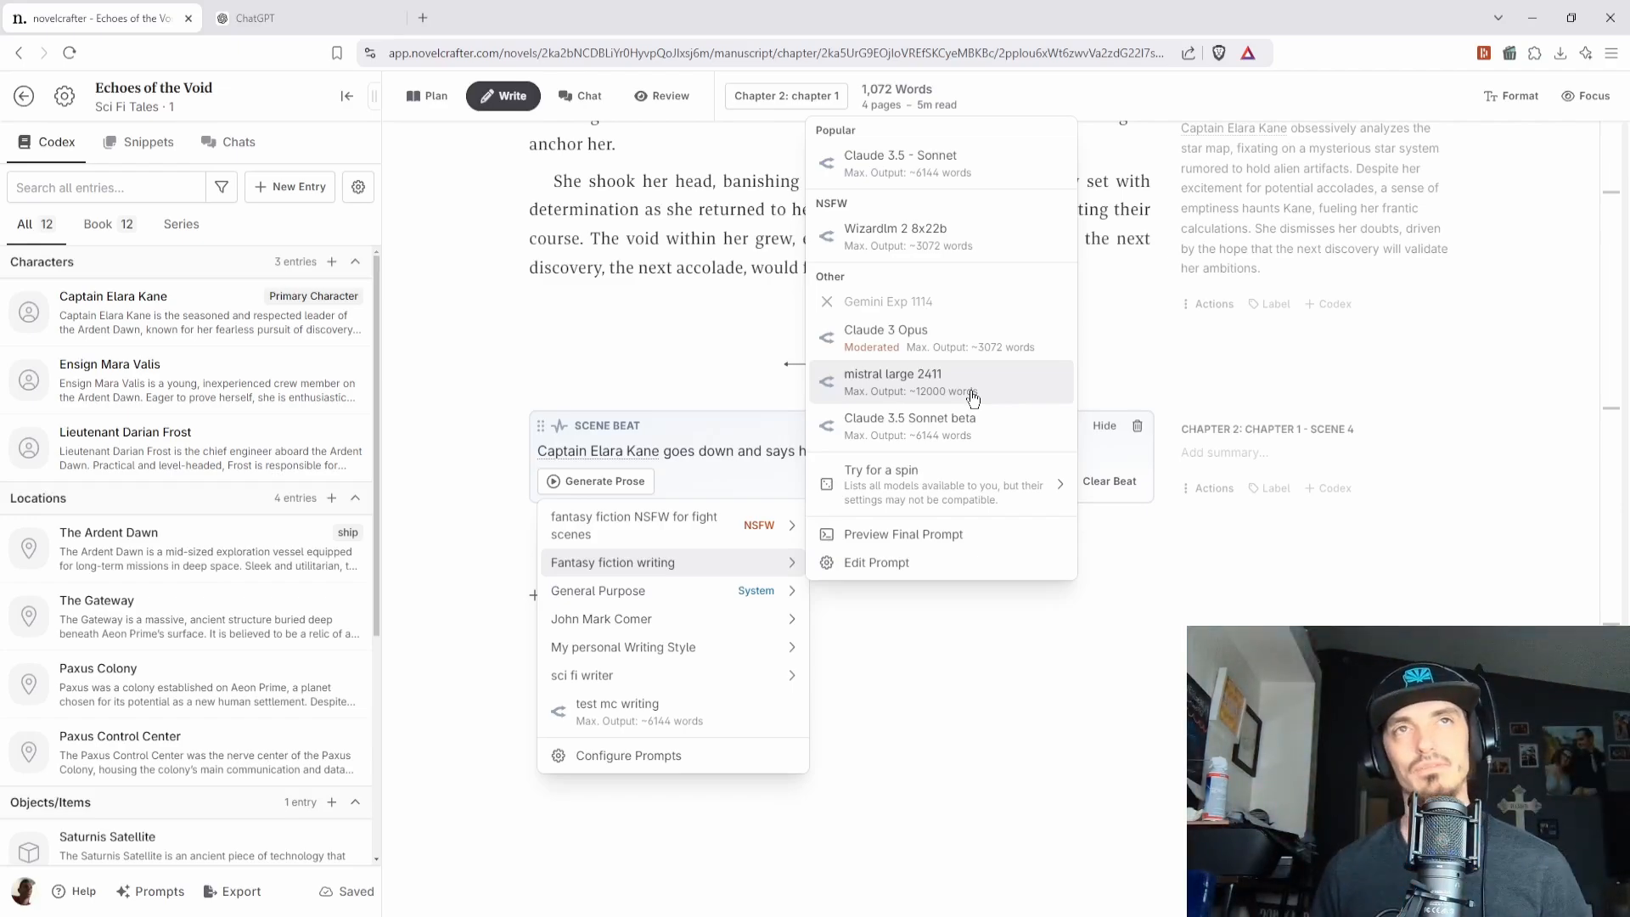
{"action": "mouse_move", "coordinate": [936, 484]}
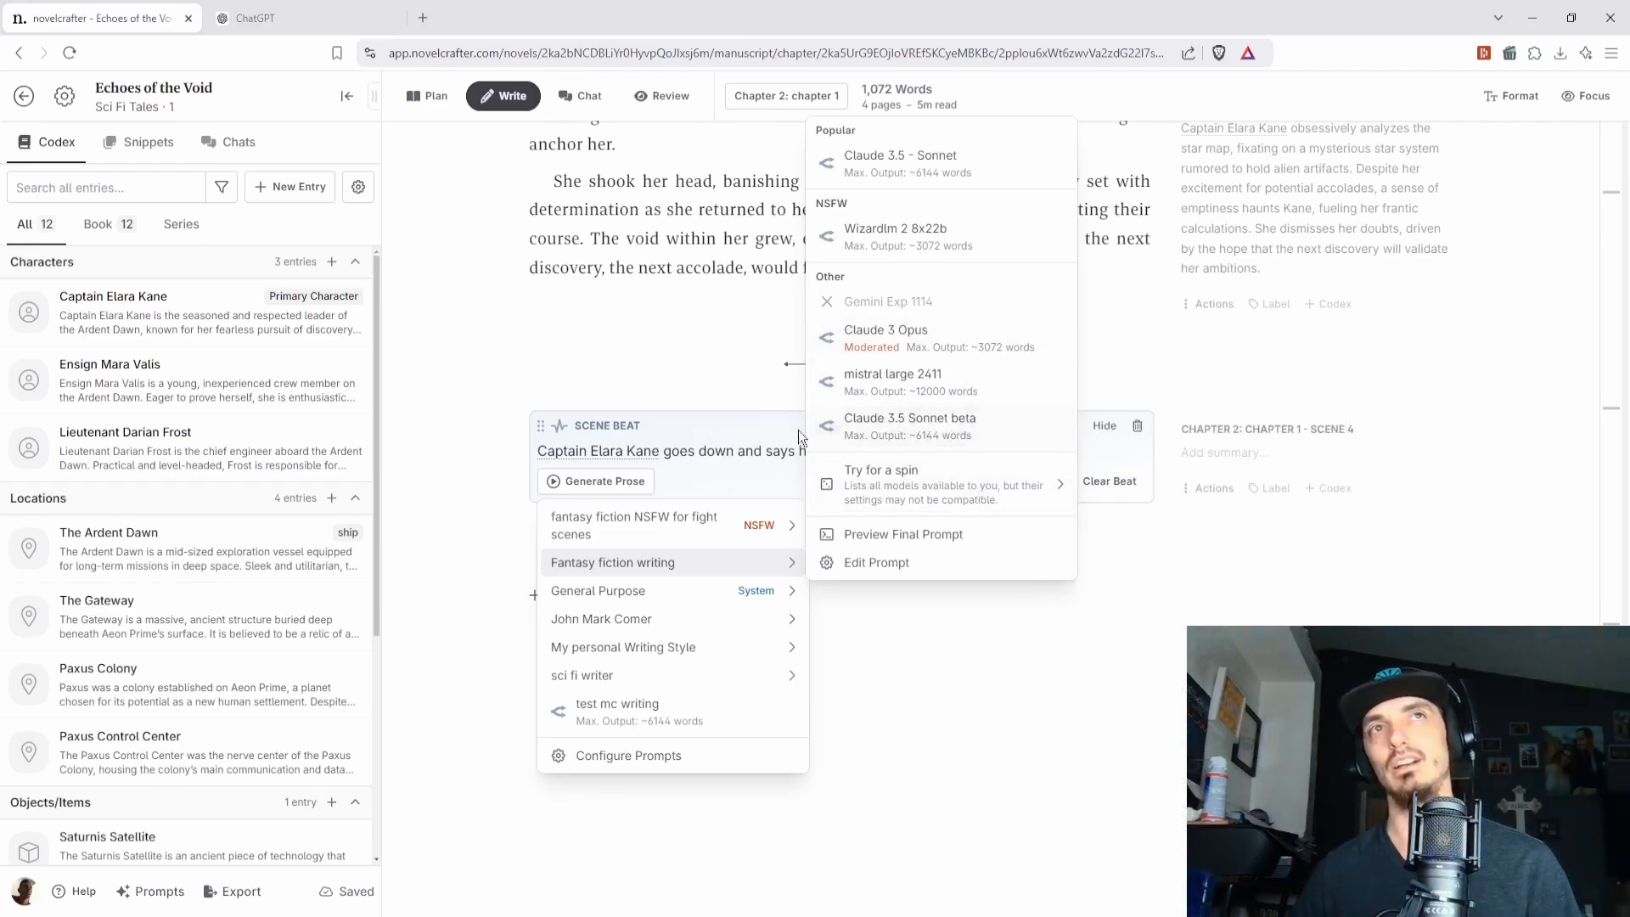
{"action": "mouse_move", "coordinate": [924, 434]}
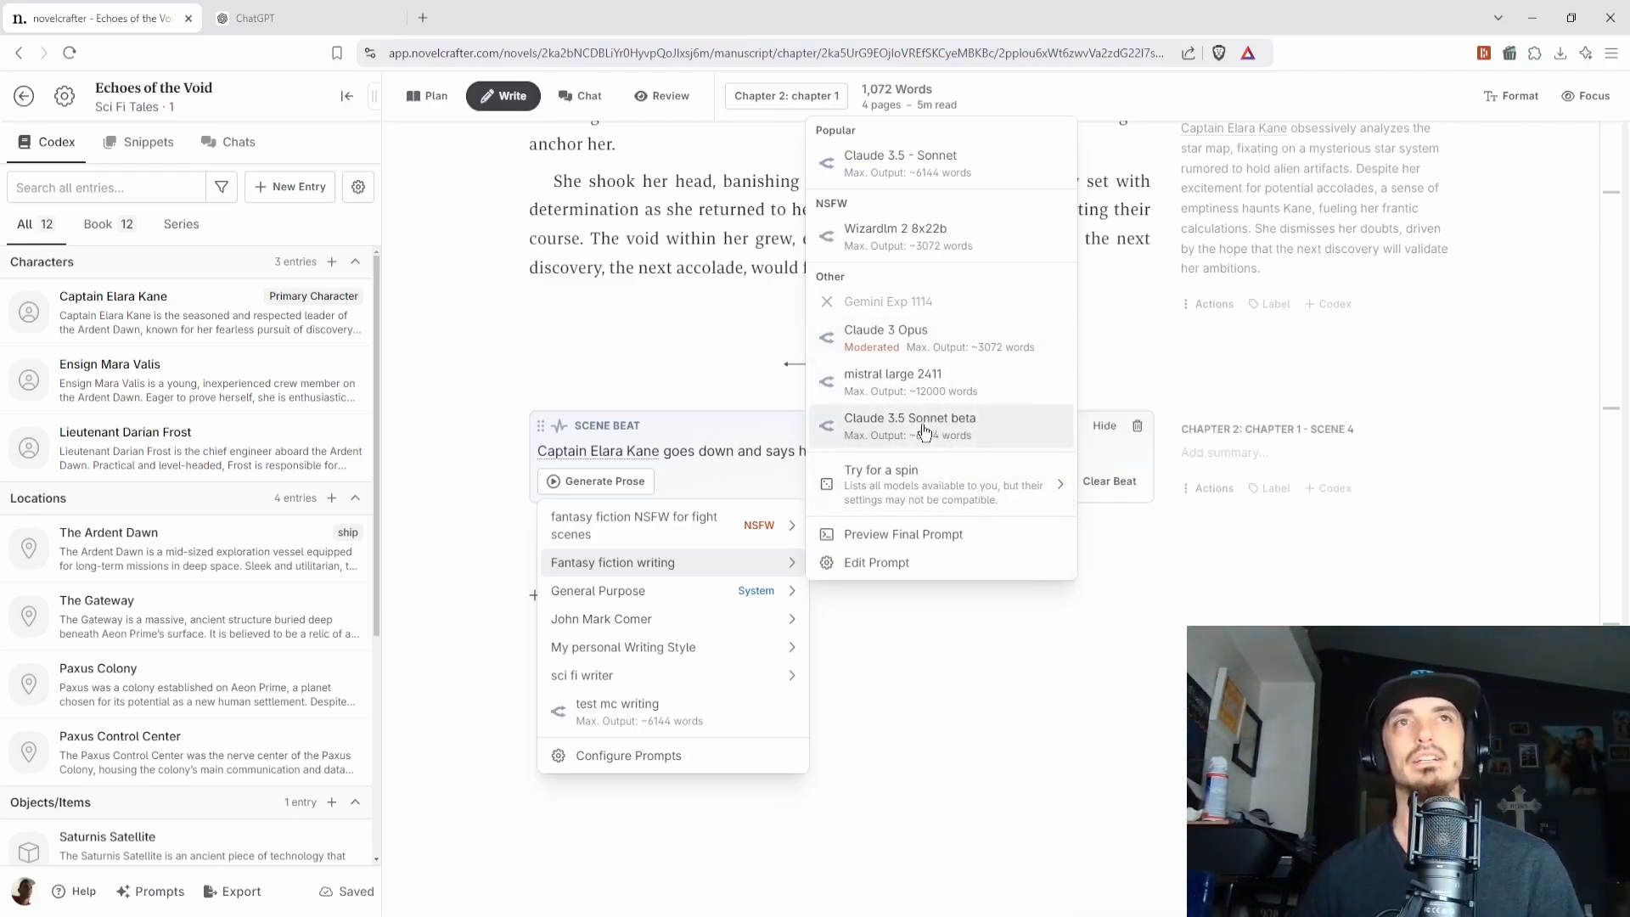
{"action": "mouse_move", "coordinate": [961, 431]}
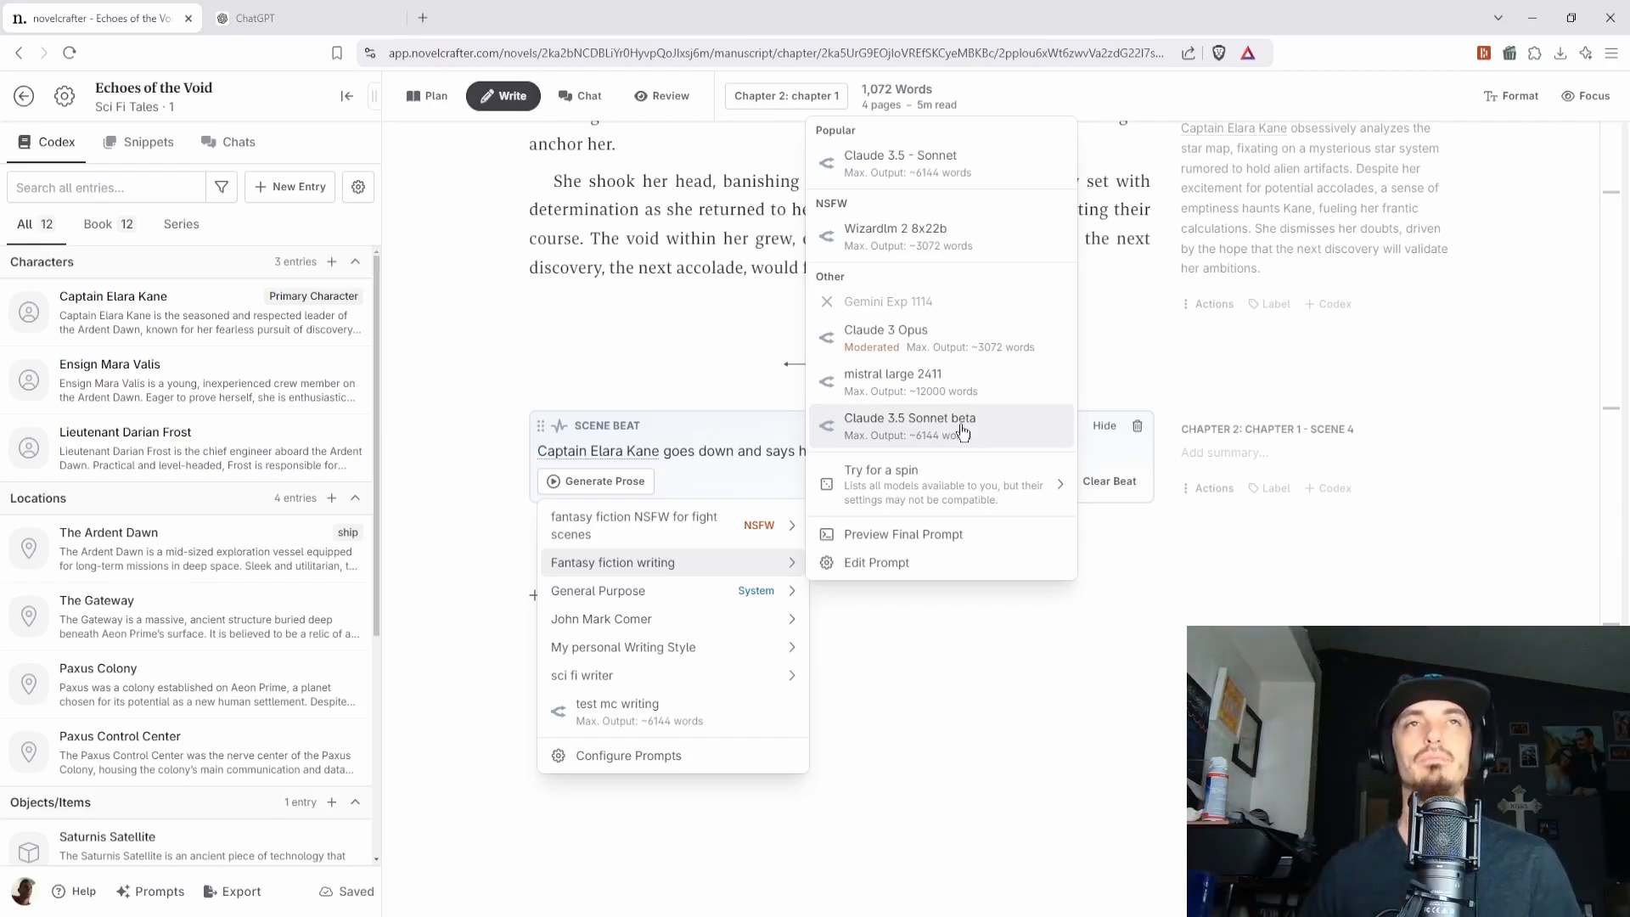
- Generate scene 4 prose from its beat with Claude 3.5 Sonnet beta
{"action": "left_click", "coordinate": [909, 418]}
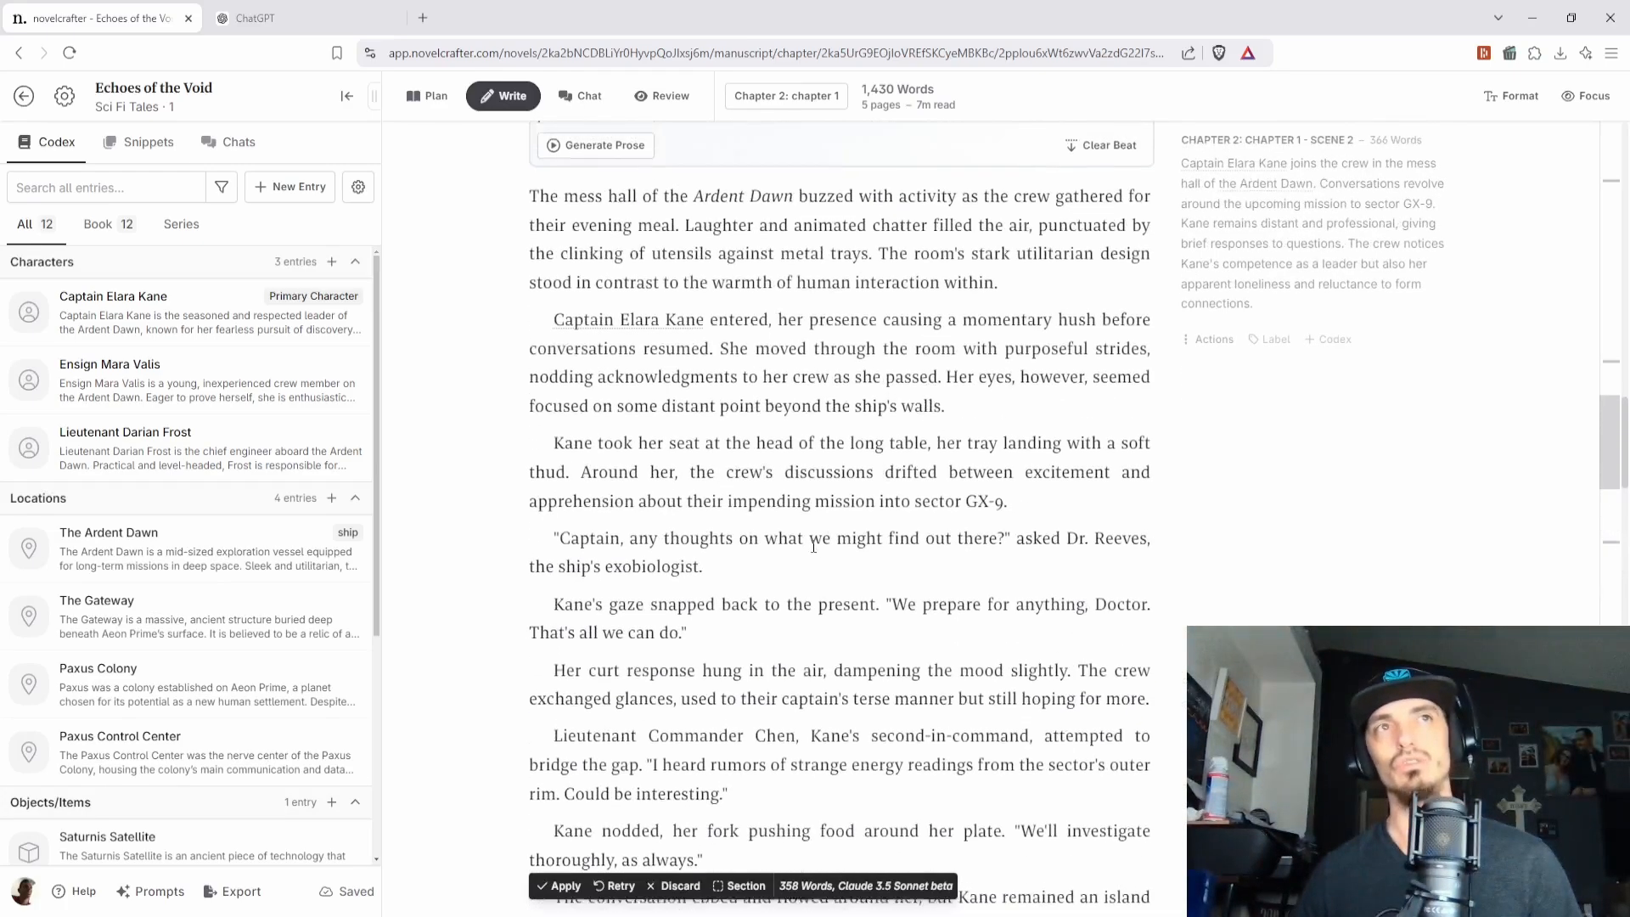
{"action": "scroll", "scroll_direction": "up", "scroll_amount": 3}
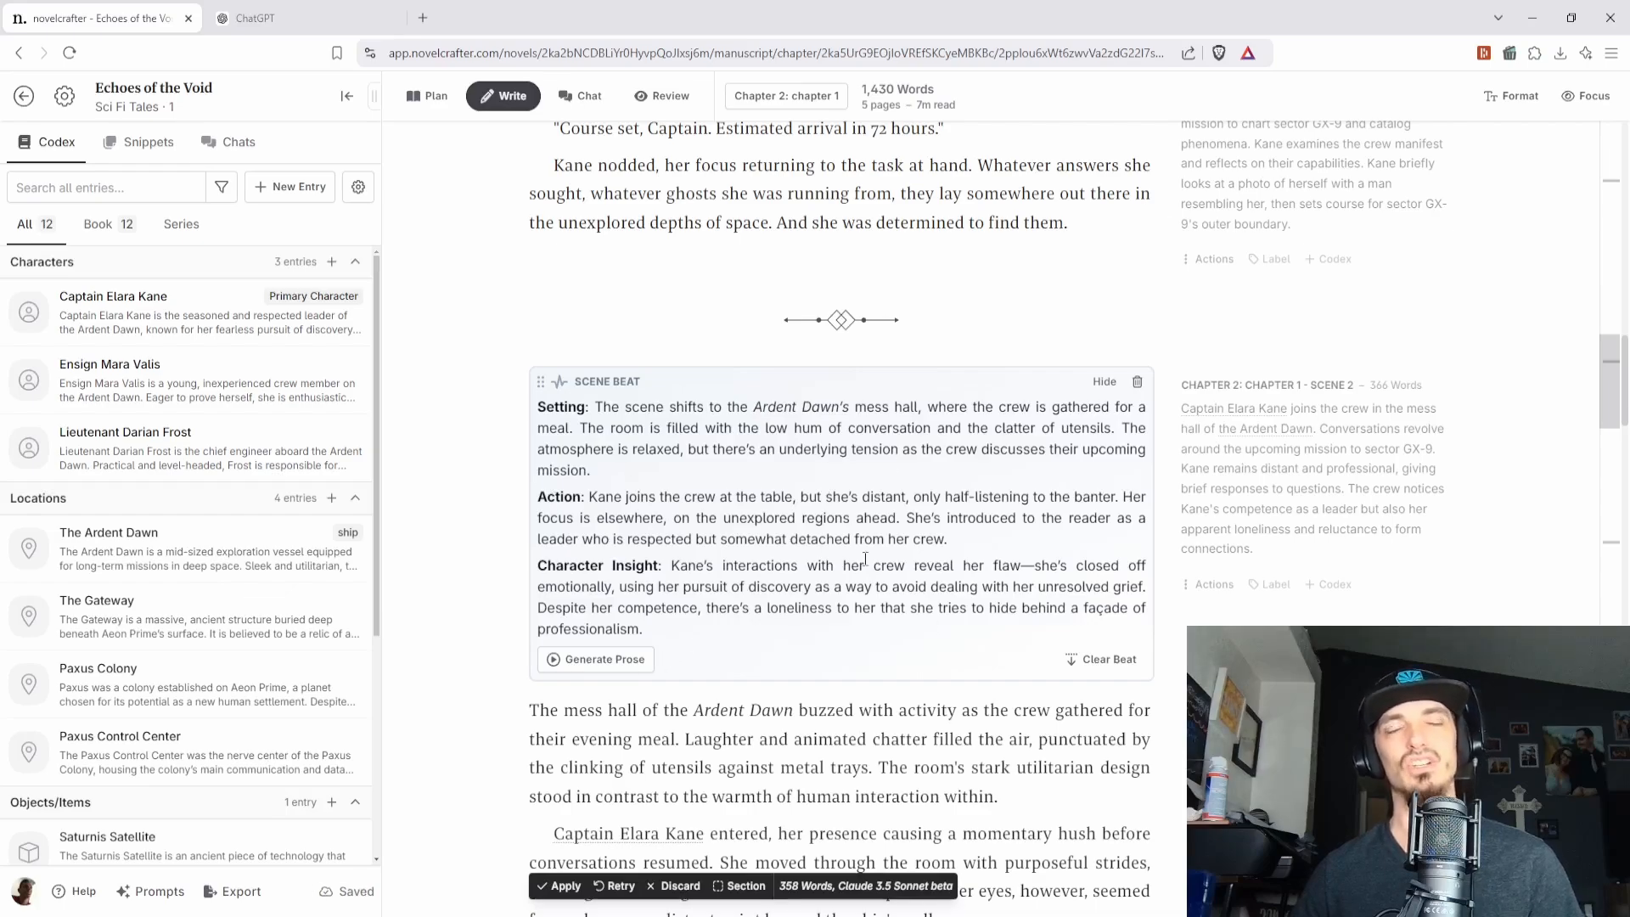
{"action": "scroll", "scroll_direction": "down", "scroll_amount": 3}
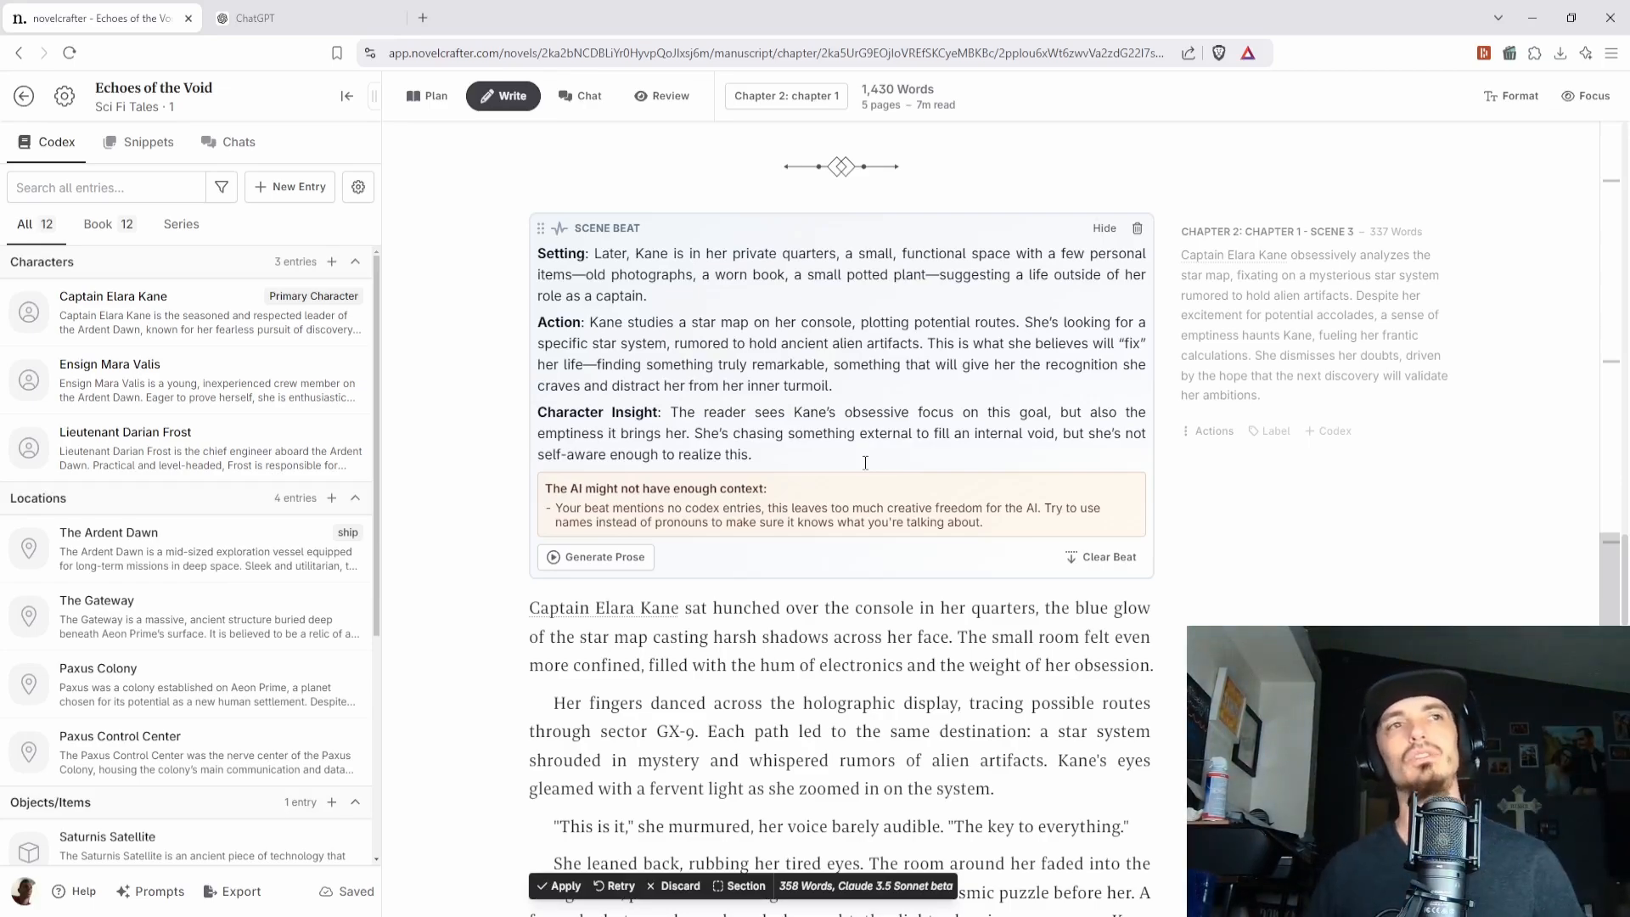
{"action": "mouse_move", "coordinate": [844, 471]}
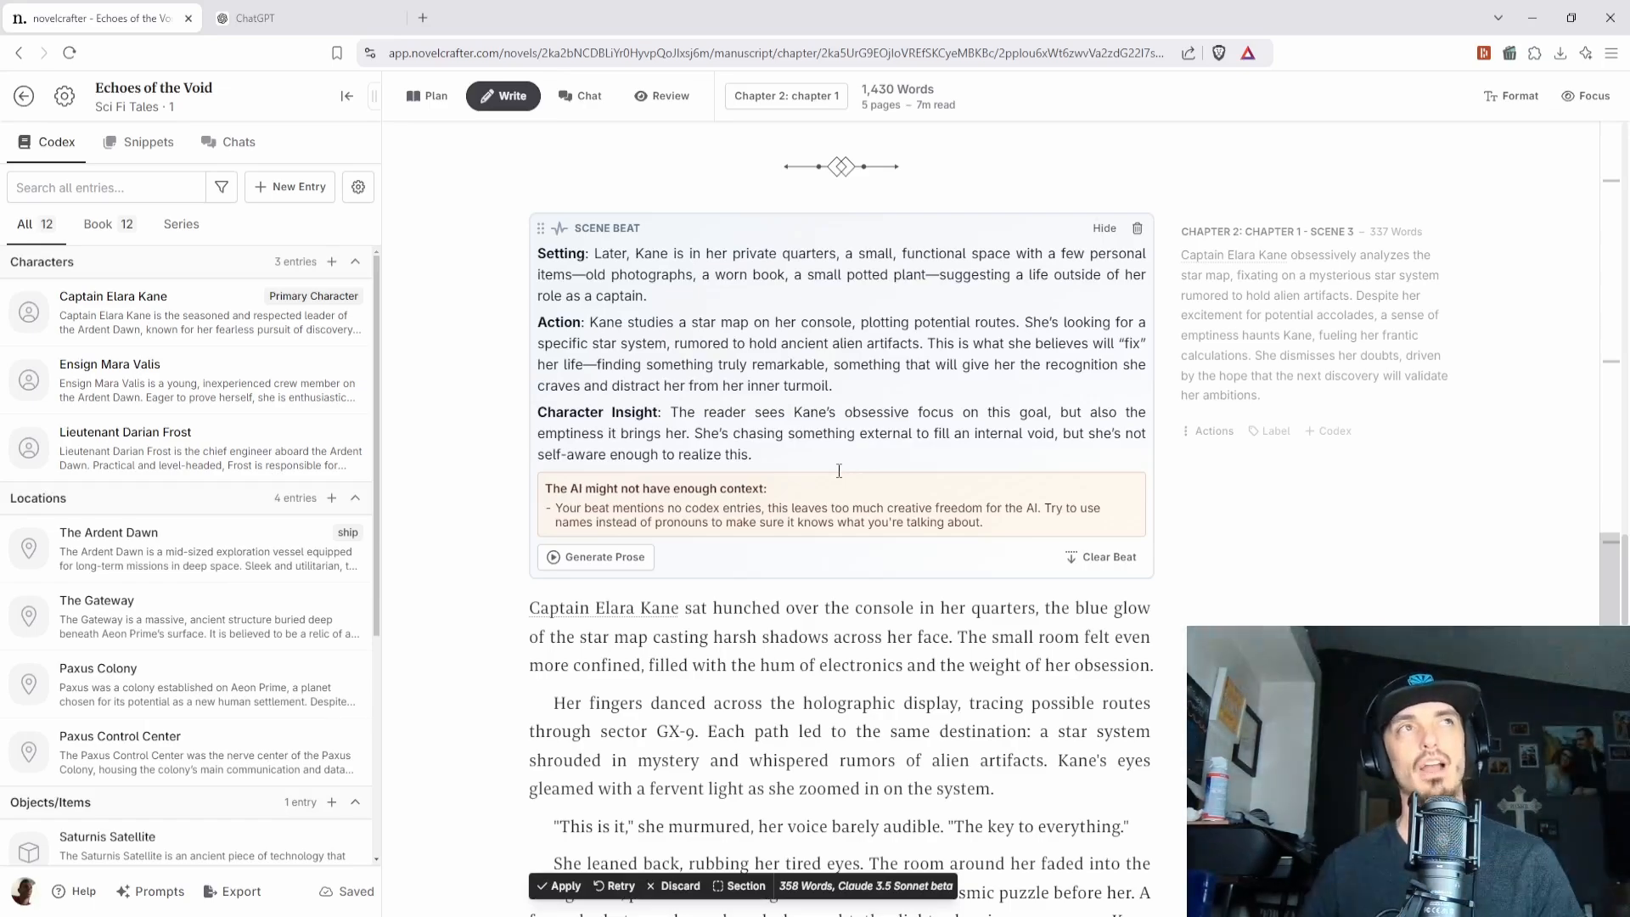
- Switch the sidebar to Snippets then Chats and scroll to the generated scene 4 text
{"action": "left_click", "coordinate": [147, 140]}
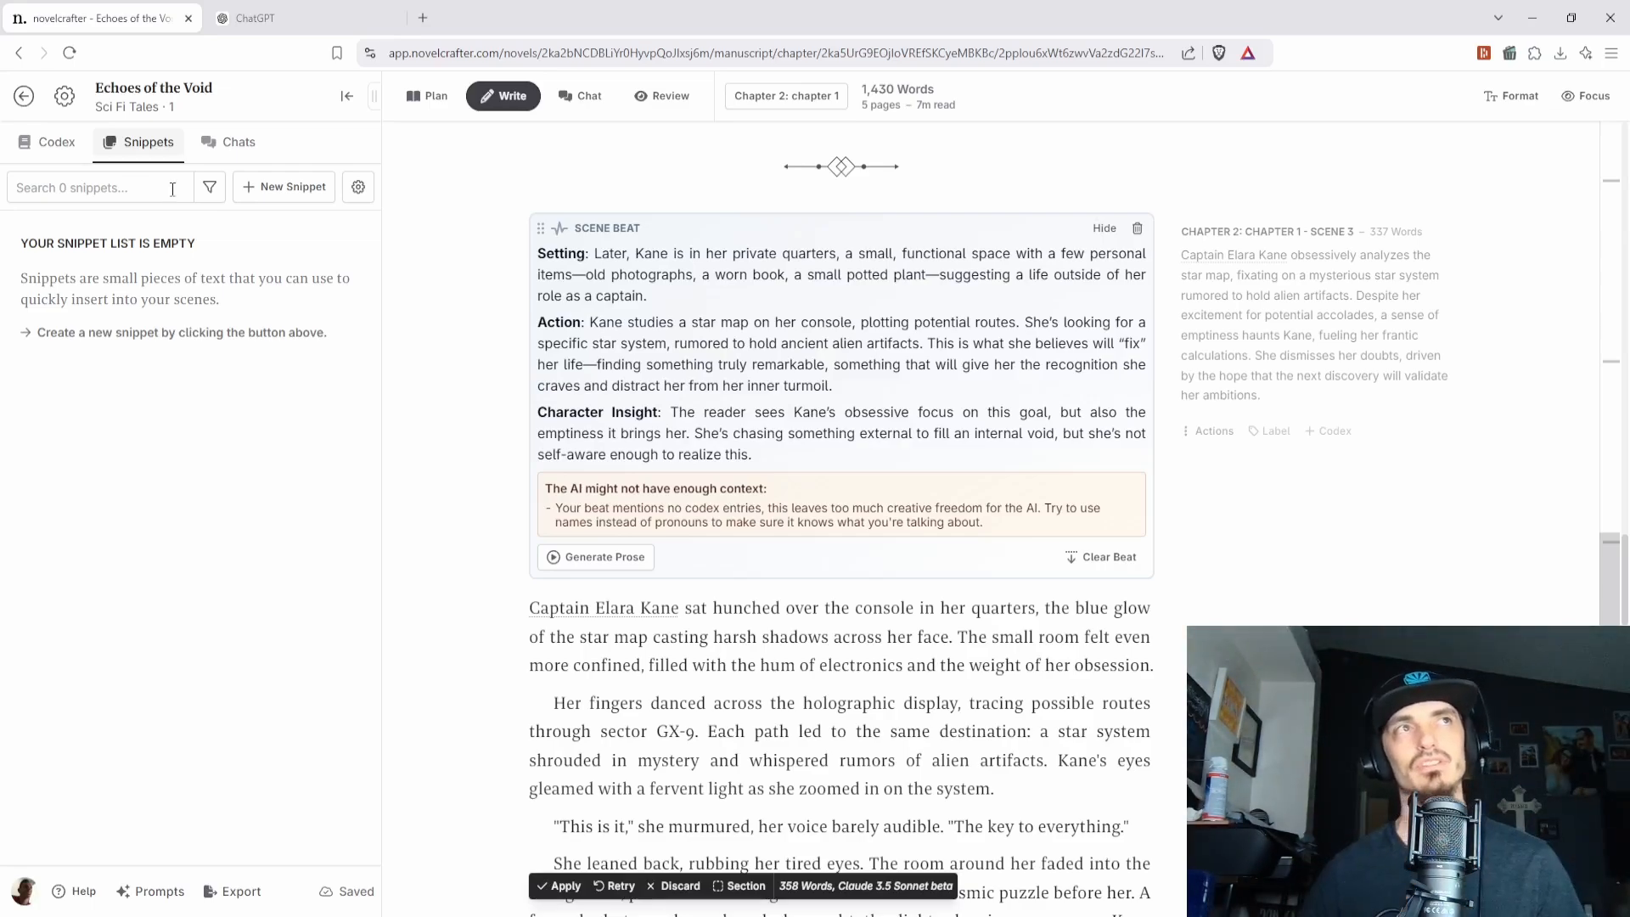
{"action": "left_click", "coordinate": [239, 141]}
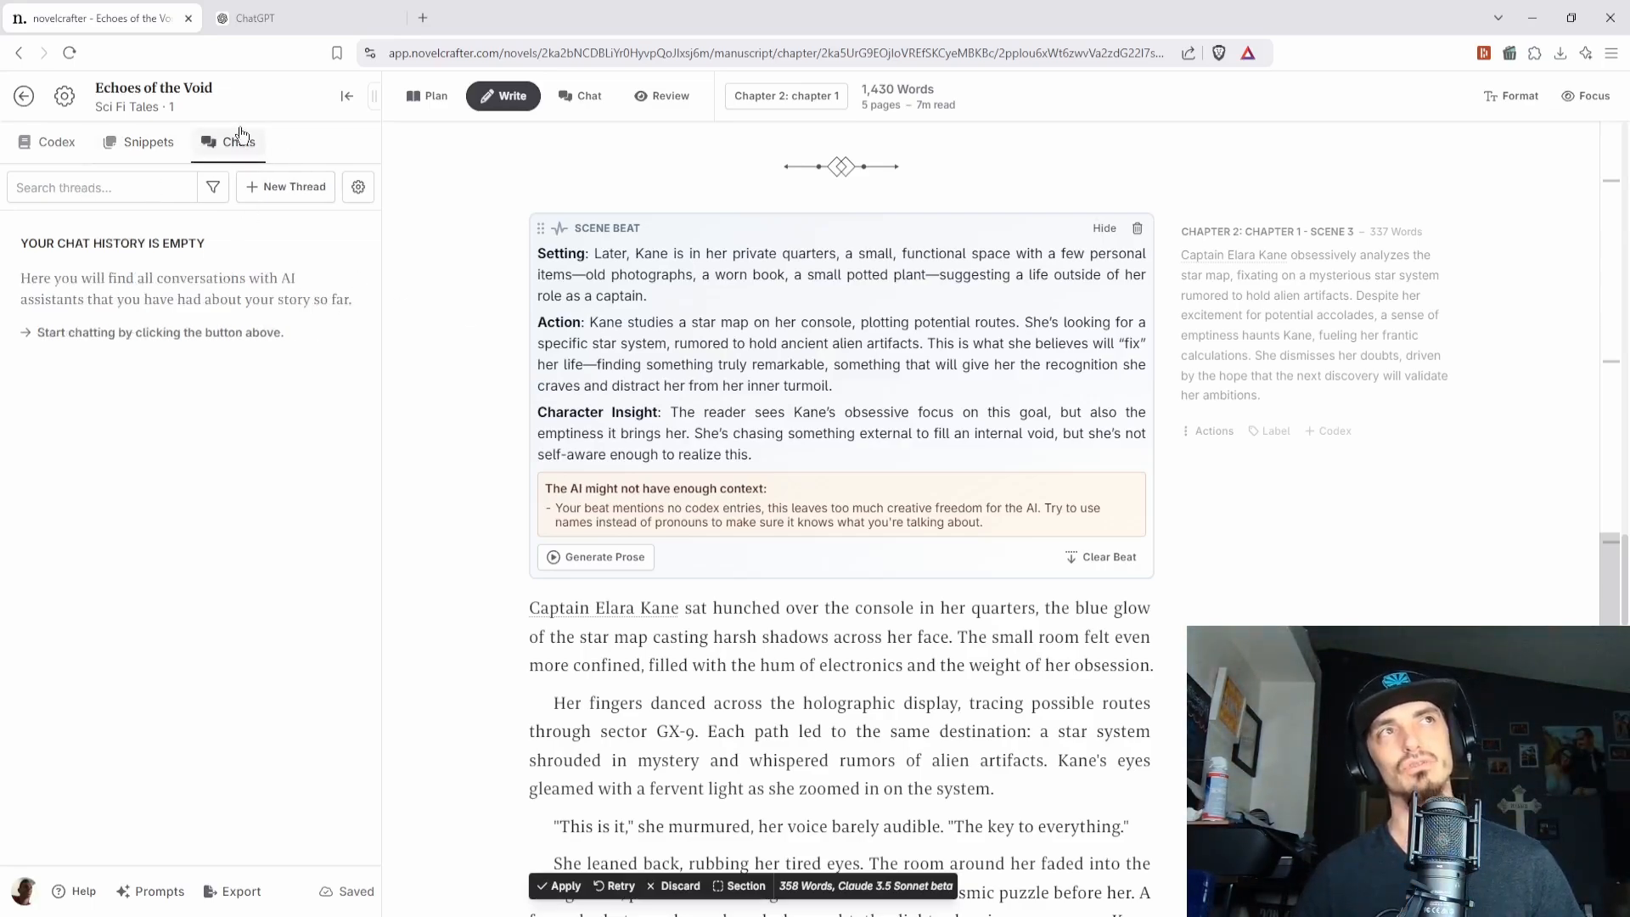
{"action": "scroll", "scroll_direction": "down", "scroll_amount": 3}
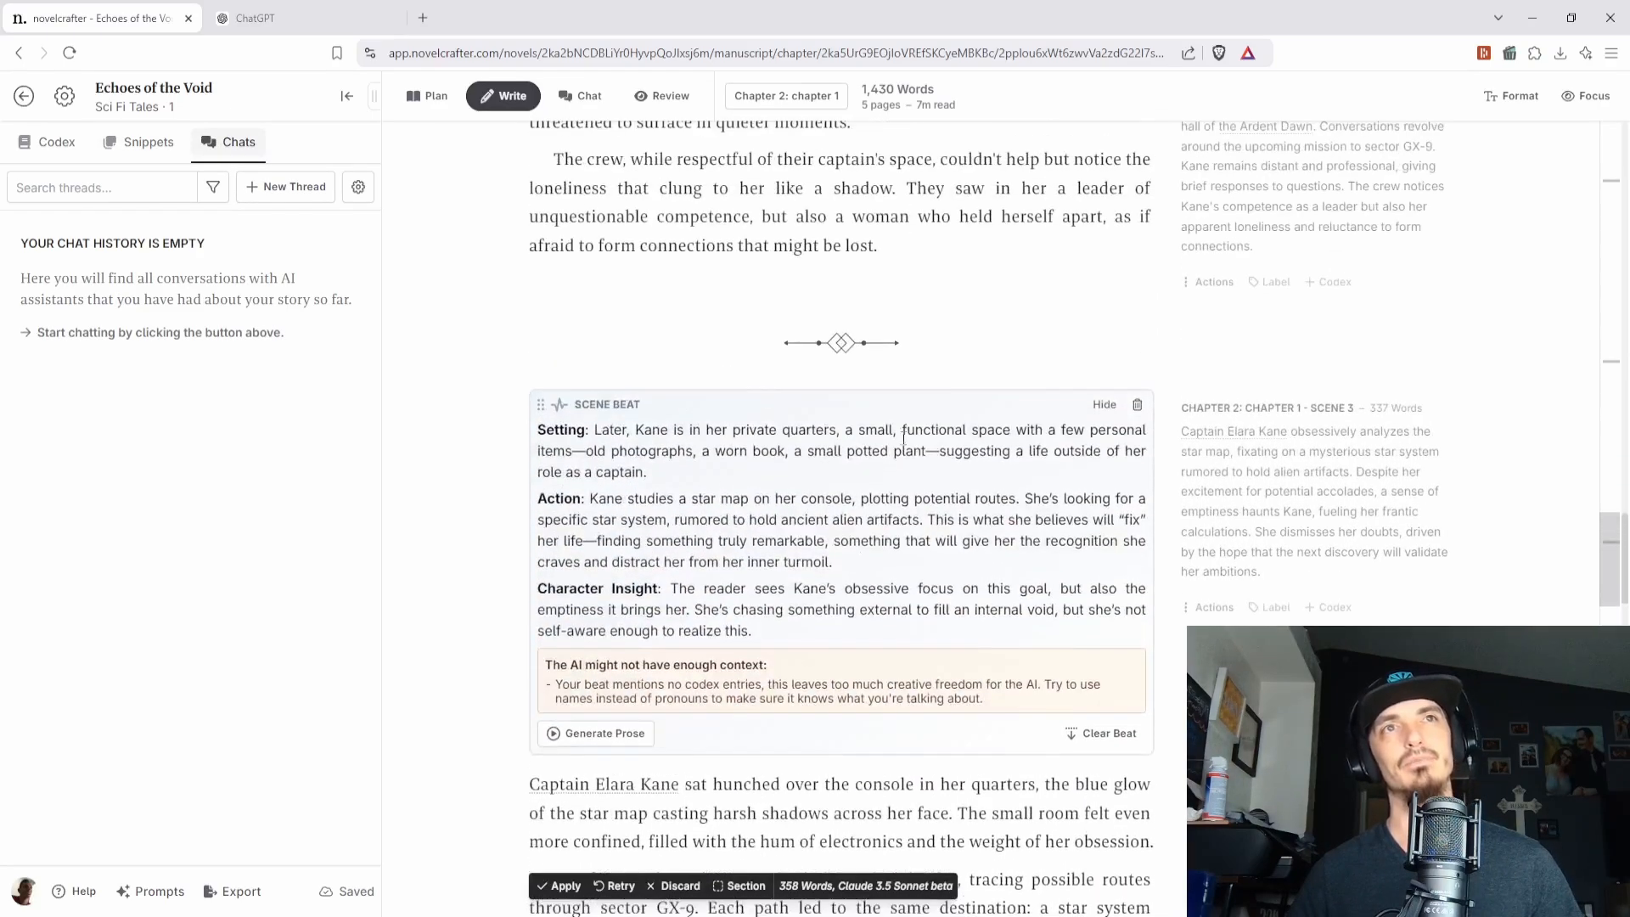
{"action": "scroll", "scroll_direction": "down", "scroll_amount": 3}
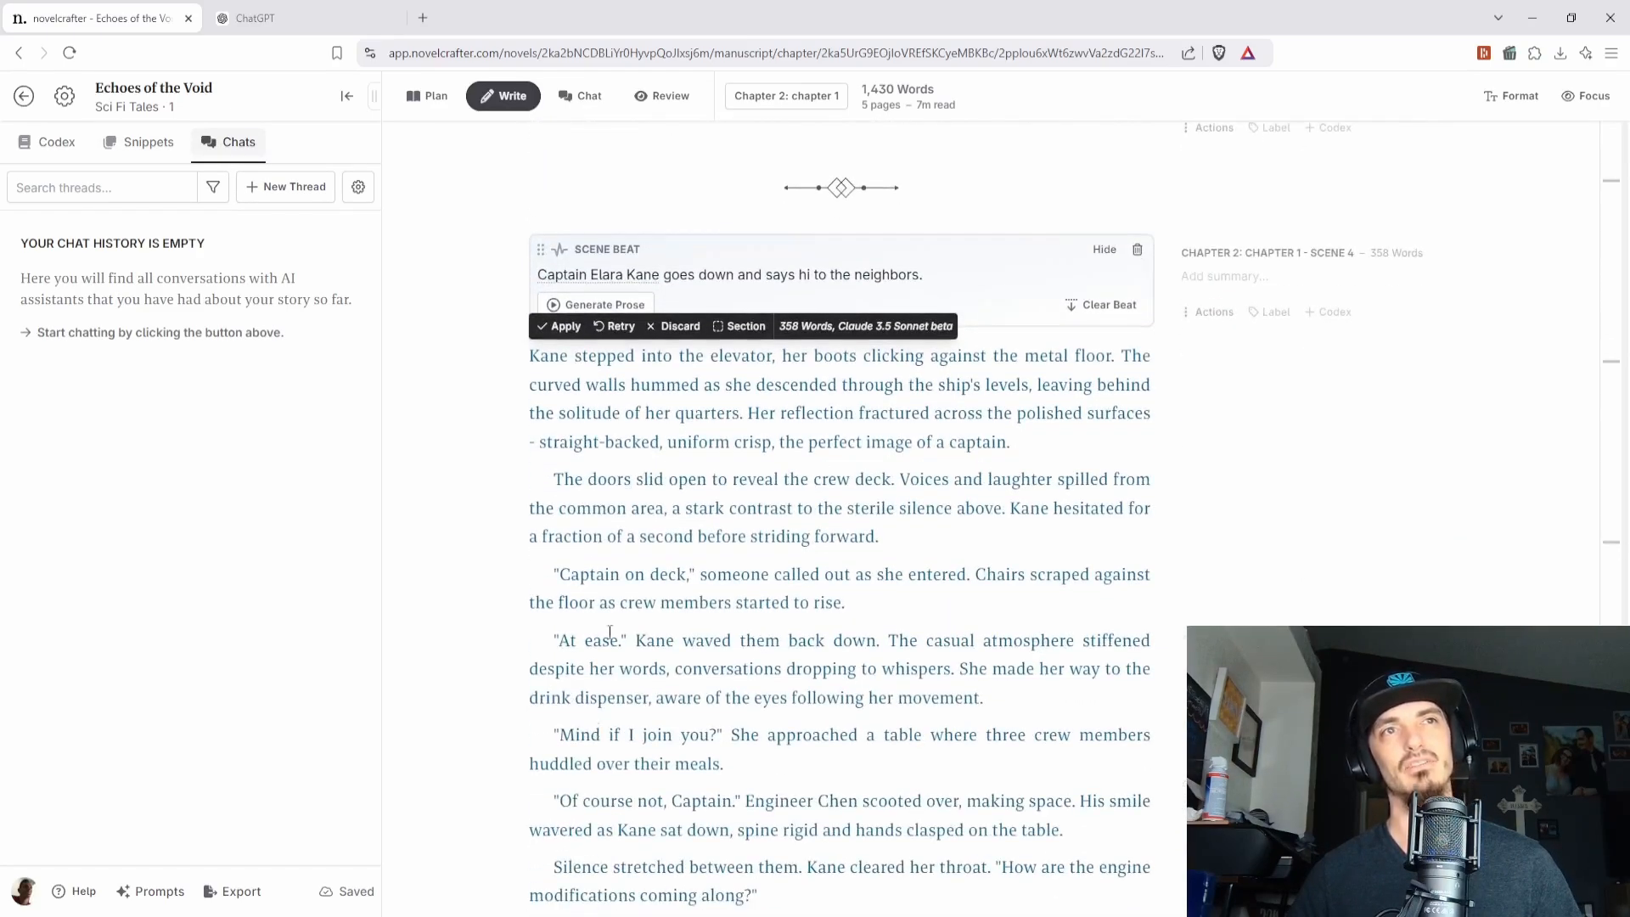
- Discard the generated scene 4 prose and clear its beat, leaving the scene empty
{"action": "left_click", "coordinate": [675, 326]}
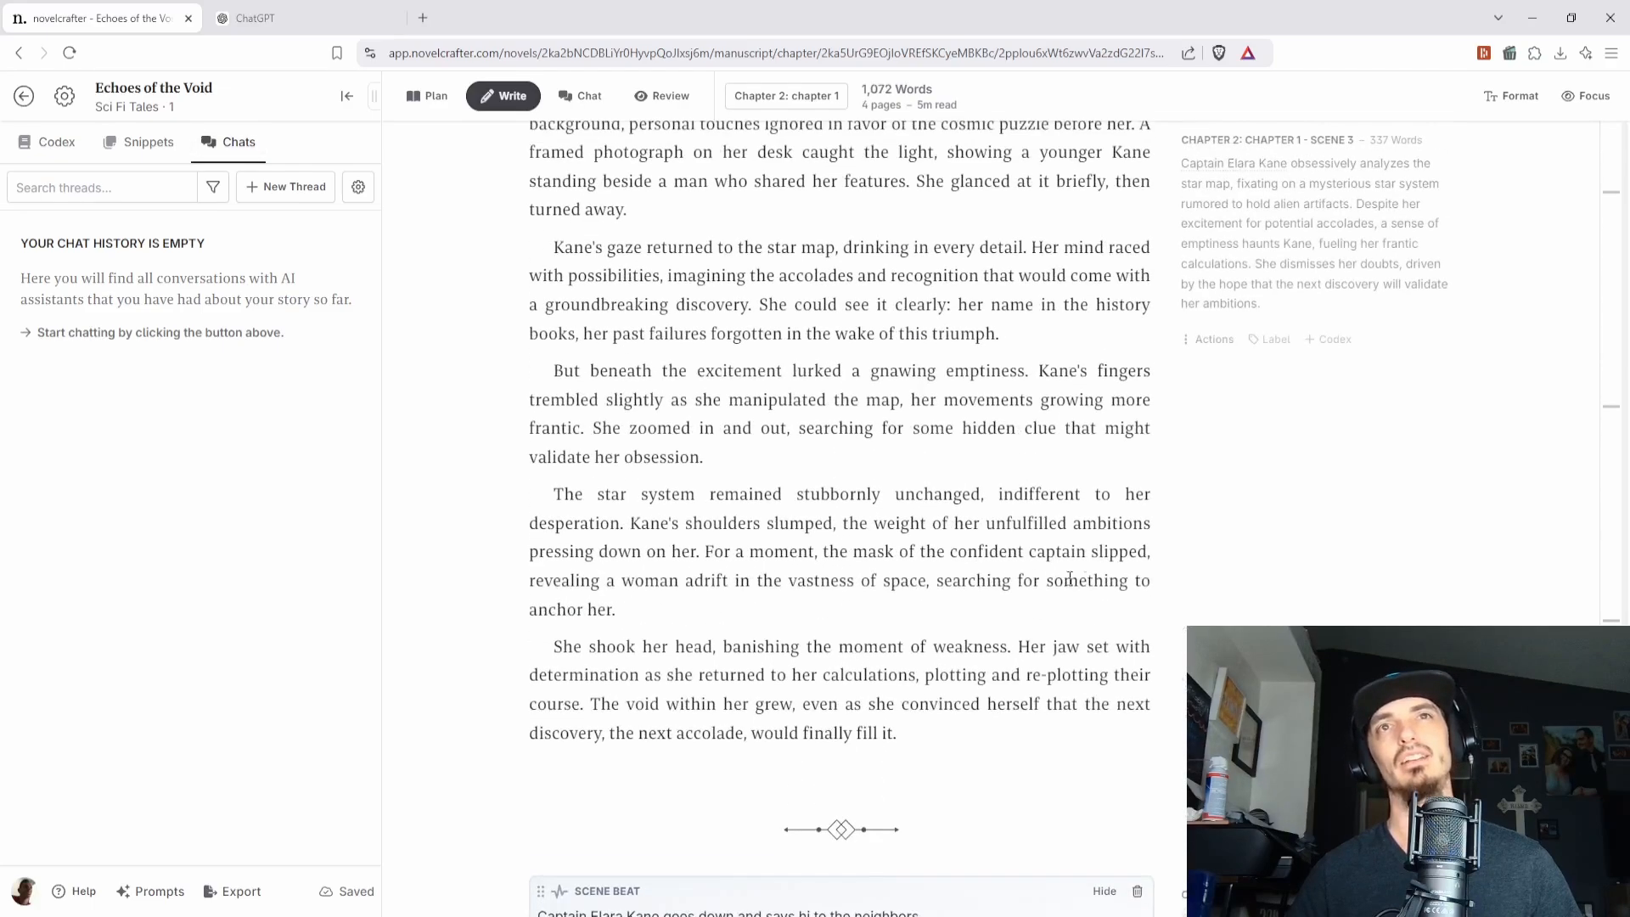
{"action": "scroll", "scroll_direction": "up", "scroll_amount": 3}
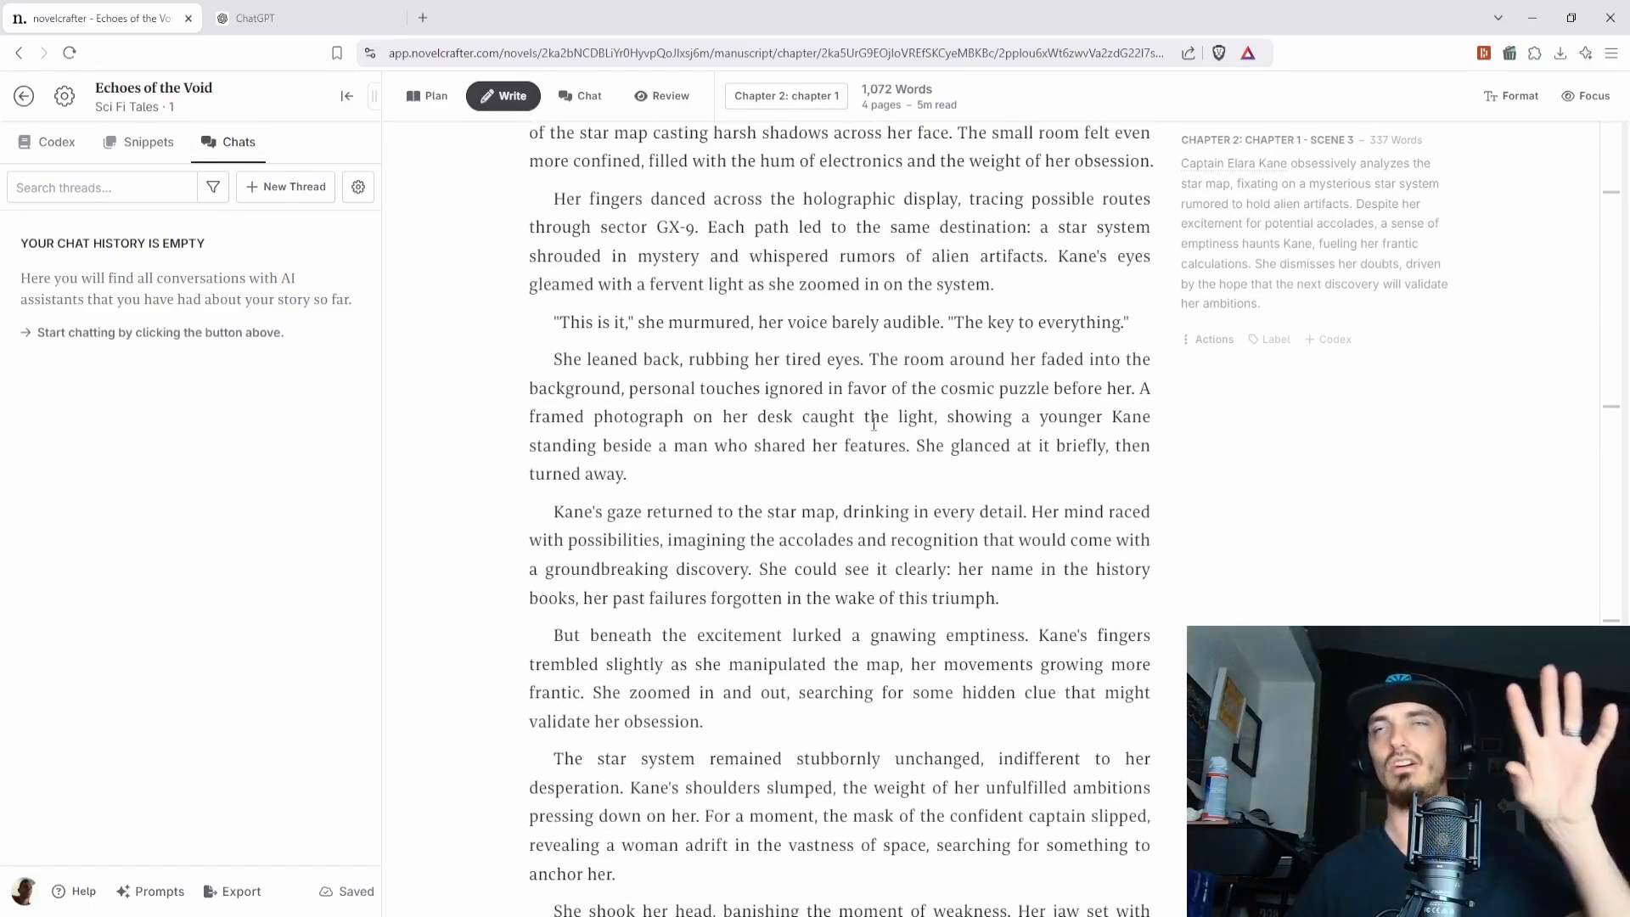
{"action": "scroll", "scroll_direction": "down", "scroll_amount": 3}
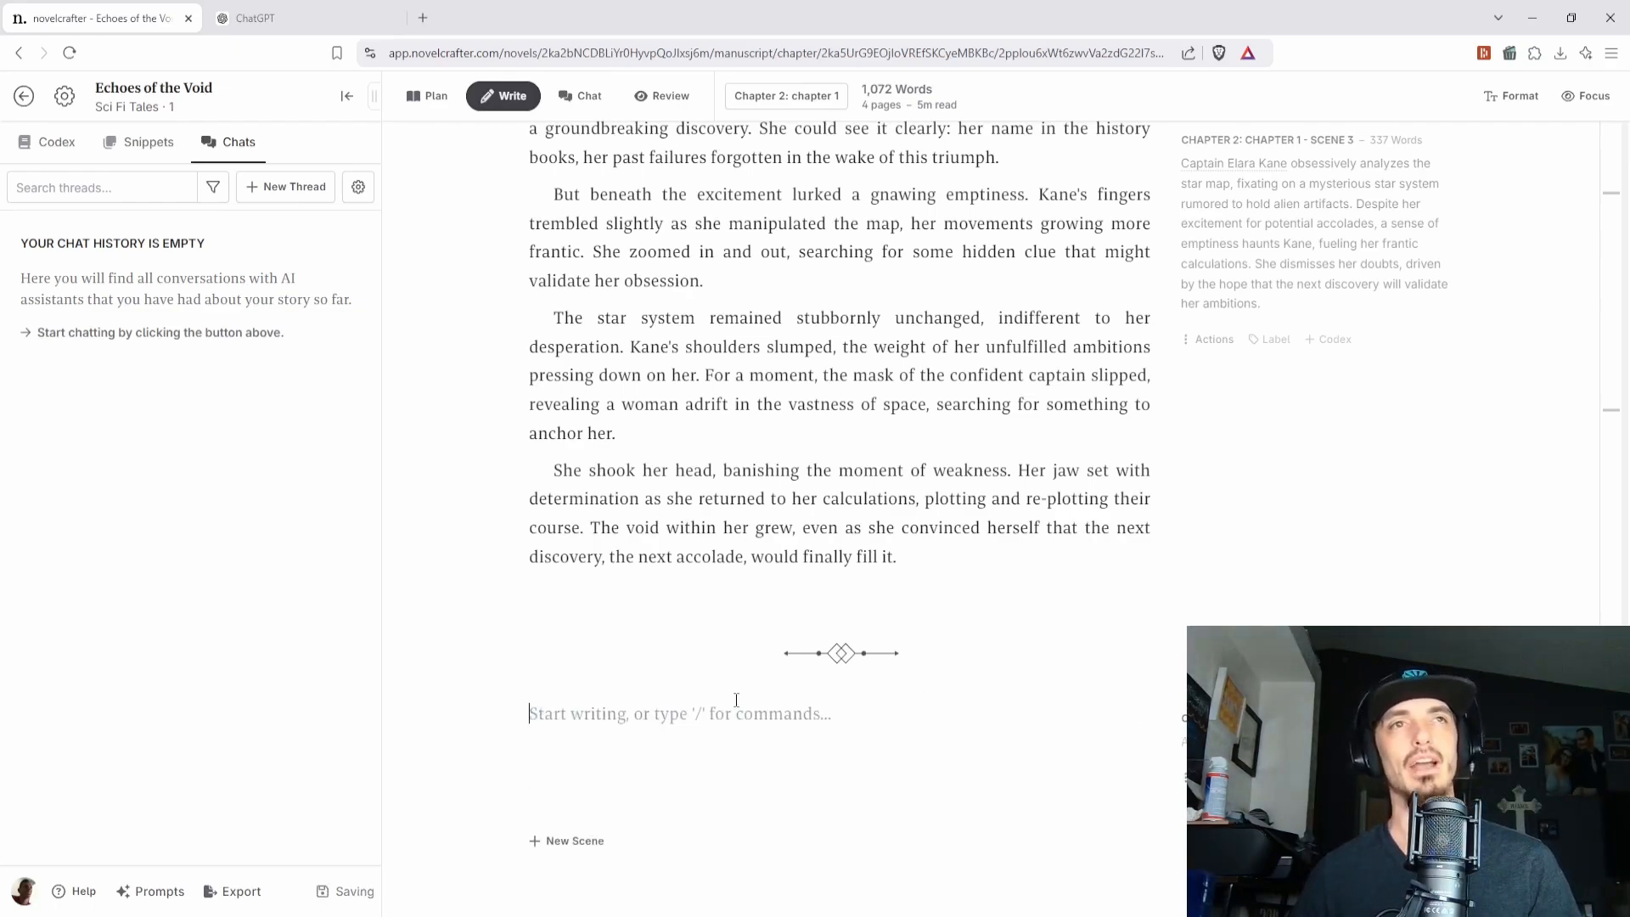
- Add a 'Continue the story.' beat to scene 4 and show its Generate Prose model choices
{"action": "type", "text": "/"}
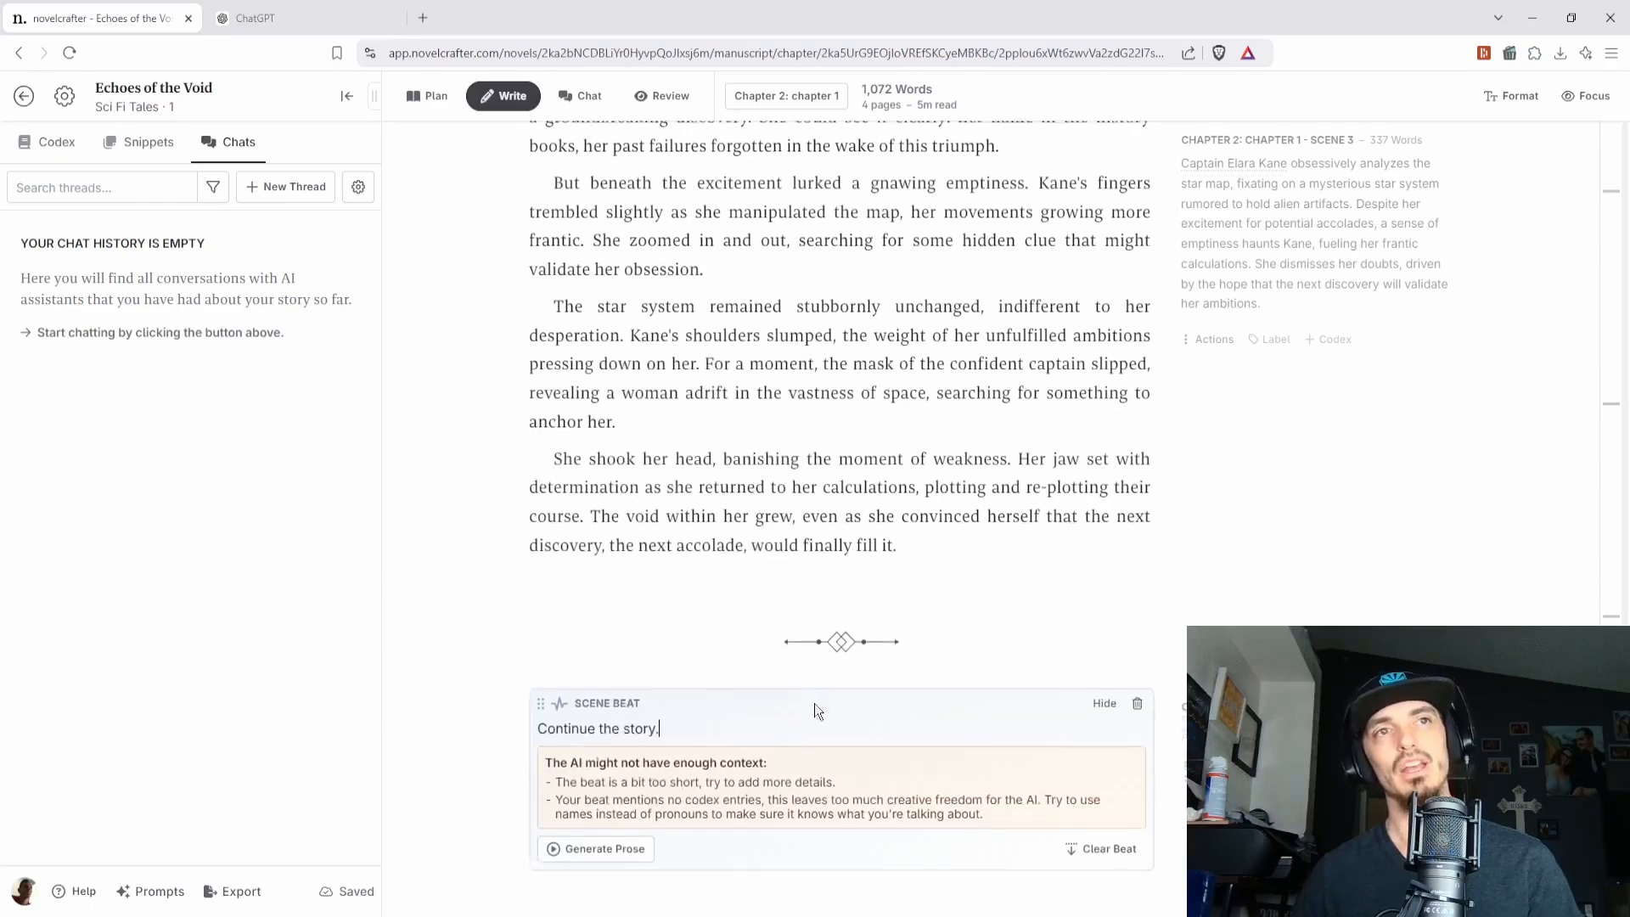
{"action": "scroll", "scroll_direction": "down", "scroll_amount": 3}
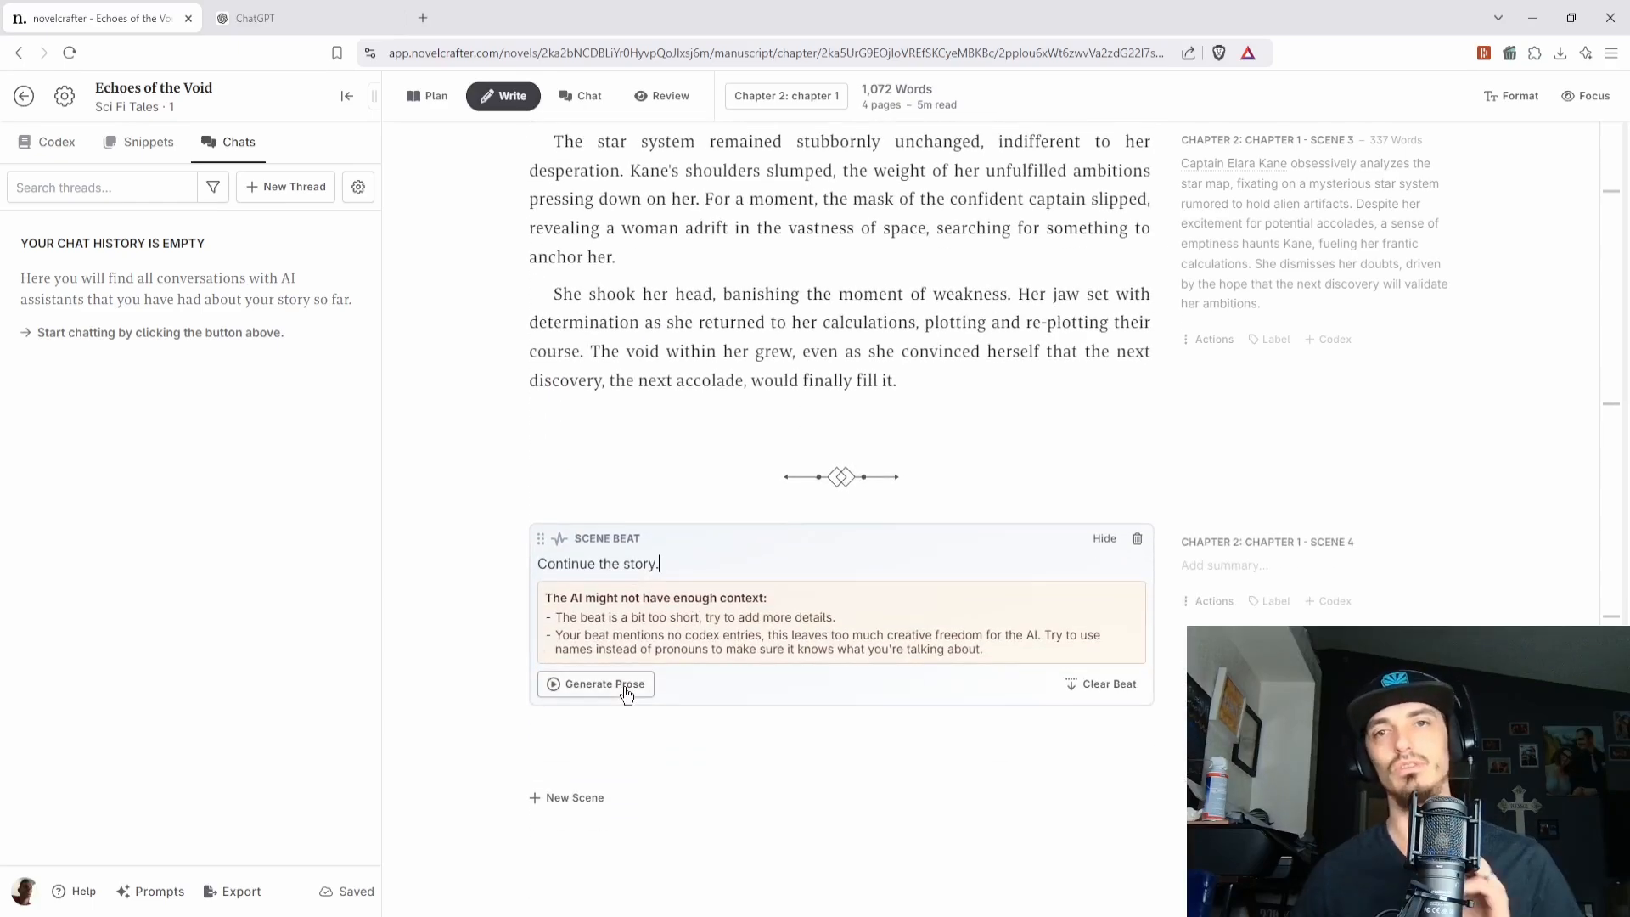
{"action": "left_click", "coordinate": [605, 683]}
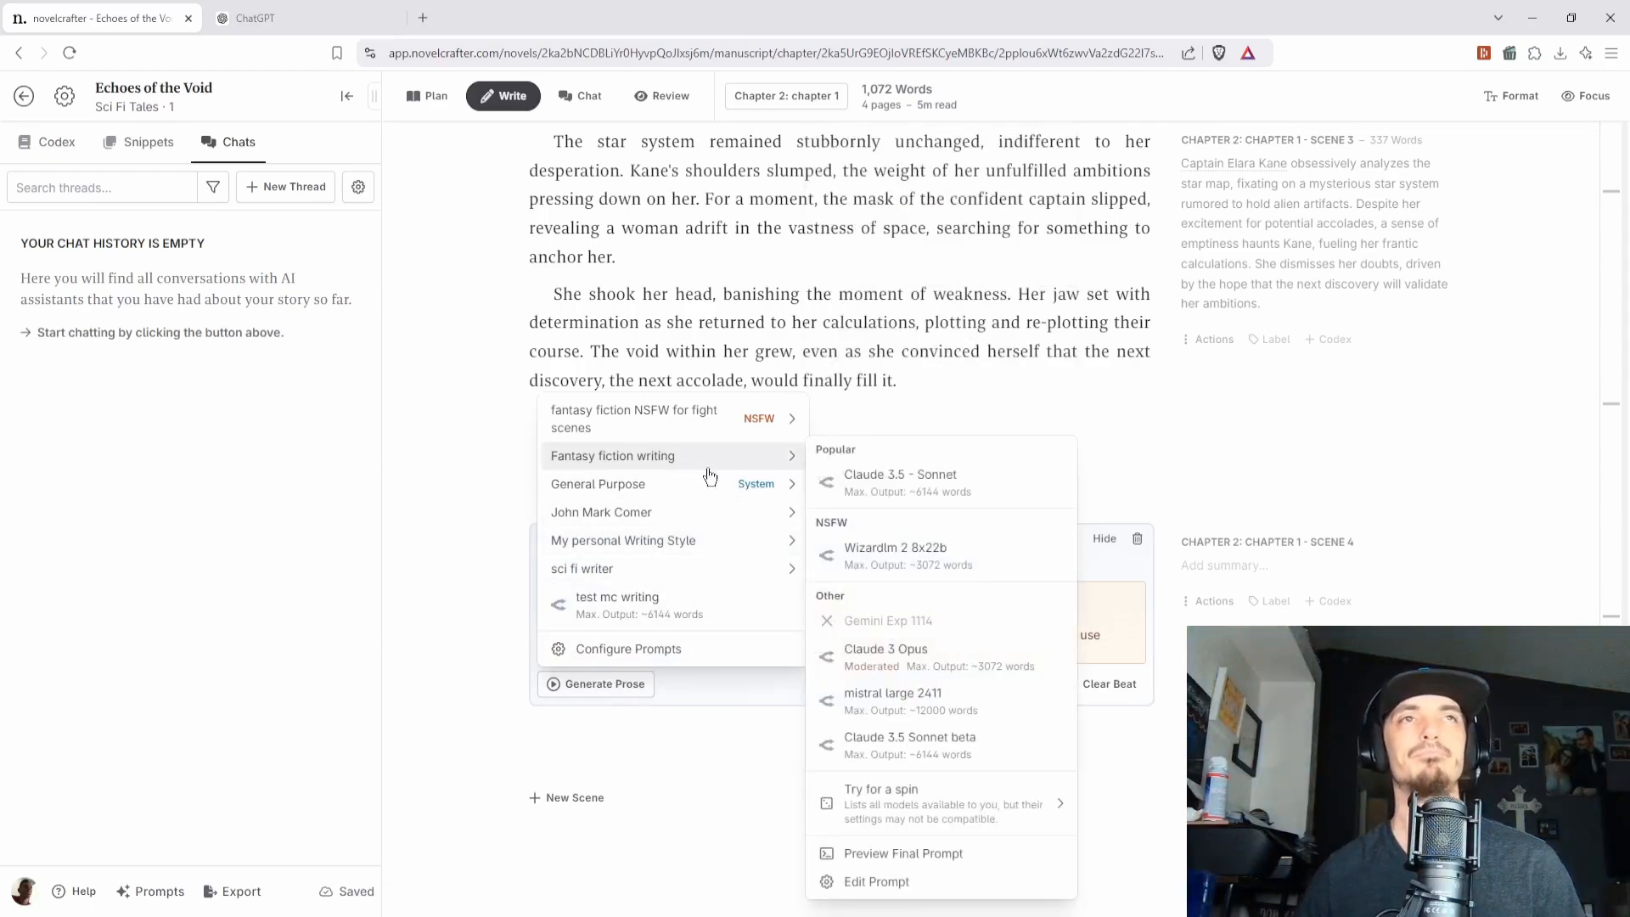
{"action": "mouse_move", "coordinate": [892, 700]}
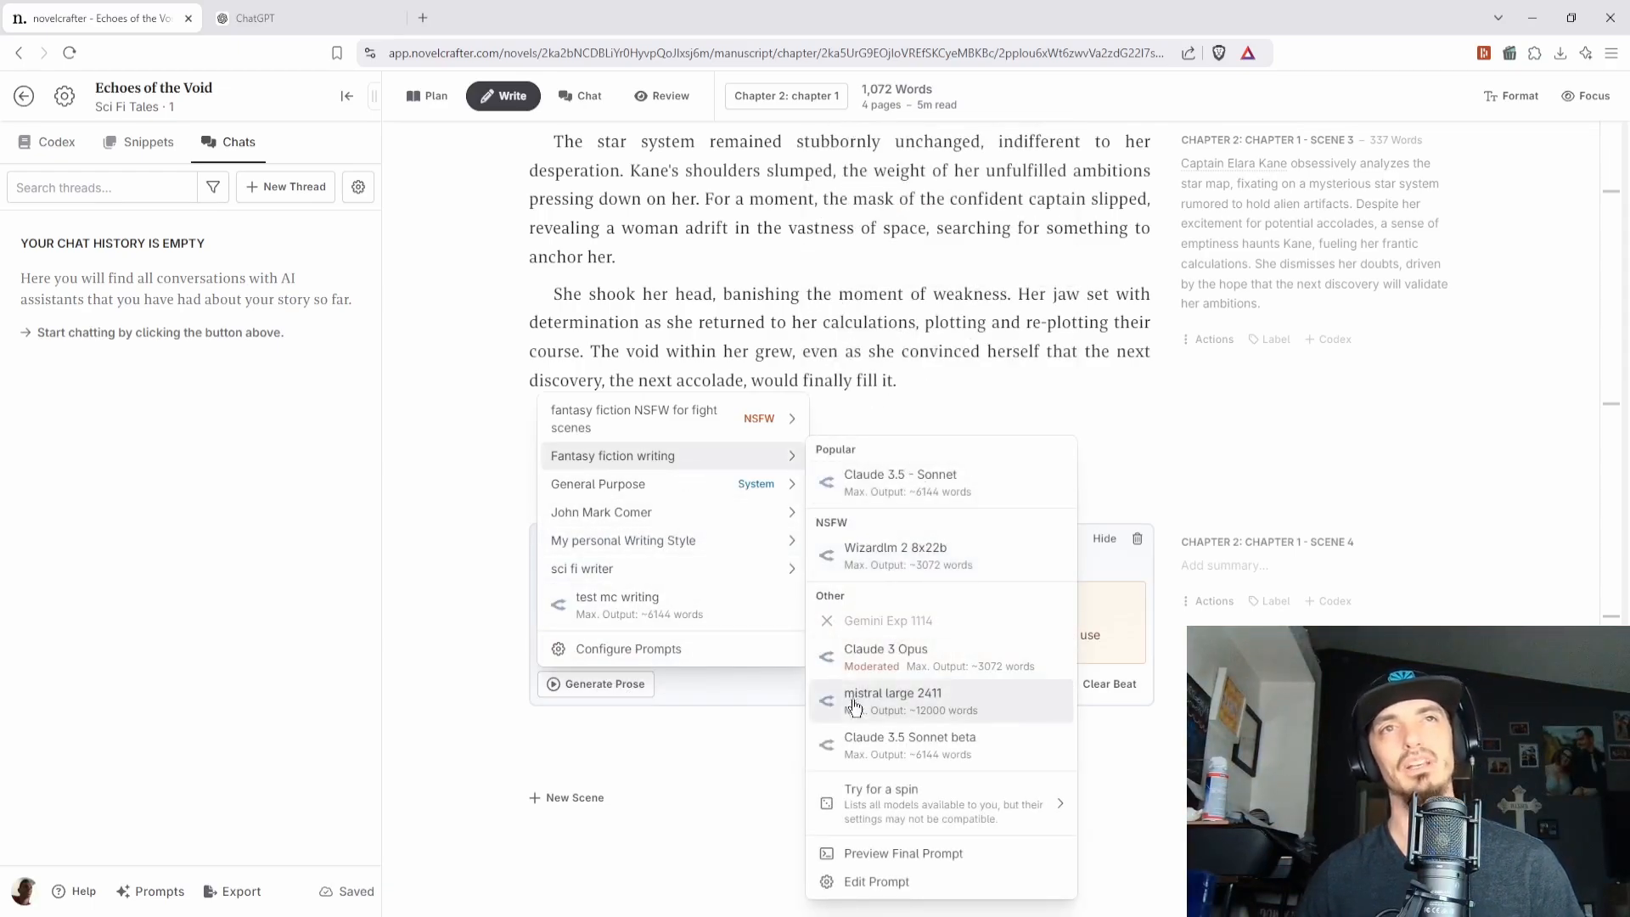
{"action": "mouse_move", "coordinate": [924, 745]}
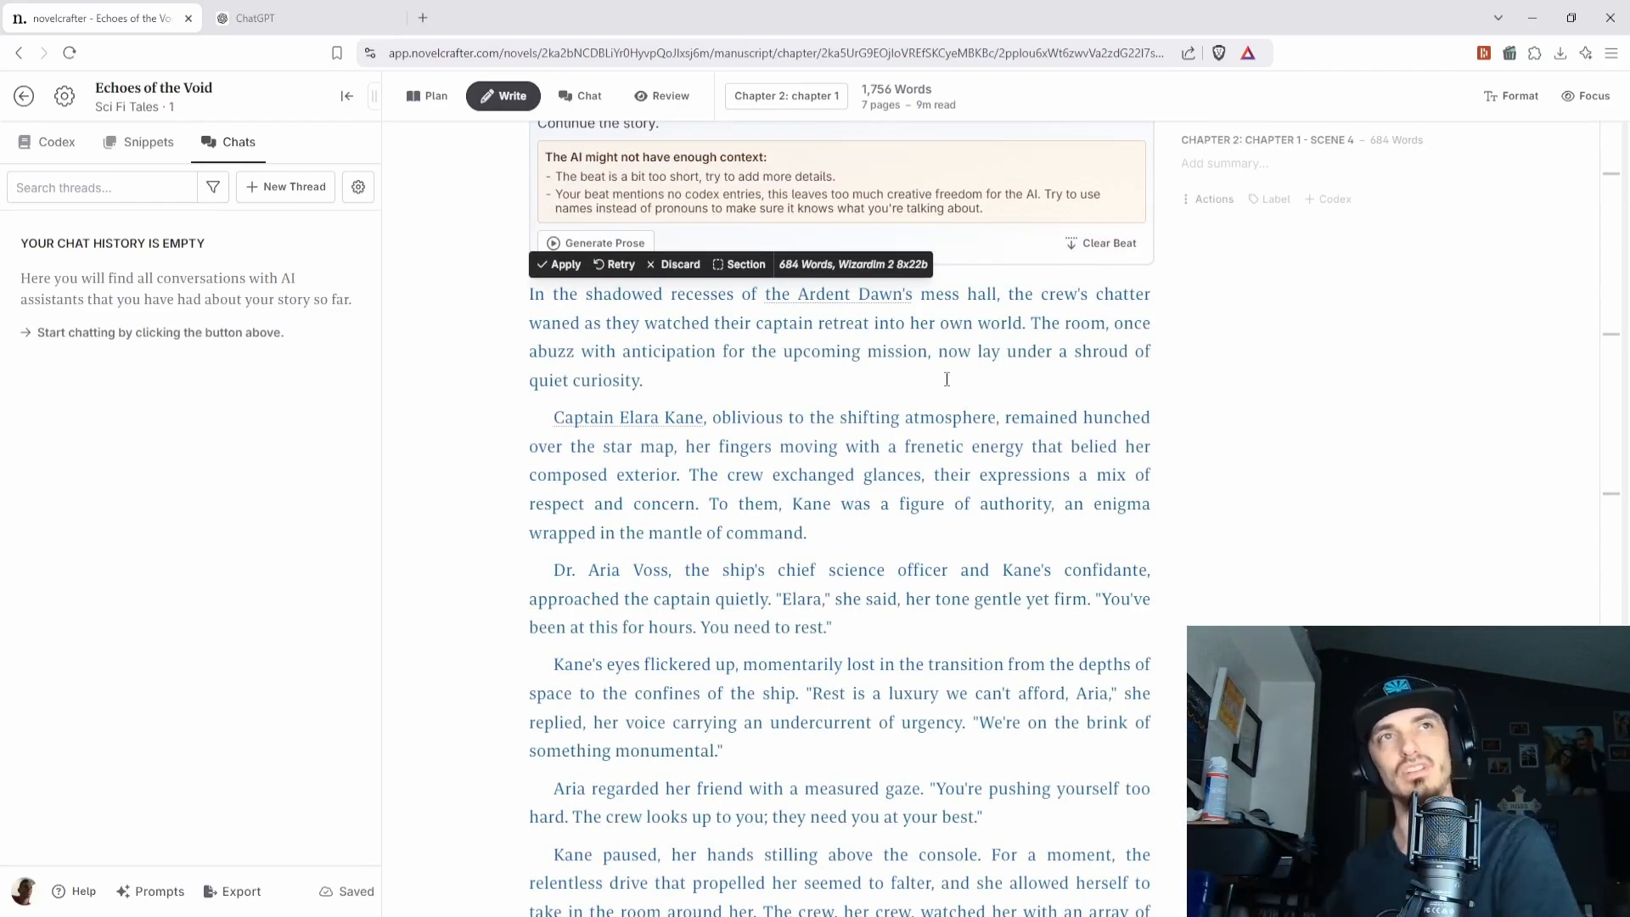
- Discard the Wizardlm 2 draft and delete scene 4's leftover scene beat
{"action": "scroll", "scroll_direction": "down", "scroll_amount": 3}
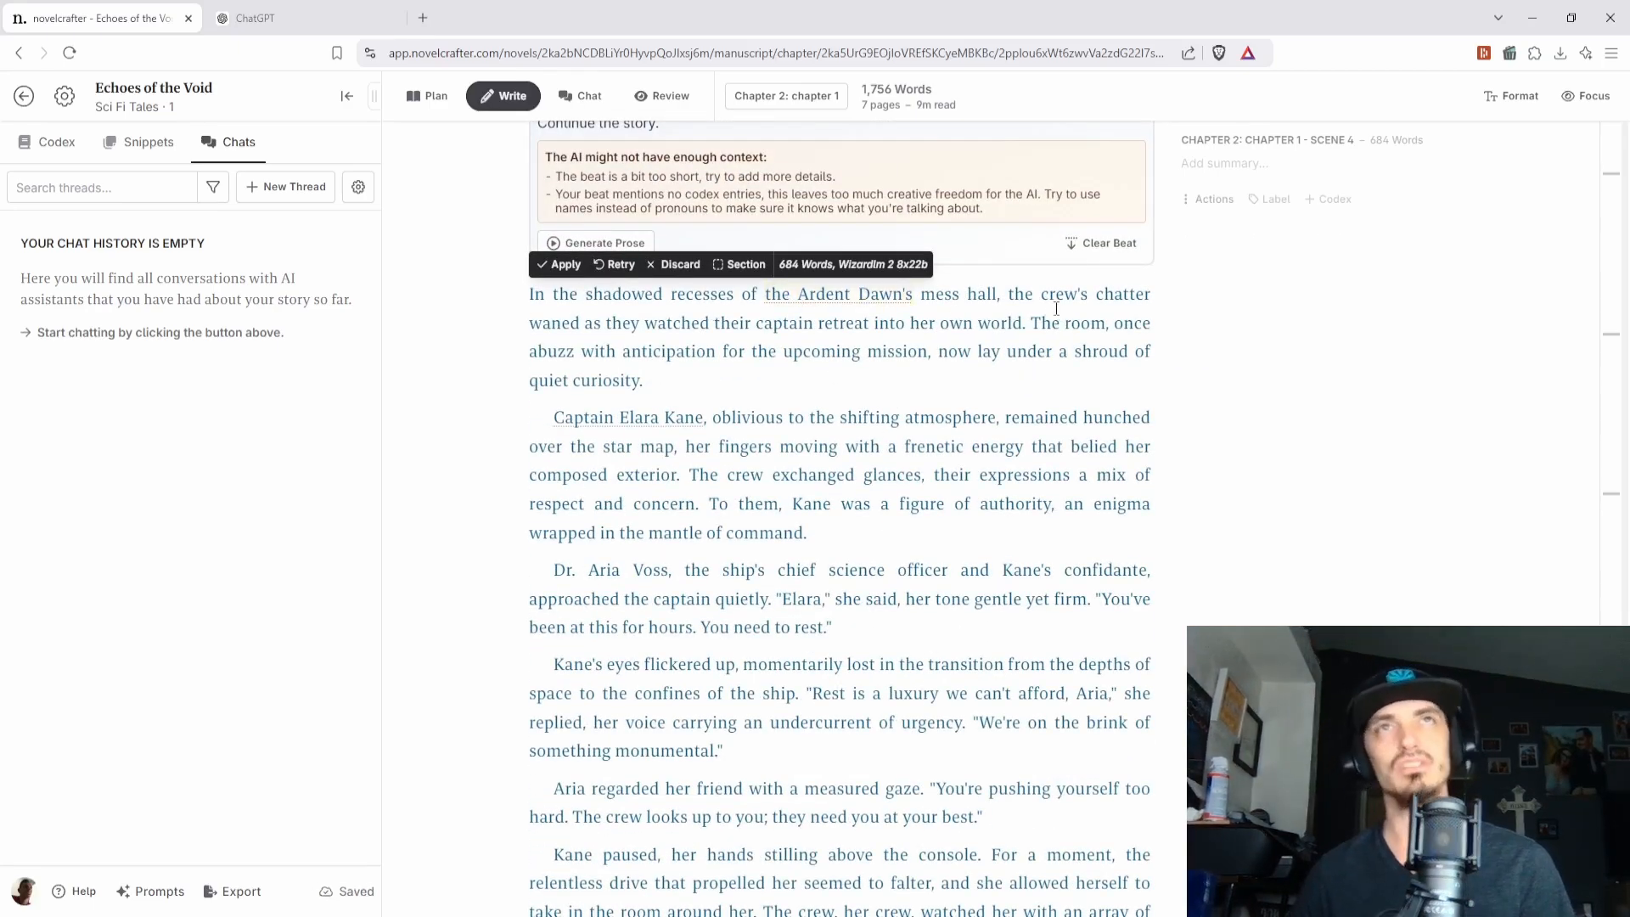
{"action": "mouse_move", "coordinate": [880, 351]}
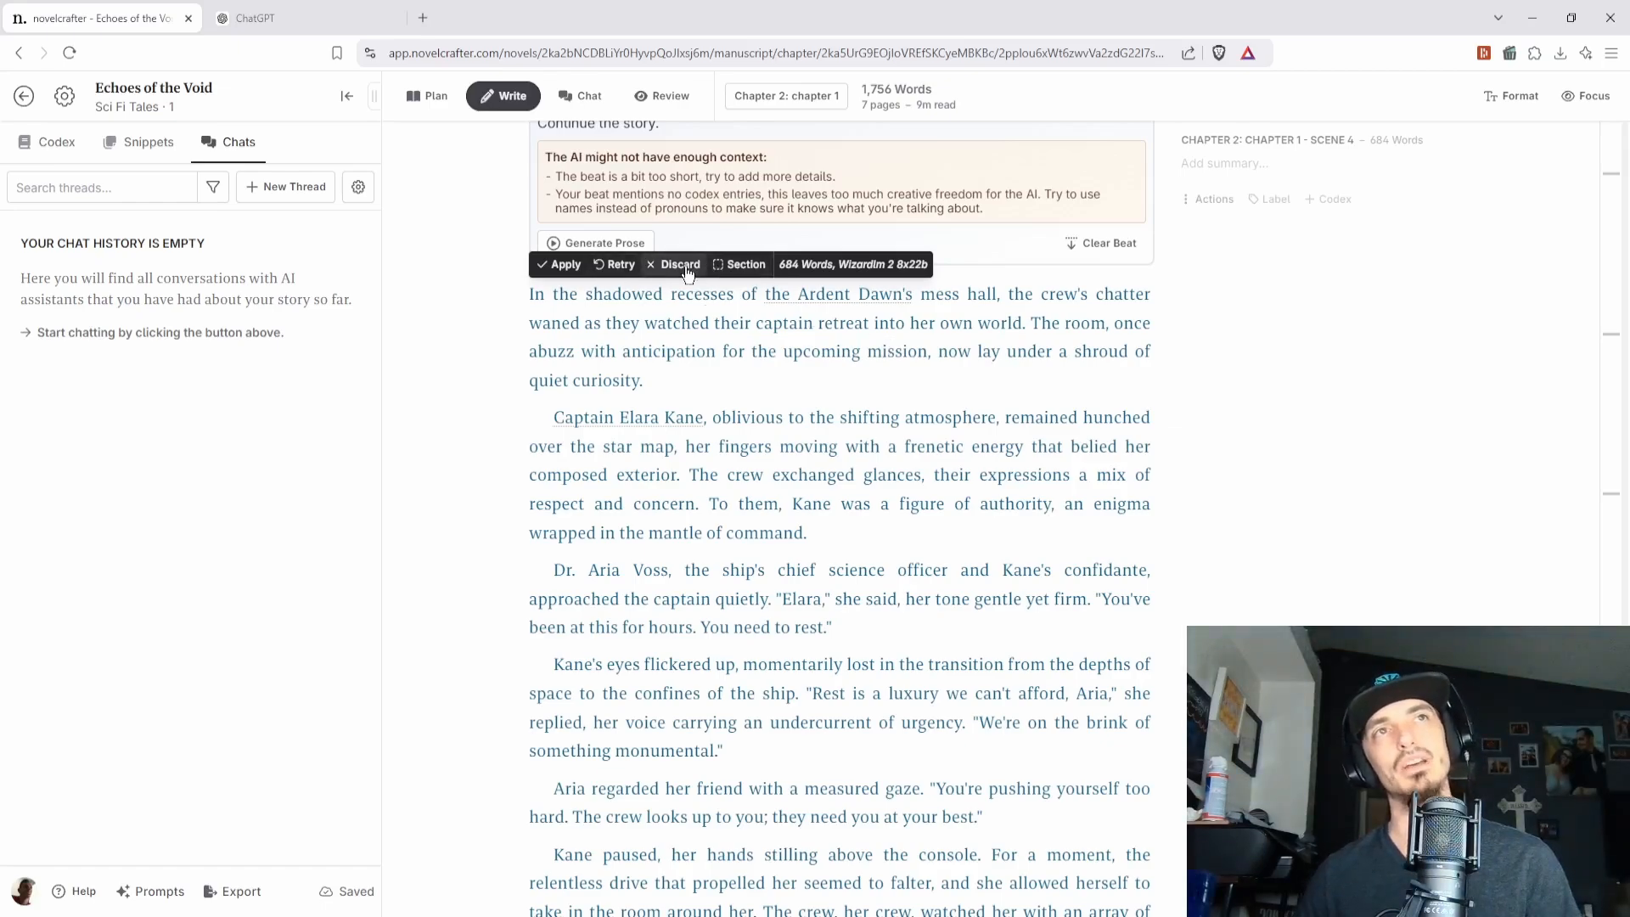
{"action": "left_click", "coordinate": [675, 265]}
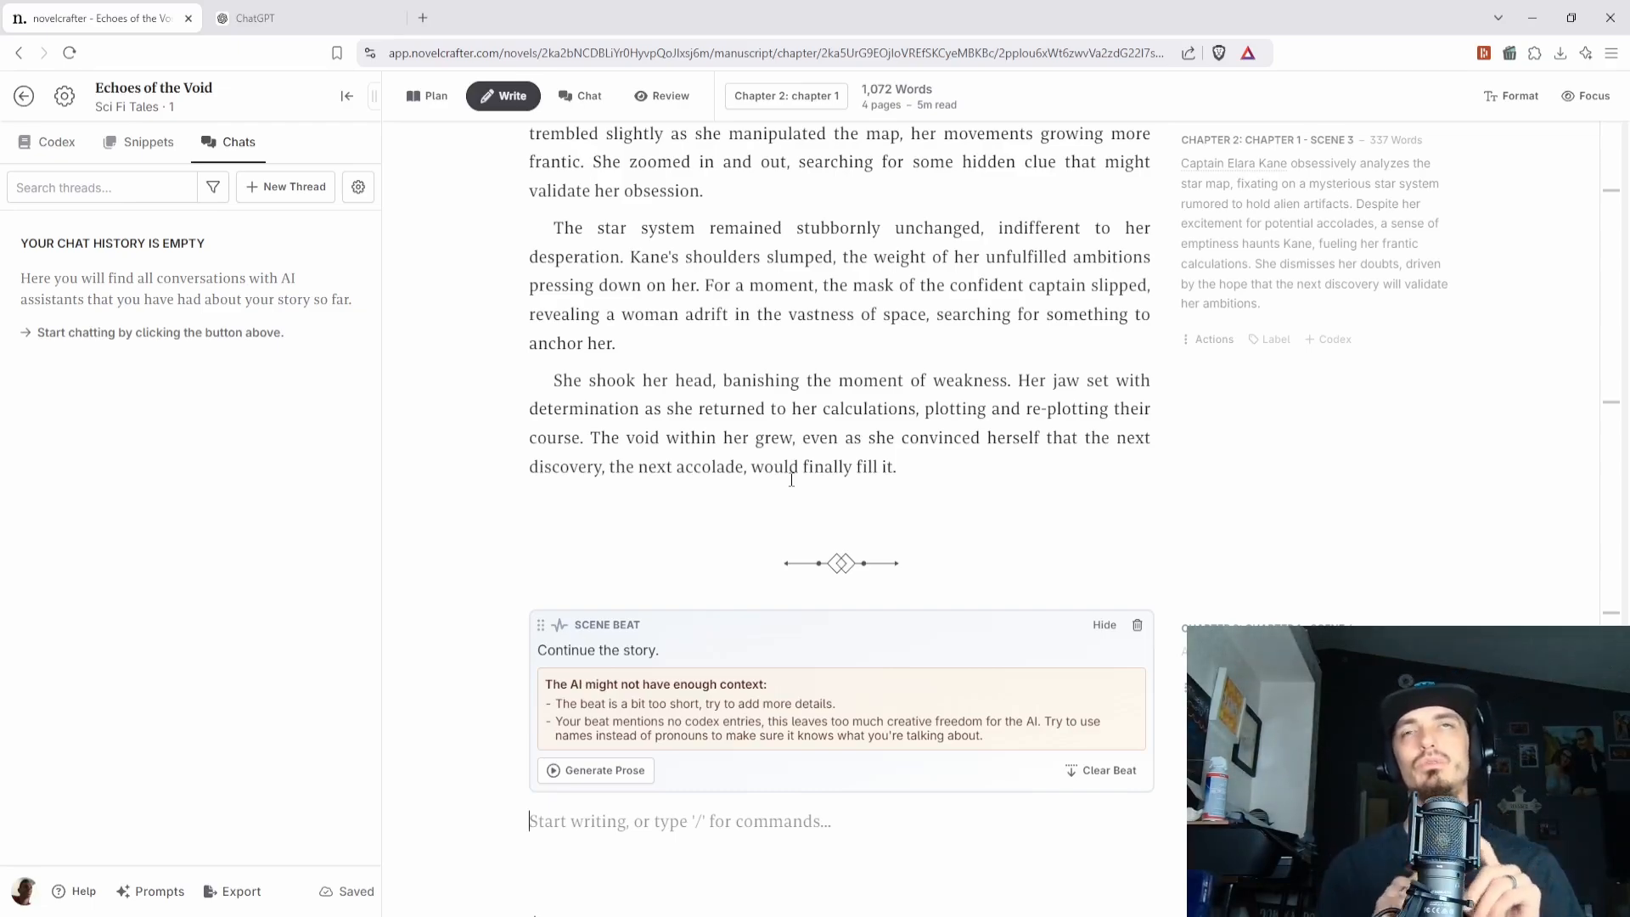
{"action": "mouse_move", "coordinate": [921, 416]}
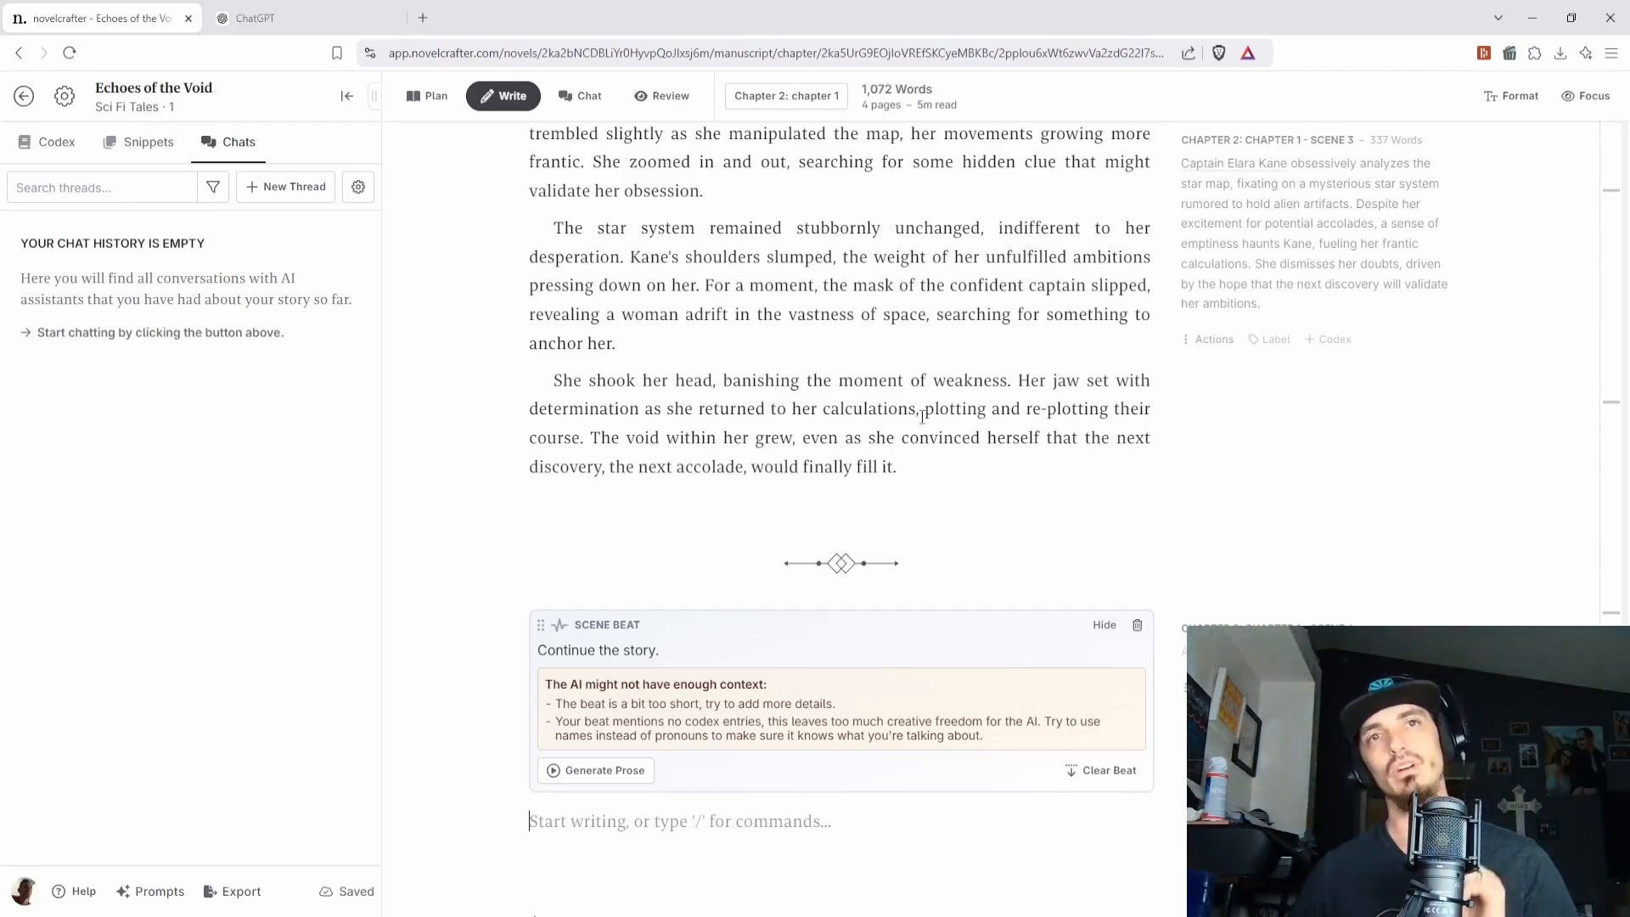
{"action": "mouse_move", "coordinate": [1137, 625]}
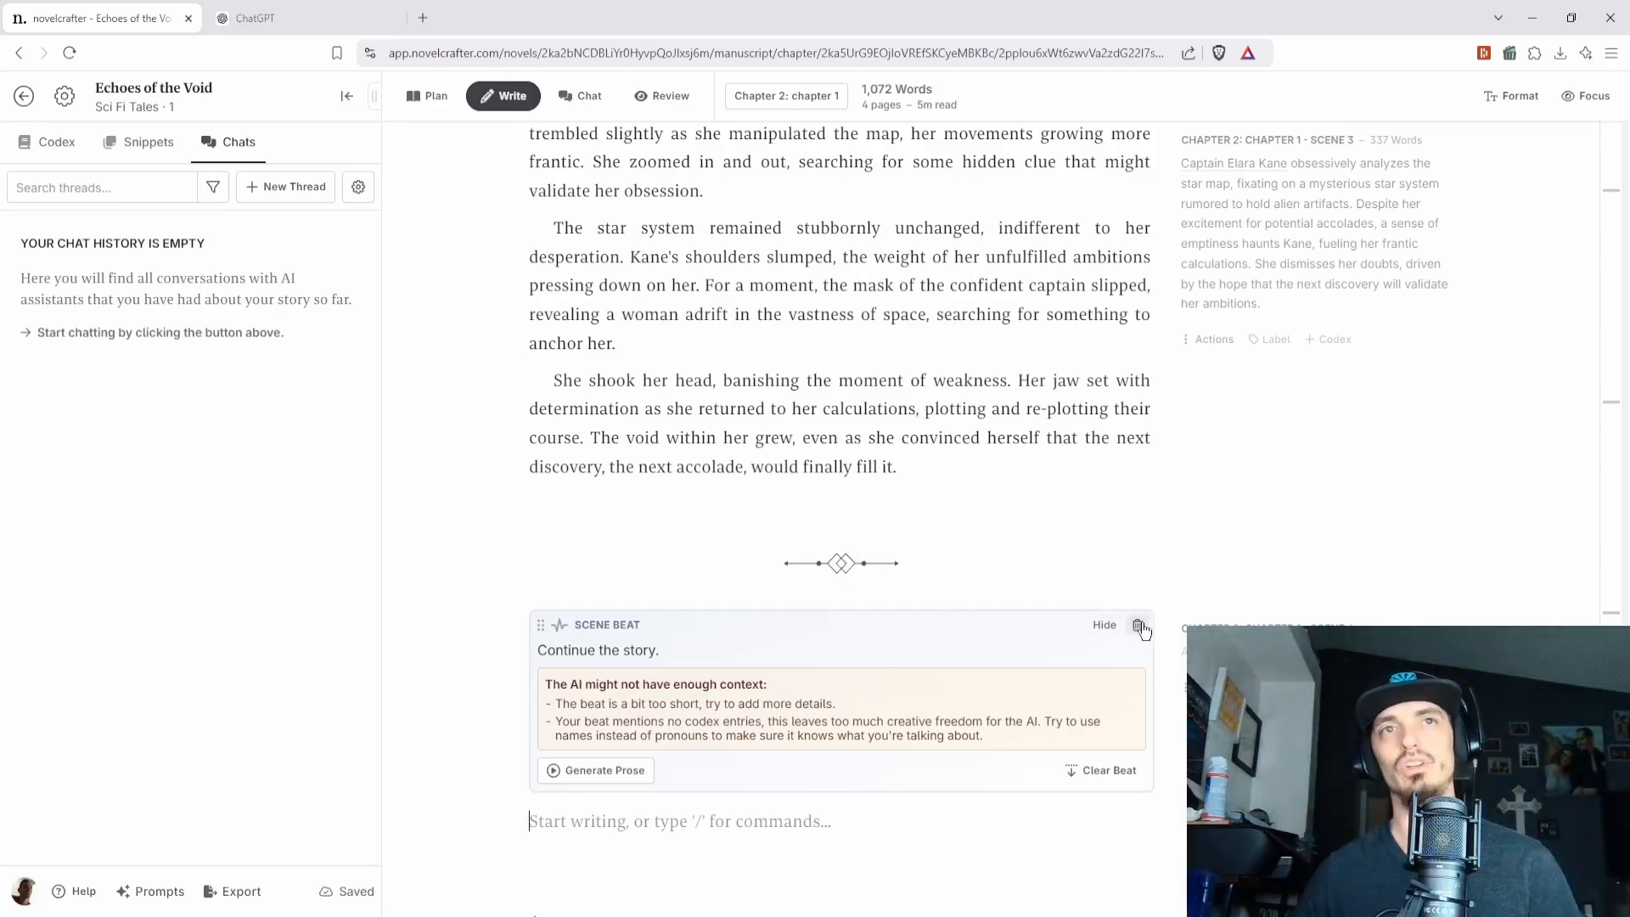
{"action": "left_click", "coordinate": [1138, 625]}
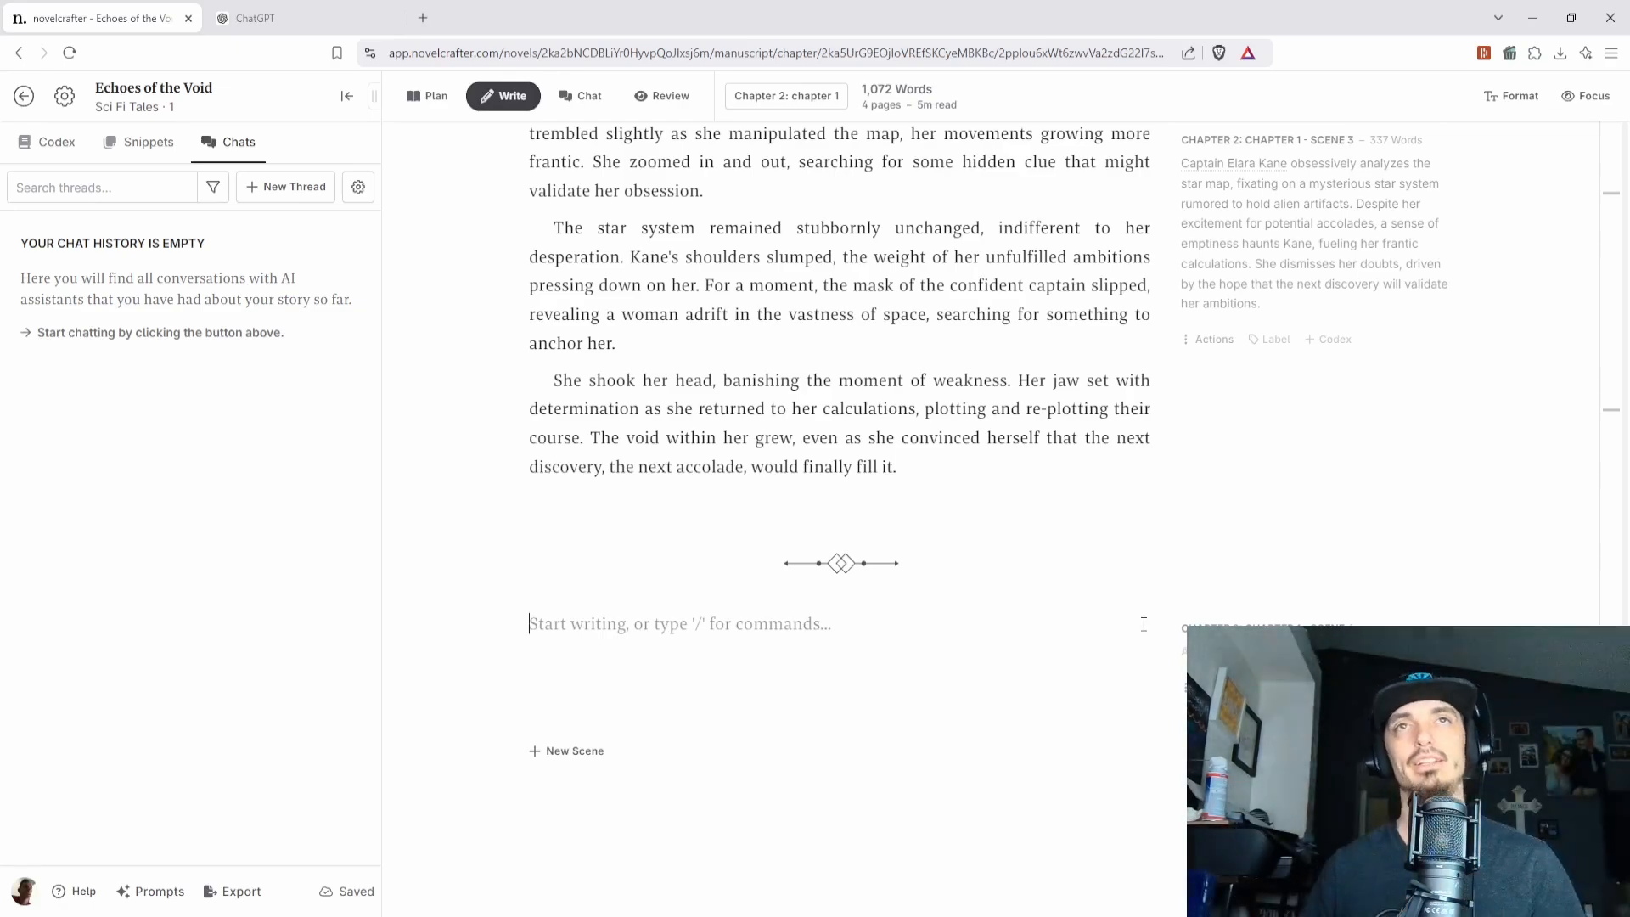
{"action": "mouse_move", "coordinate": [1076, 510]}
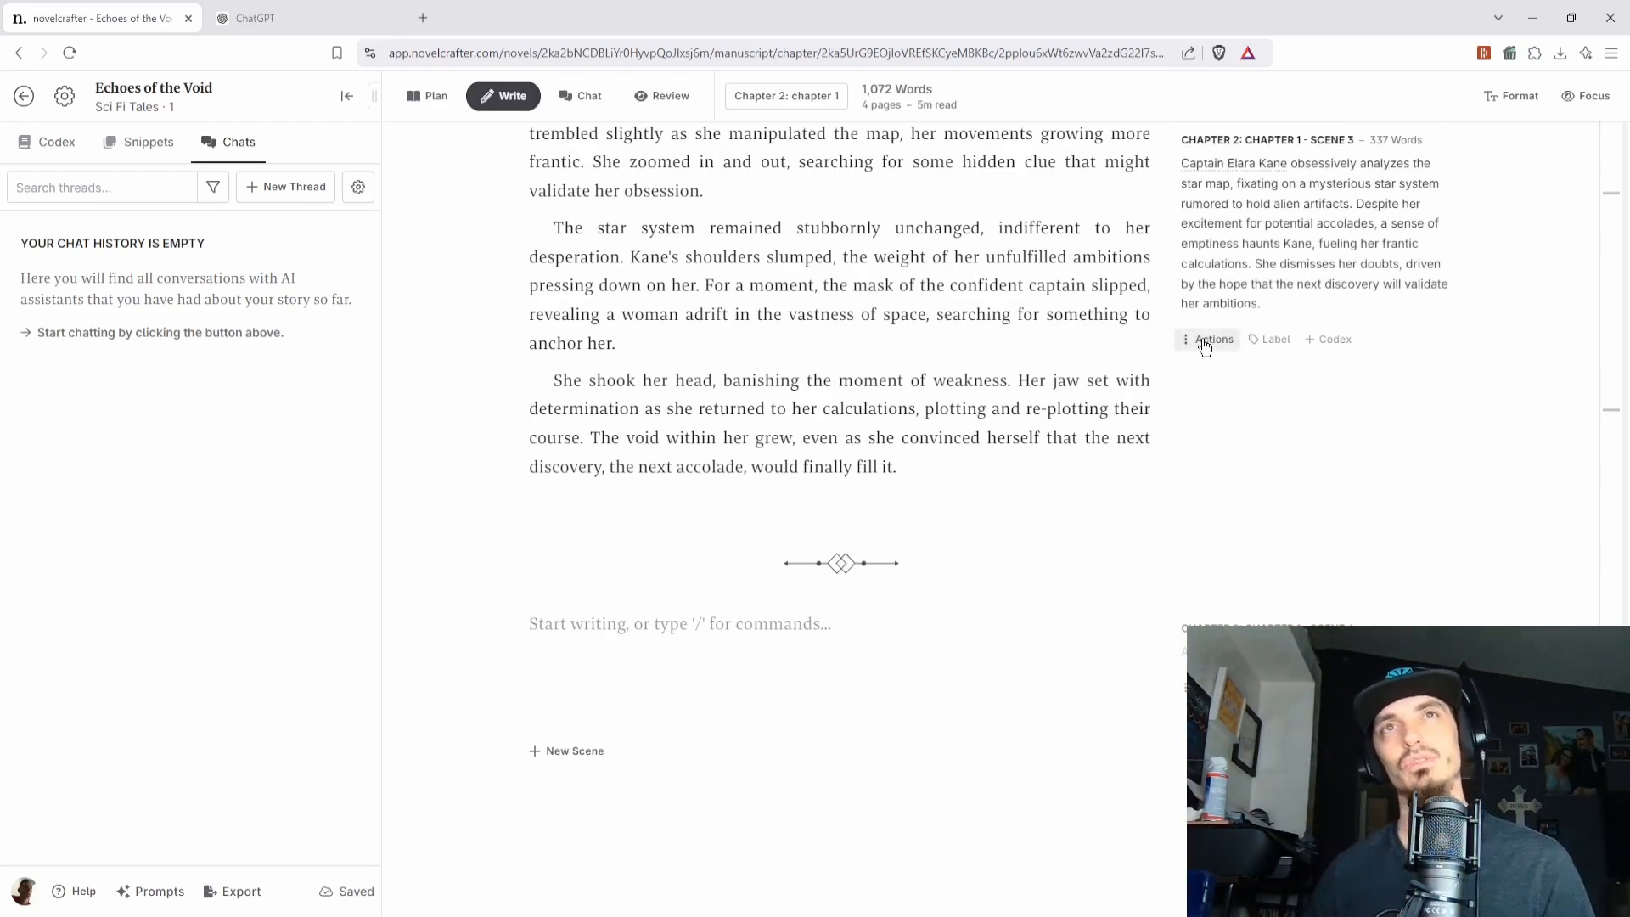
- Start a Chat with Scene on scene 3 and set the model to Claude 3.5 Sonnet
{"action": "left_click", "coordinate": [1206, 339]}
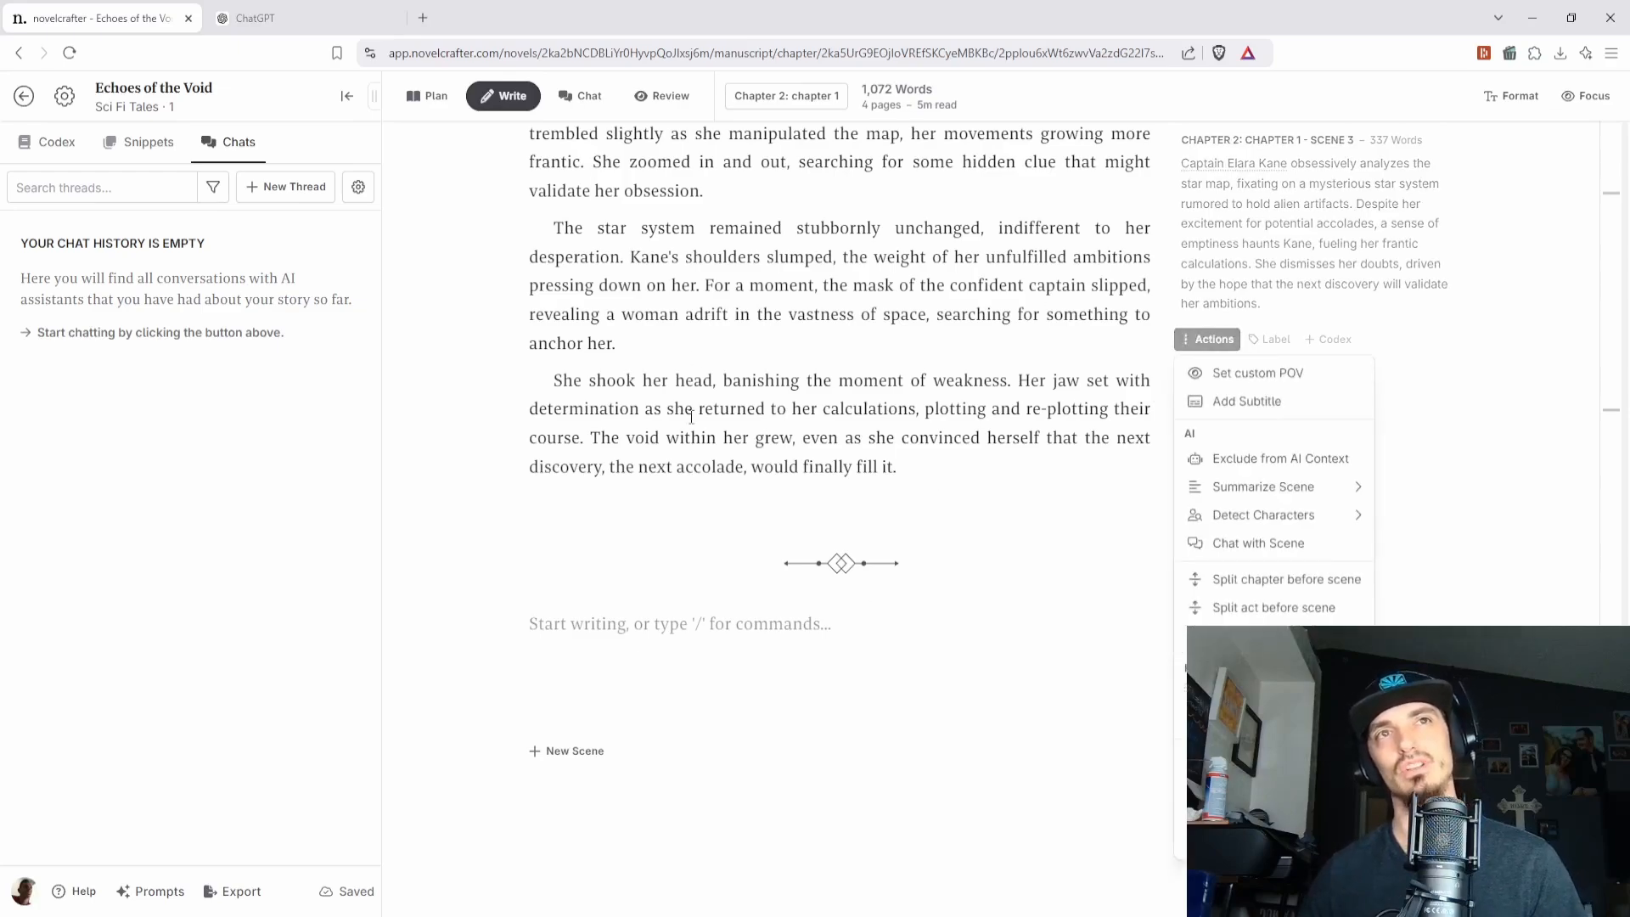
{"action": "scroll", "scroll_direction": "up", "scroll_amount": 3}
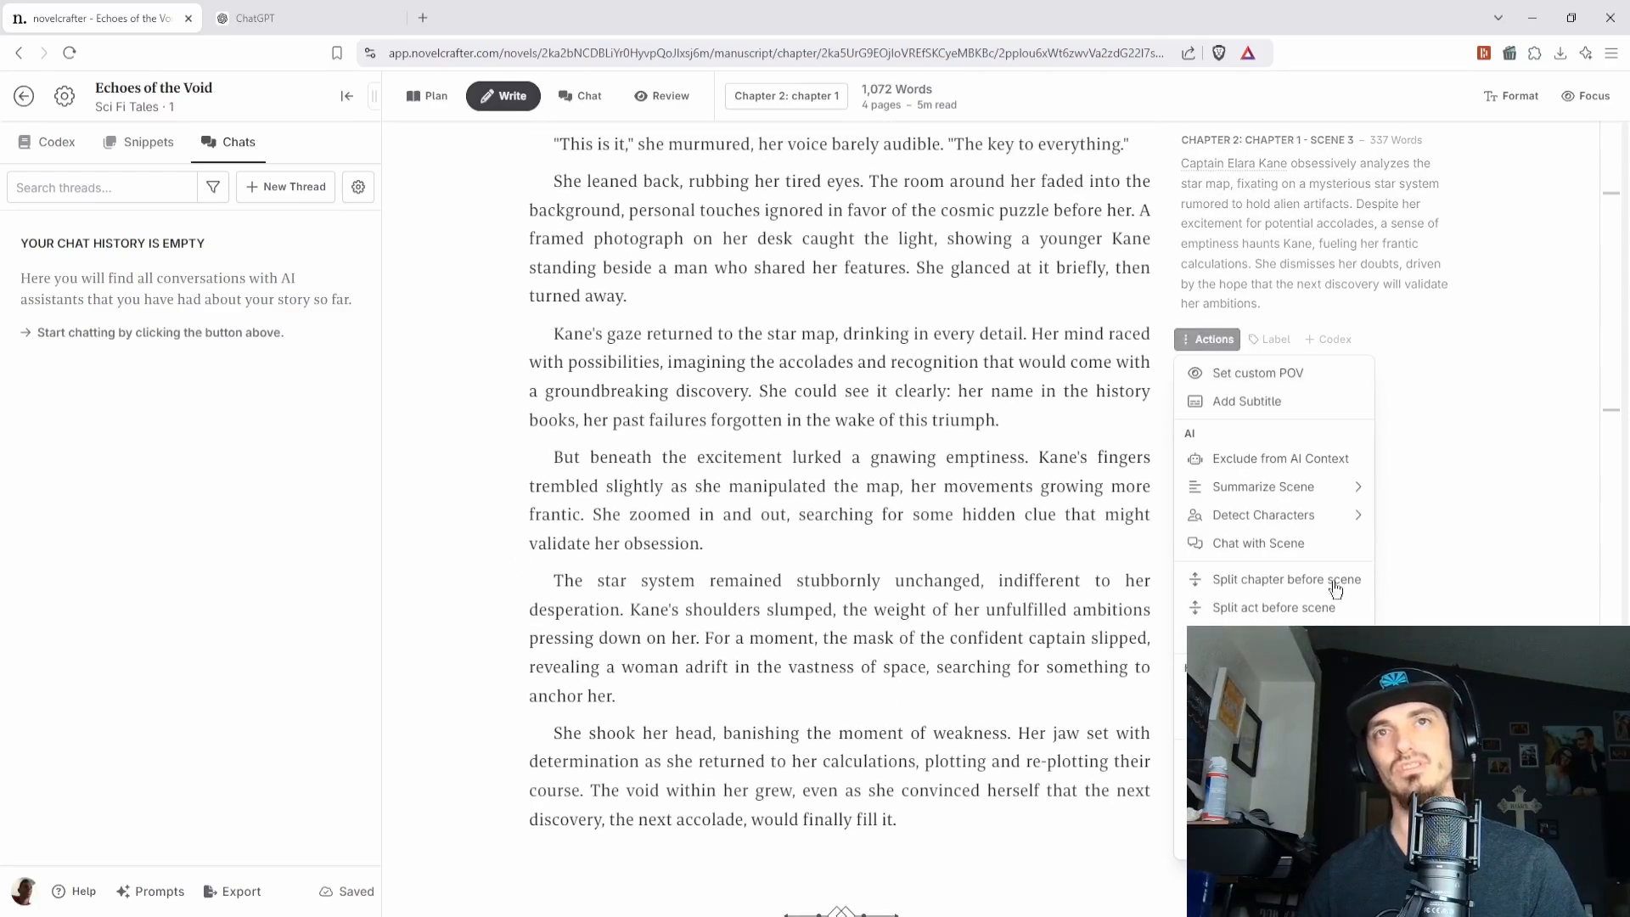
{"action": "mouse_move", "coordinate": [1251, 562]}
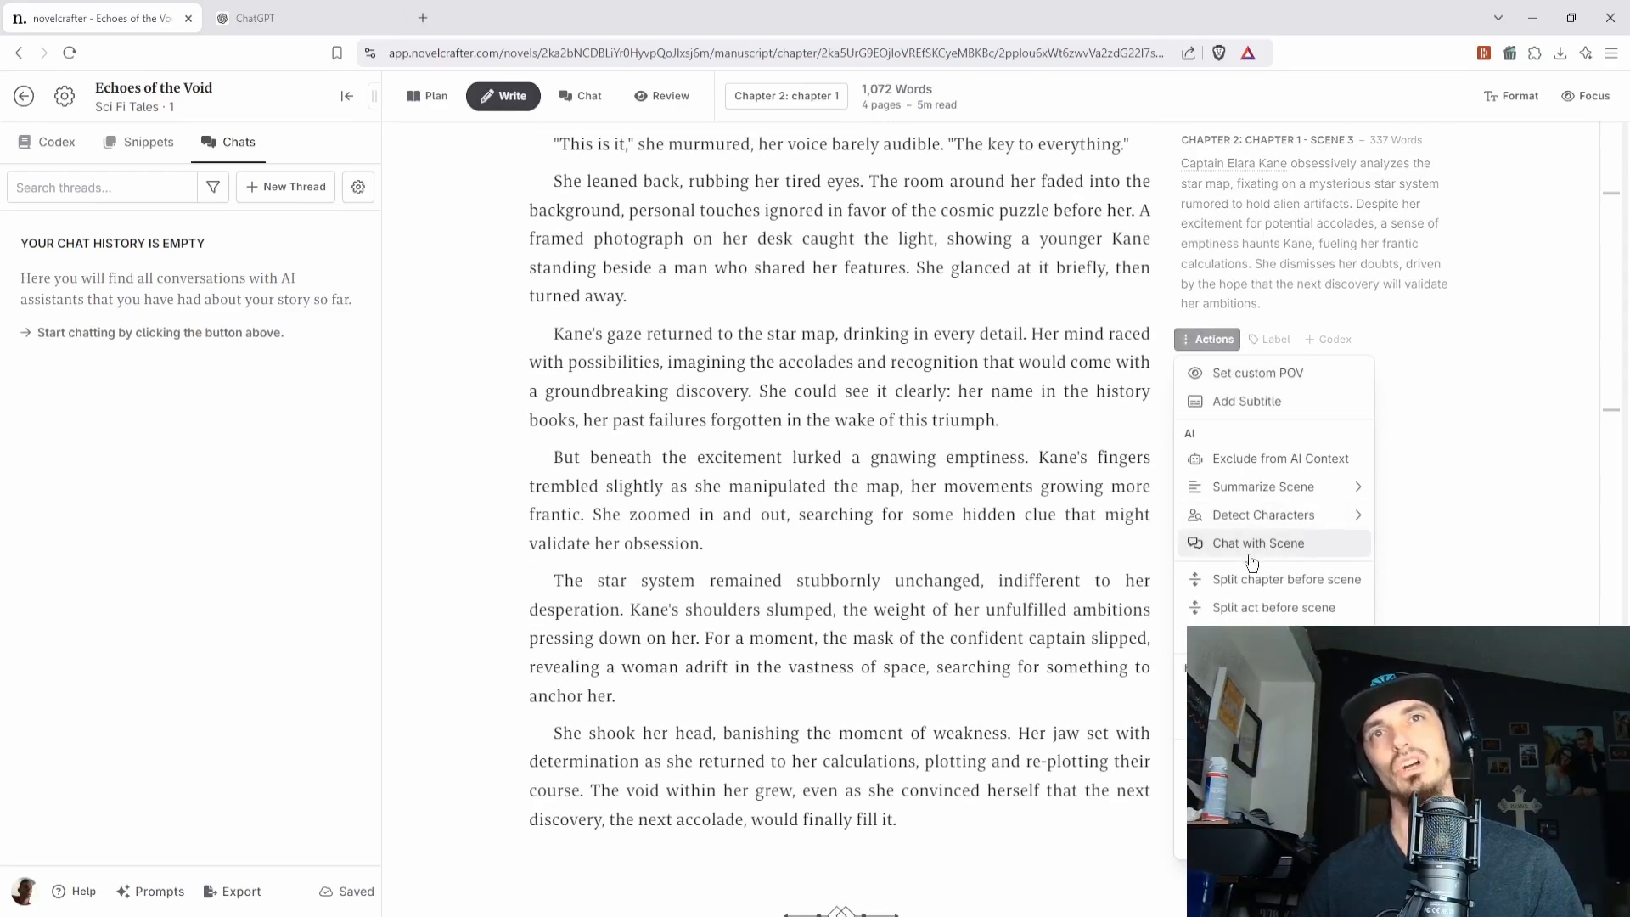
{"action": "left_click", "coordinate": [1257, 544]}
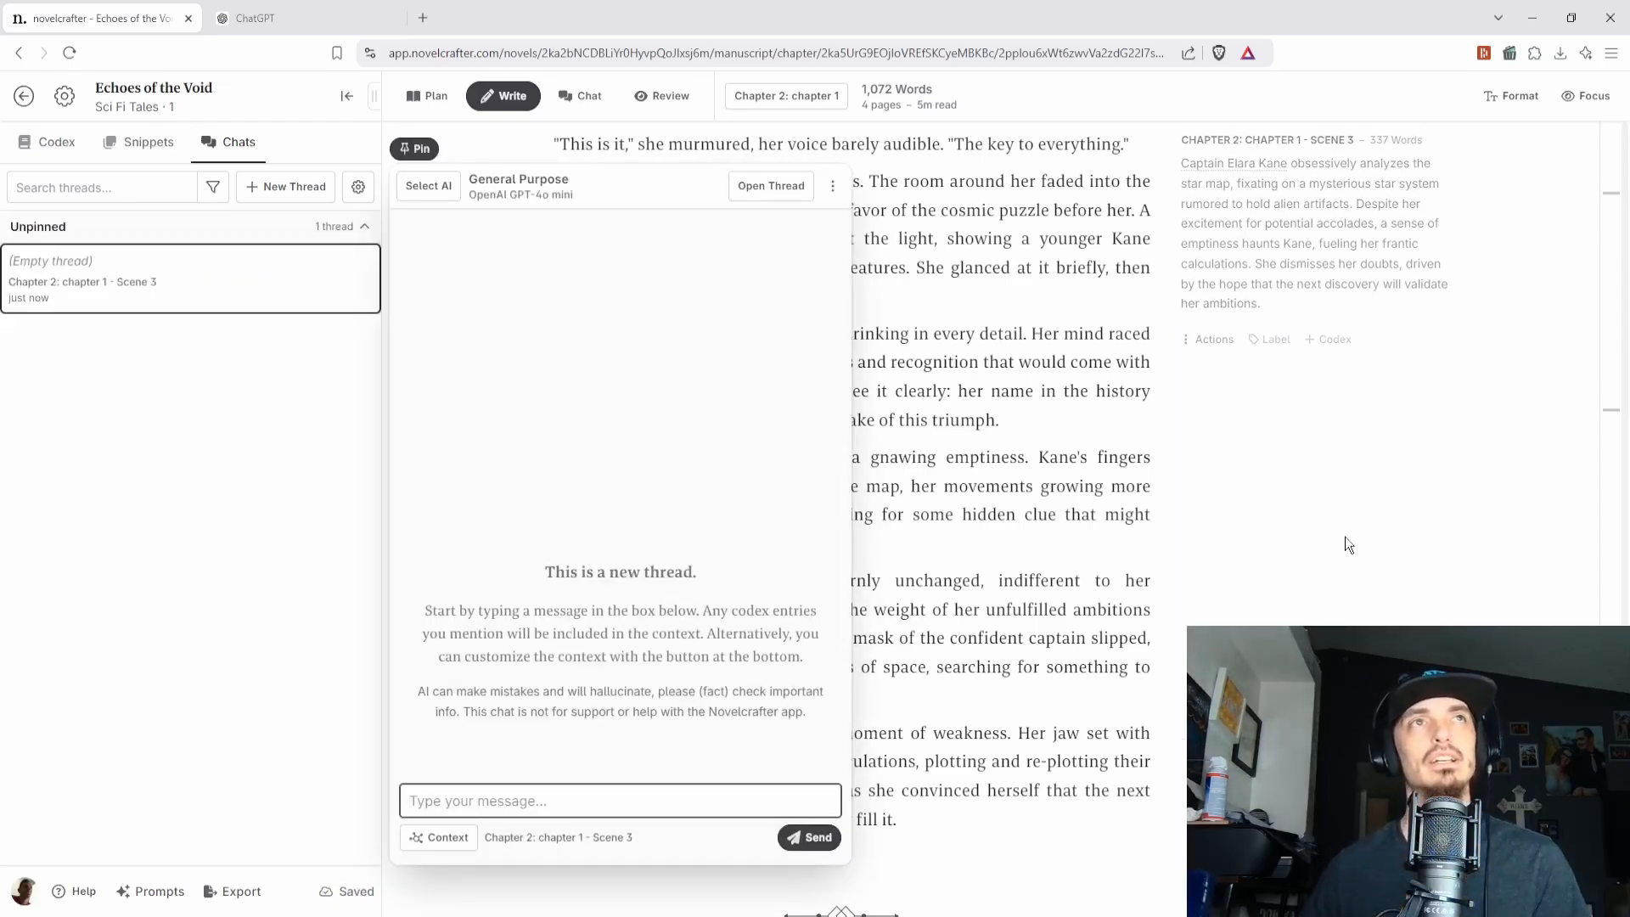
{"action": "left_click", "coordinate": [518, 187]}
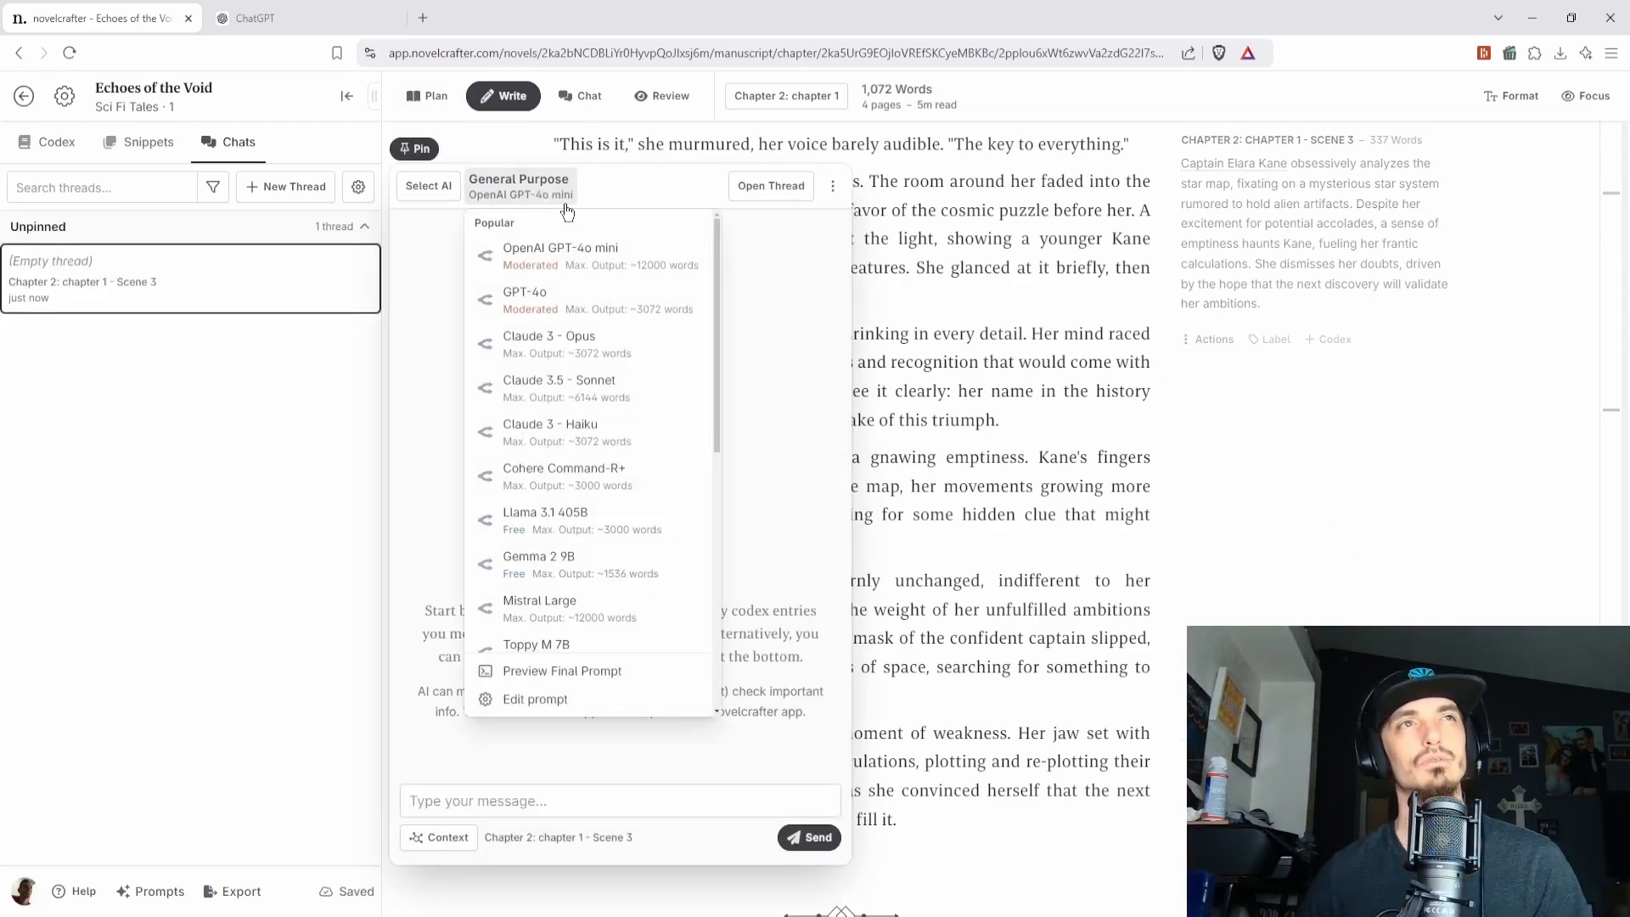
{"action": "left_click", "coordinate": [559, 378]}
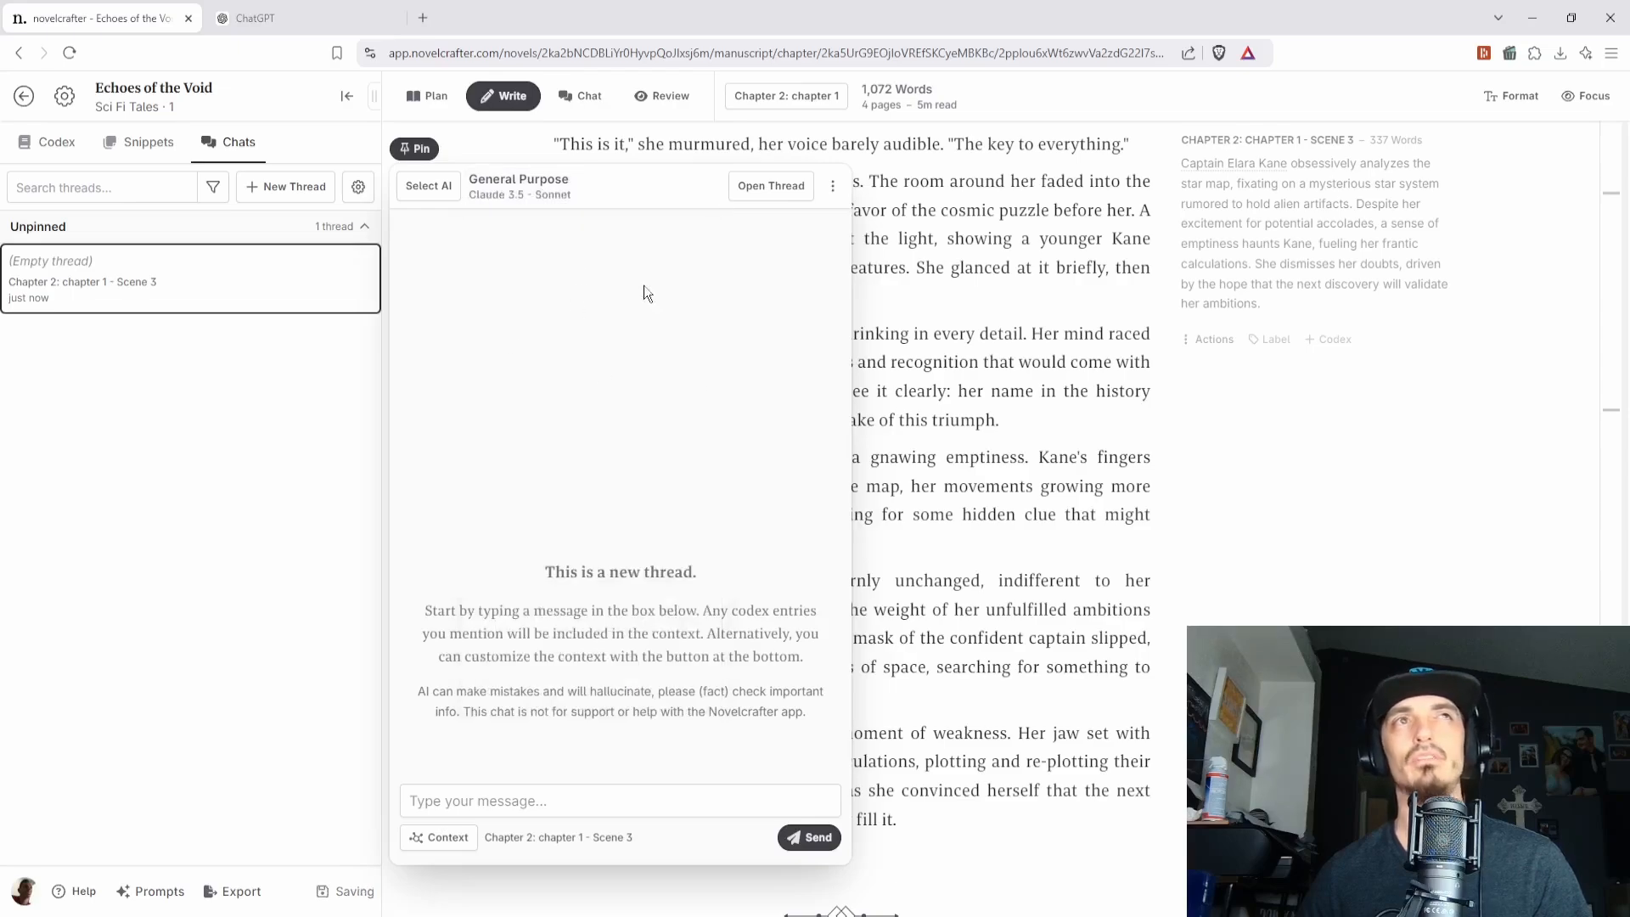
{"action": "left_click", "coordinate": [520, 186]}
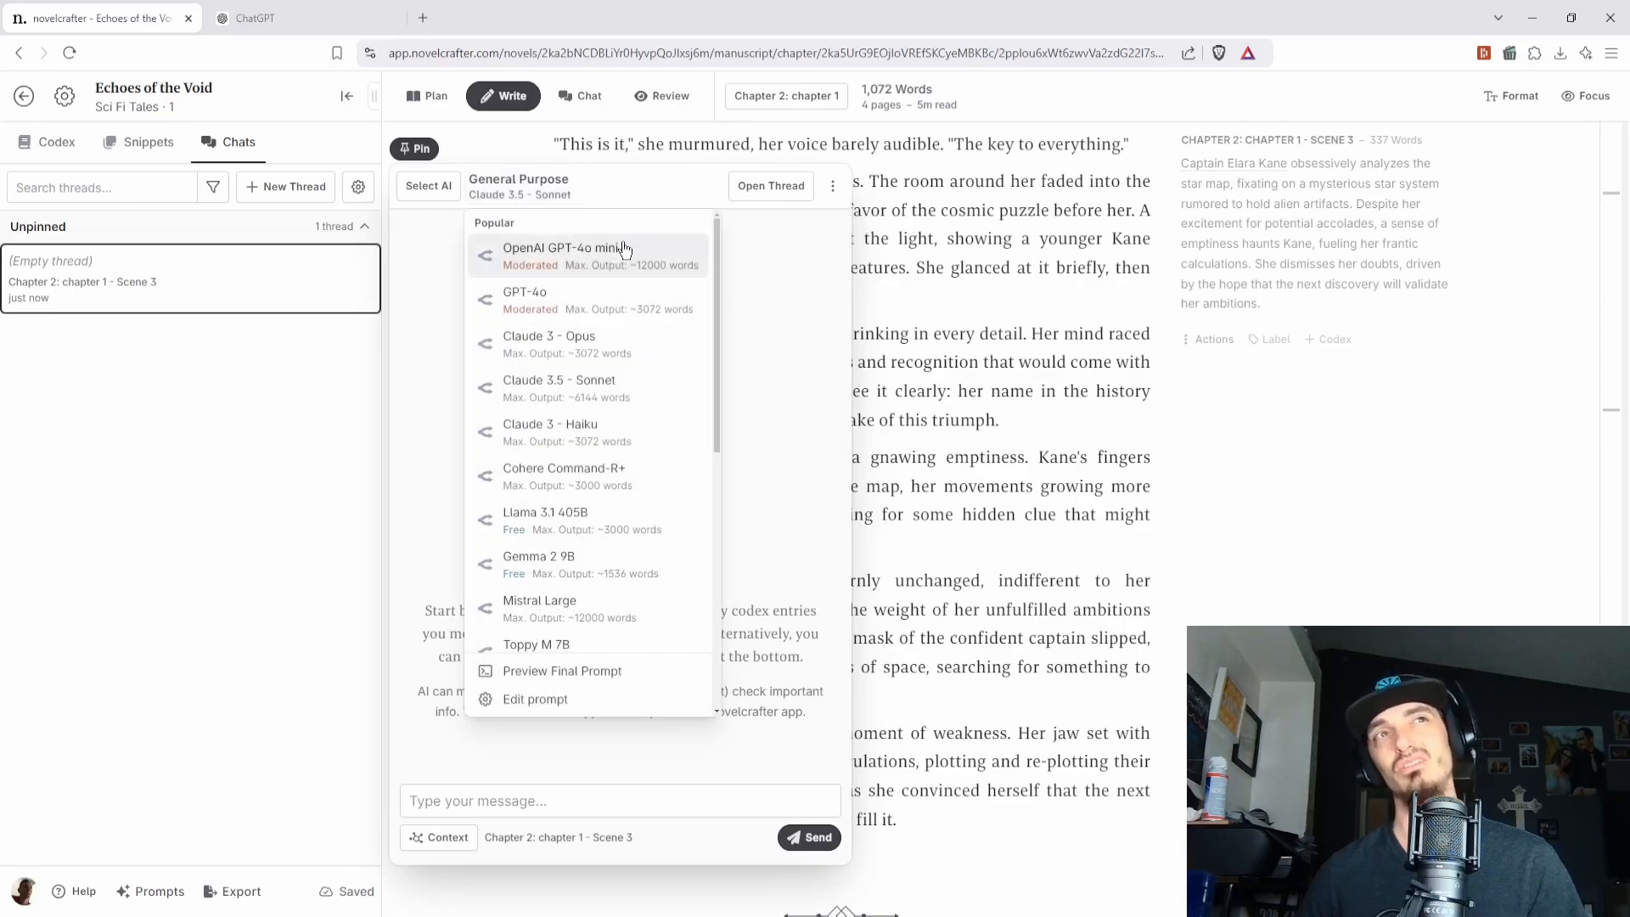
{"action": "mouse_move", "coordinate": [606, 352]}
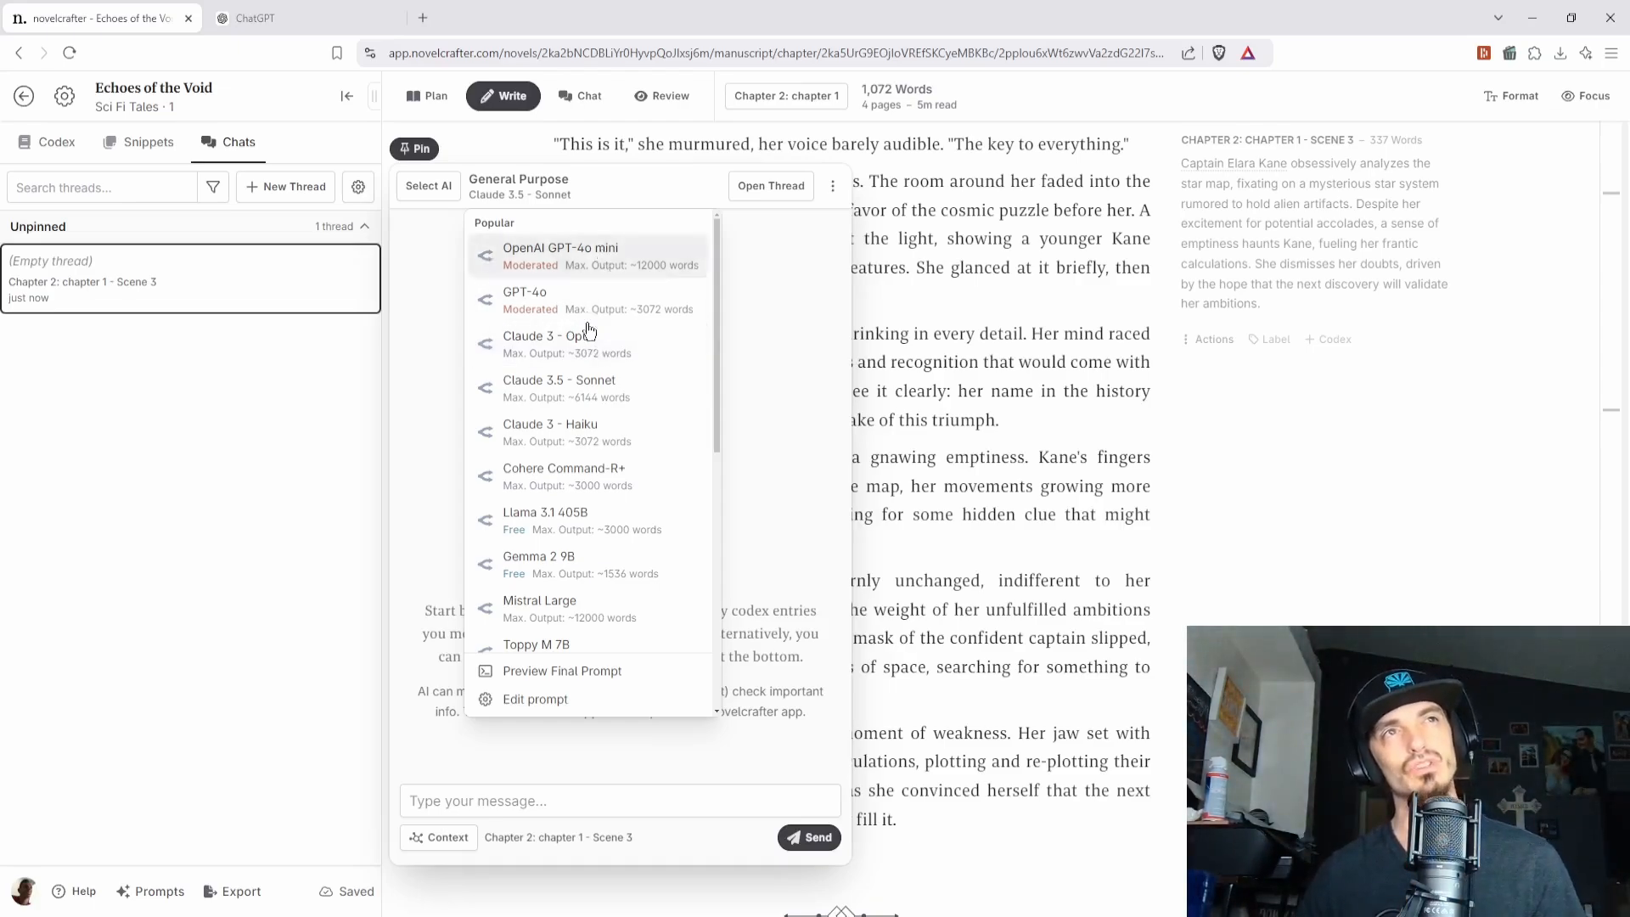
{"action": "left_click", "coordinate": [696, 377]}
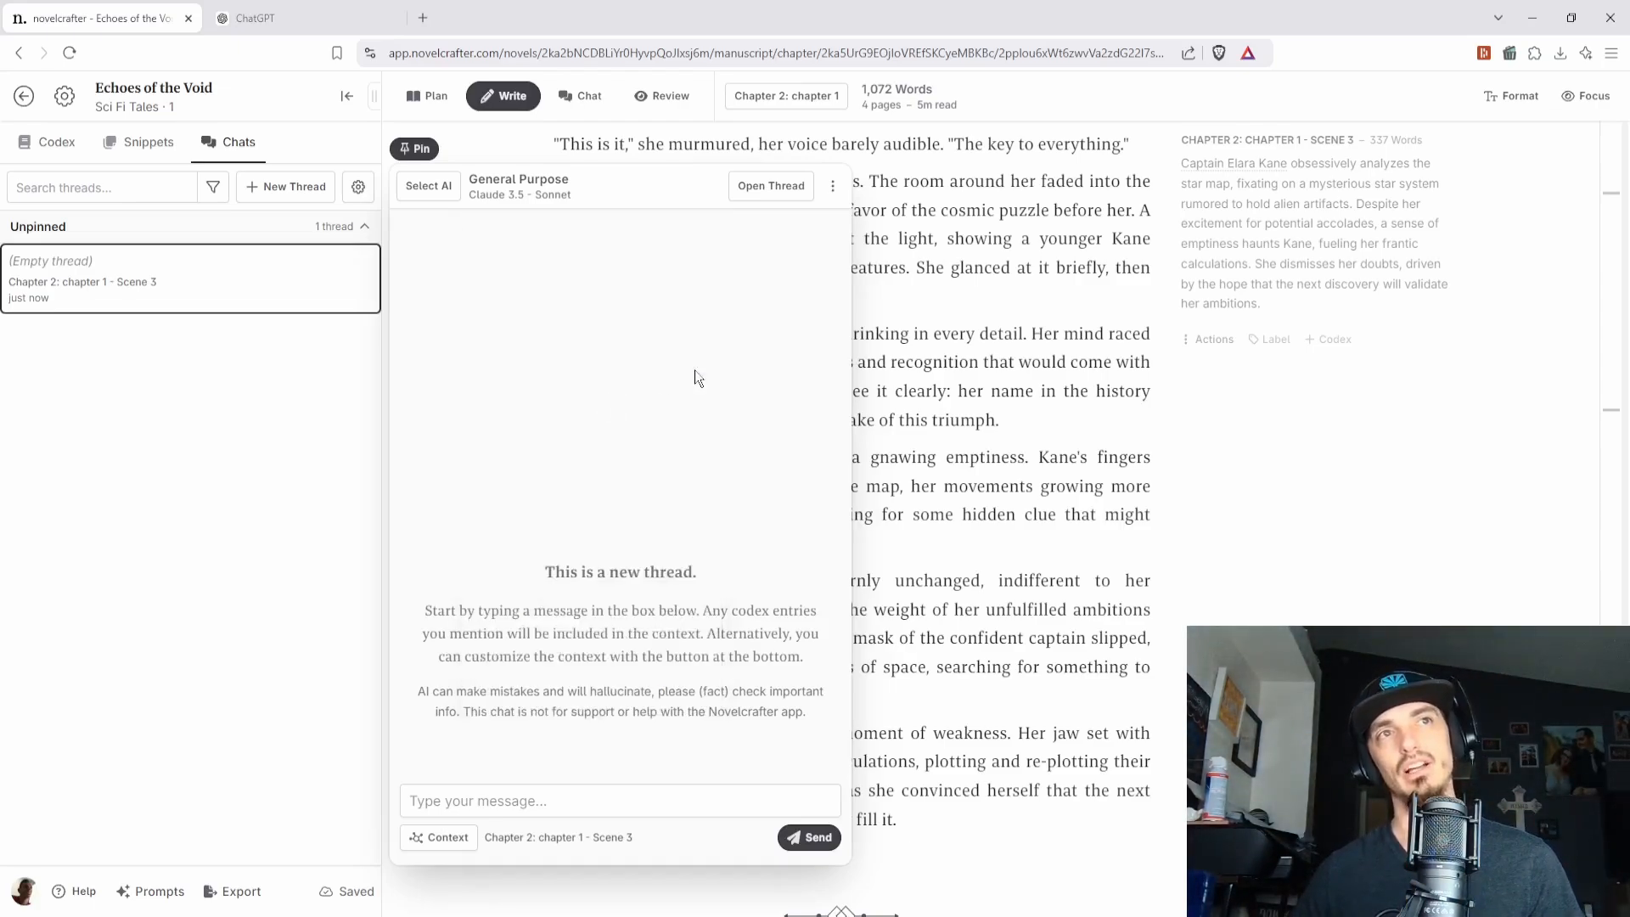
- Send the message 'I really don't know where to go from here. Do you have suggestions'
{"action": "left_click", "coordinate": [620, 800]}
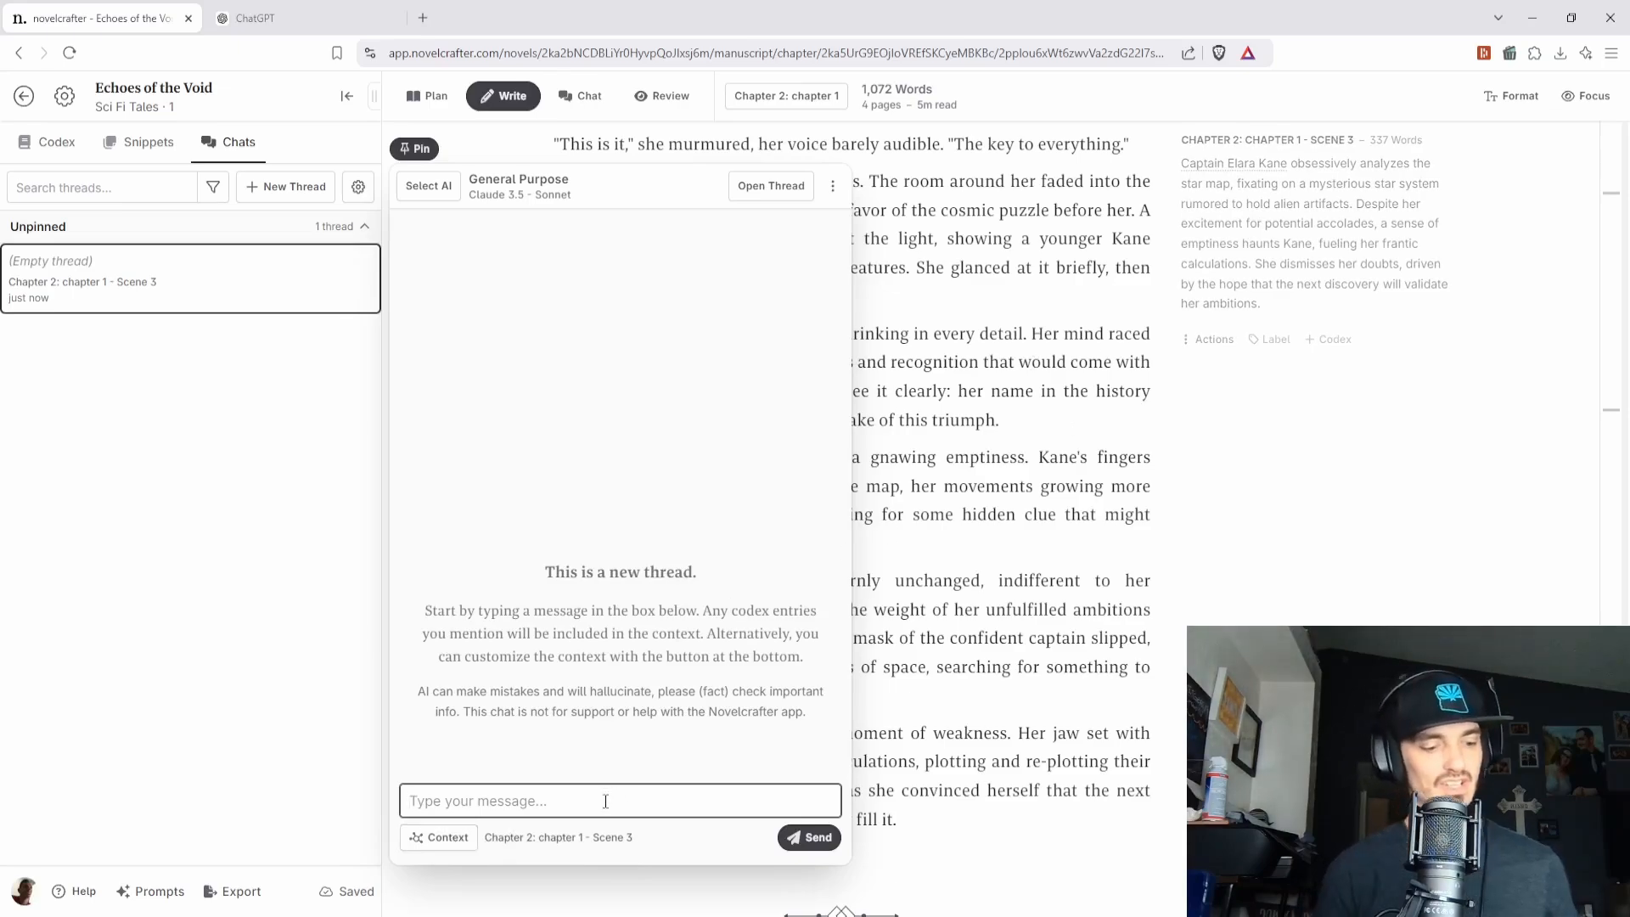
{"action": "type", "text": "I really"}
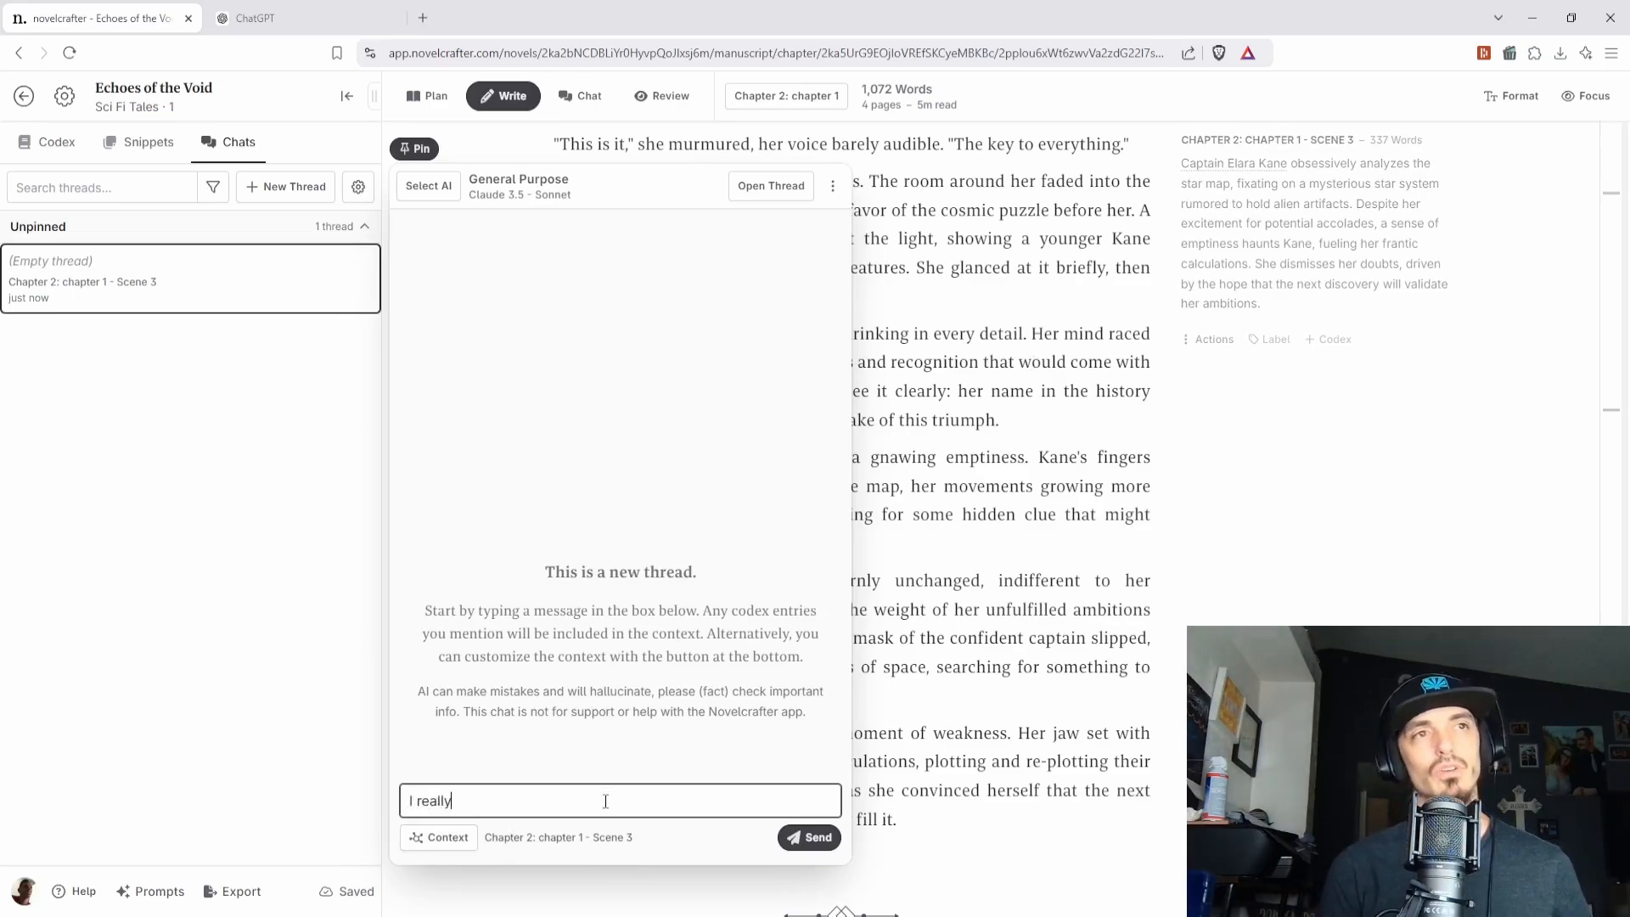
{"action": "type", "text": "don't k"}
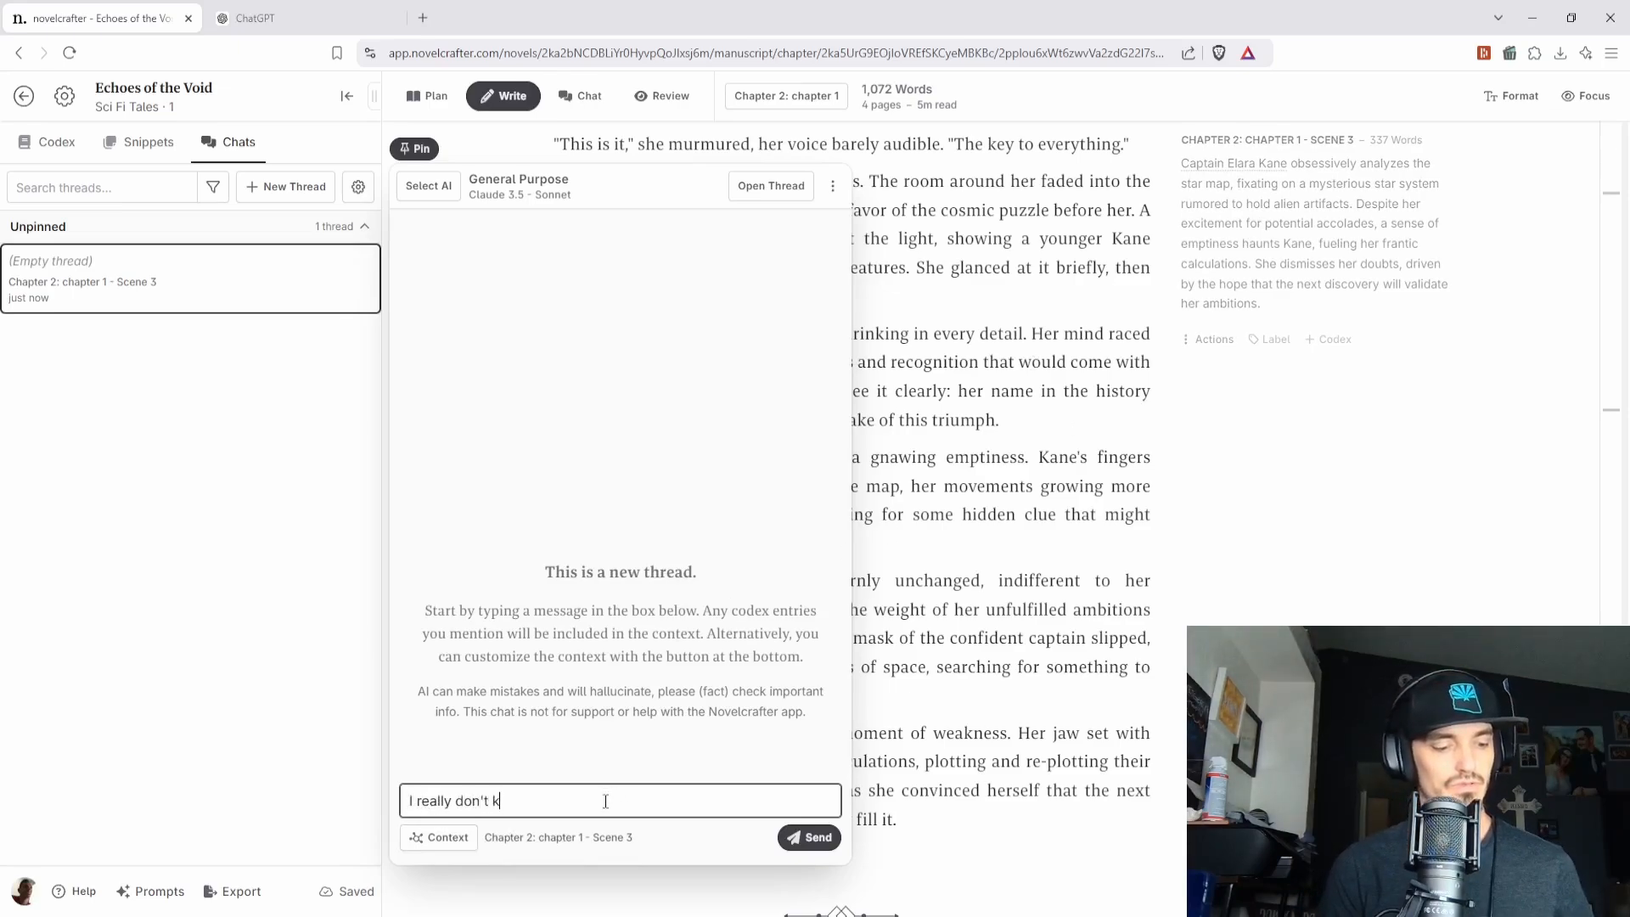
{"action": "type", "text": "now where ot"}
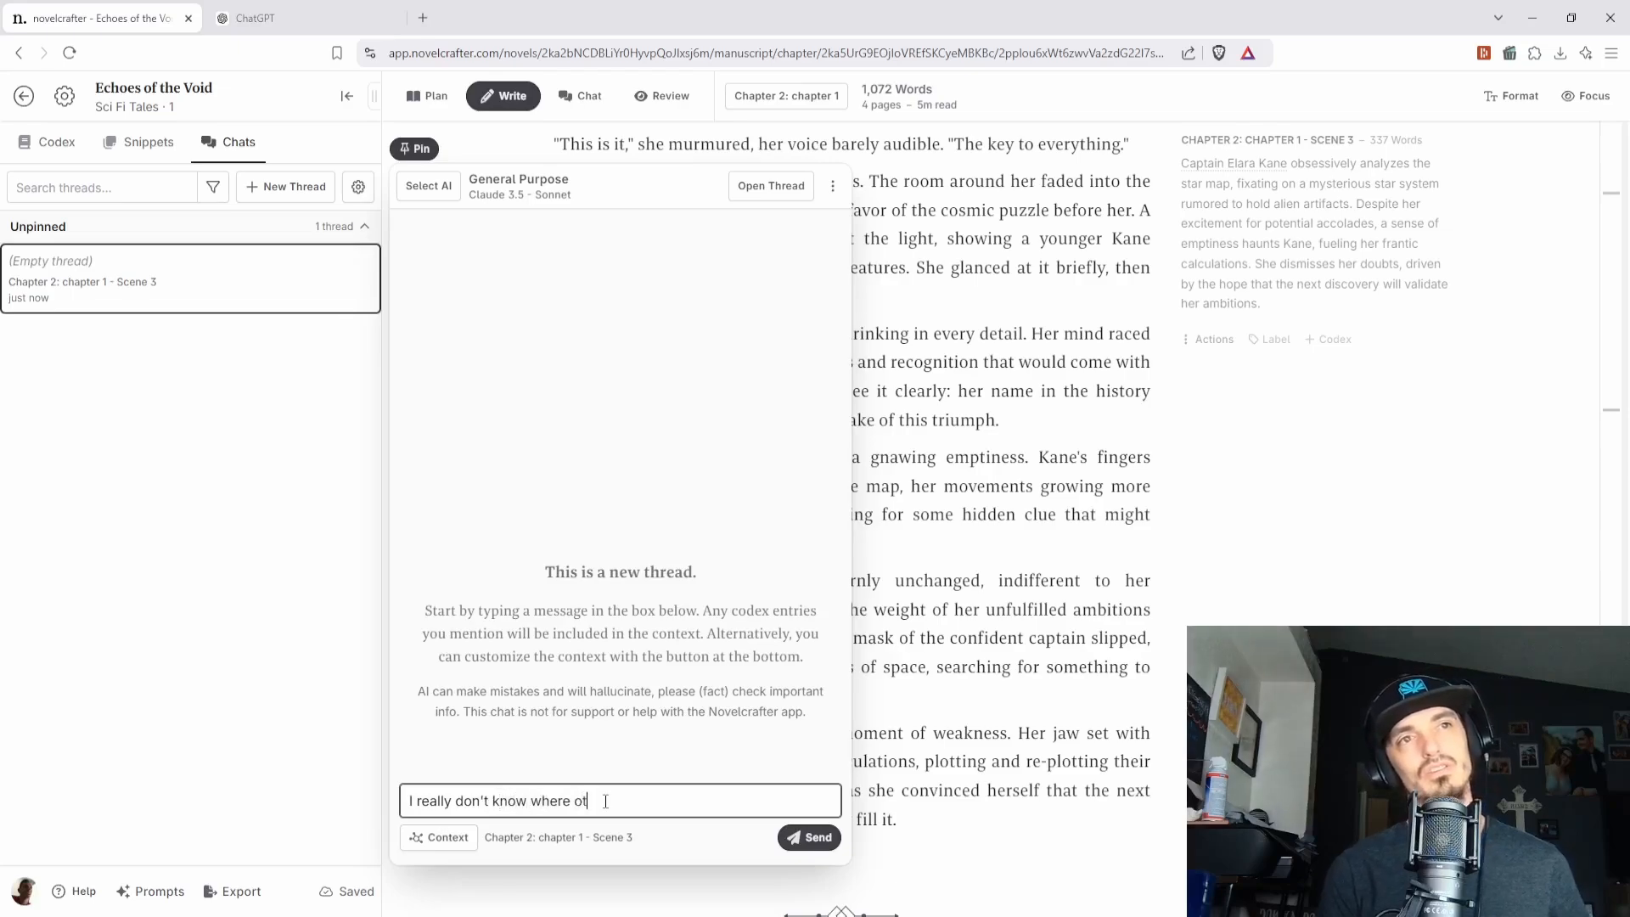
{"action": "type", "text": "o"}
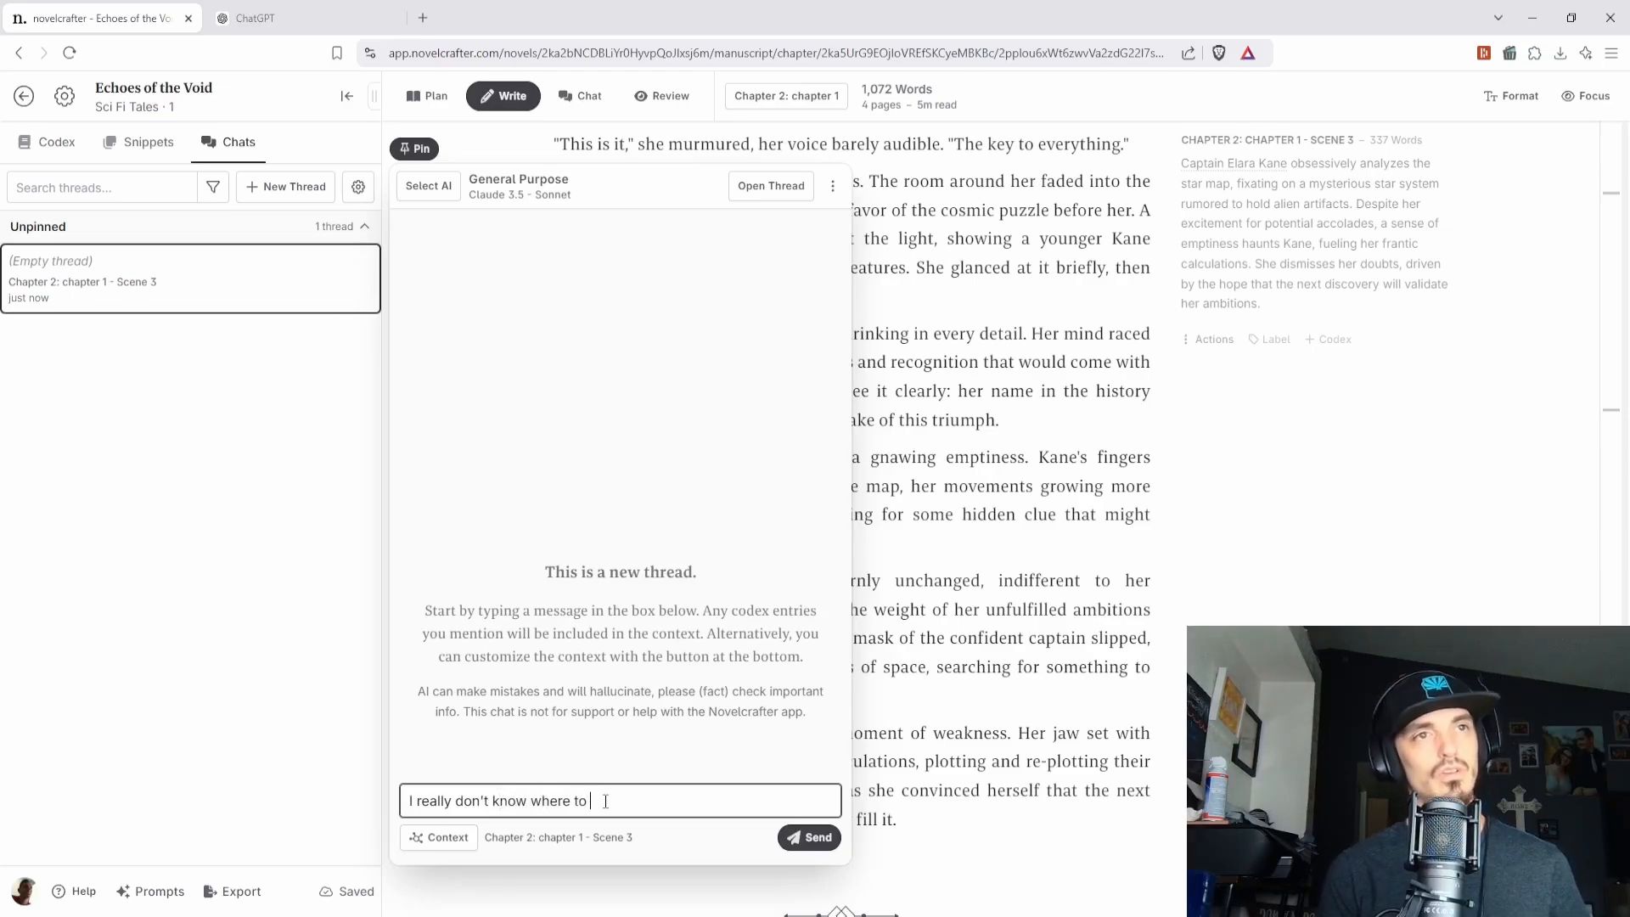
{"action": "type", "text": "go from here. W"}
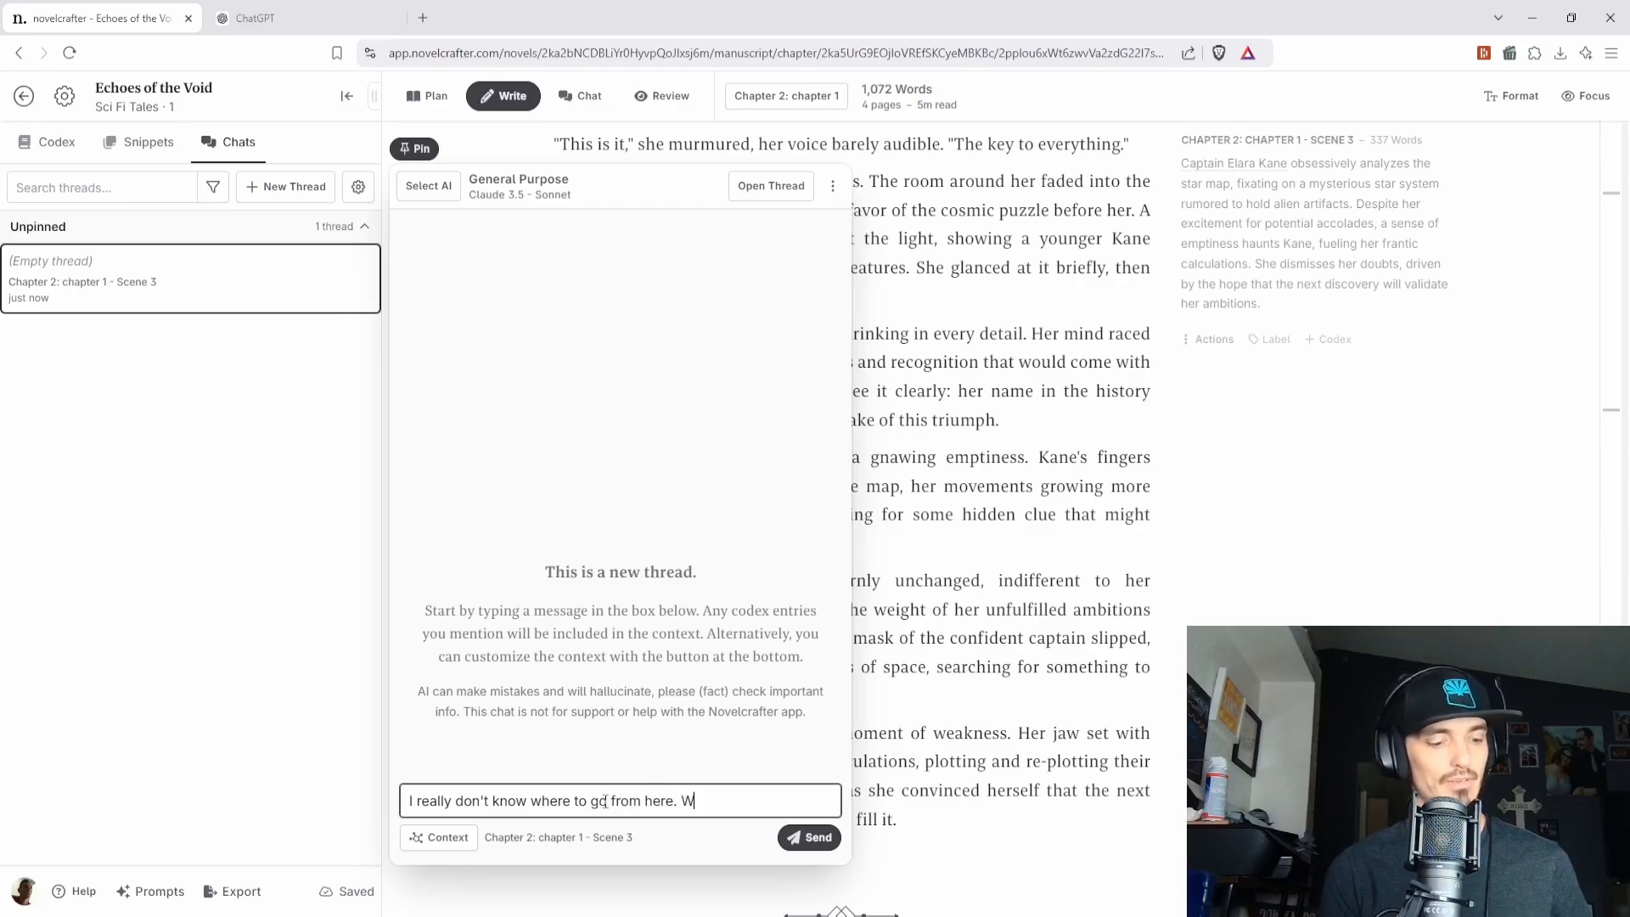
{"action": "type", "text": "Do you"}
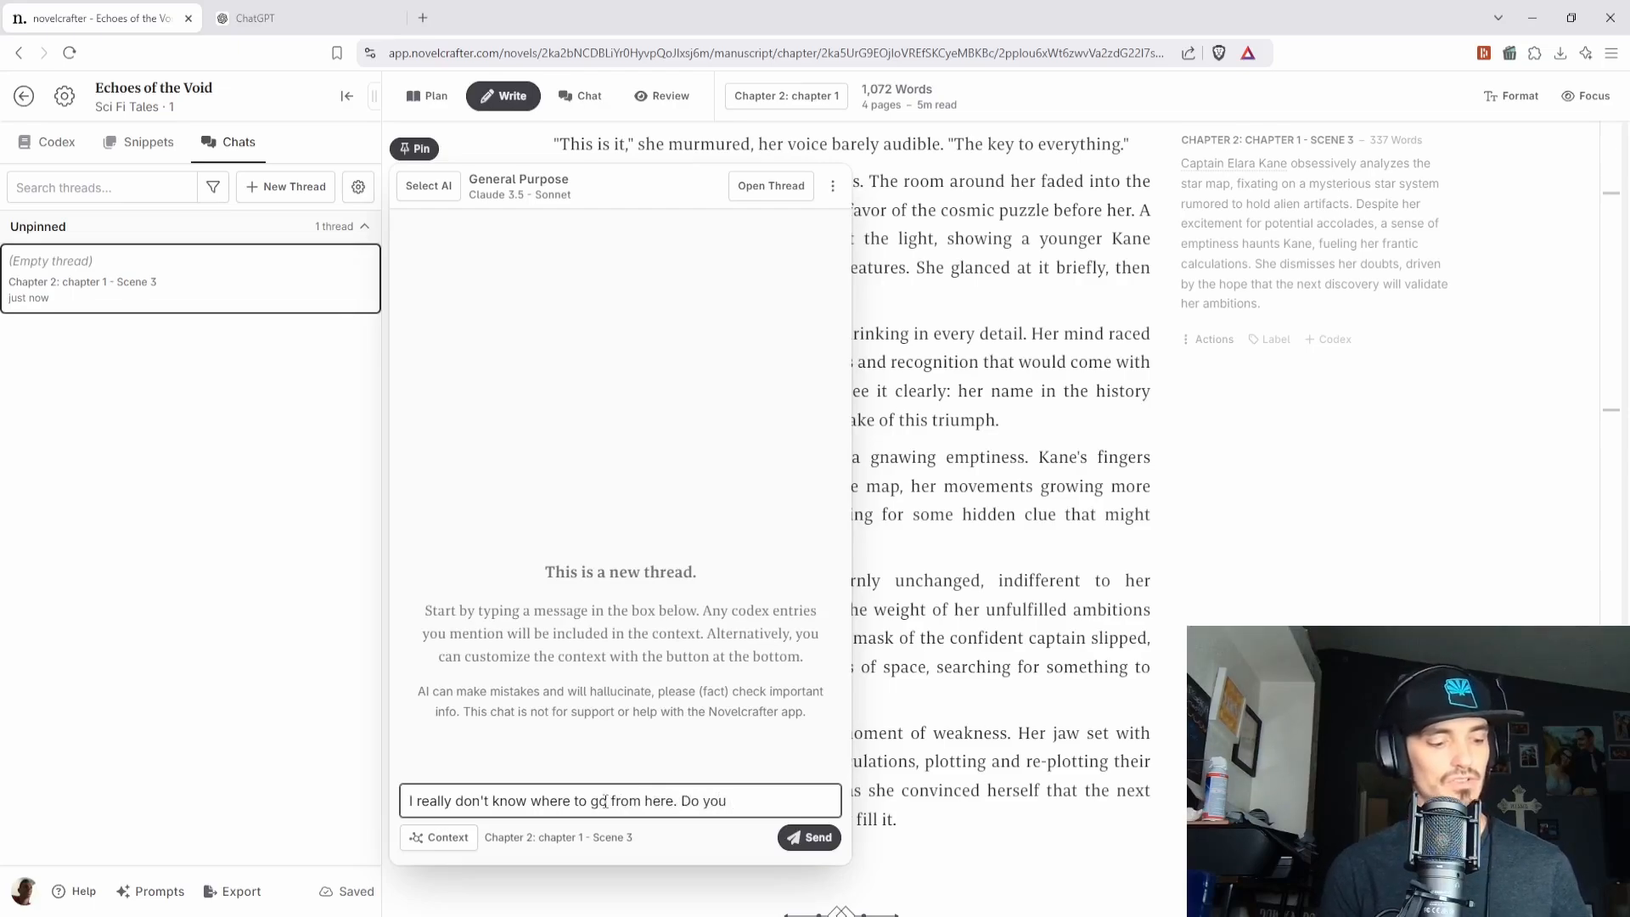
{"action": "type", "text": "have suggestion"}
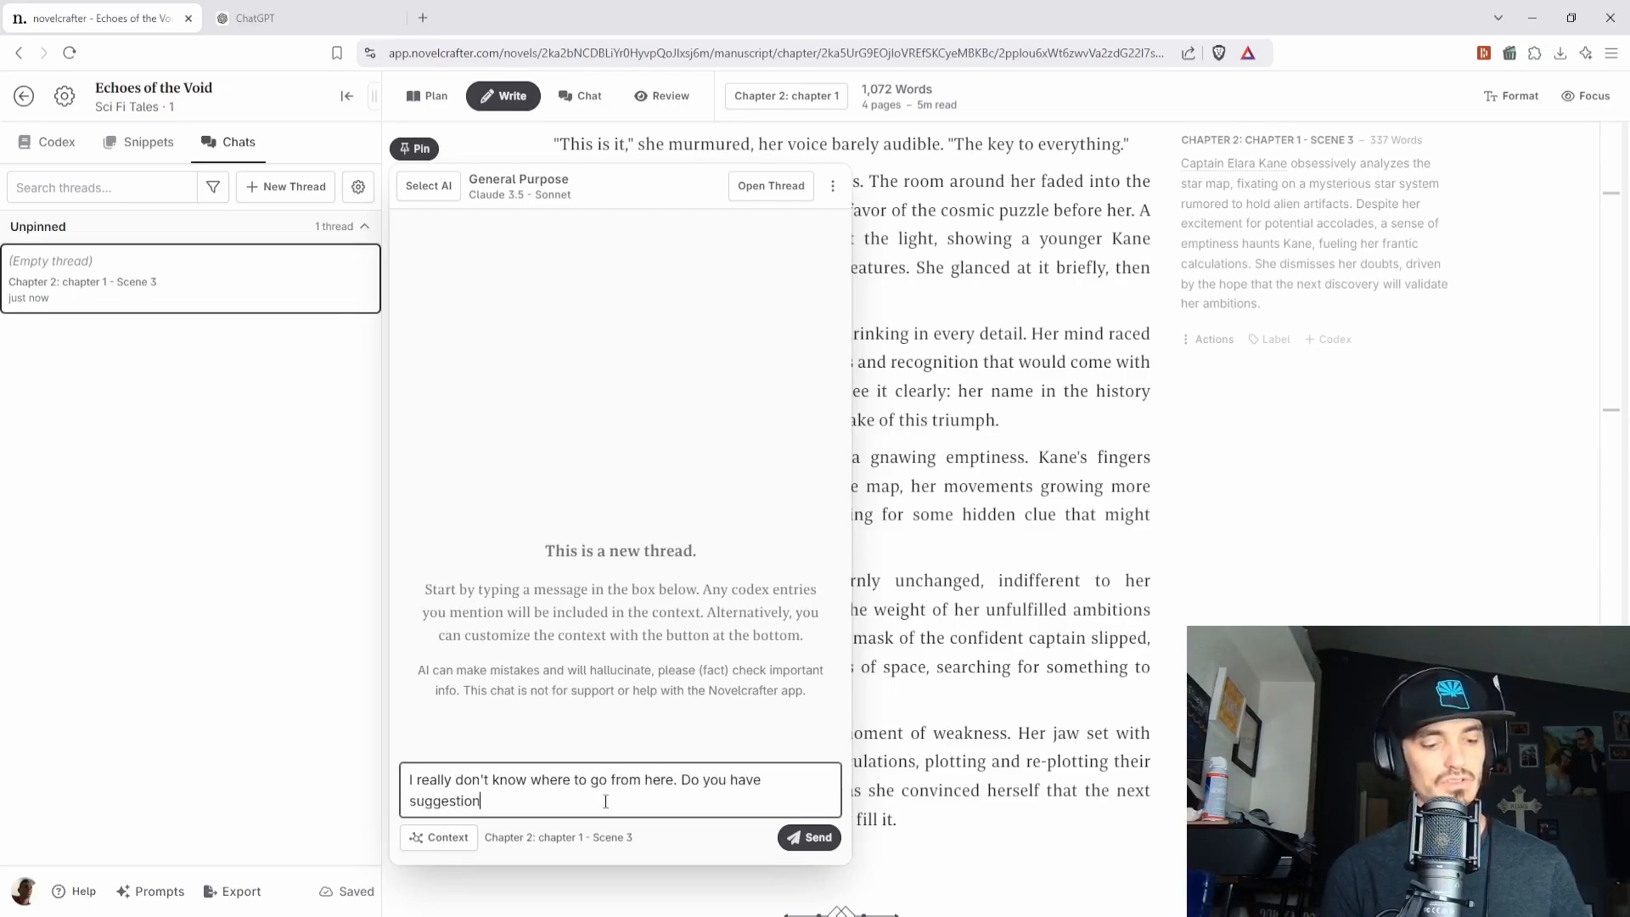
{"action": "left_click", "coordinate": [808, 837]}
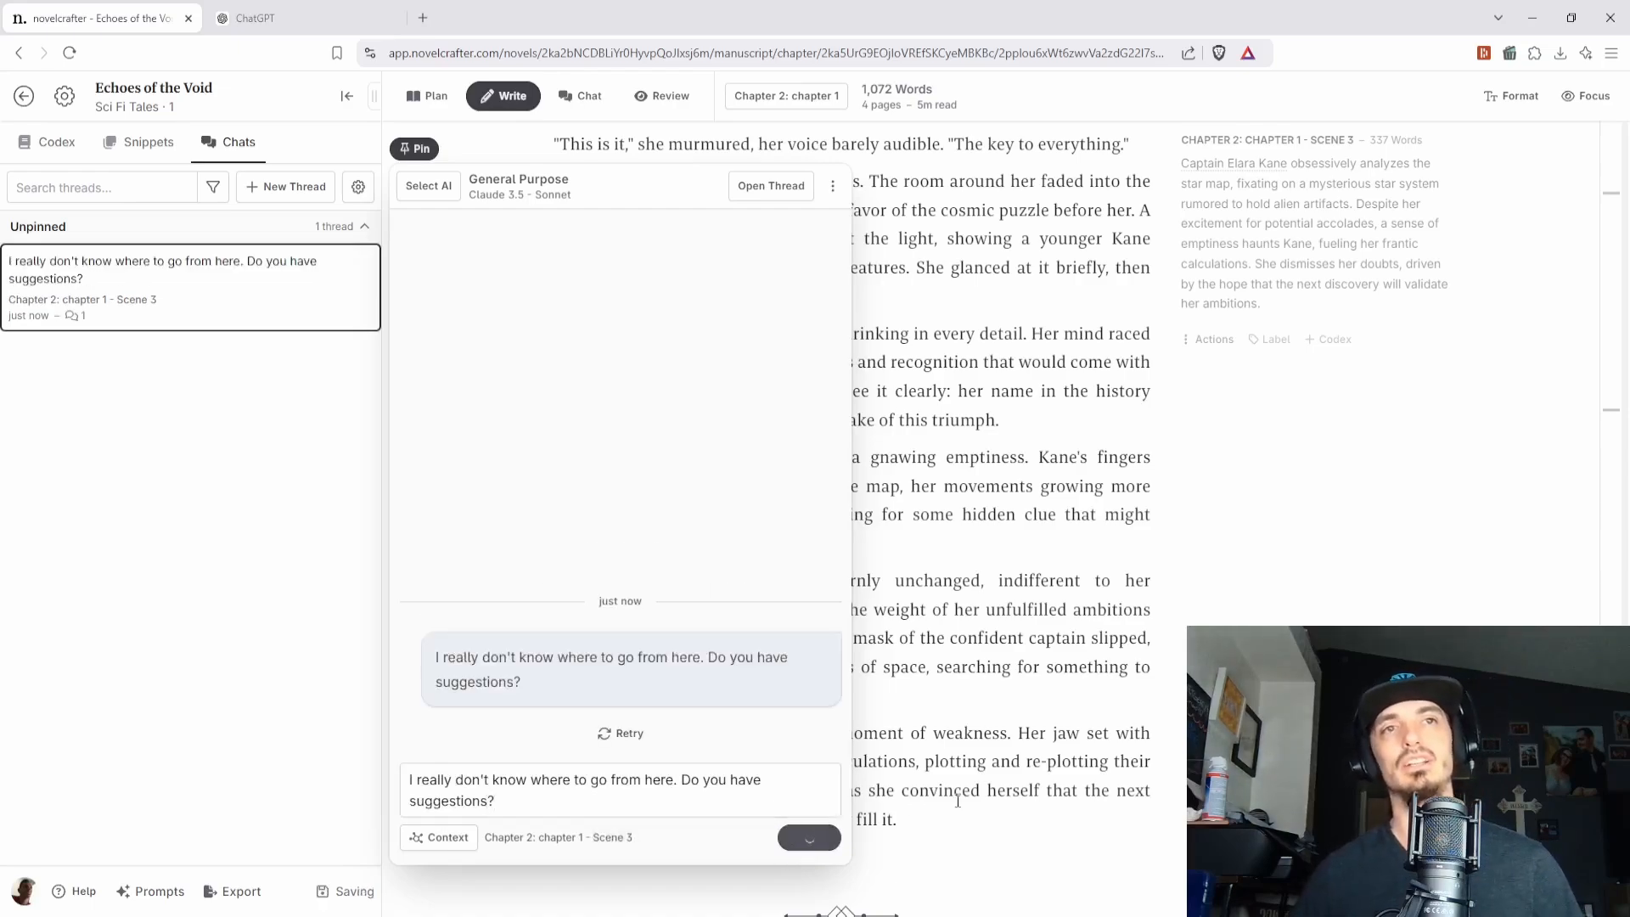
- Read through Claude's reply listing follow-up, character, plot and thematic suggestions after scene 3
{"action": "left_click", "coordinate": [809, 837]}
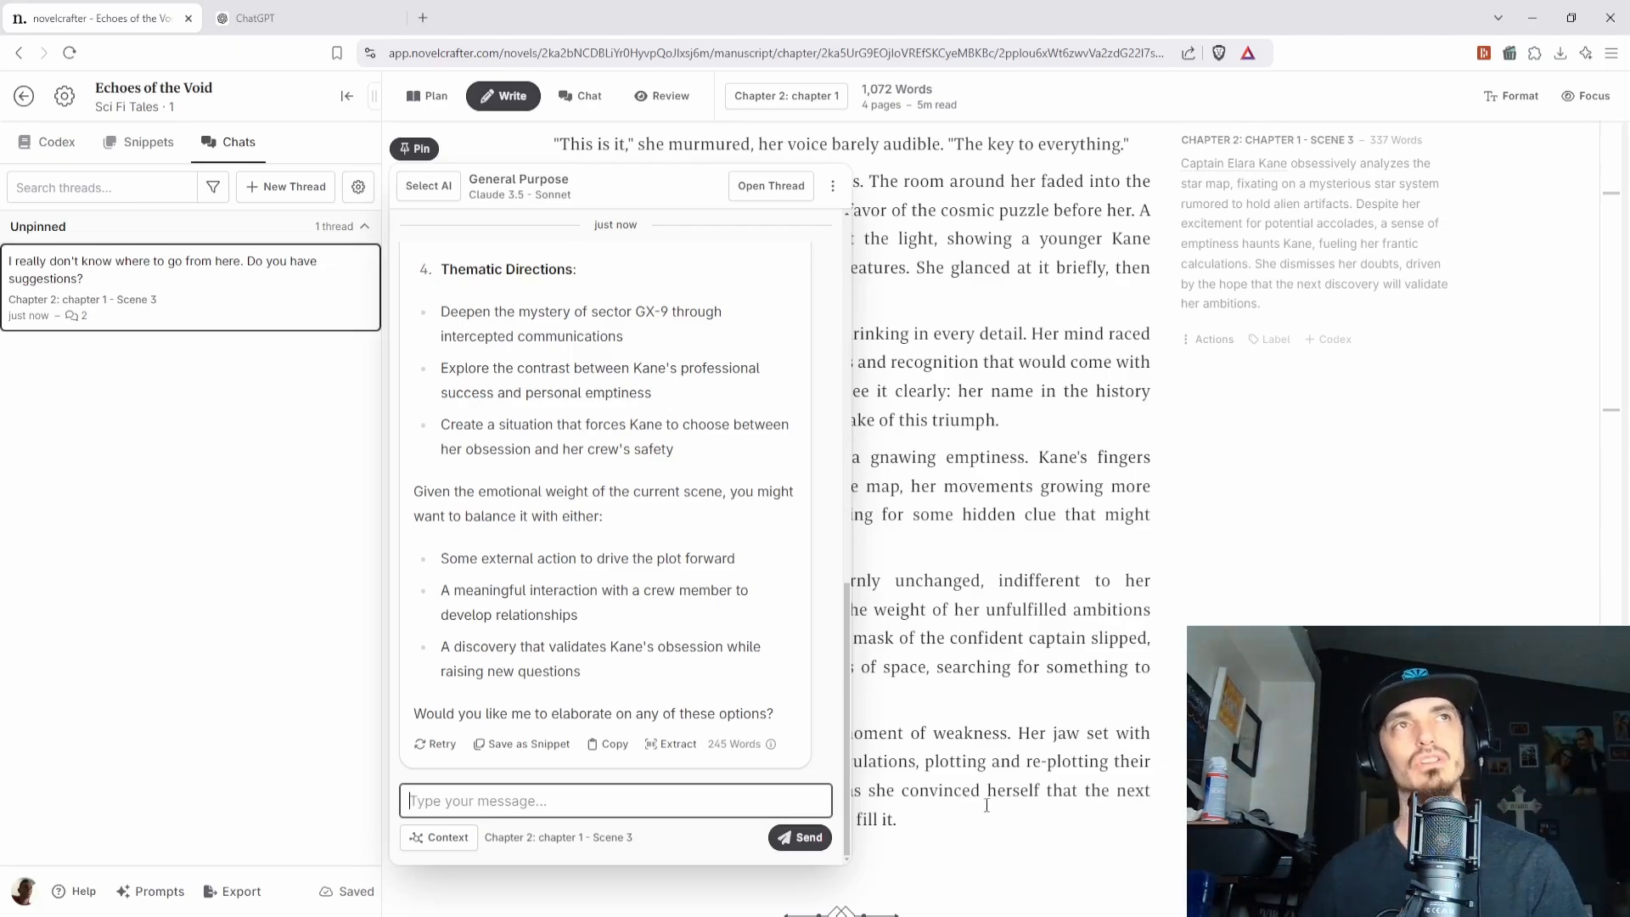
{"action": "scroll", "scroll_direction": "up", "scroll_amount": 3}
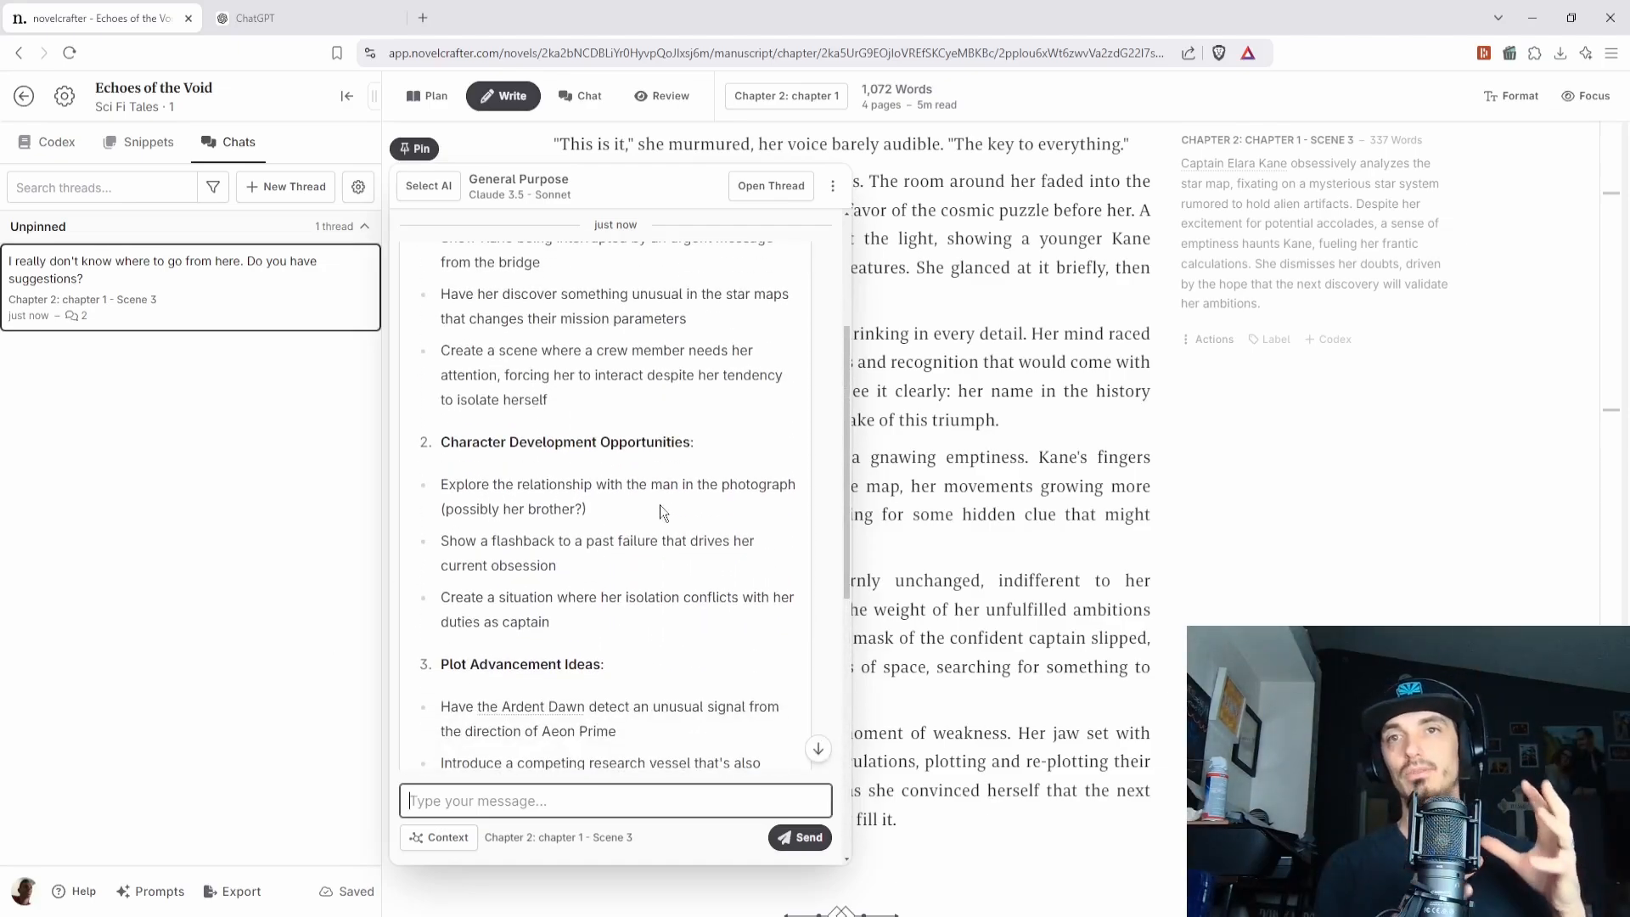
{"action": "mouse_move", "coordinate": [1196, 469]}
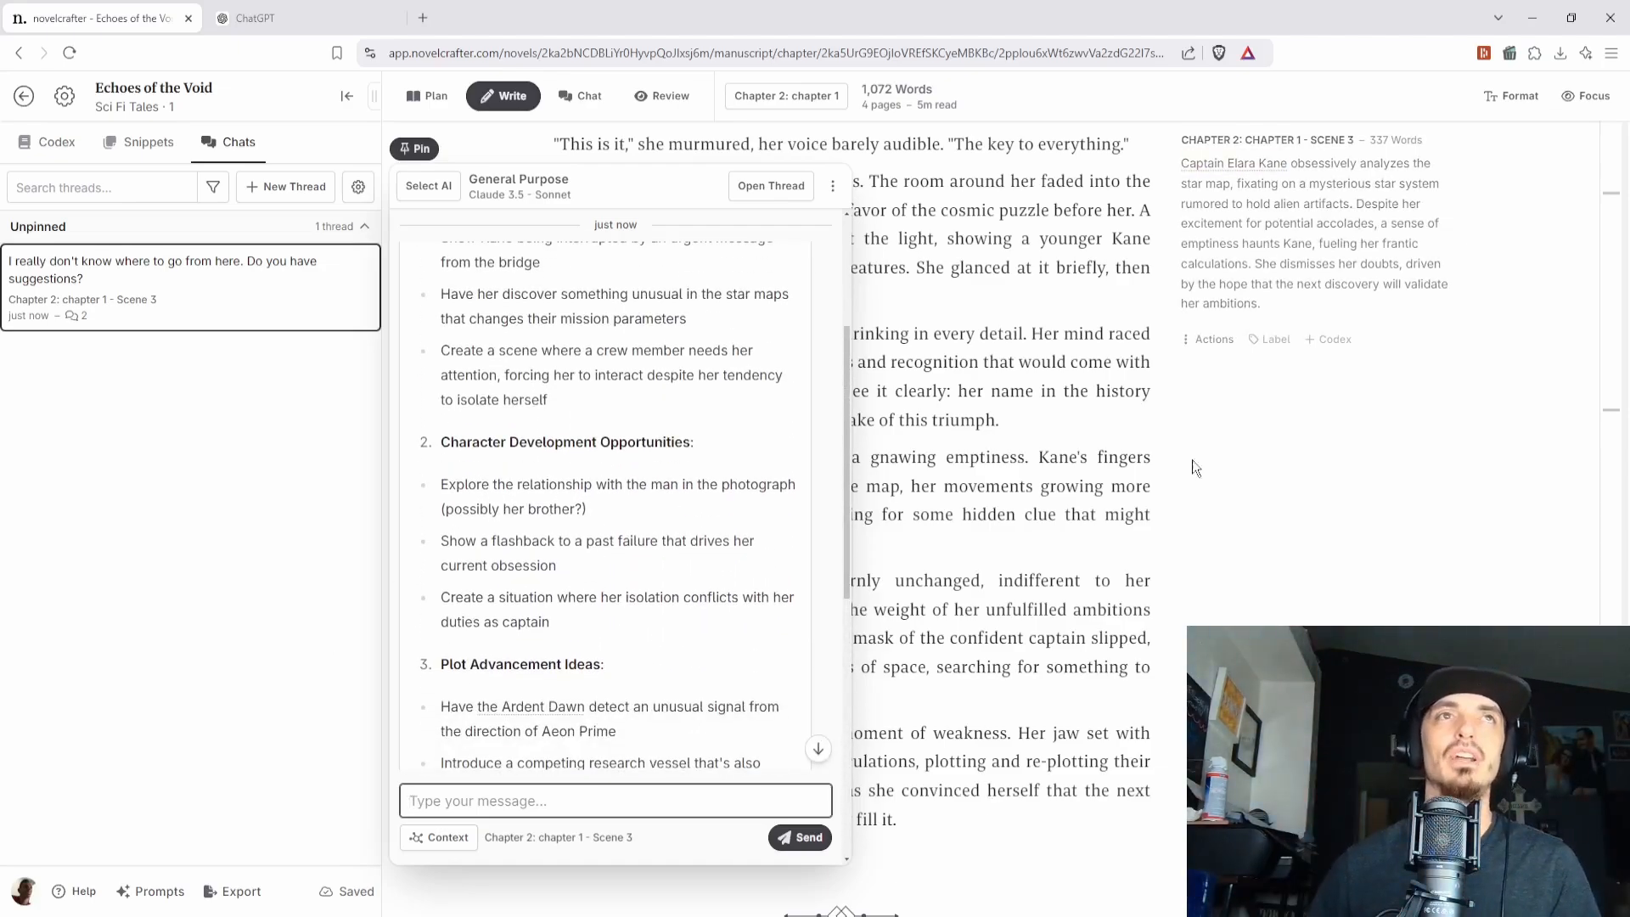
{"action": "scroll", "scroll_direction": "up", "scroll_amount": 3}
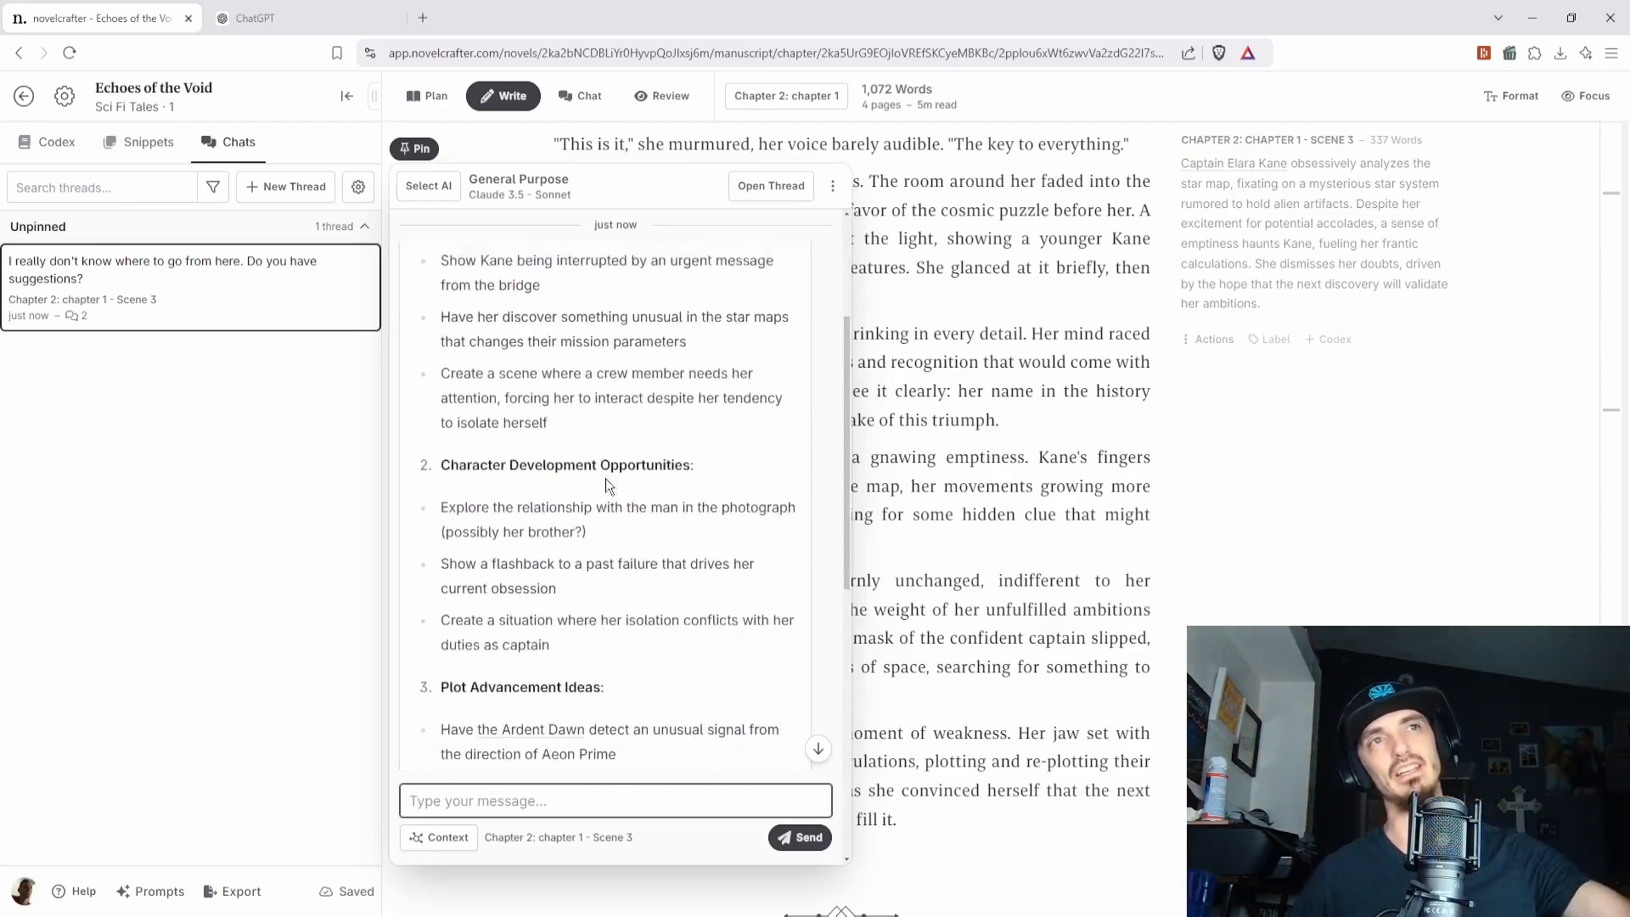
{"action": "scroll", "scroll_direction": "up", "scroll_amount": 3}
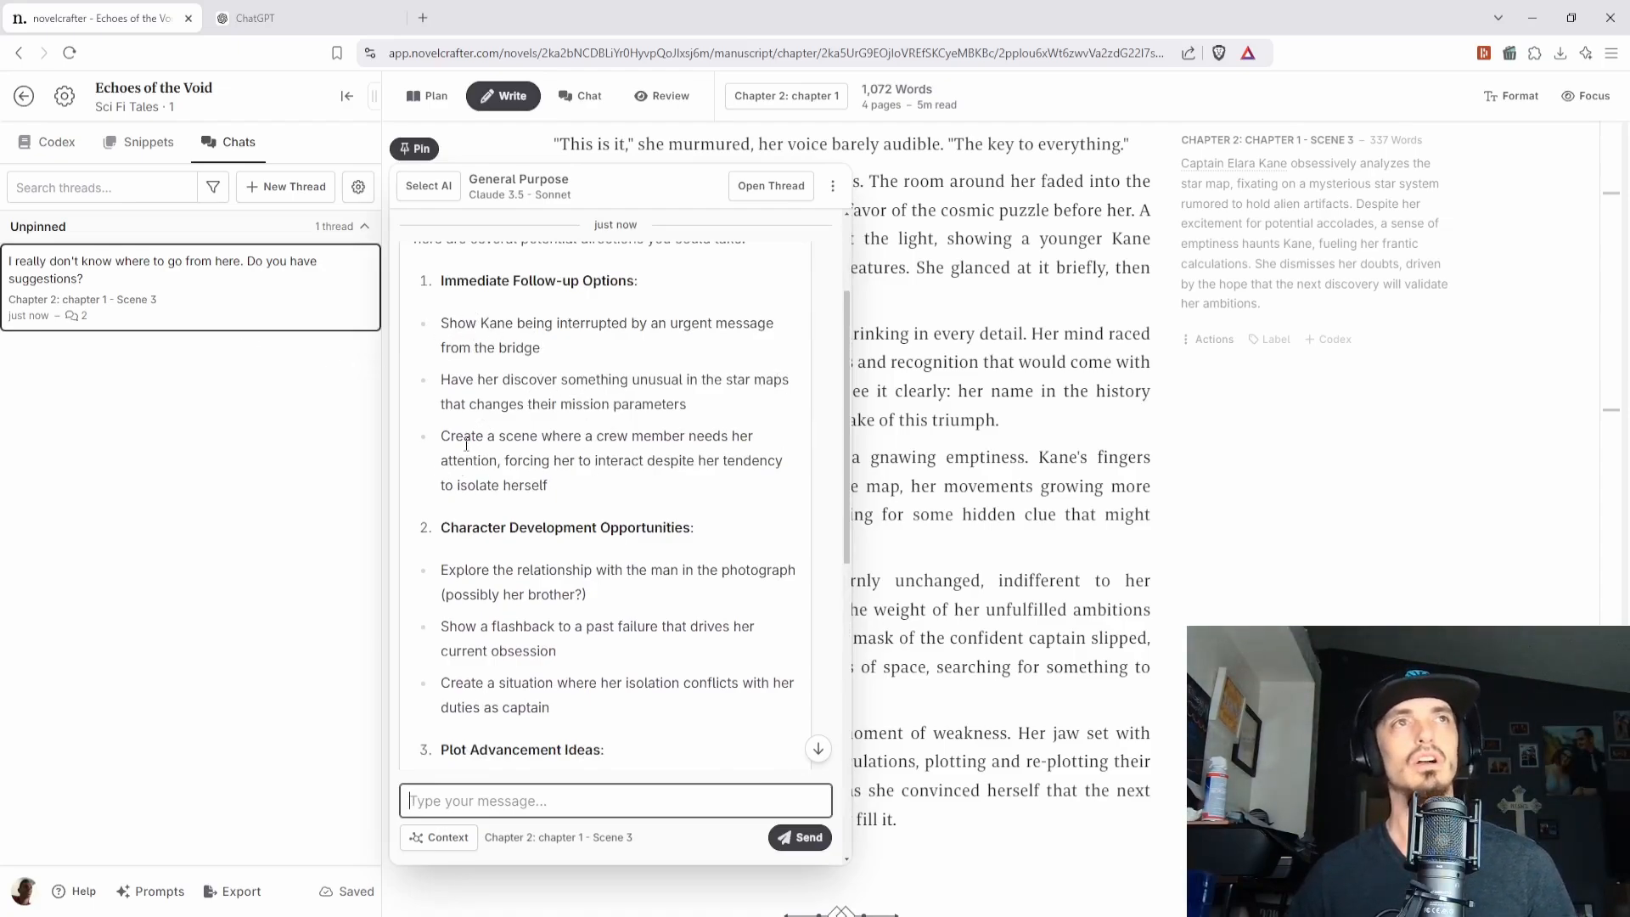
{"action": "mouse_move", "coordinate": [635, 481]}
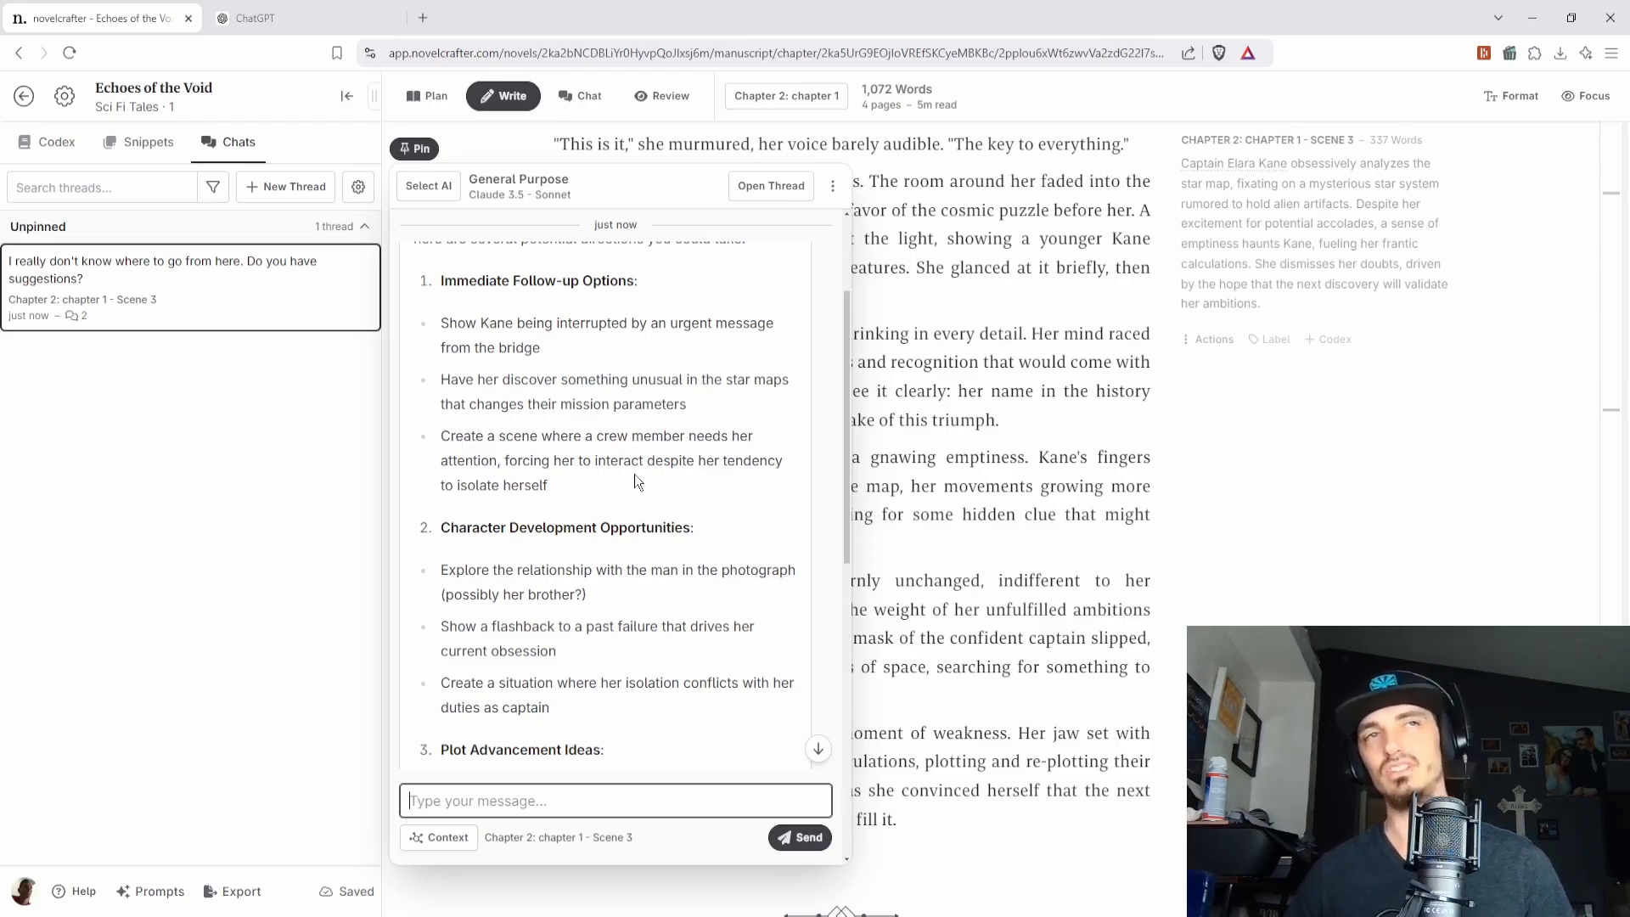
{"action": "scroll", "scroll_direction": "down", "scroll_amount": 3}
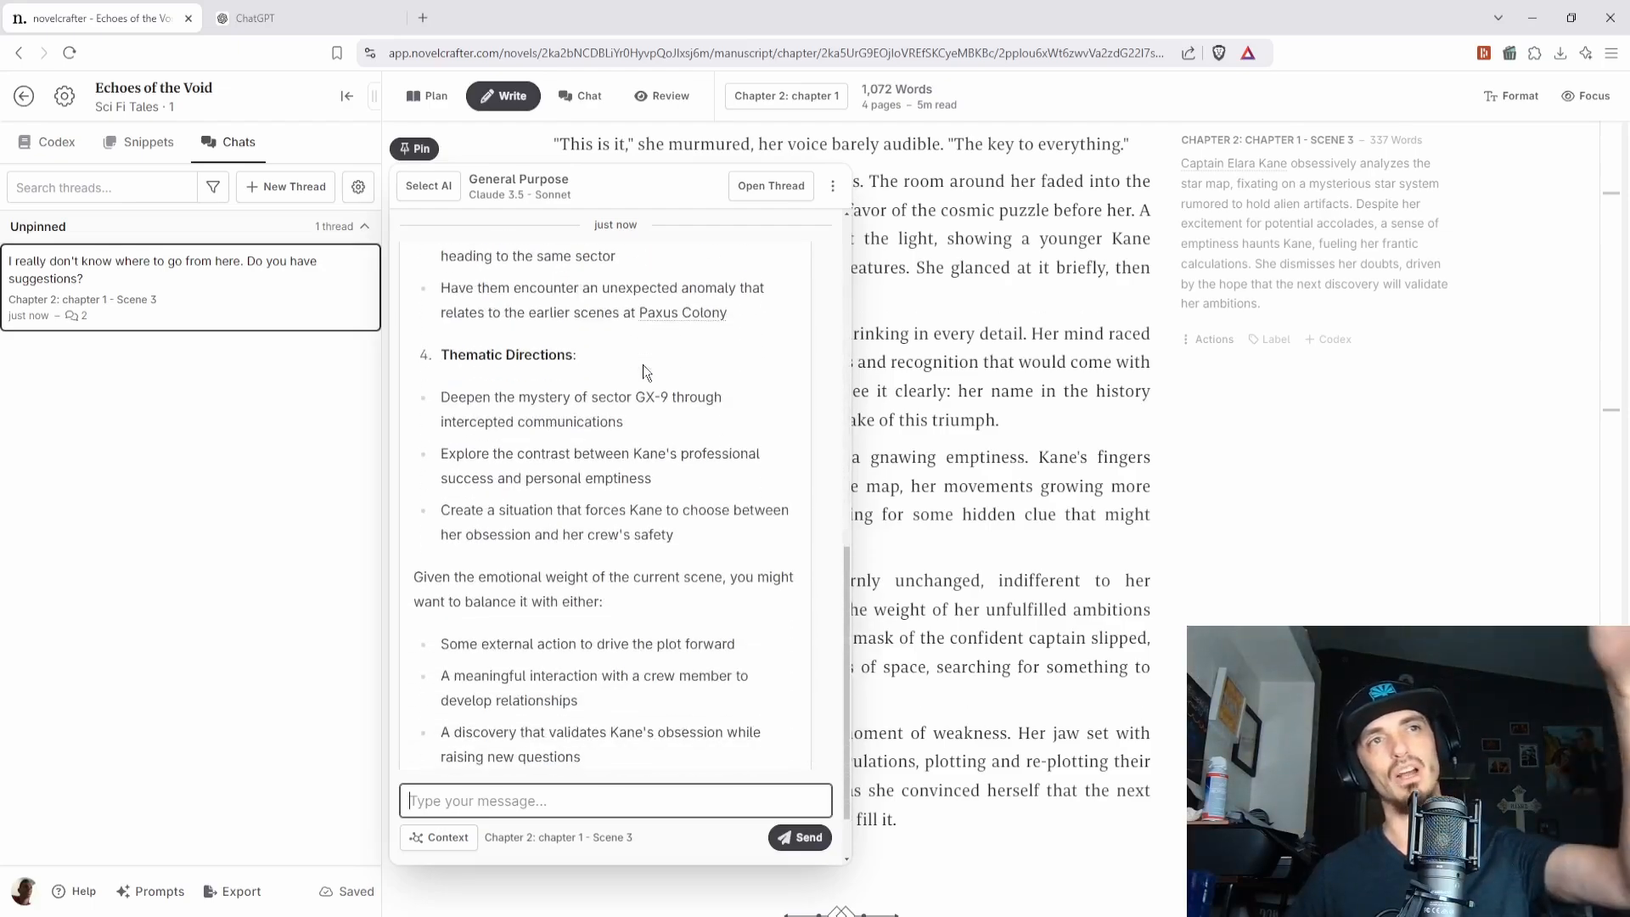
{"action": "scroll", "scroll_direction": "up", "scroll_amount": 3}
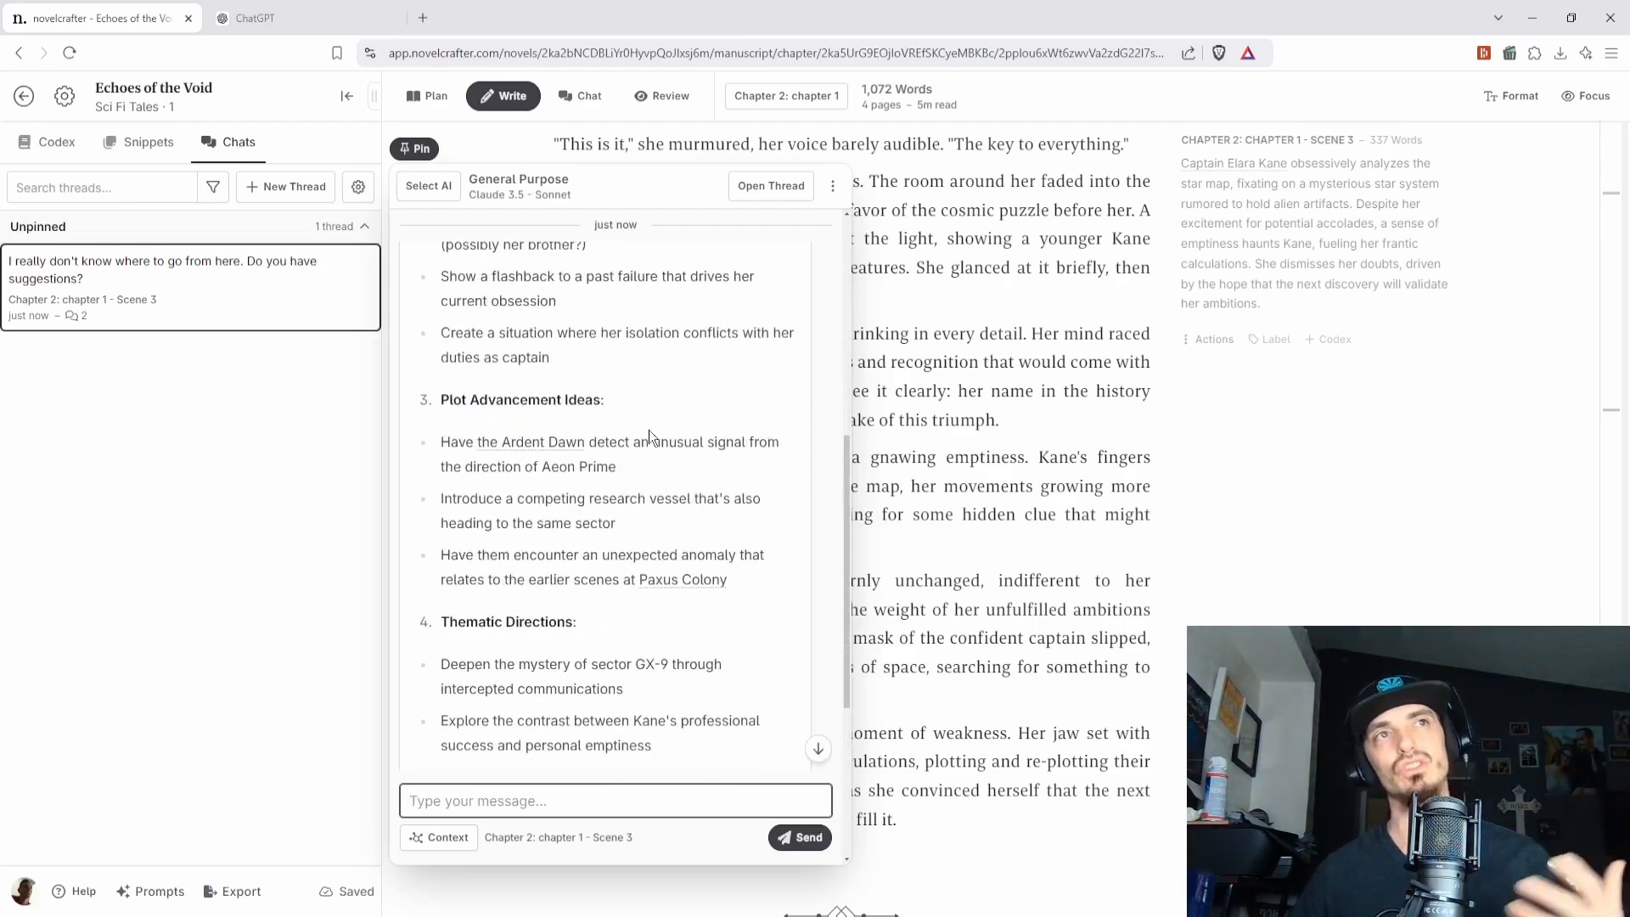
{"action": "scroll", "scroll_direction": "up", "scroll_amount": 3}
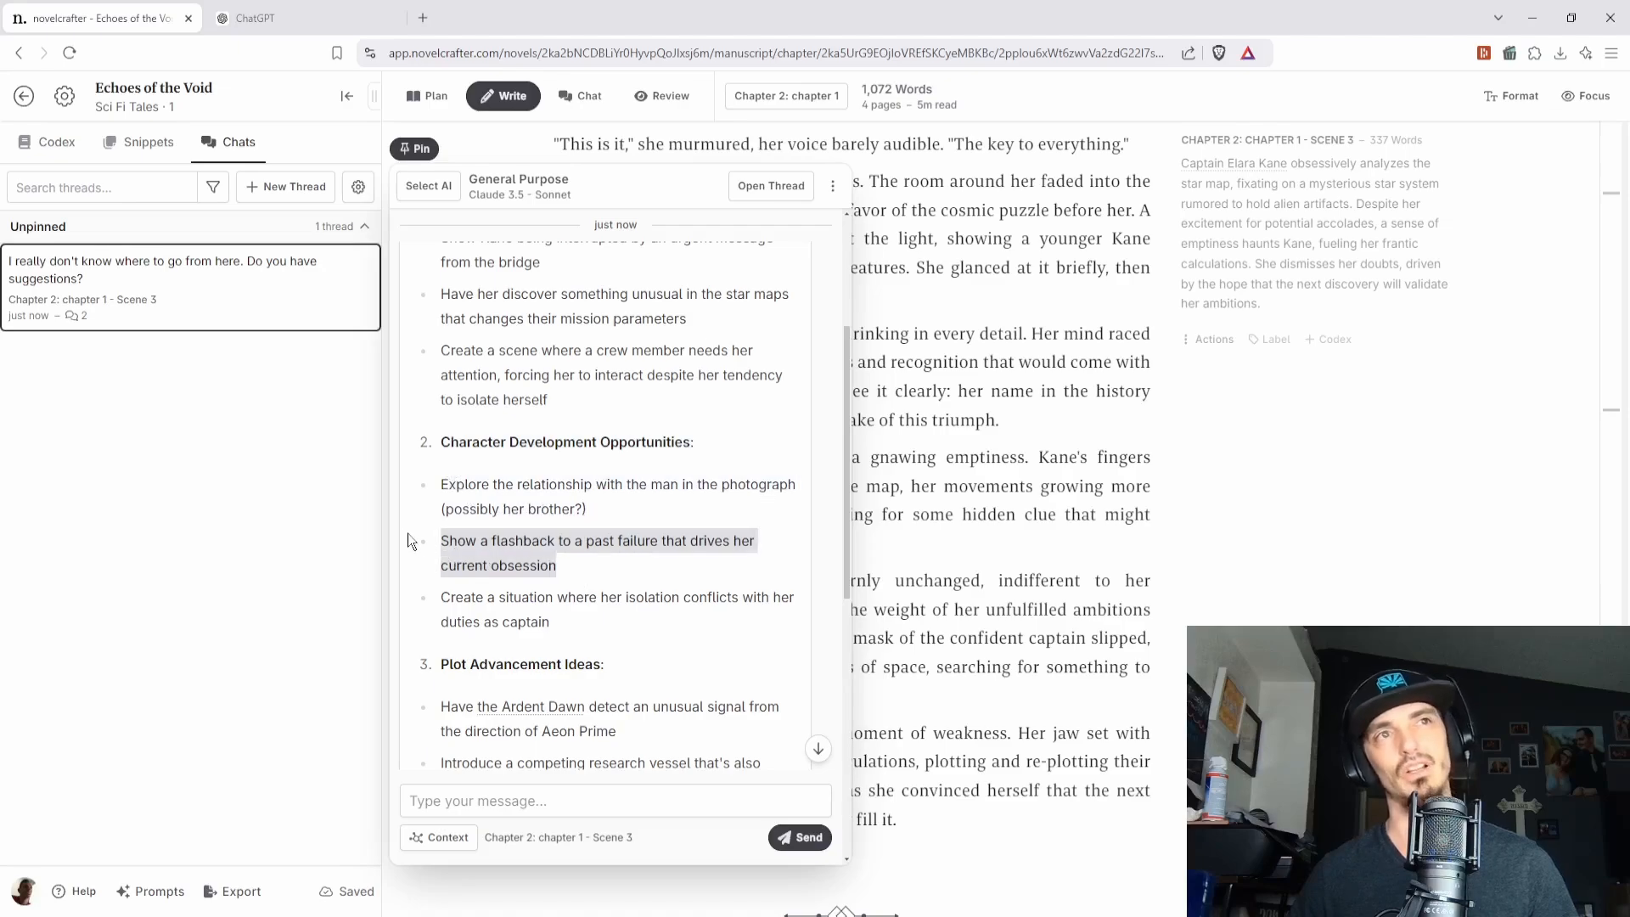
- Reply 'Let's go with "Show a flashback to a past failure that drives her current obsession"' and read the flashback plan
{"action": "left_click", "coordinate": [615, 800]}
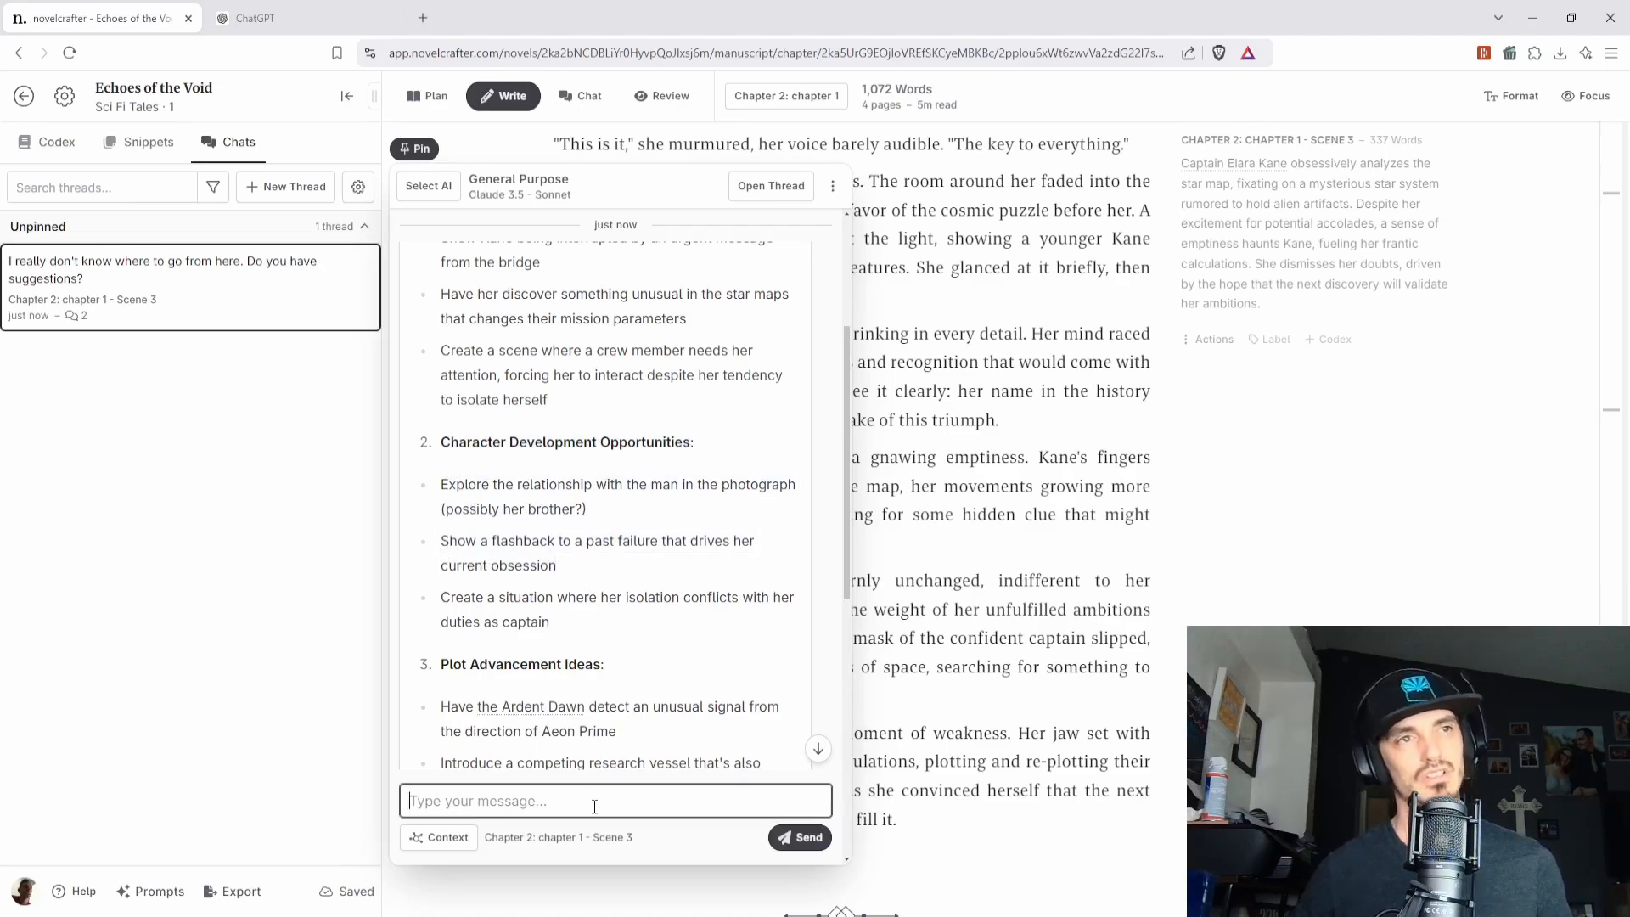
{"action": "type", "text": "Let's g"}
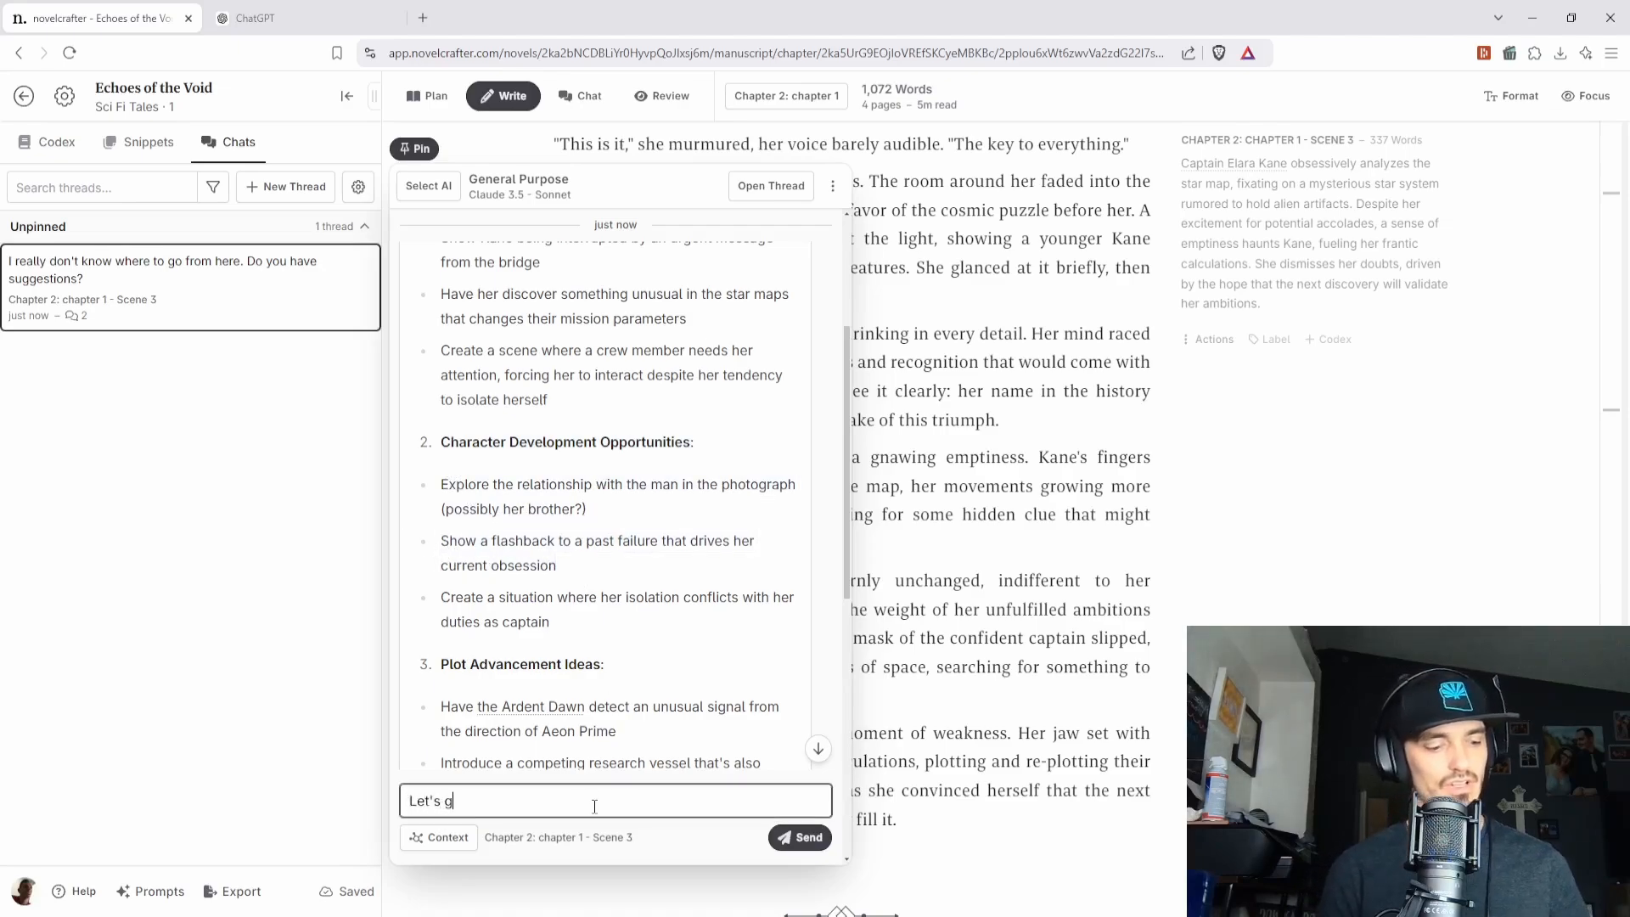
{"action": "type", "text": "Let's go with \"Show a flashback to a past failure that drives her current obsession"}
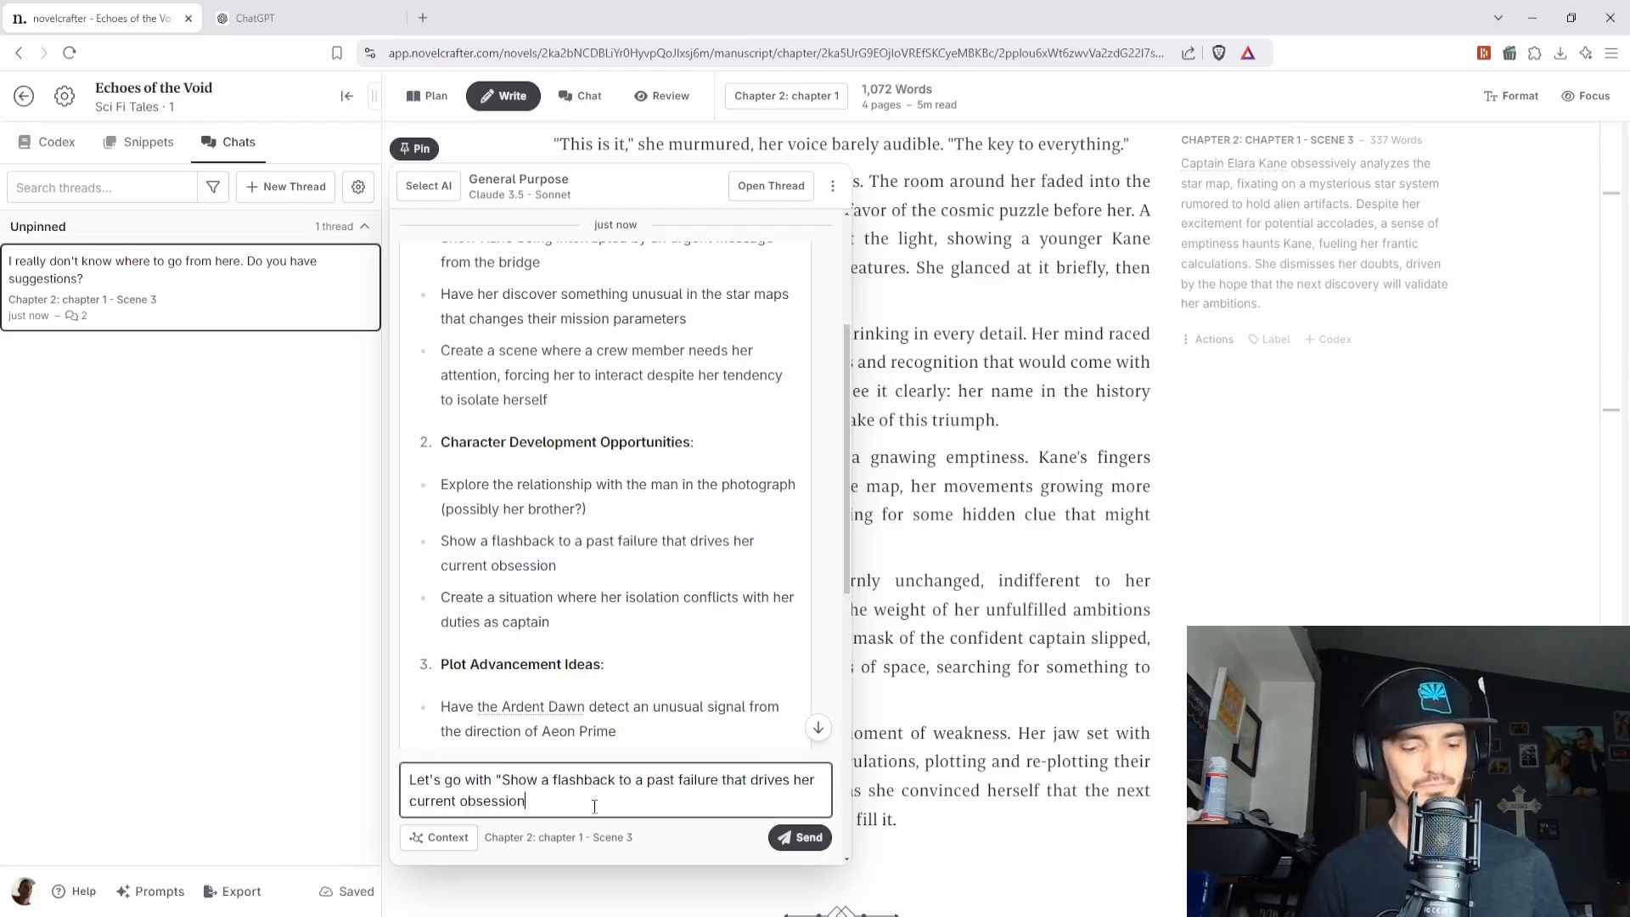
{"action": "left_click", "coordinate": [800, 838]}
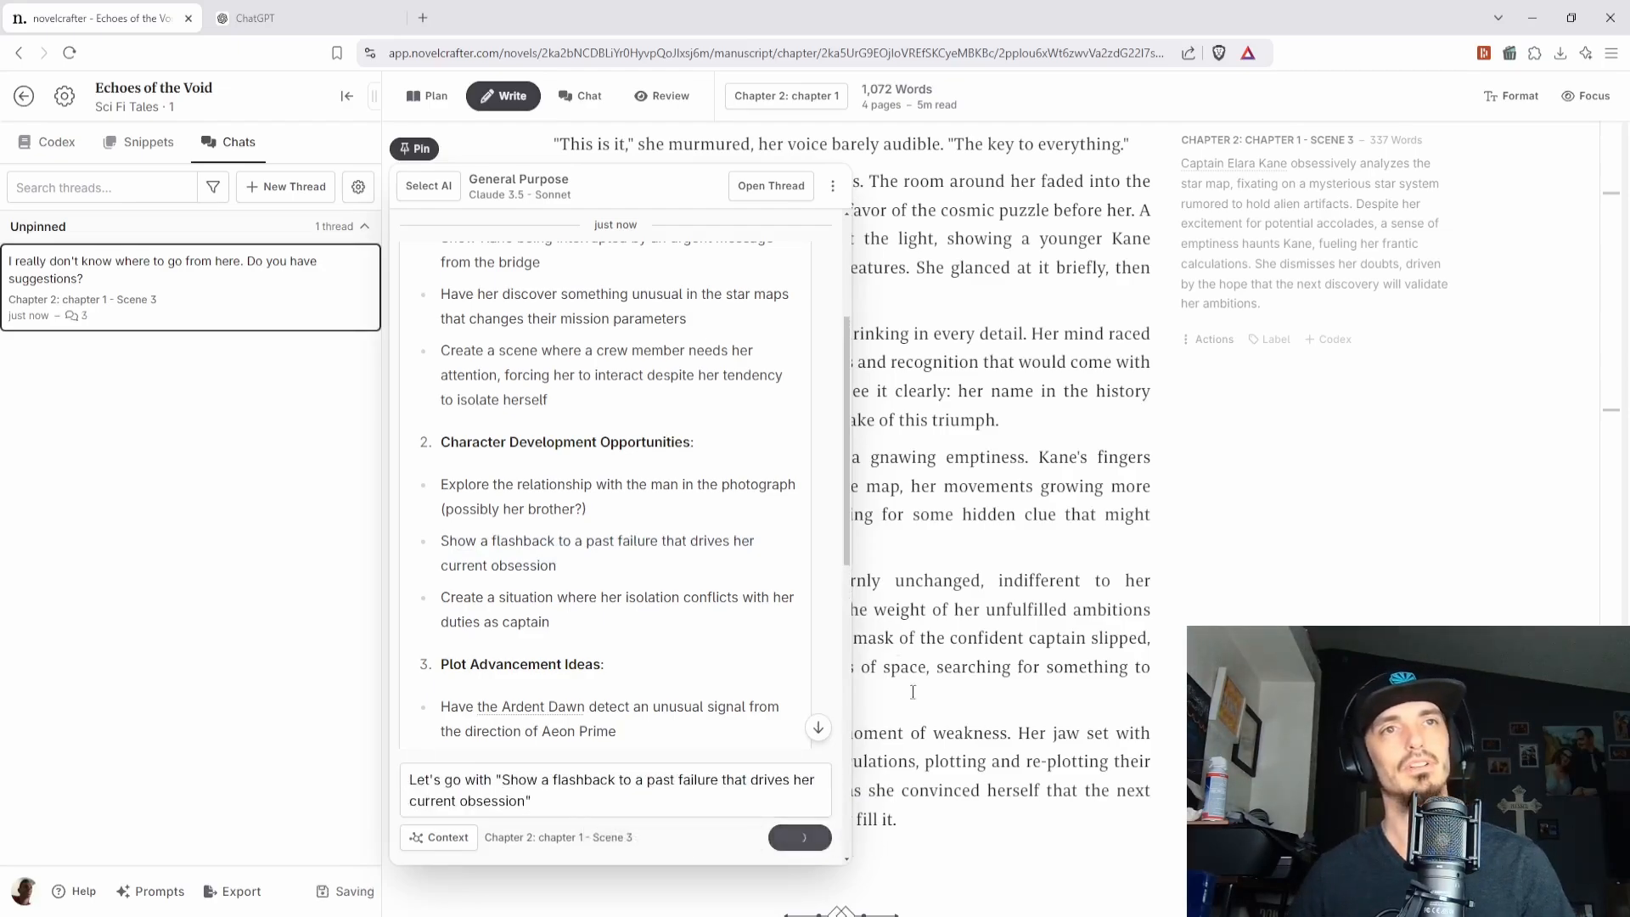
{"action": "left_click", "coordinate": [800, 837]}
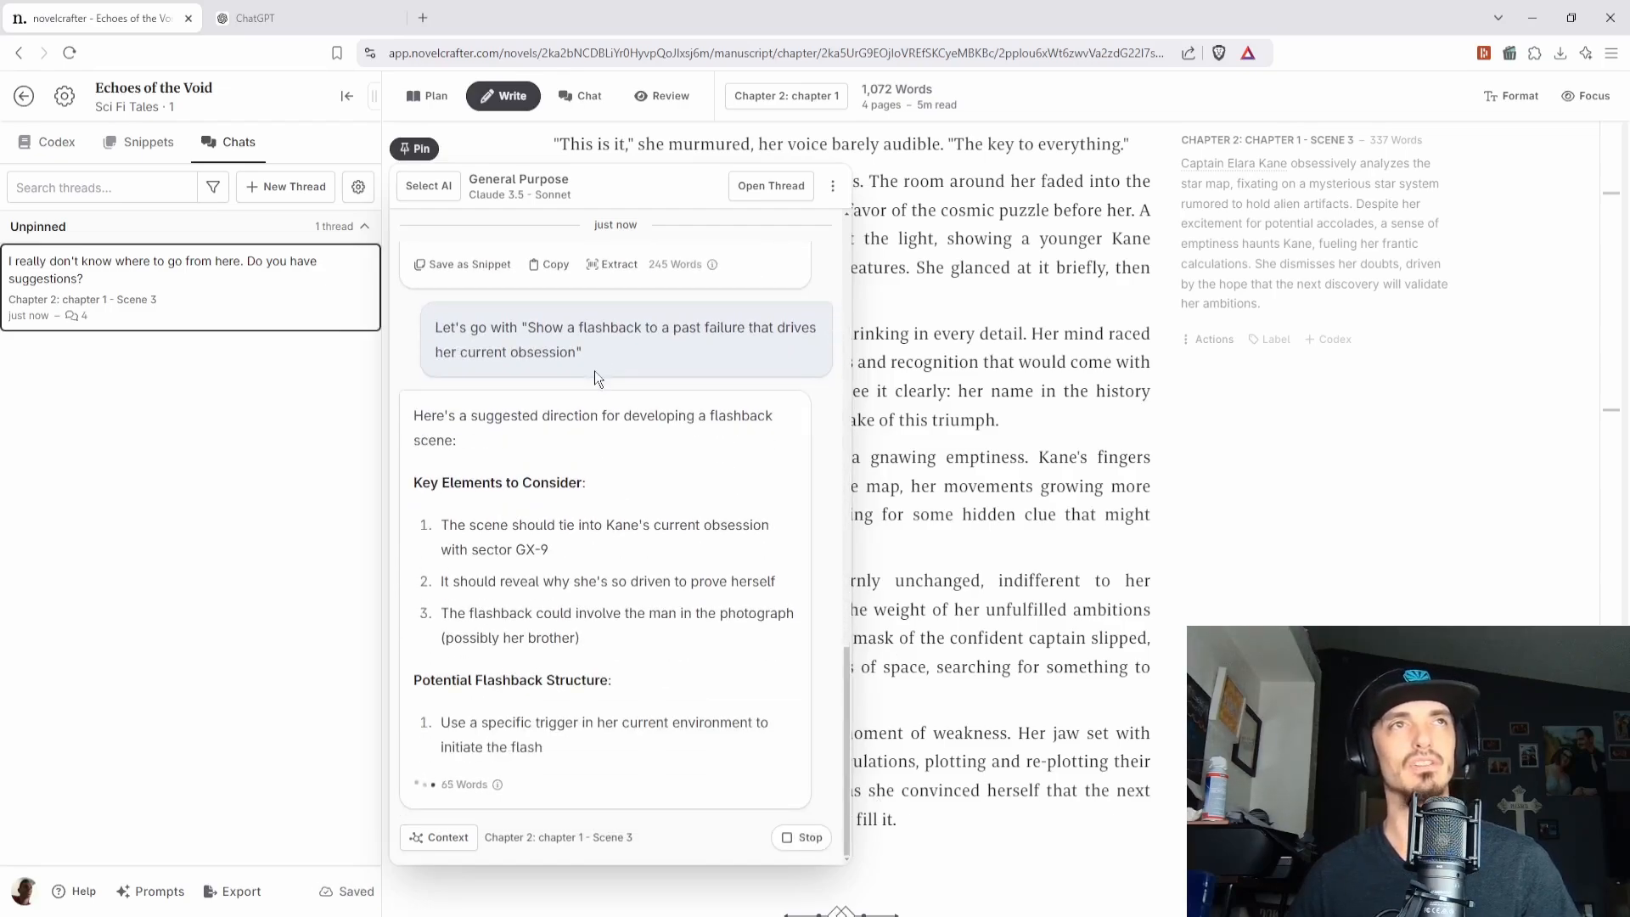
{"action": "scroll", "scroll_direction": "down", "scroll_amount": 3}
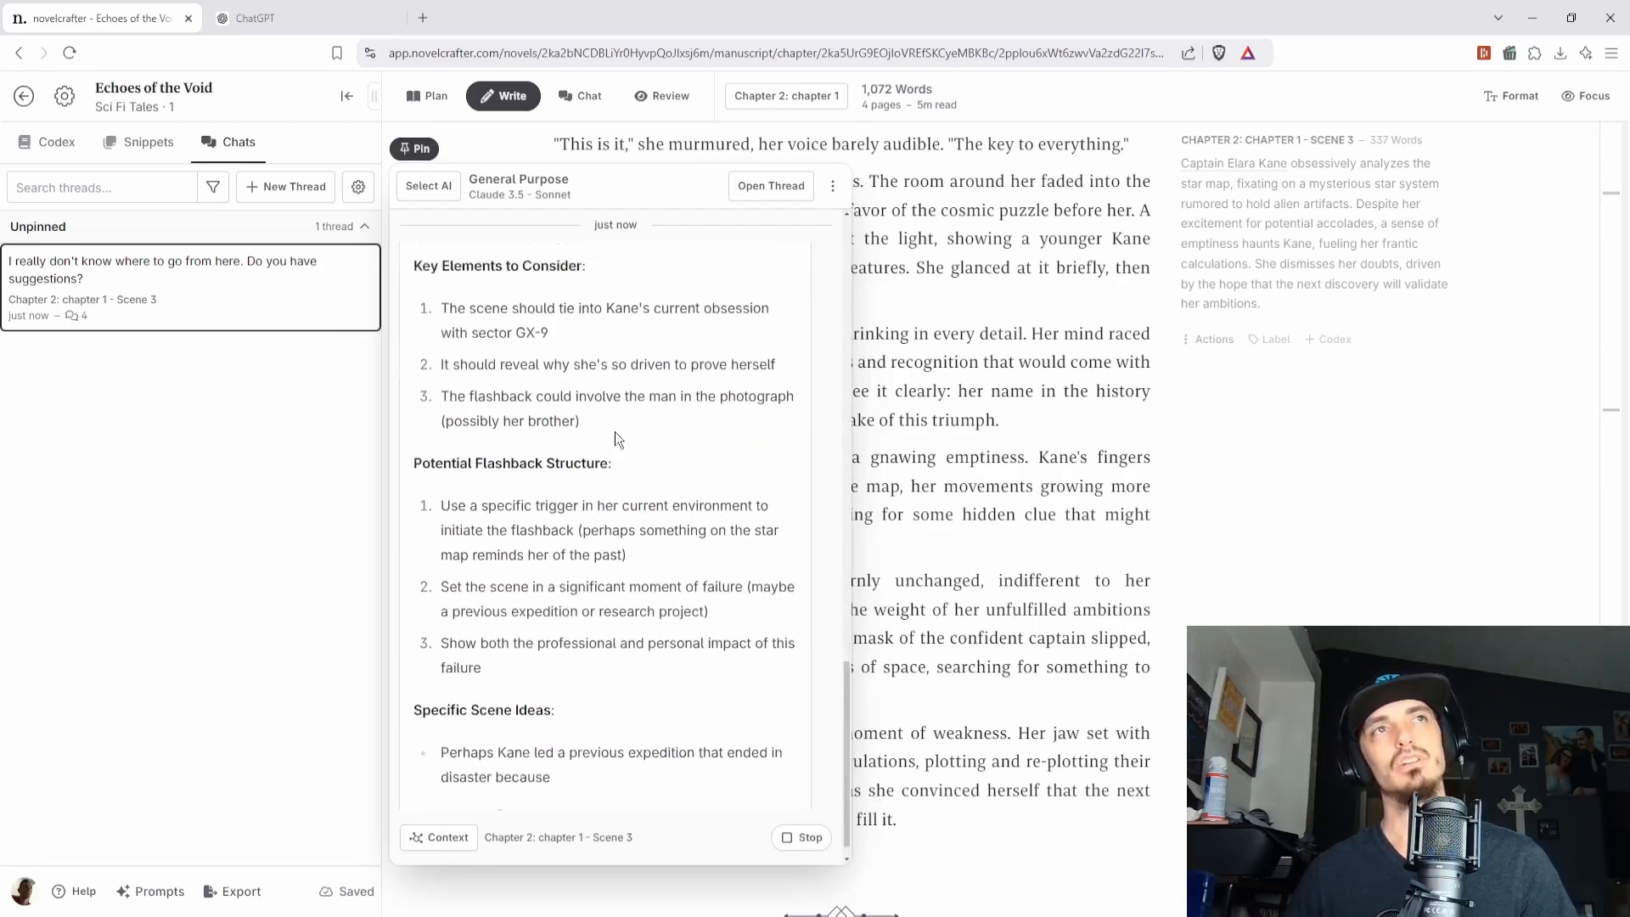
{"action": "scroll", "scroll_direction": "down", "scroll_amount": 3}
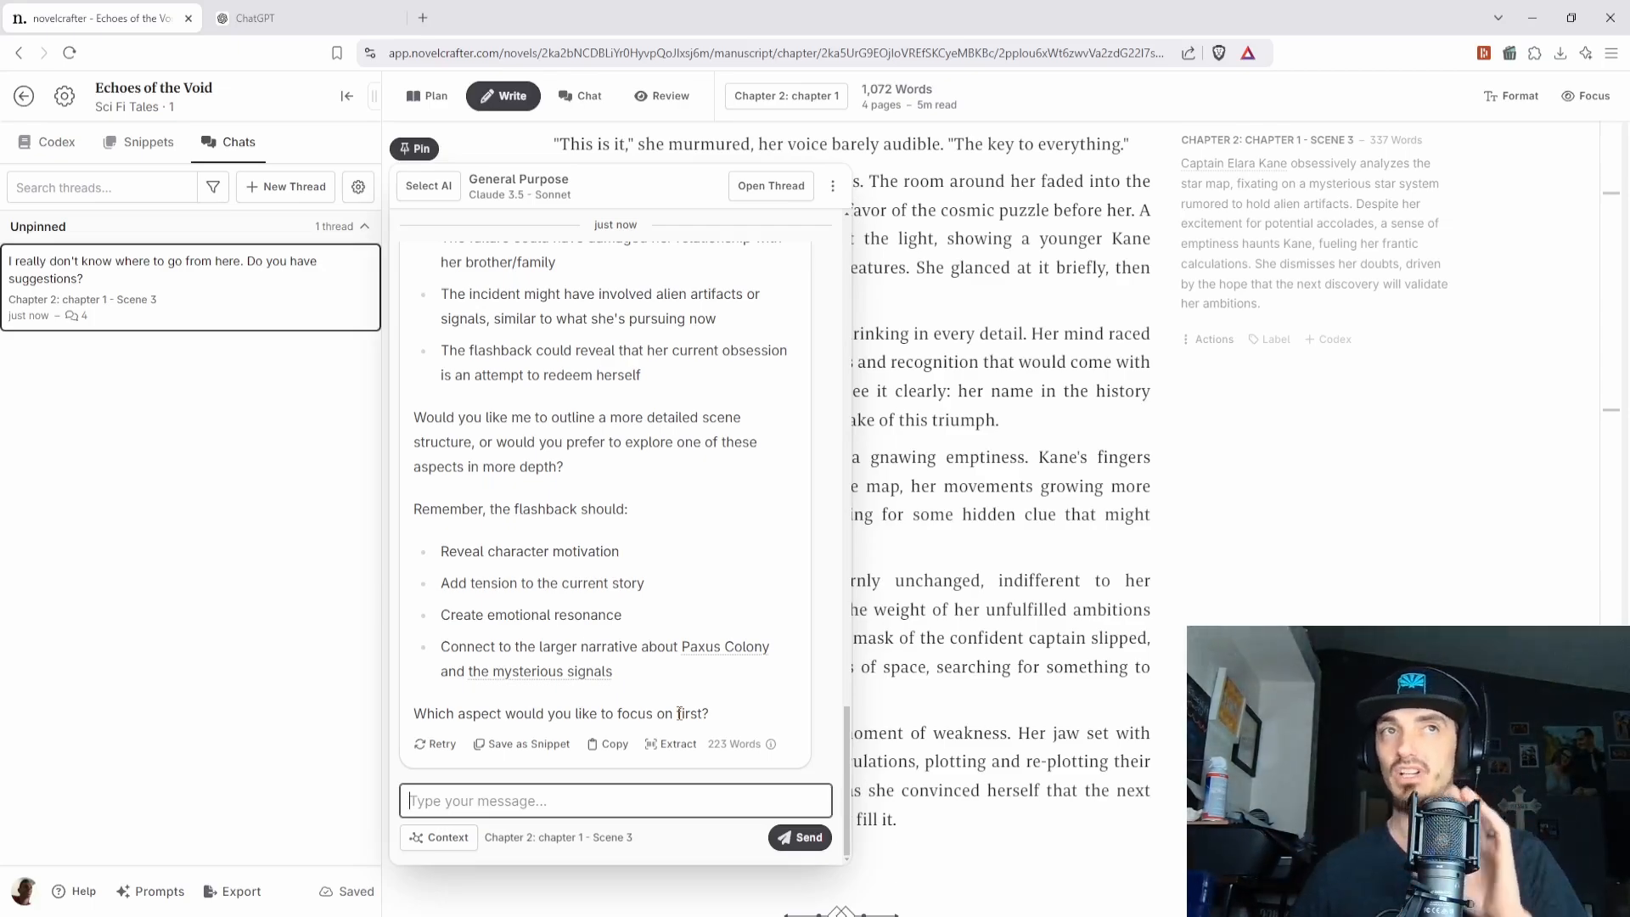
{"action": "mouse_move", "coordinate": [381, 579]}
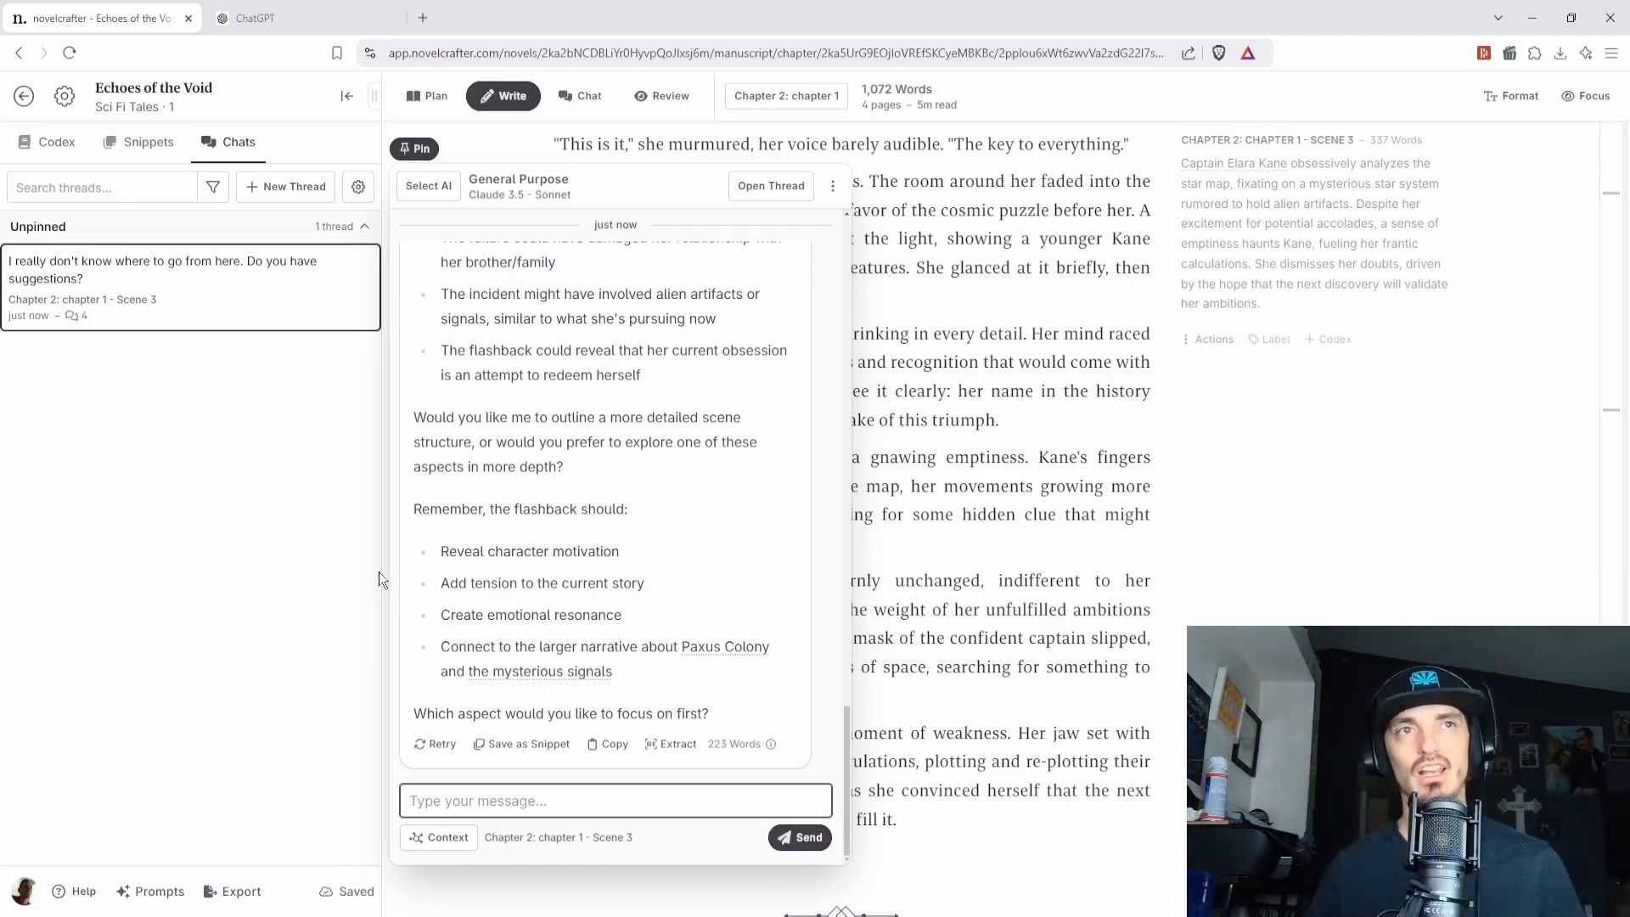
{"action": "mouse_move", "coordinate": [362, 608]}
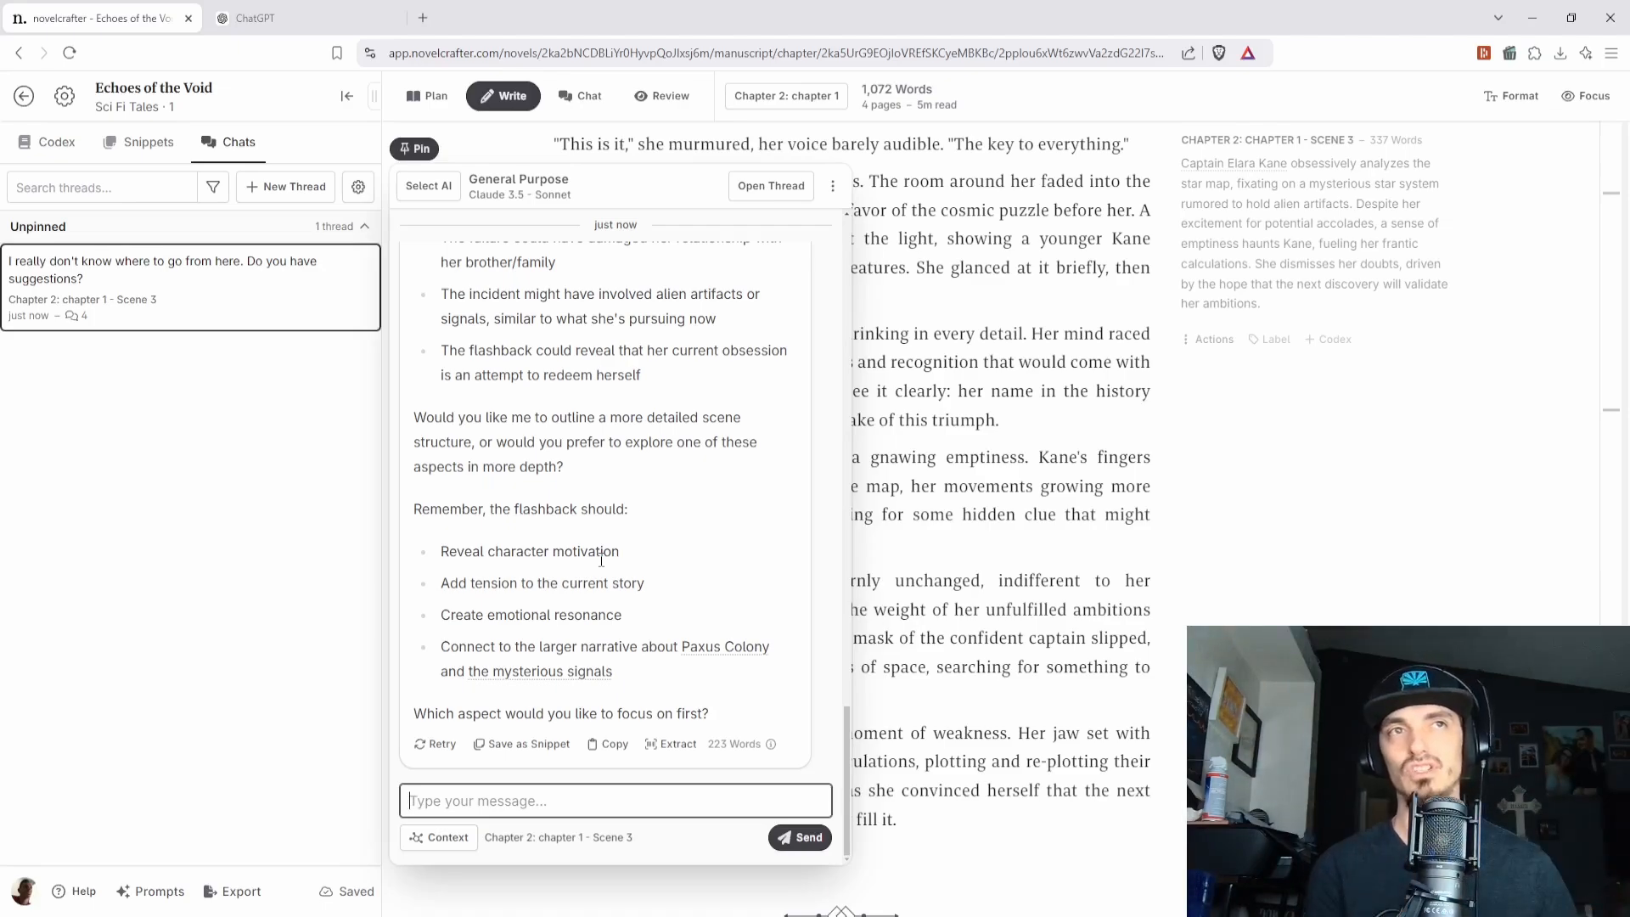
{"action": "scroll", "scroll_direction": "up", "scroll_amount": 3}
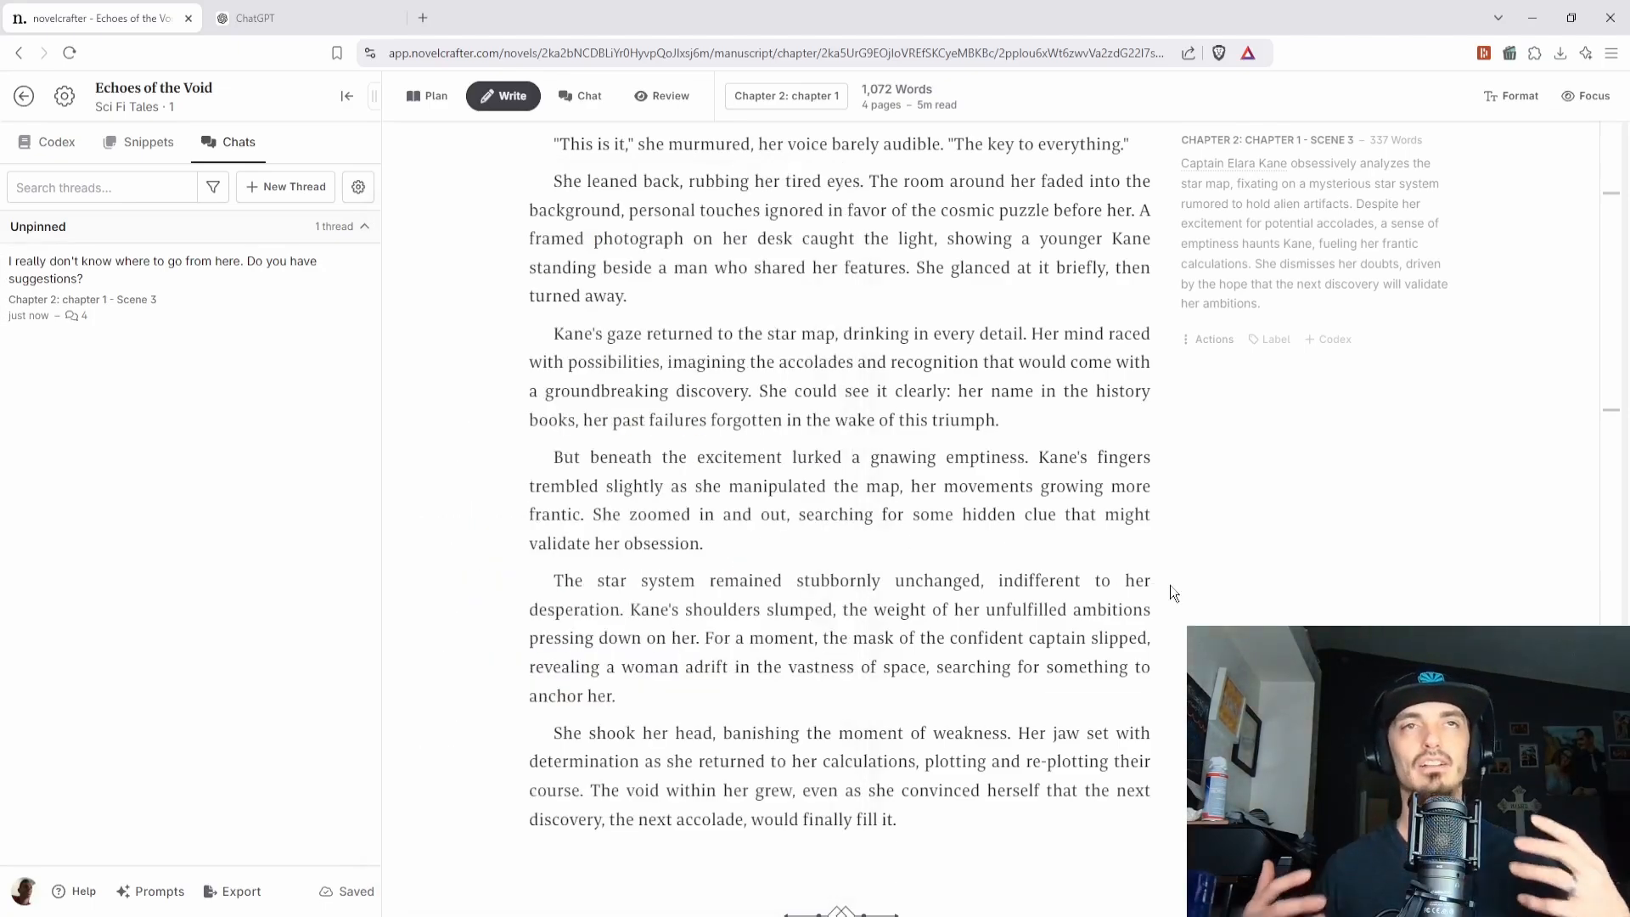
- Insert an empty Scene Beat into scene 4 via the '/' command menu
{"action": "scroll", "scroll_direction": "down", "scroll_amount": 3}
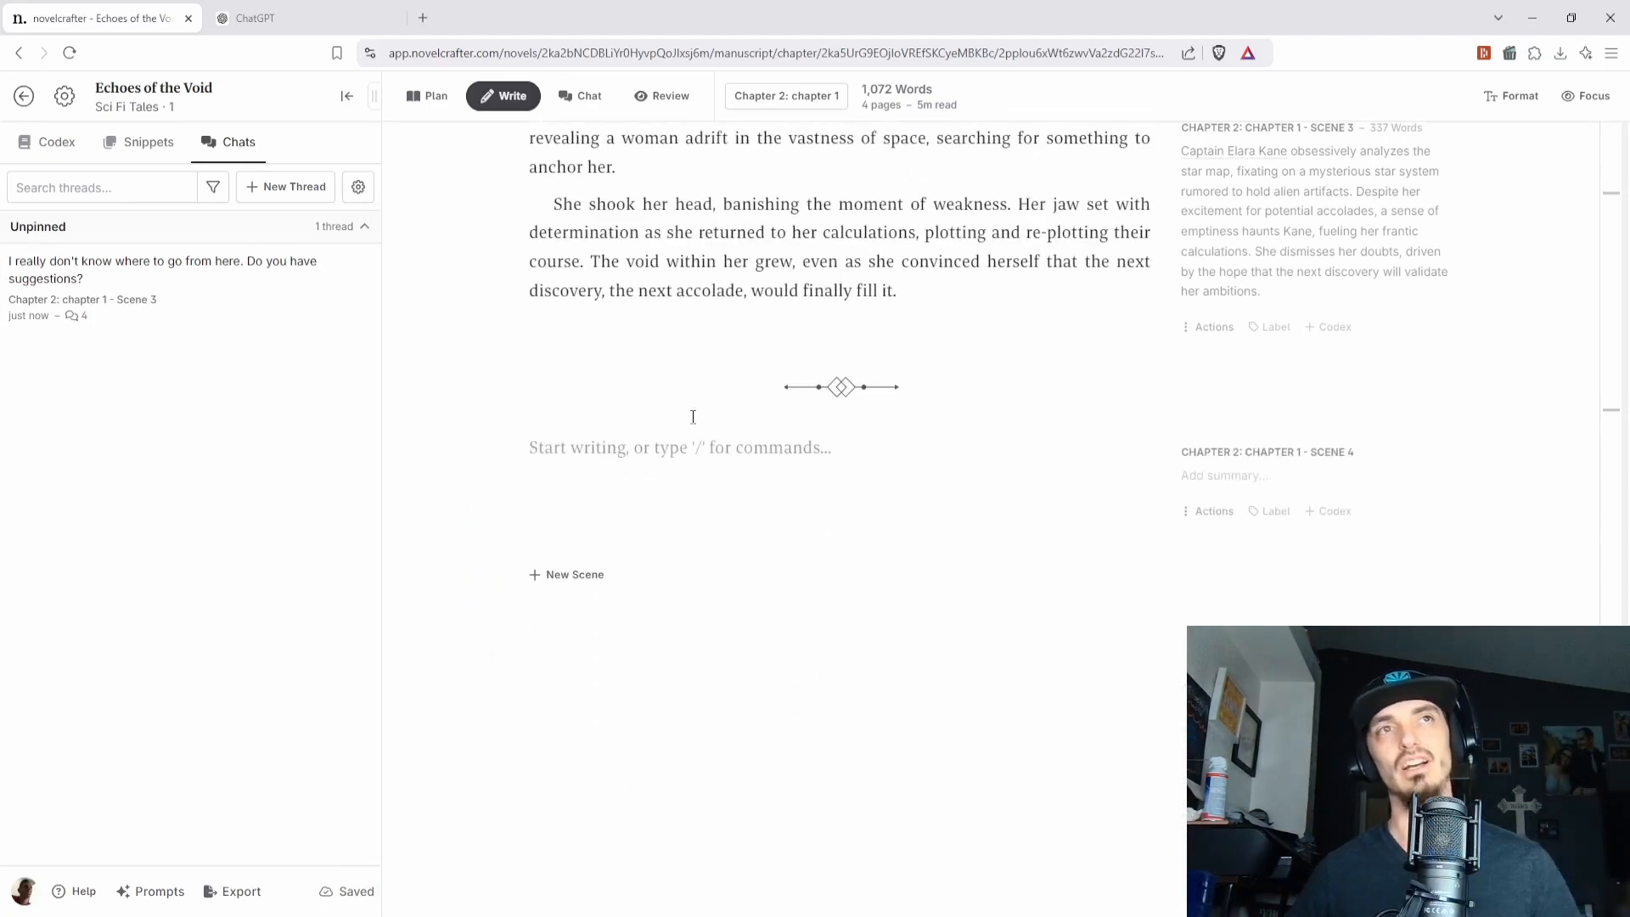
{"action": "type", "text": "/"}
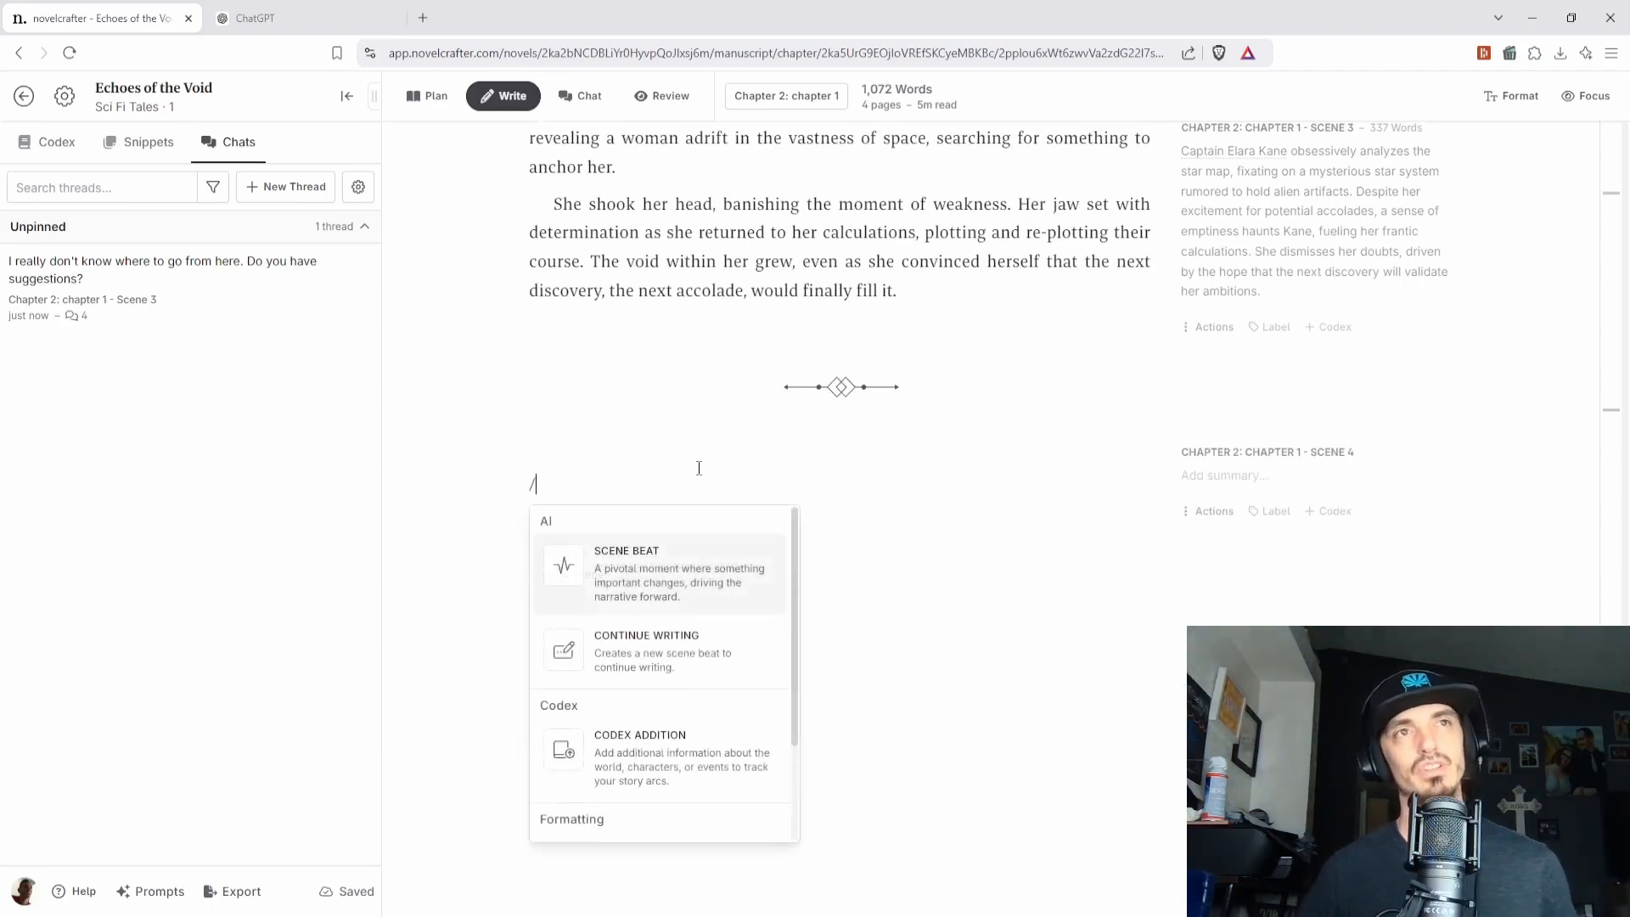
{"action": "left_click", "coordinate": [627, 573]}
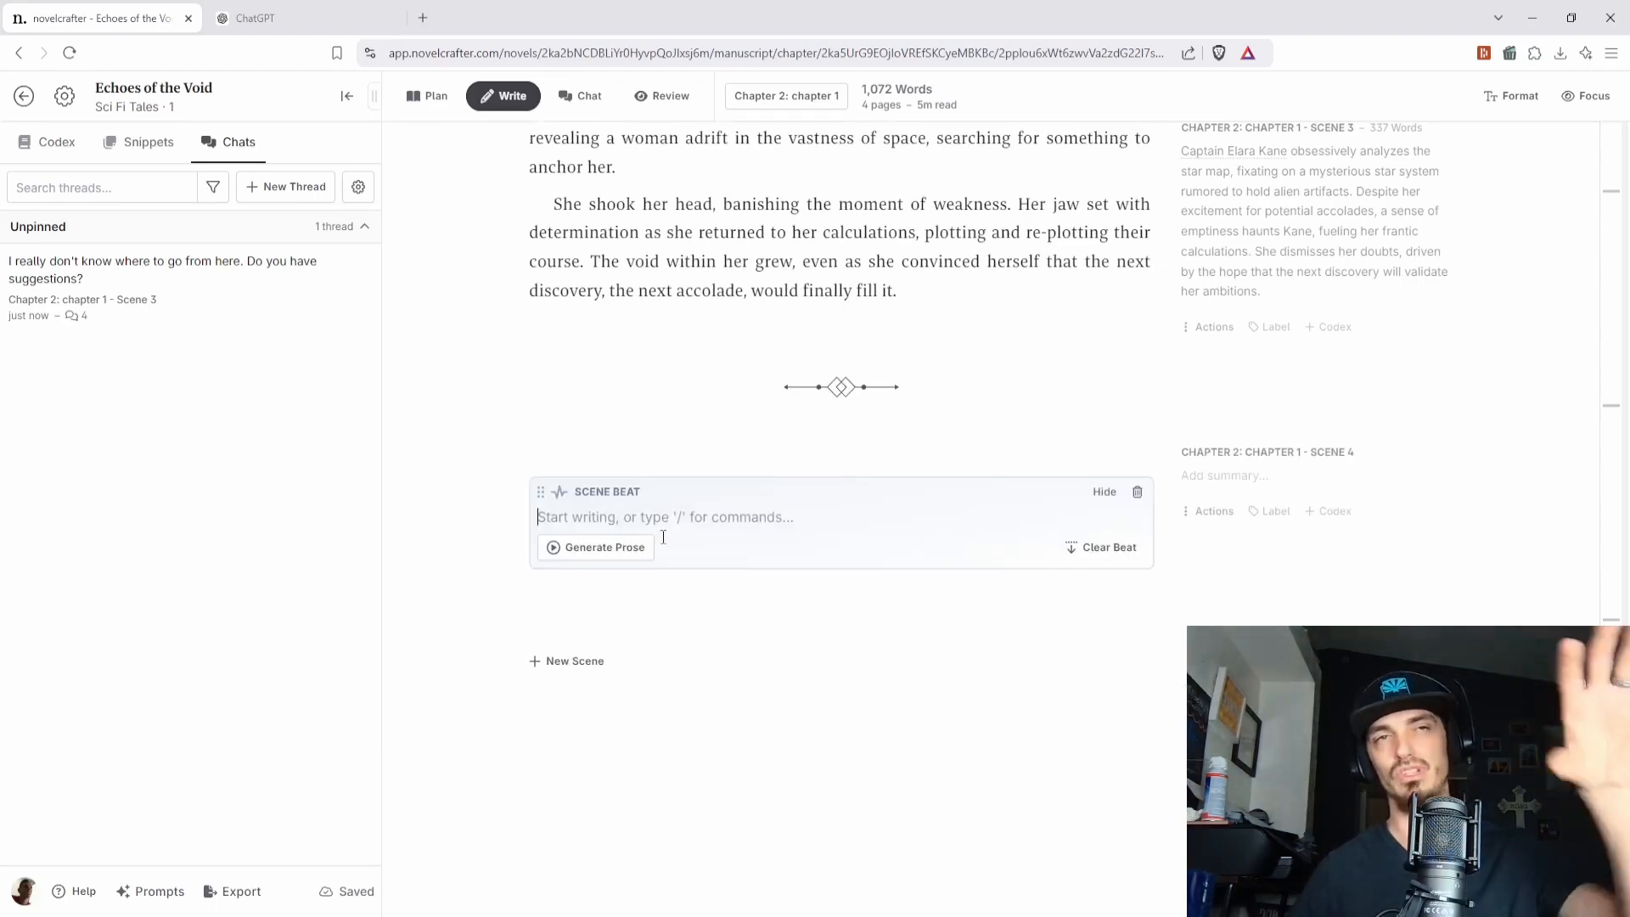
{"action": "mouse_move", "coordinate": [717, 565]}
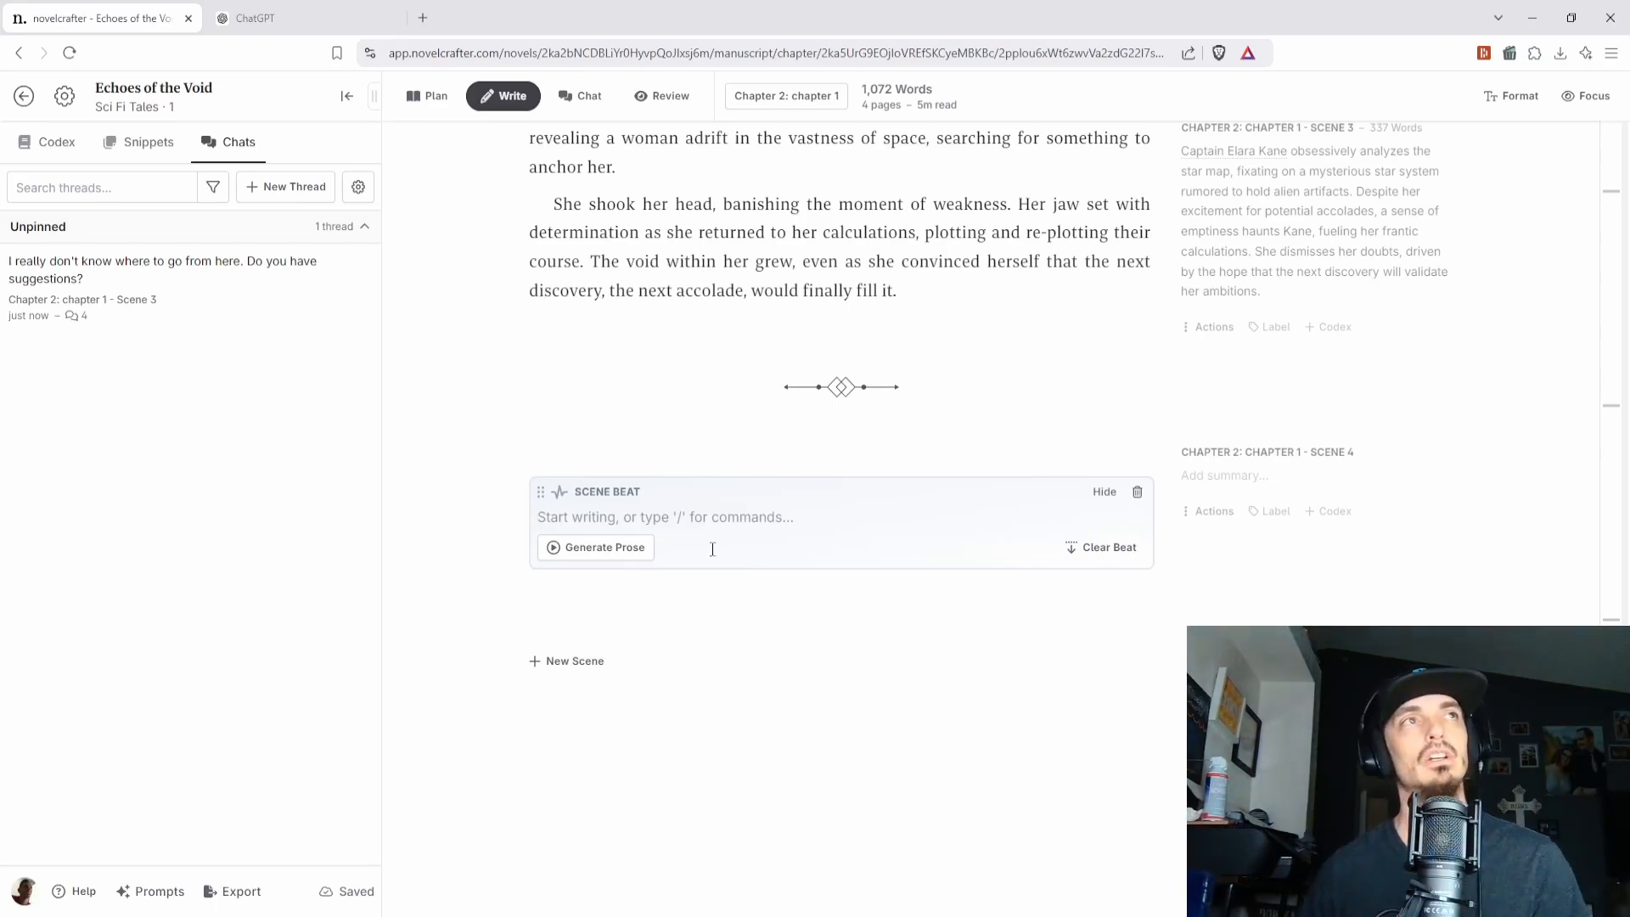
- Browse the Codex entries for characters, locations and items, then move to the ChatGPT tab
{"action": "left_click", "coordinate": [55, 141]}
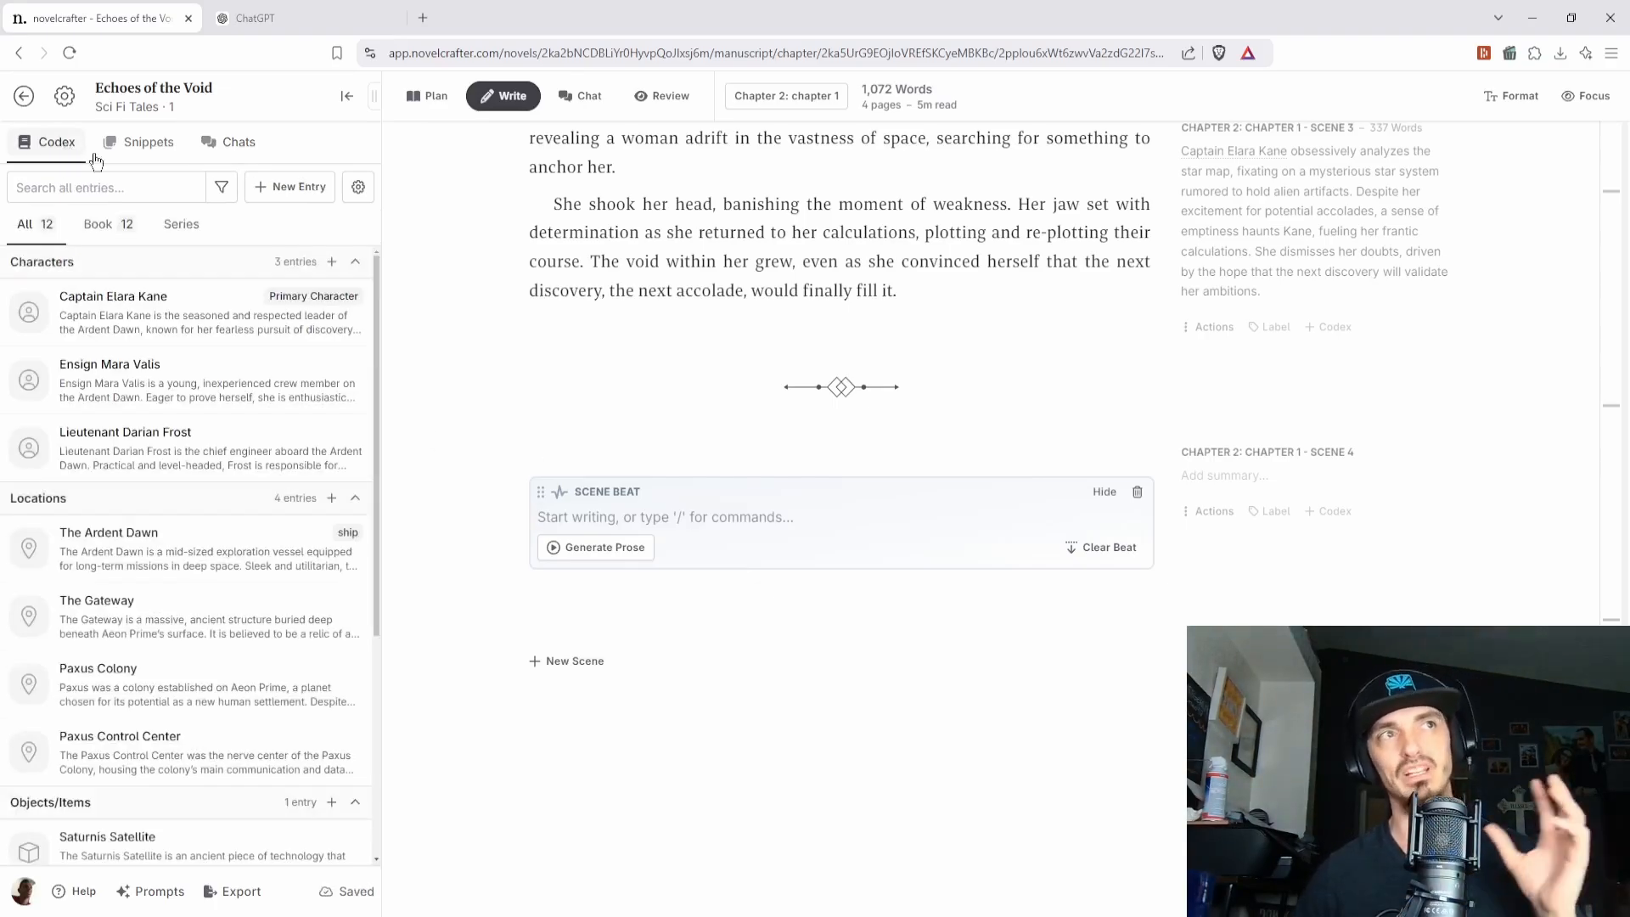
{"action": "mouse_move", "coordinate": [158, 318]}
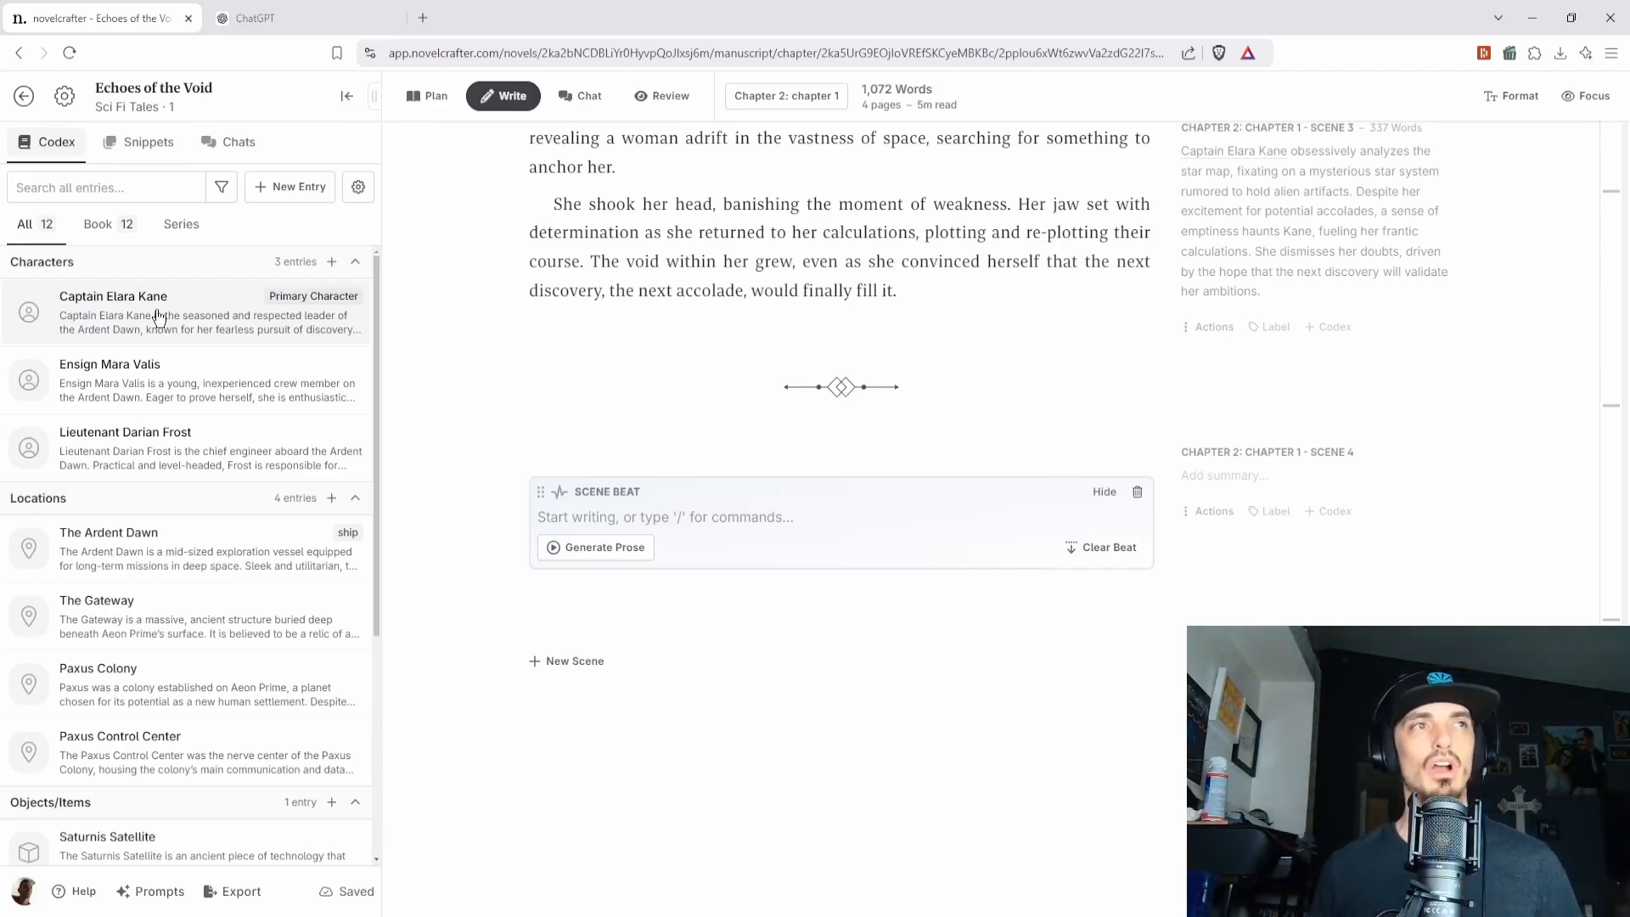
{"action": "mouse_move", "coordinate": [22, 372]}
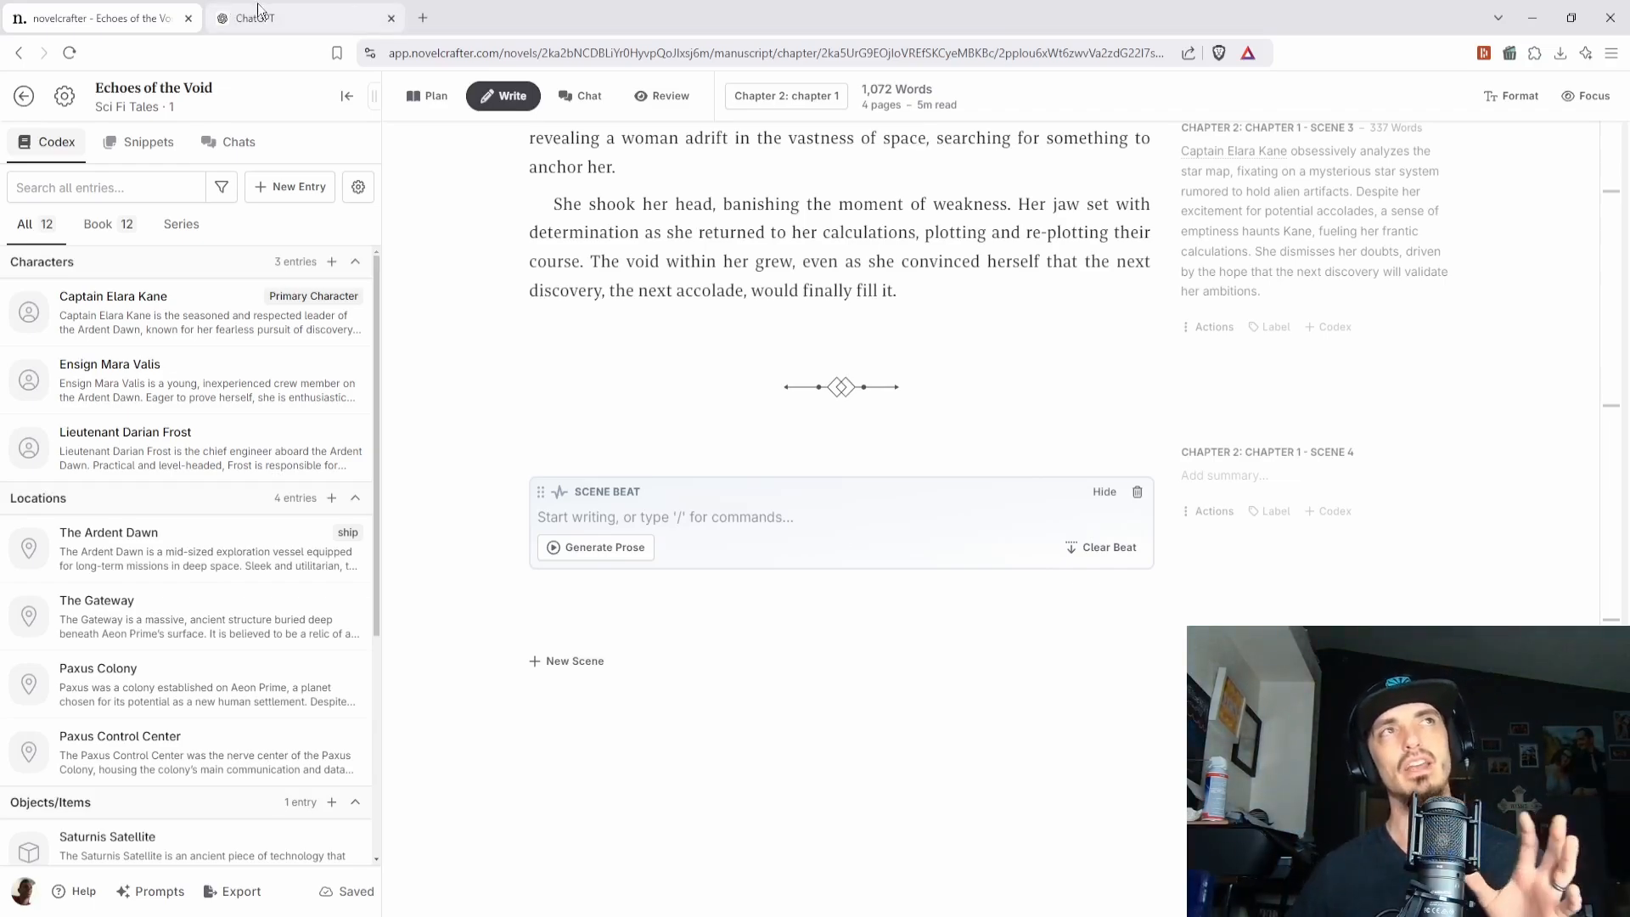
{"action": "left_click", "coordinate": [302, 17]}
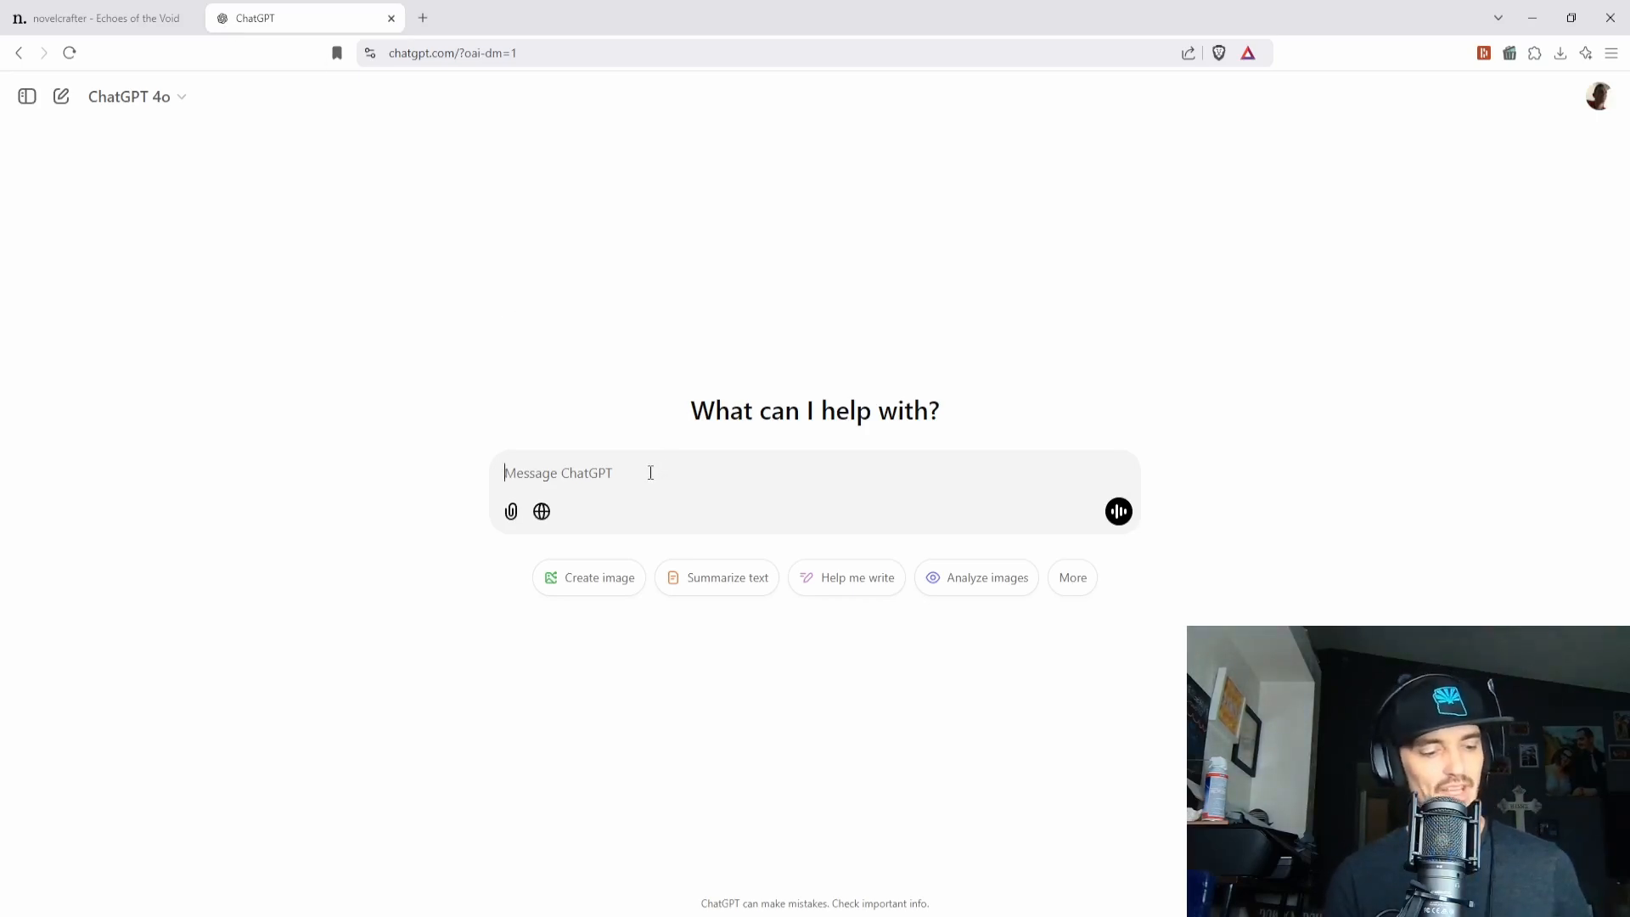
- Draft a request for a Codex entry for the sci-fi novel's captain, then clear it to start over
{"action": "type", "text": "Hey I'm work"}
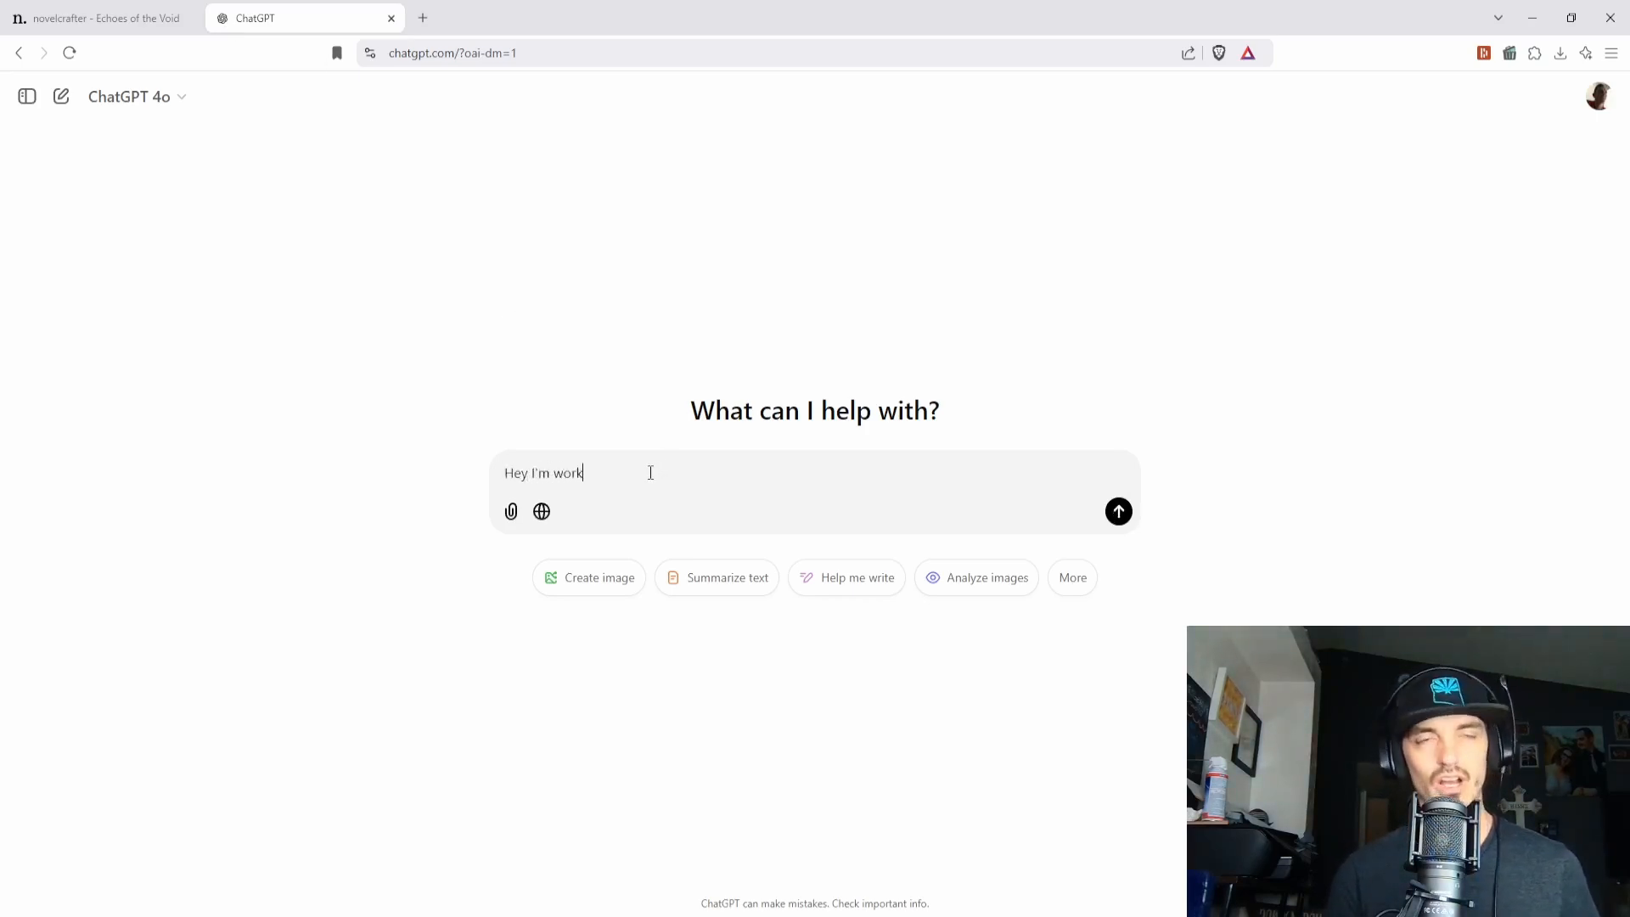
{"action": "type", "text": "ing a sci"}
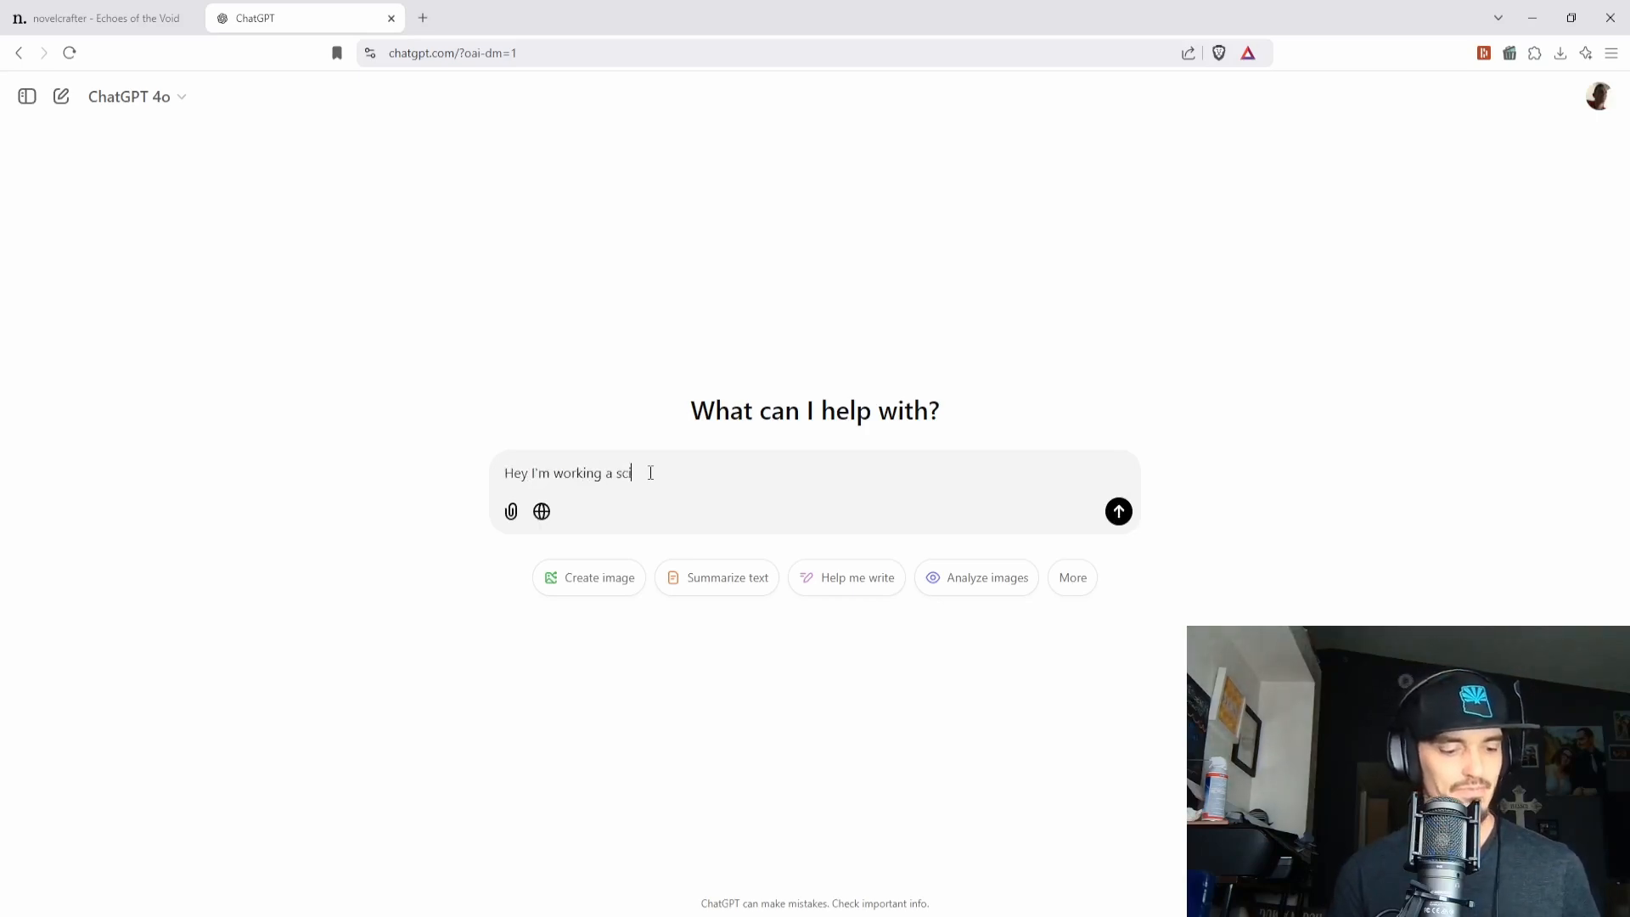
{"action": "type", "text": "-fi novel"}
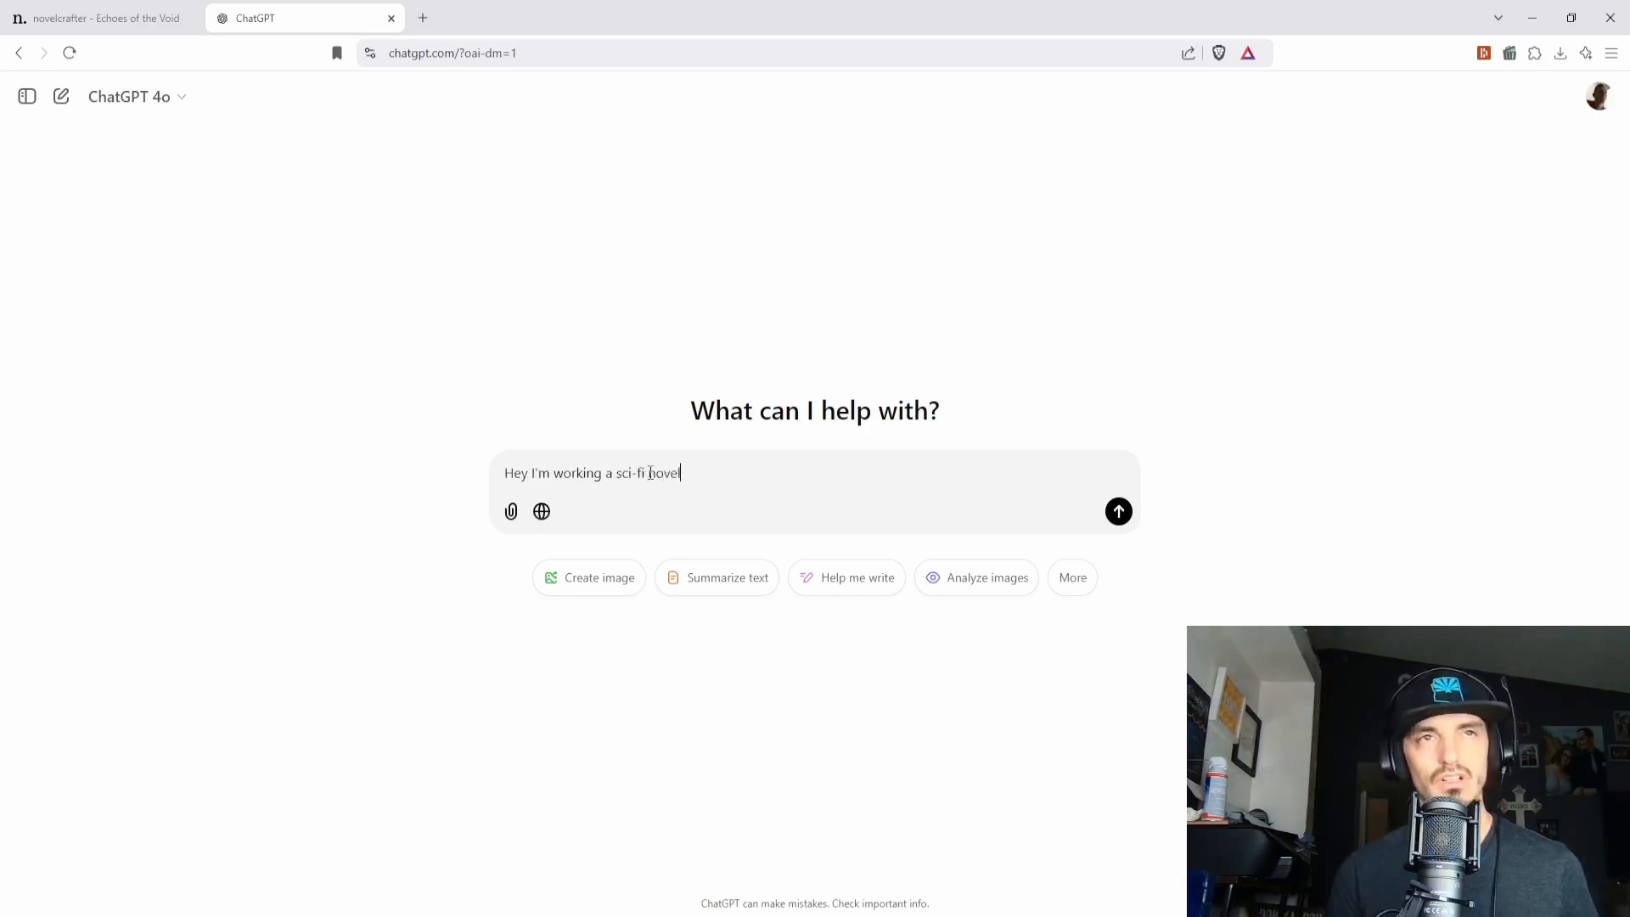
{"action": "type", "text": ", and I need"}
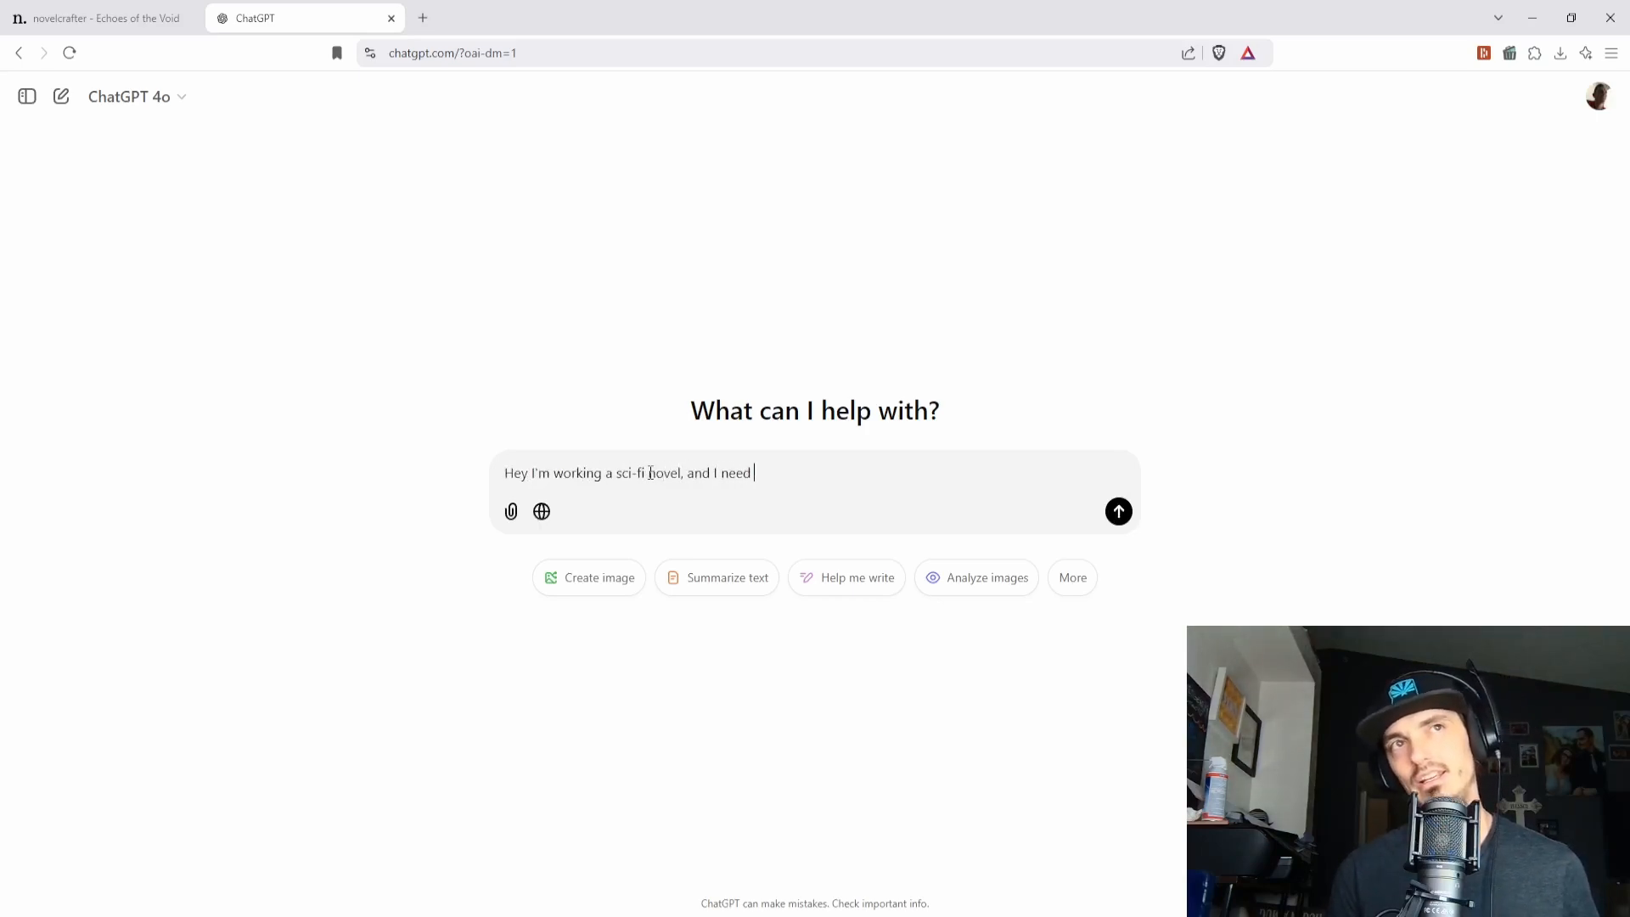
{"action": "type", "text": "an idea"}
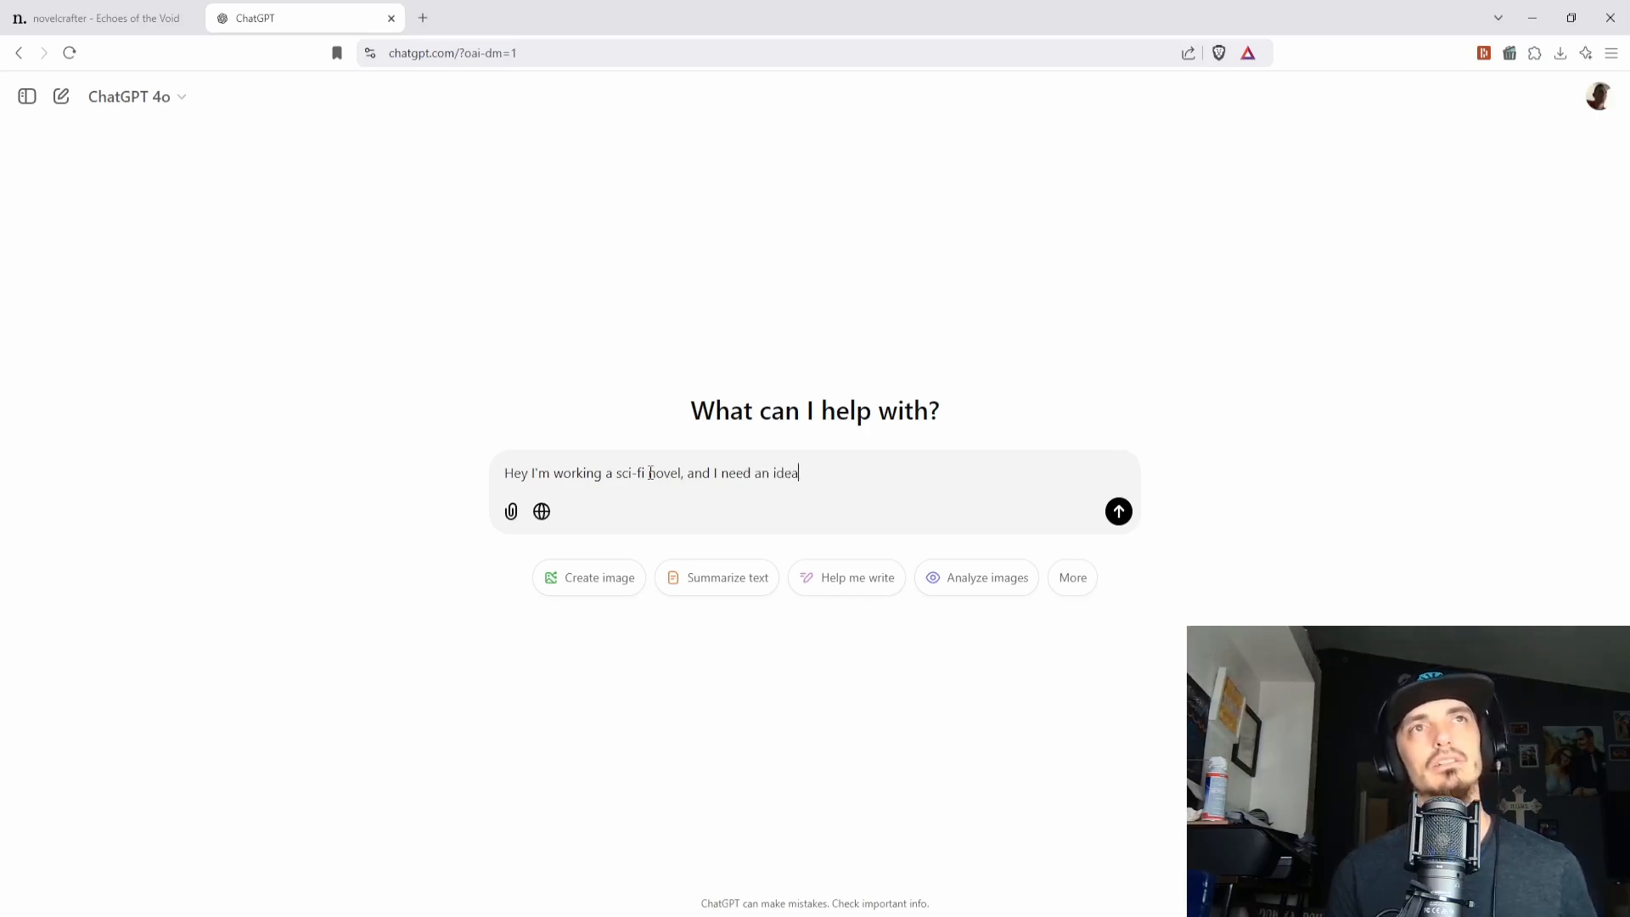
{"action": "key", "text": "Backspace"}
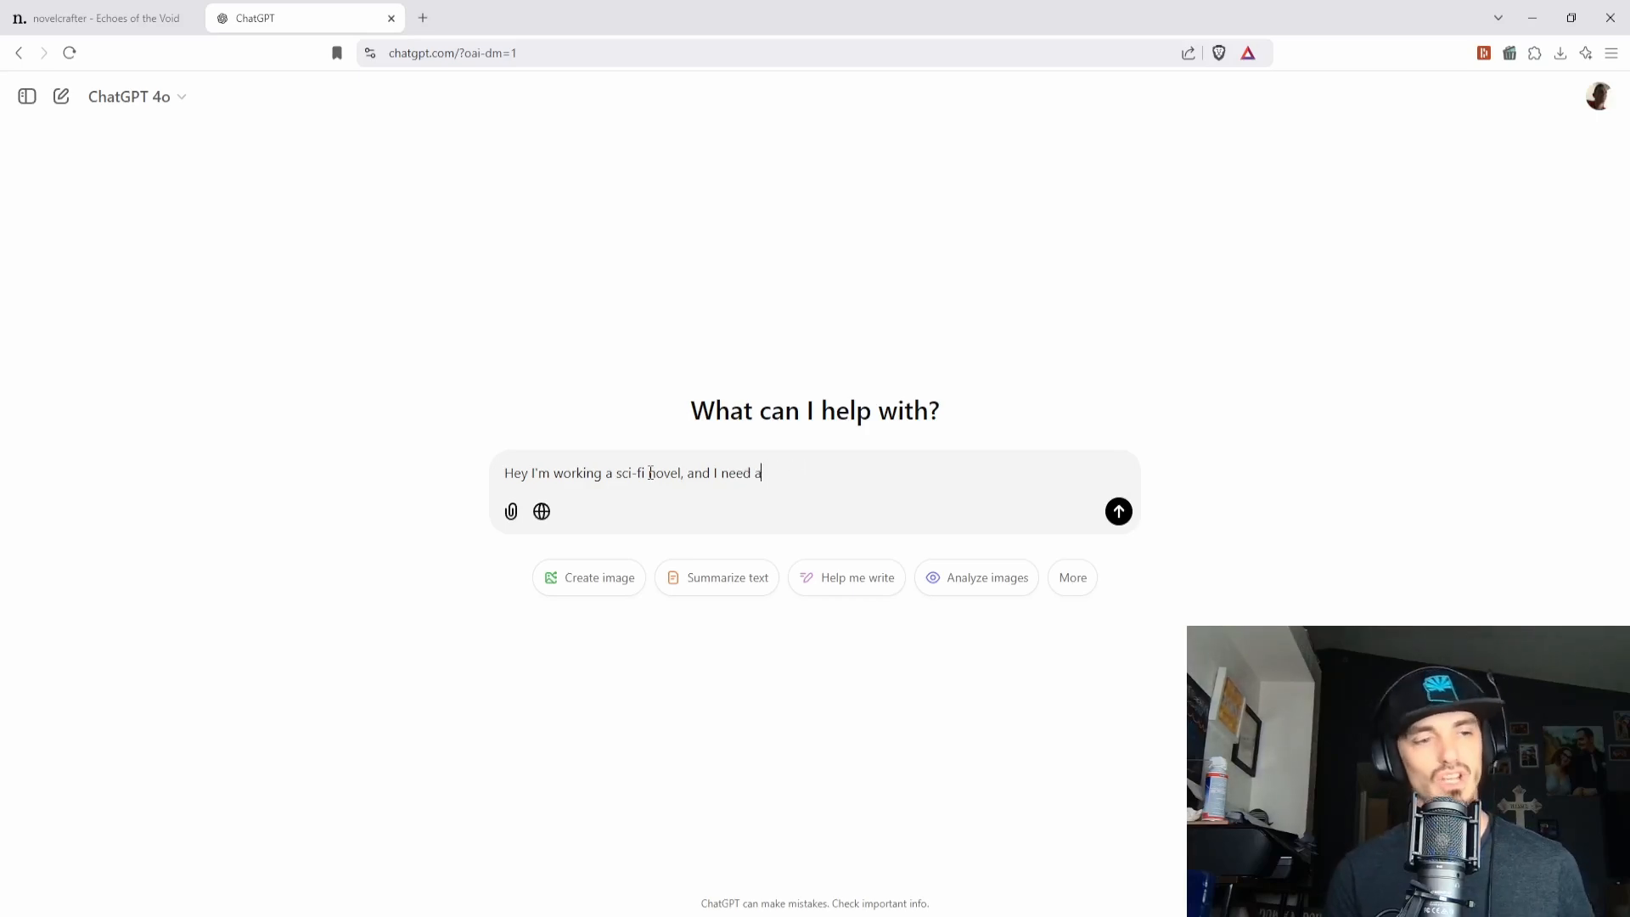
{"action": "type", "text": "Codex entry"}
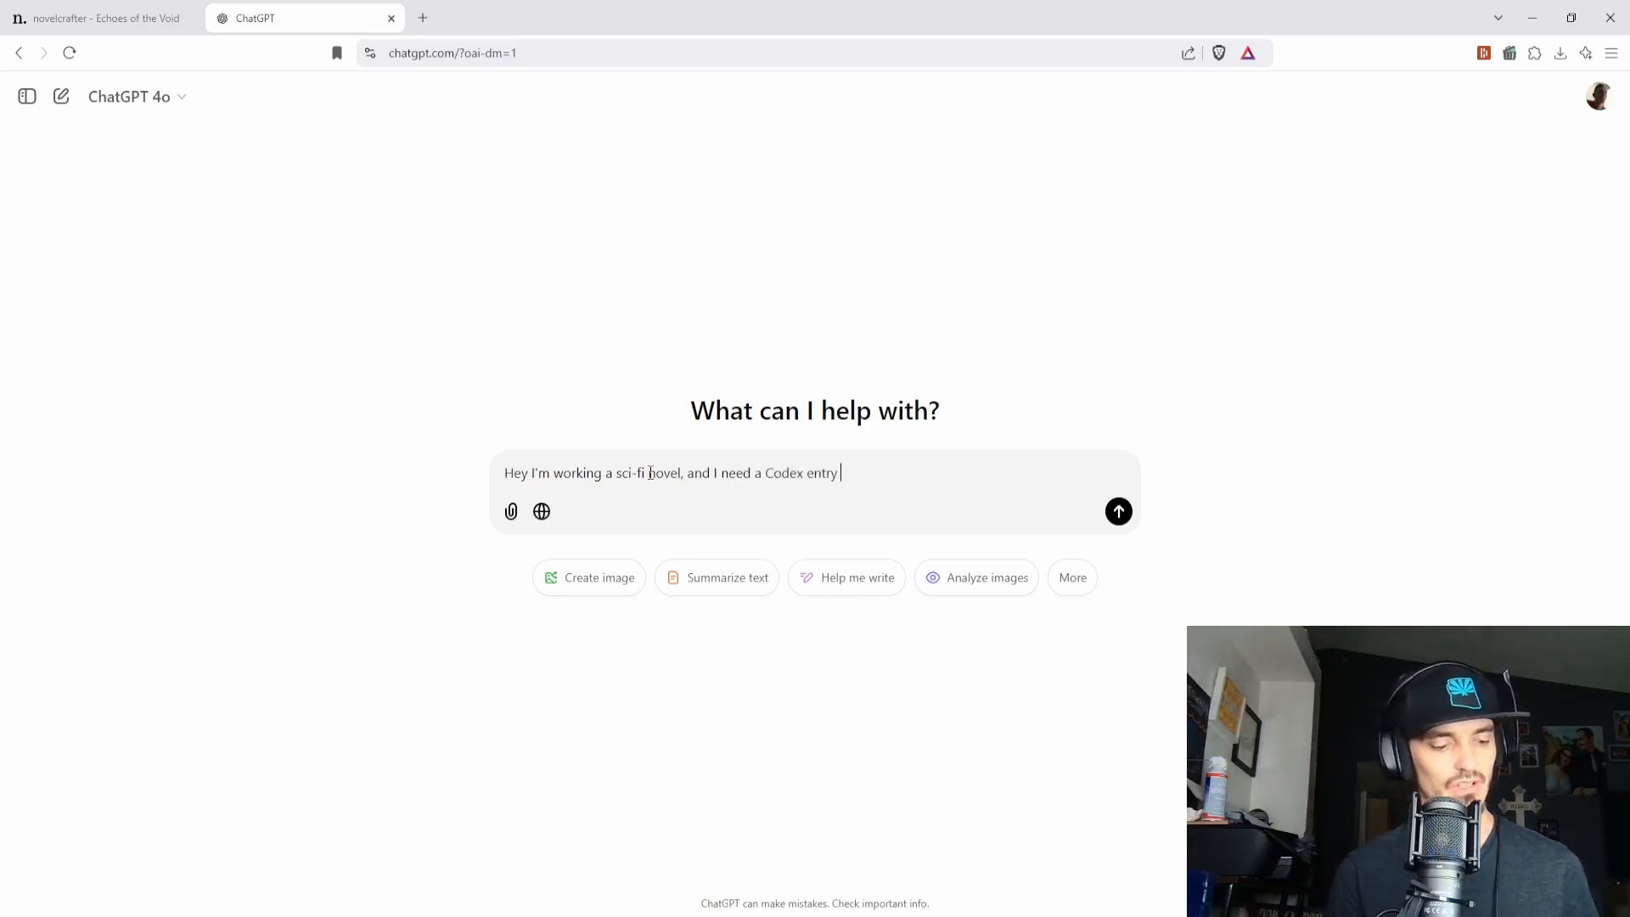
{"action": "type", "text": "for the cap"}
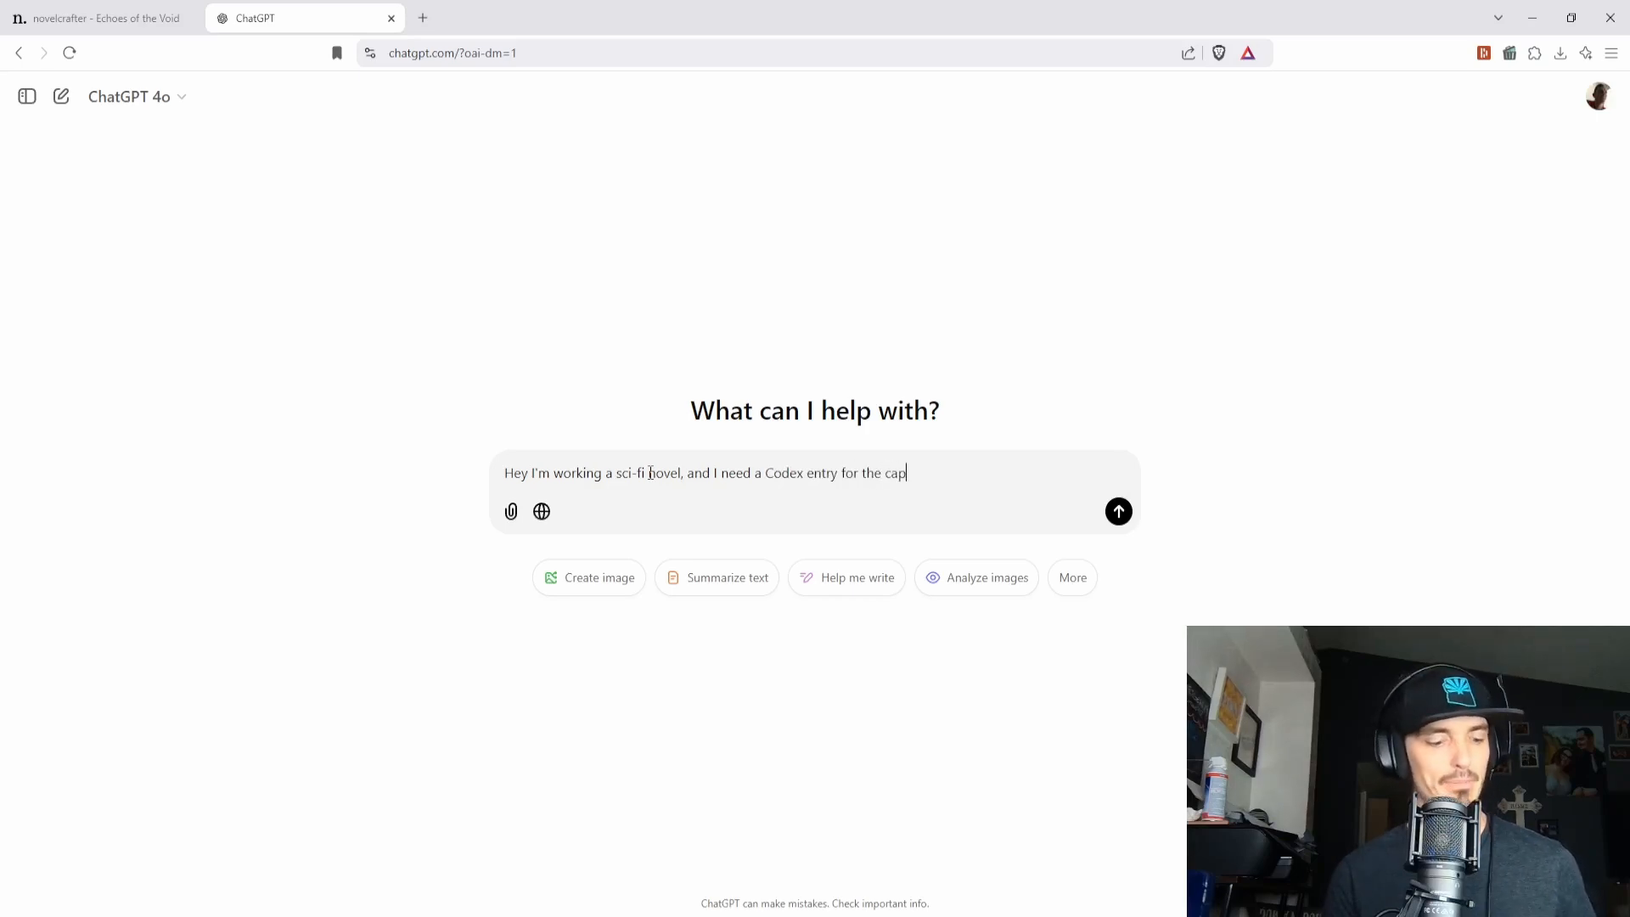
{"action": "type", "text": "tain, she's fema"}
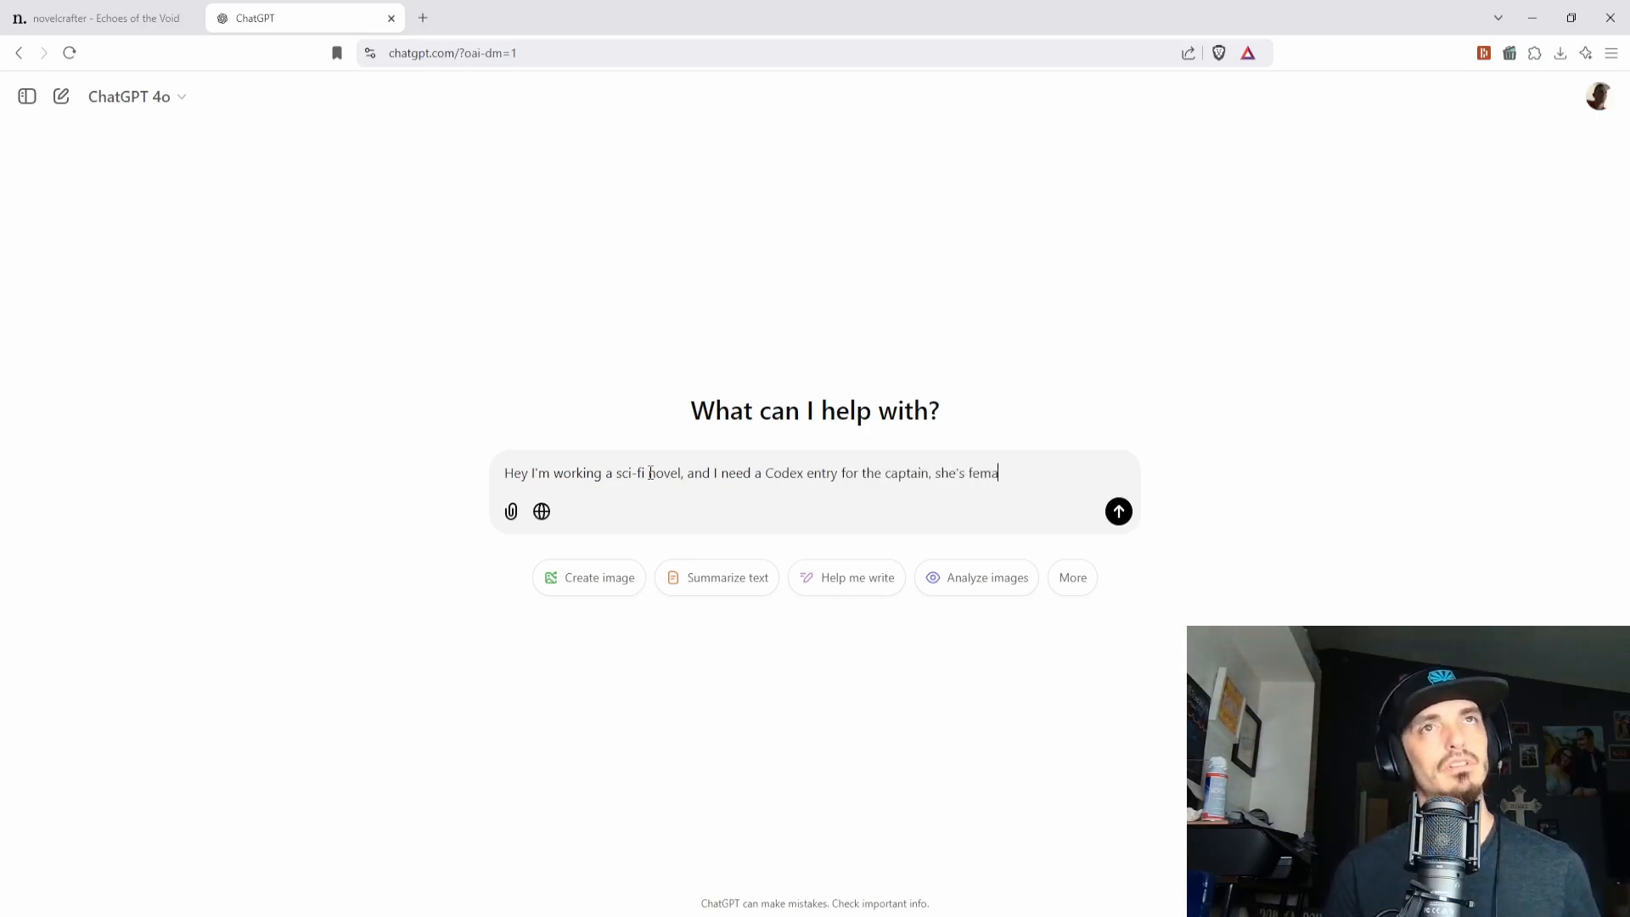
{"action": "key", "text": "Backspace"}
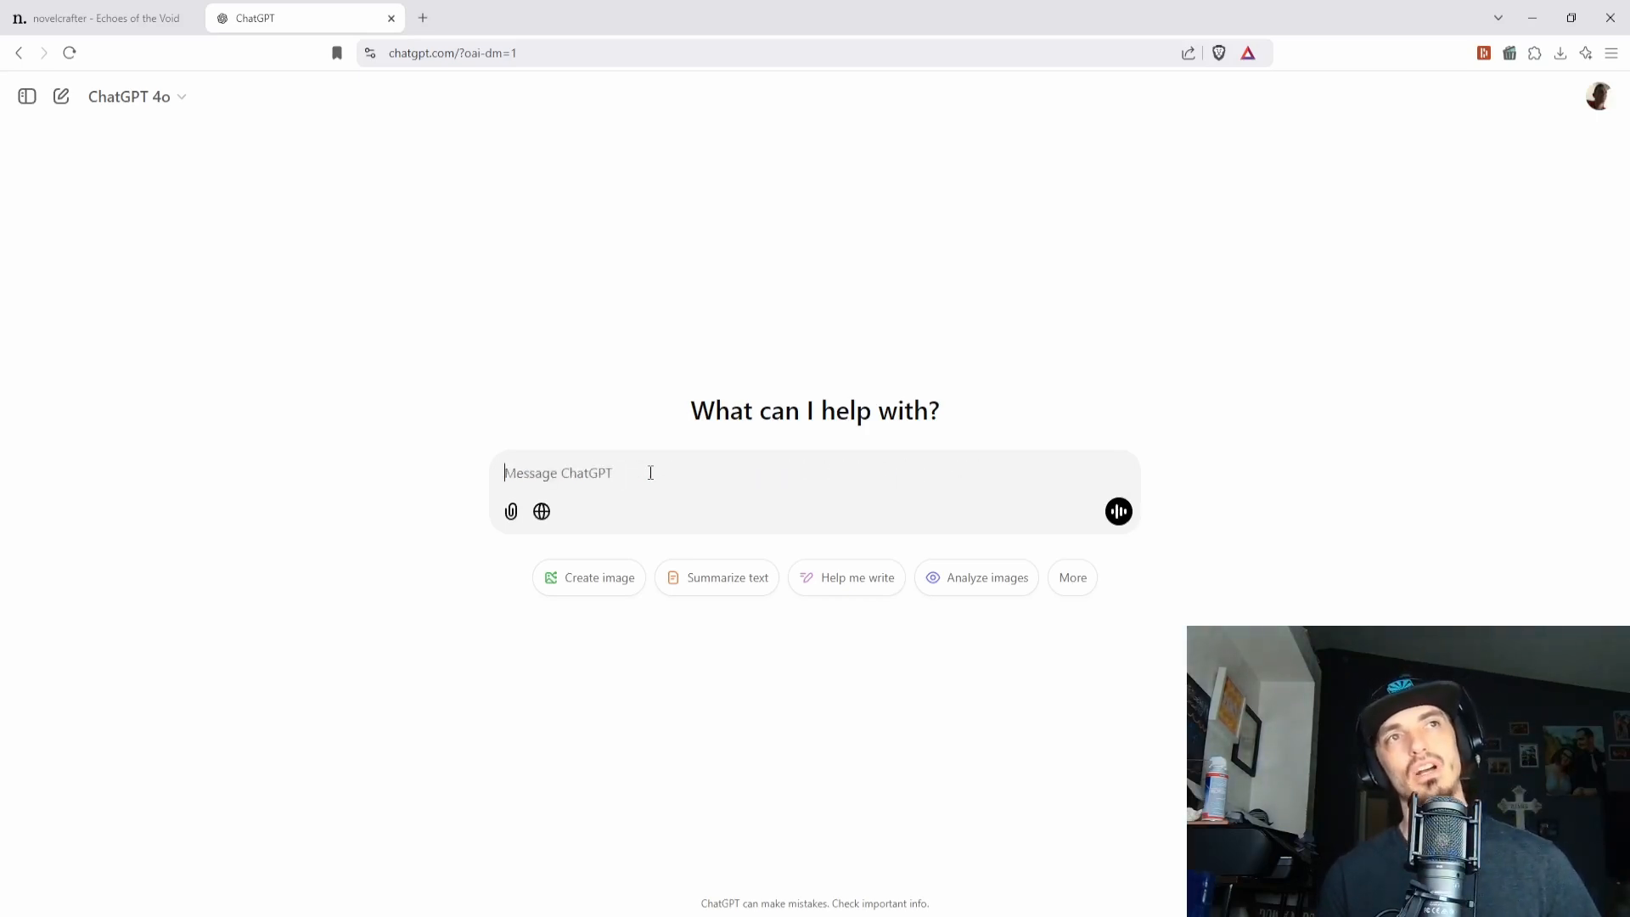
- Redraft: working on a sci-fi story, have some characters, but need a description of the ship
{"action": "type", "text": "Hey I"}
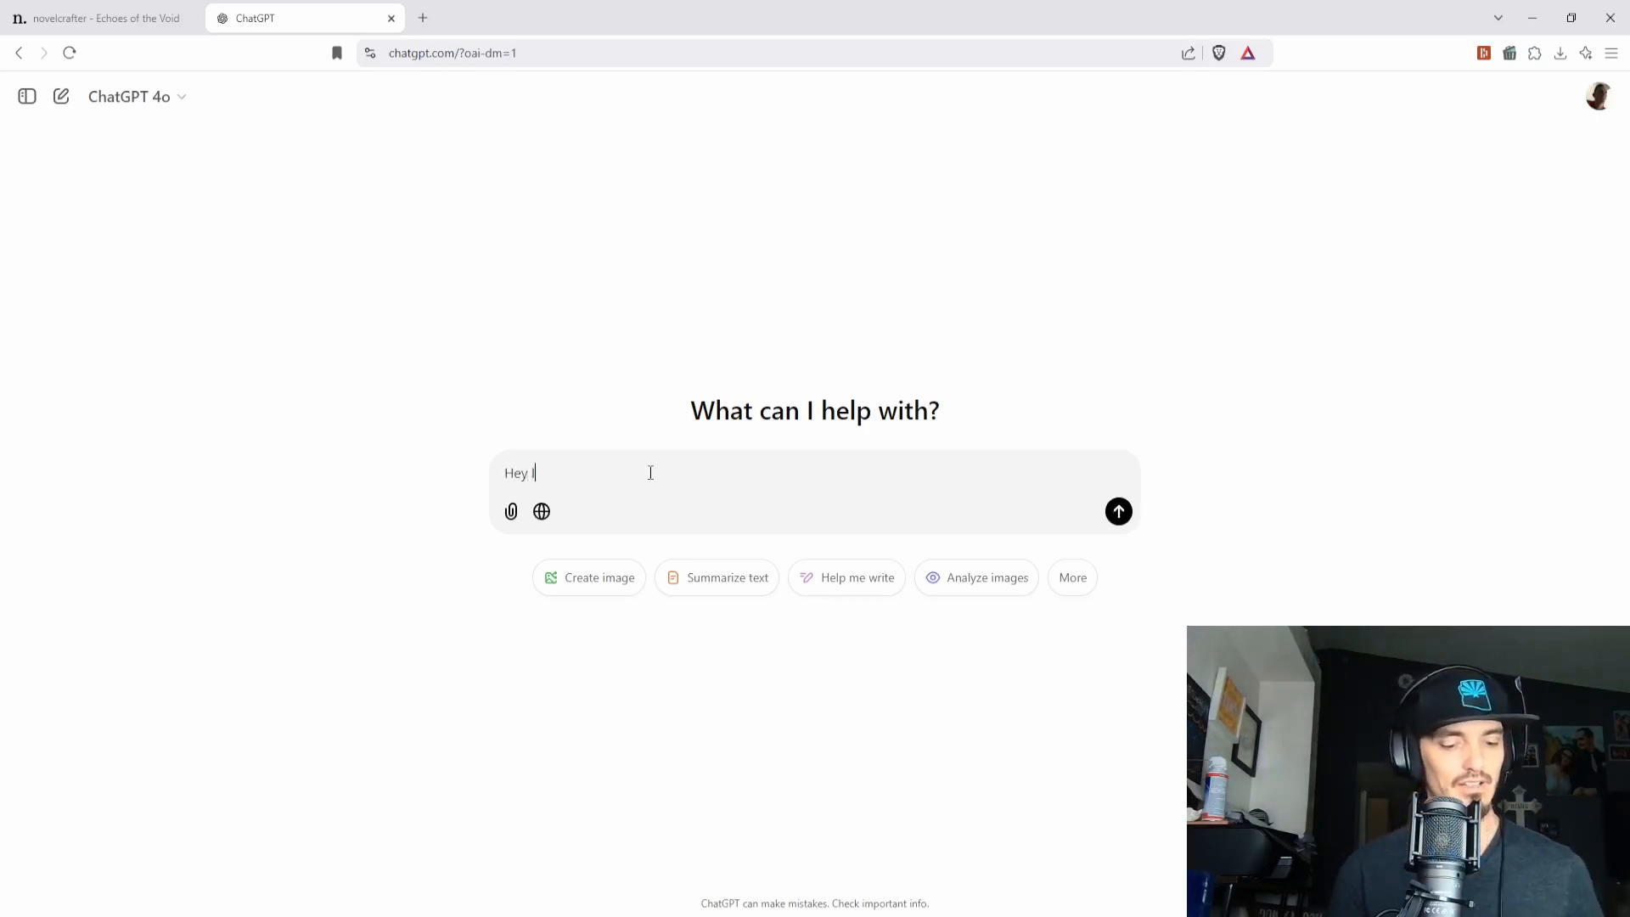
{"action": "type", "text": "'m wokring on"}
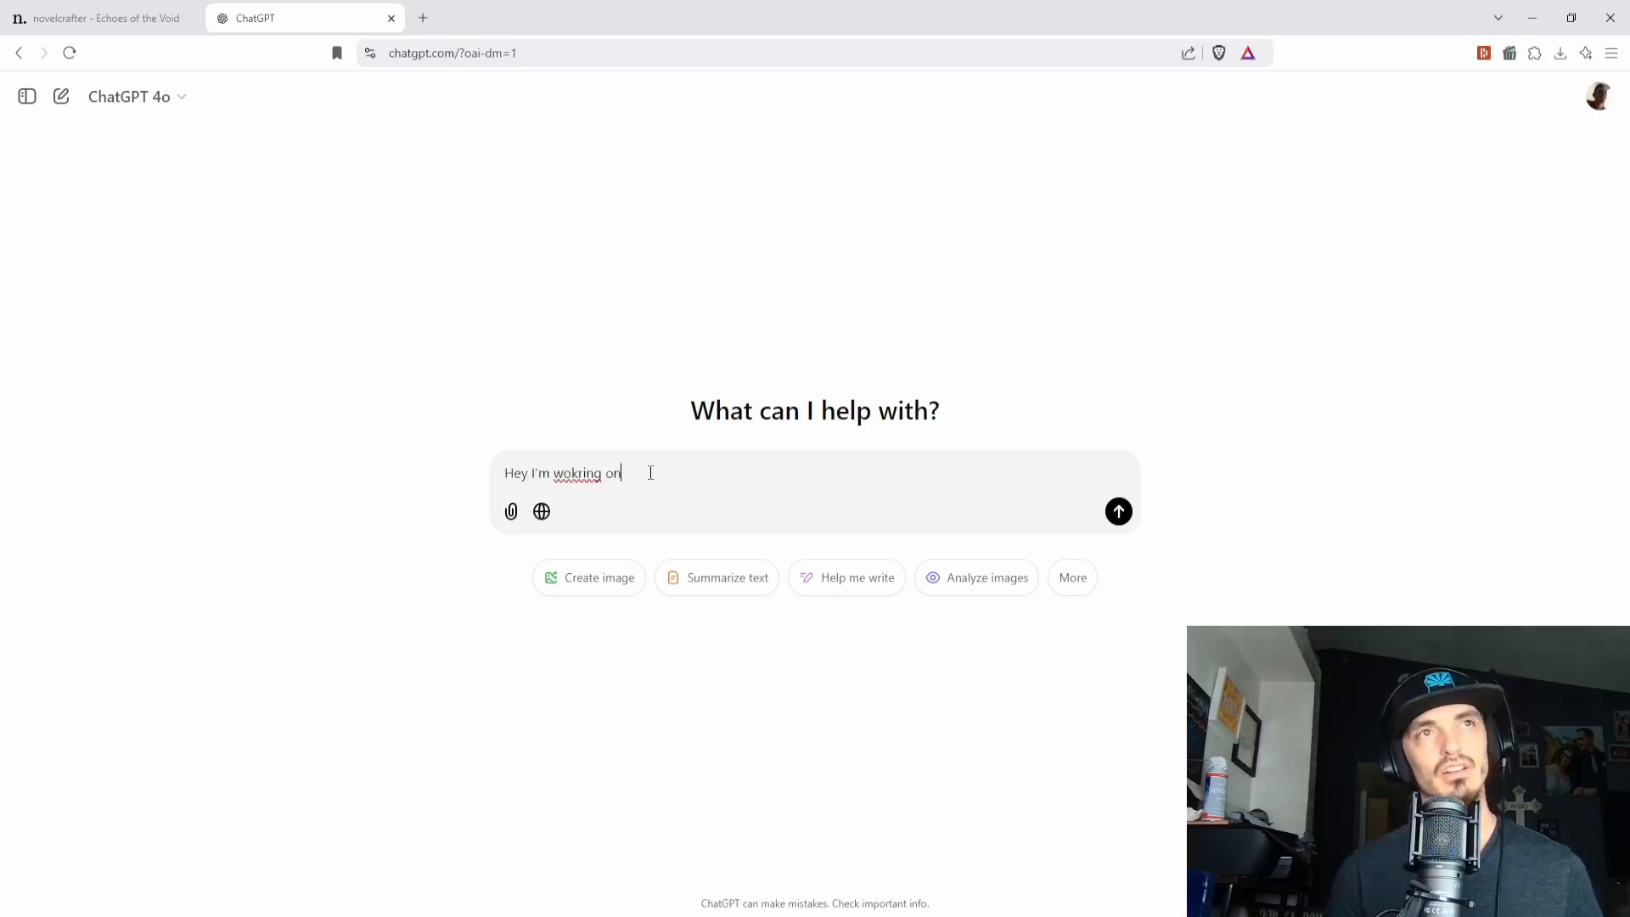
{"action": "key", "text": "Backspace"}
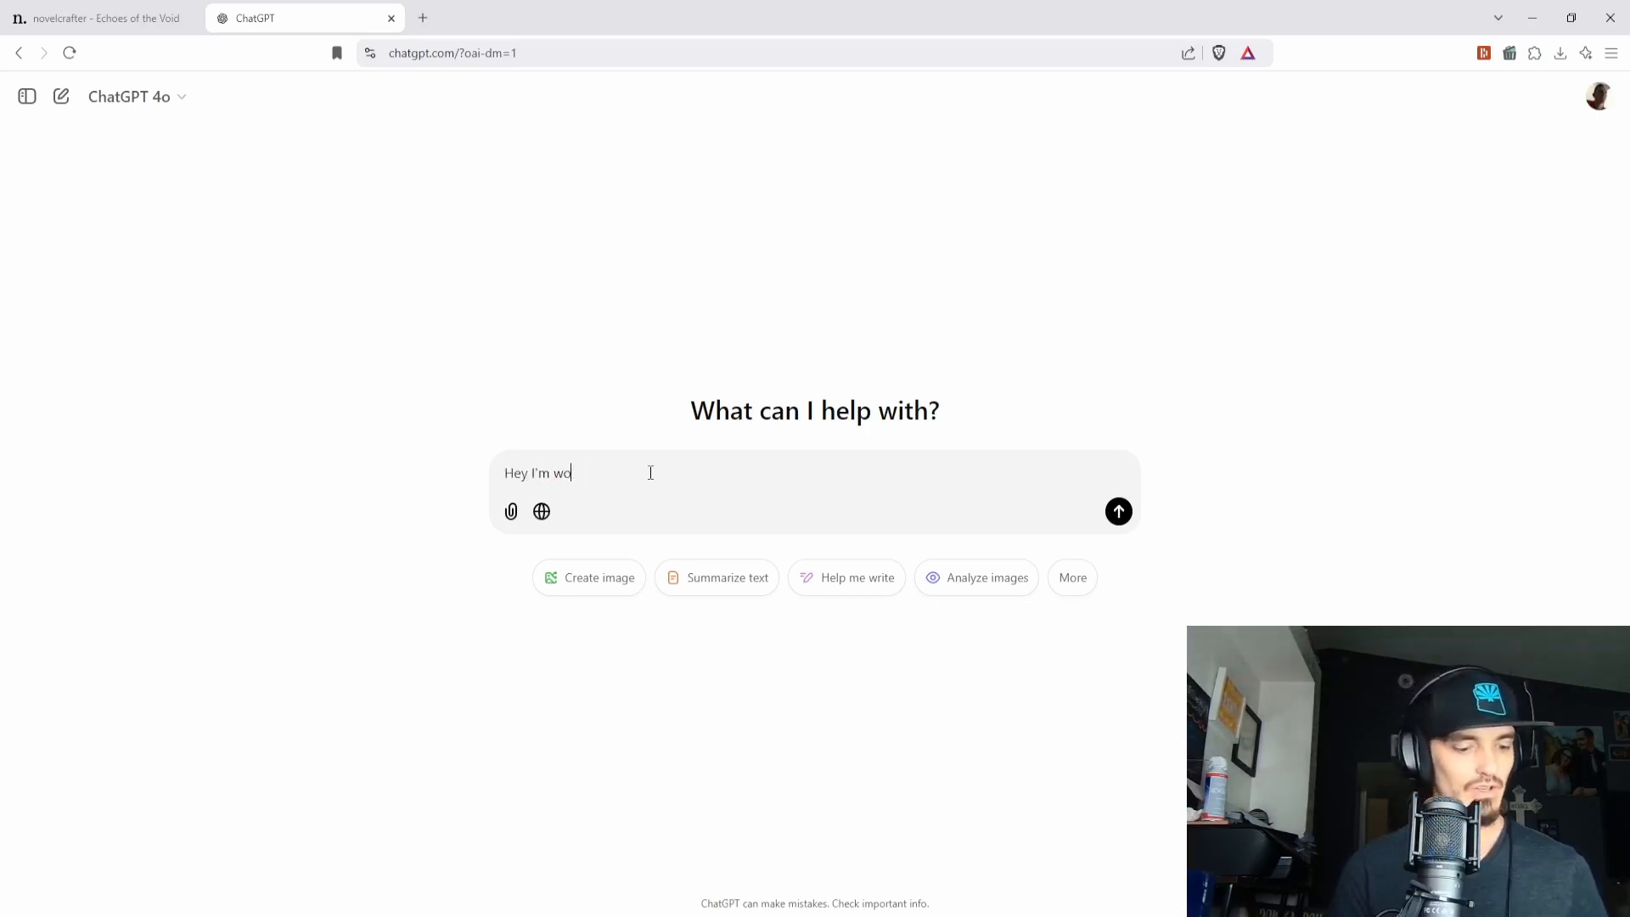
{"action": "type", "text": "rking on a s"}
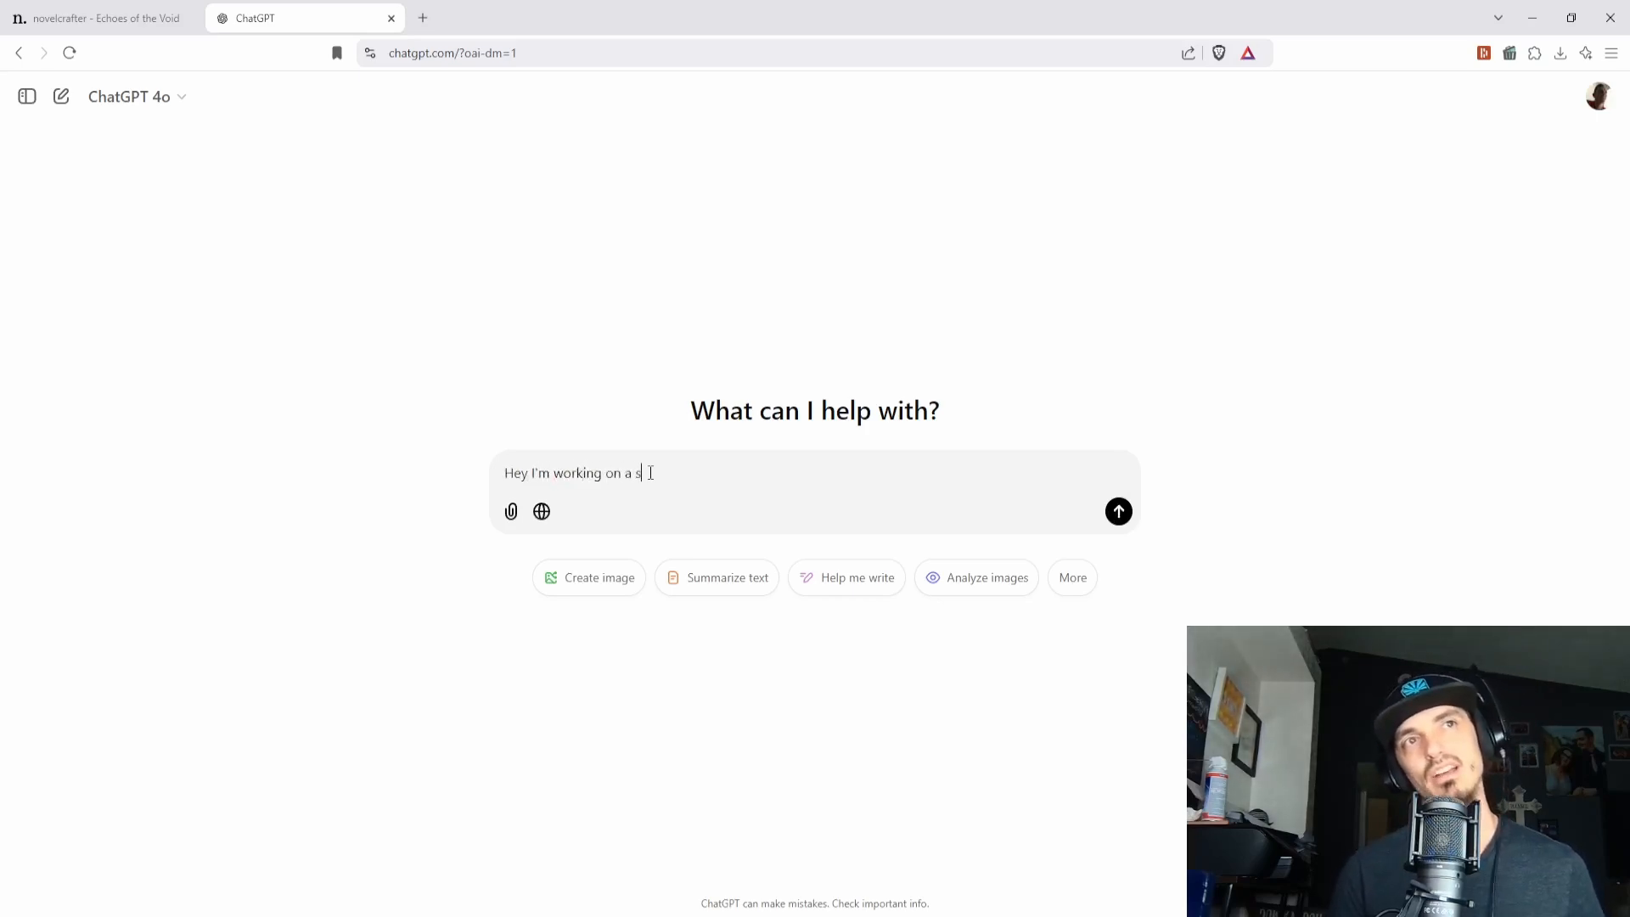
{"action": "type", "text": "ci-fi s"}
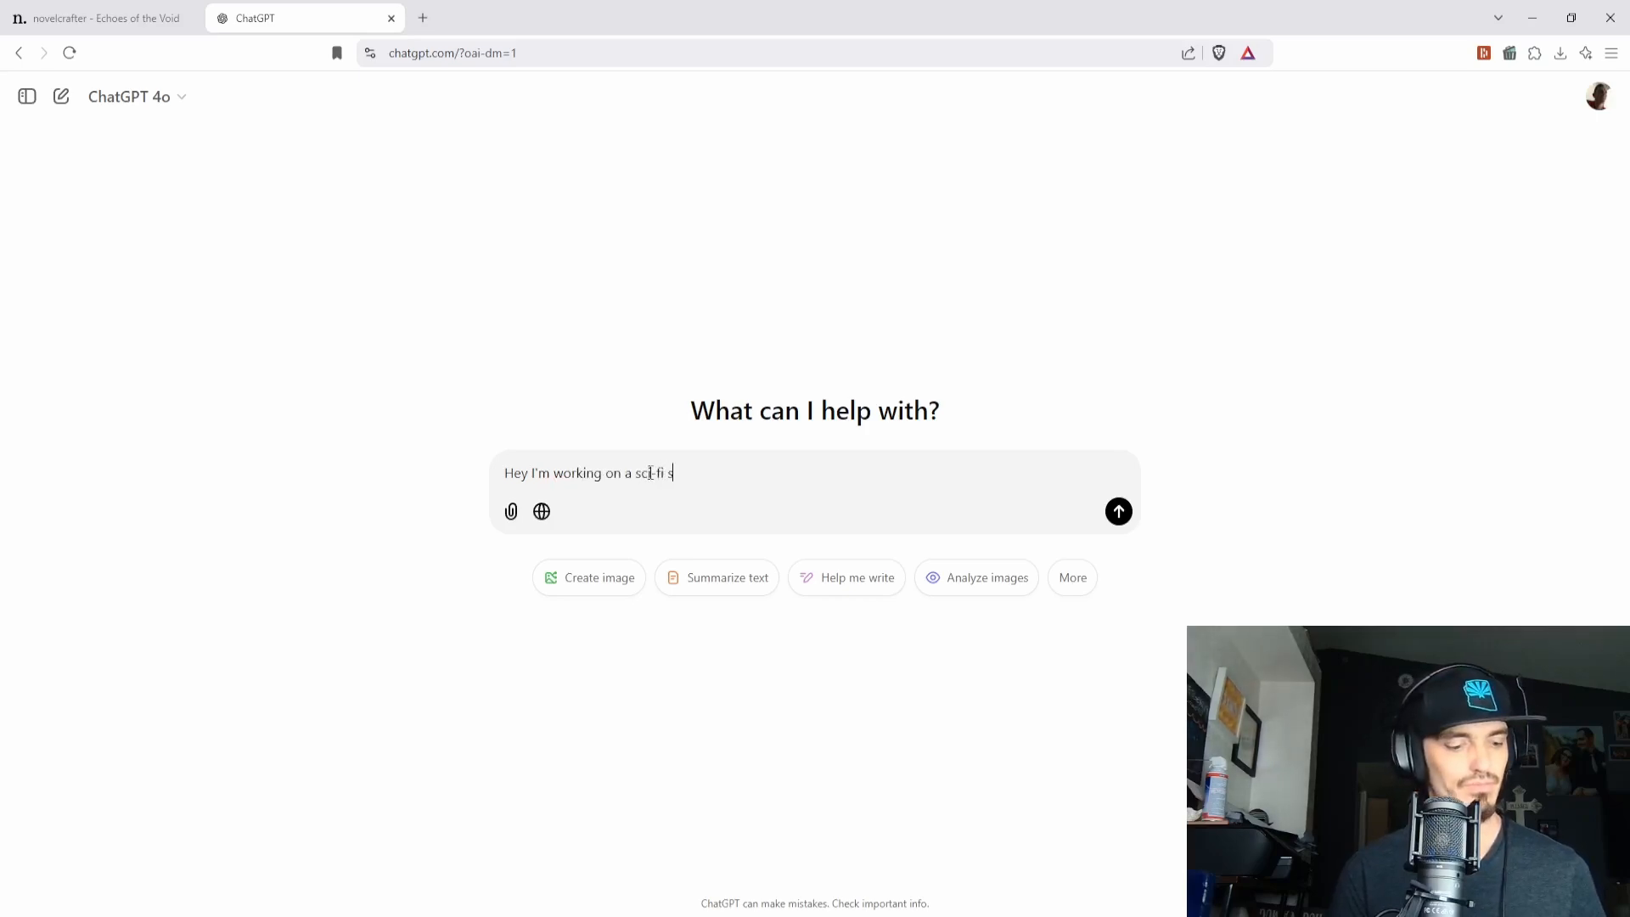
{"action": "type", "text": "tory, and"}
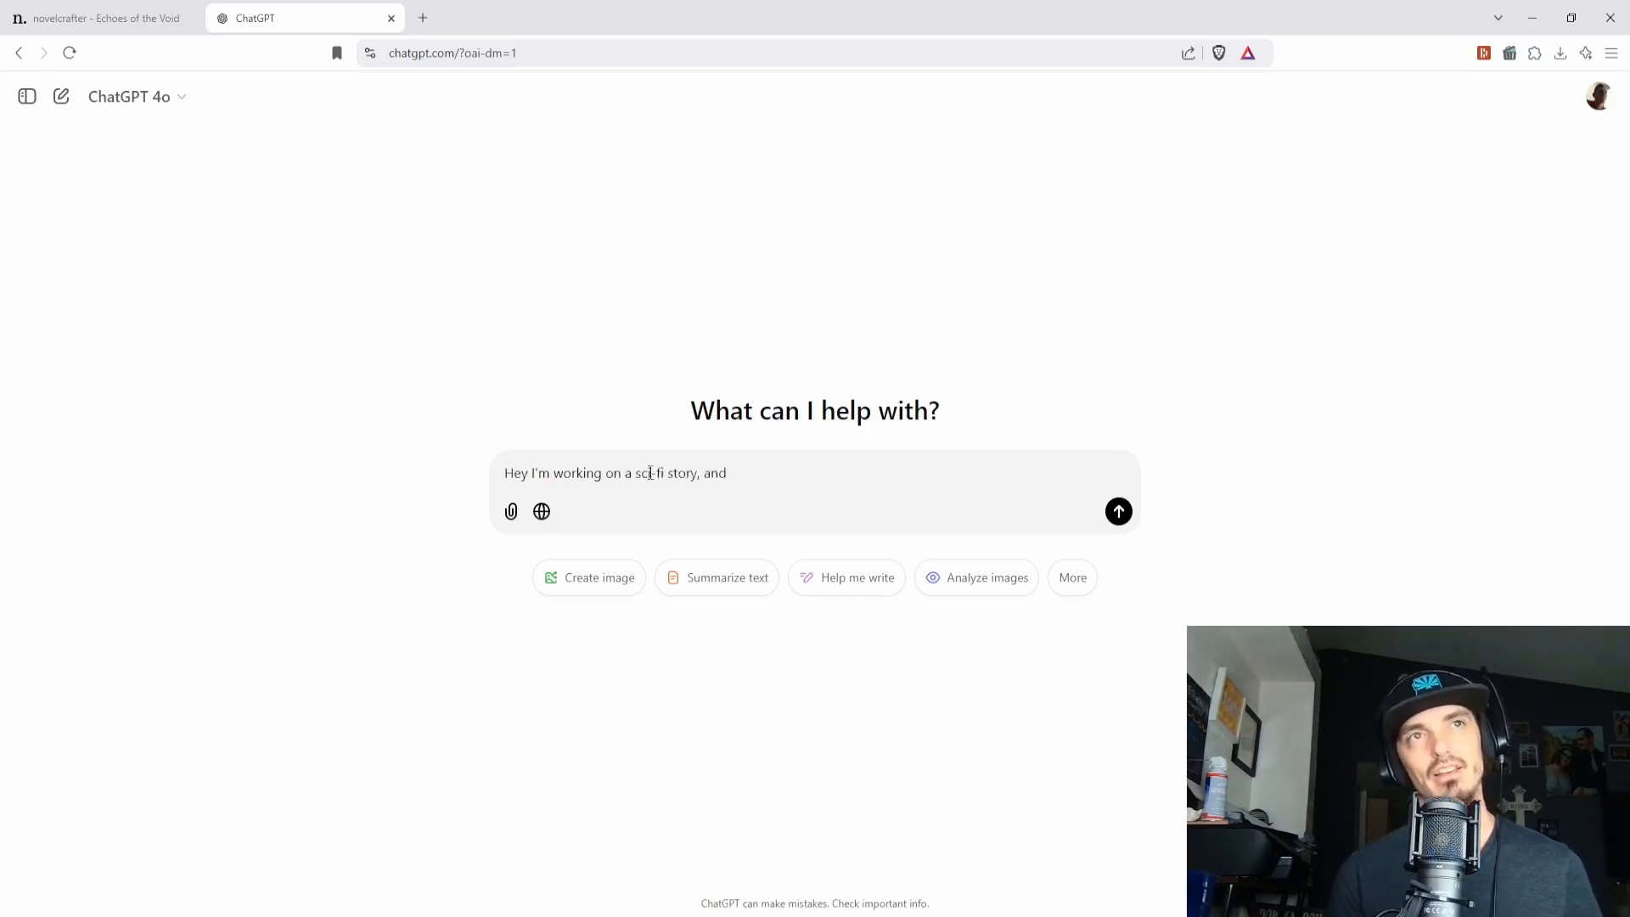
{"action": "type", "text": "I have some c"}
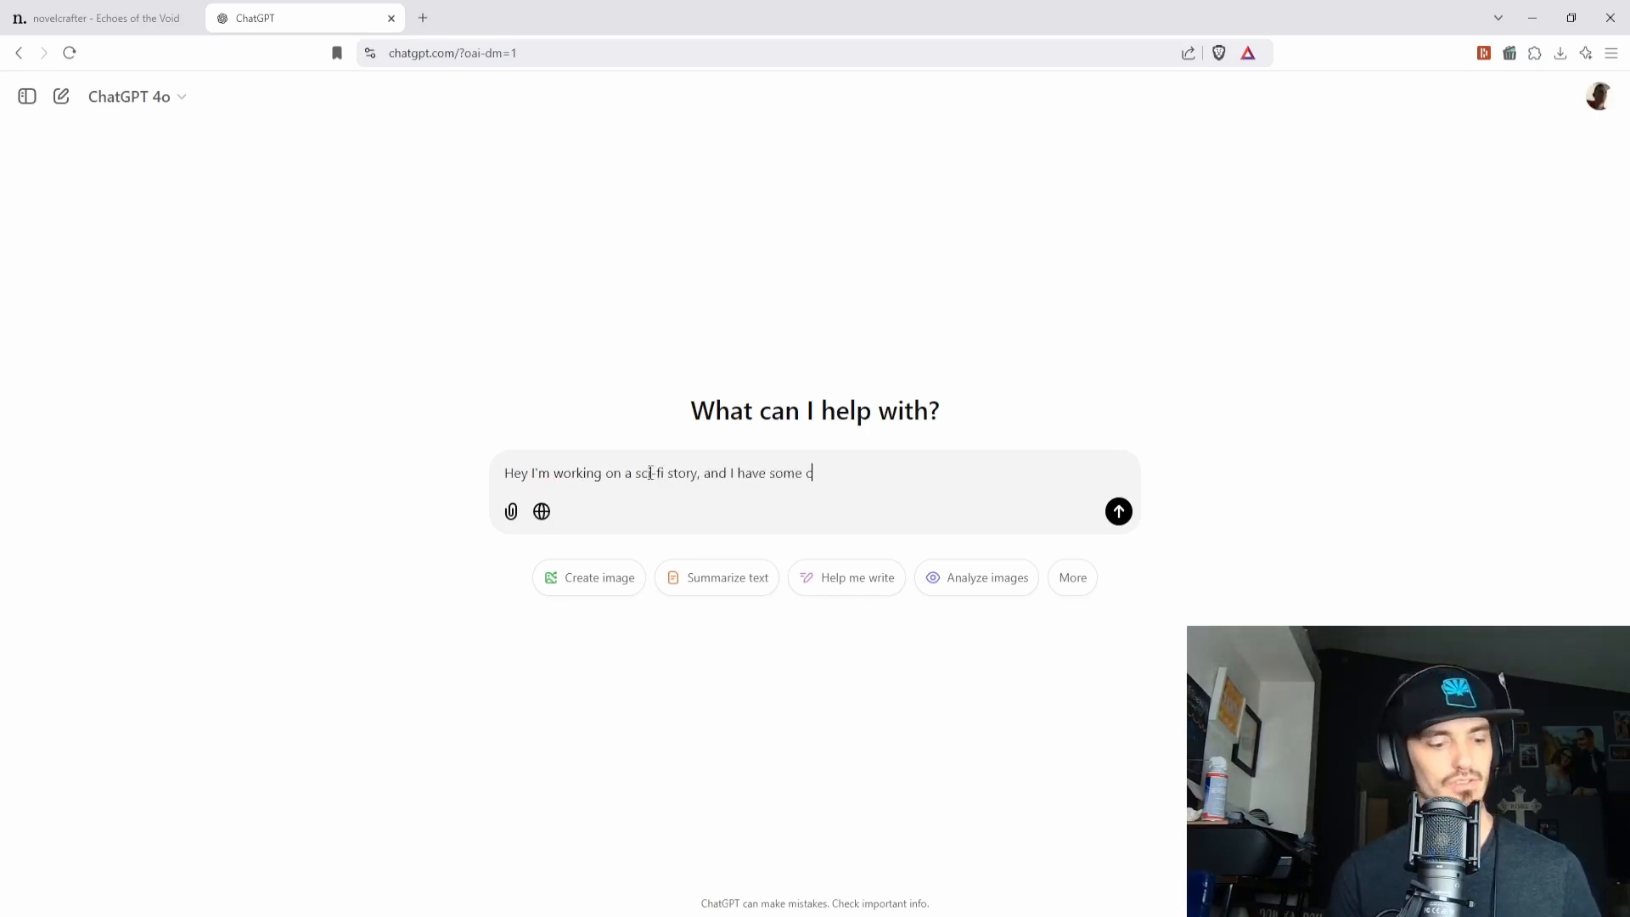
{"action": "type", "text": "character,s bu"}
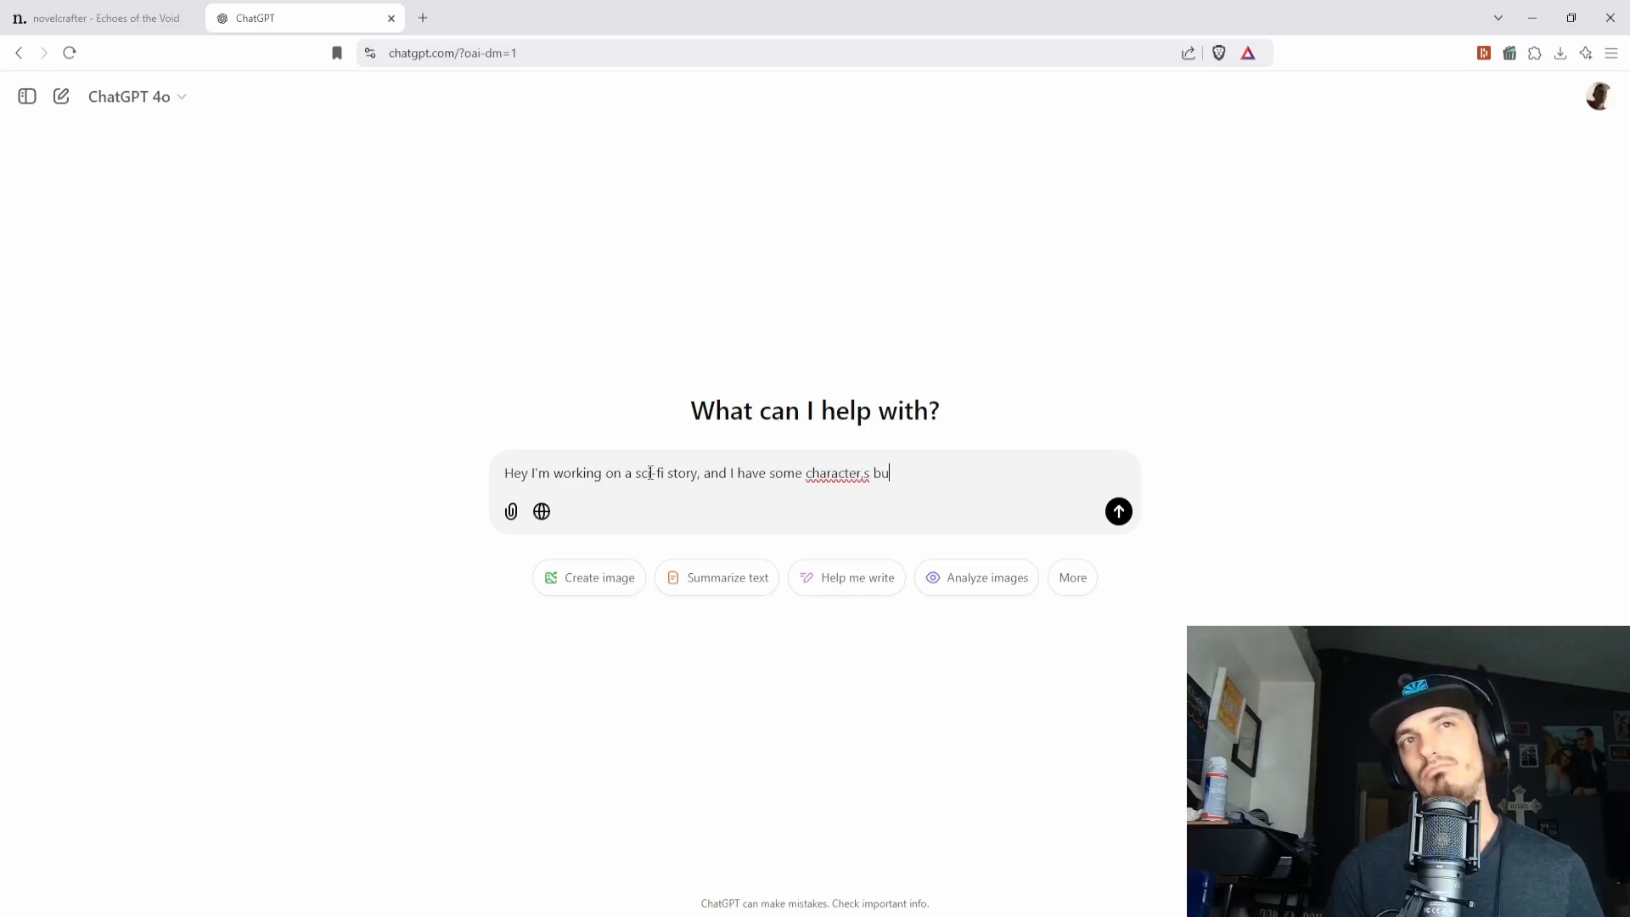
{"action": "key", "text": "Backspace"}
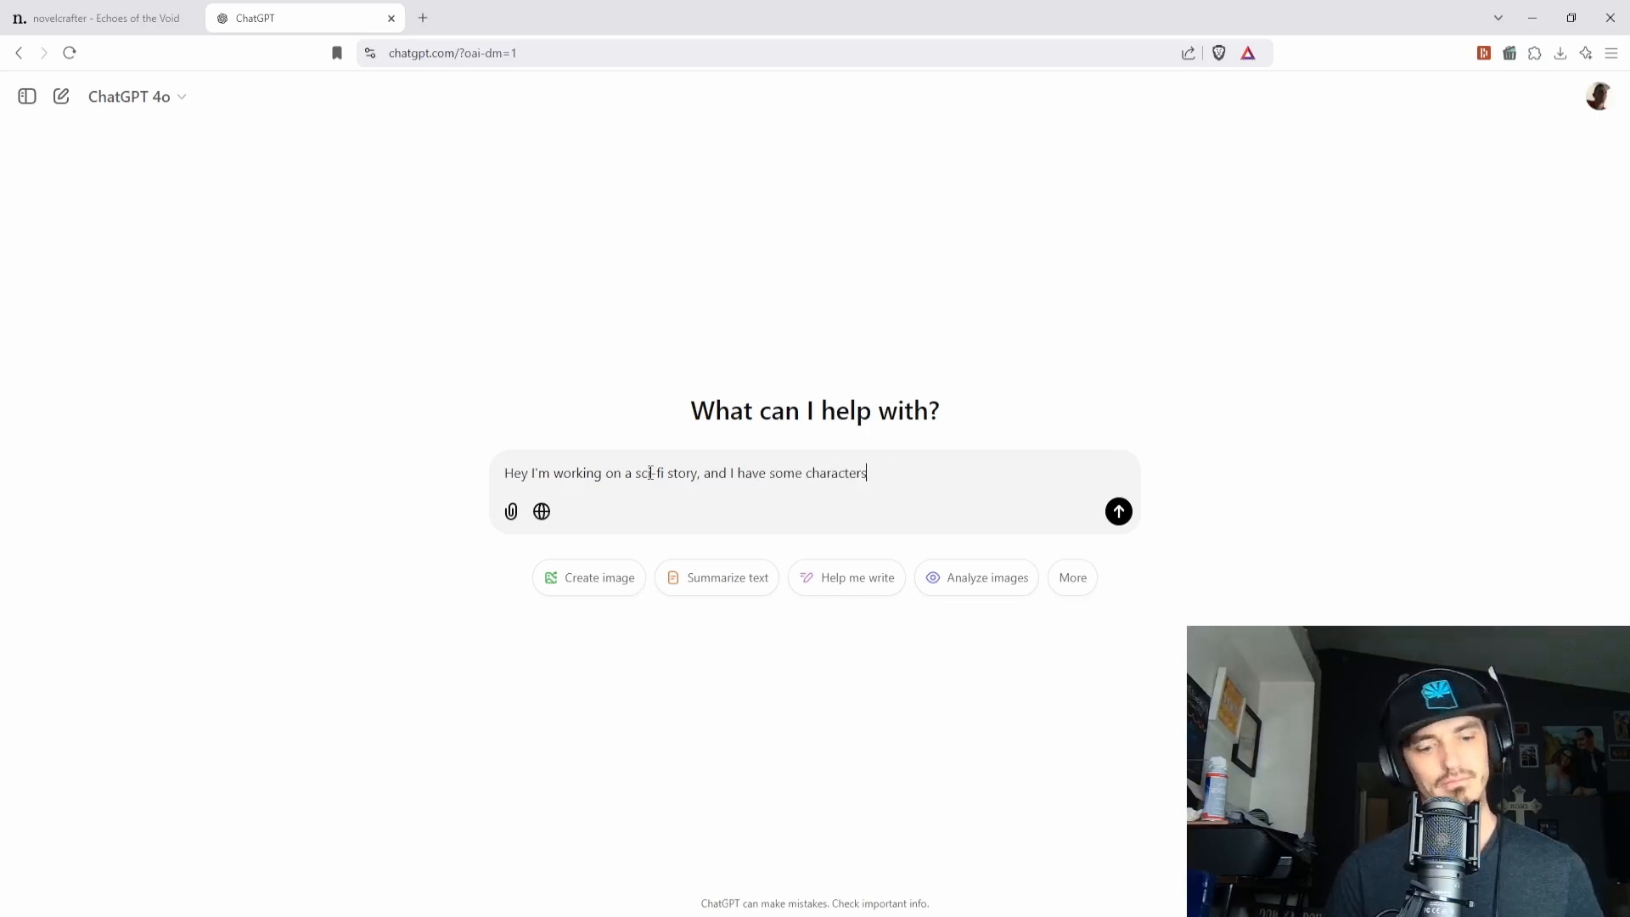
{"action": "type", "text": ", but I"}
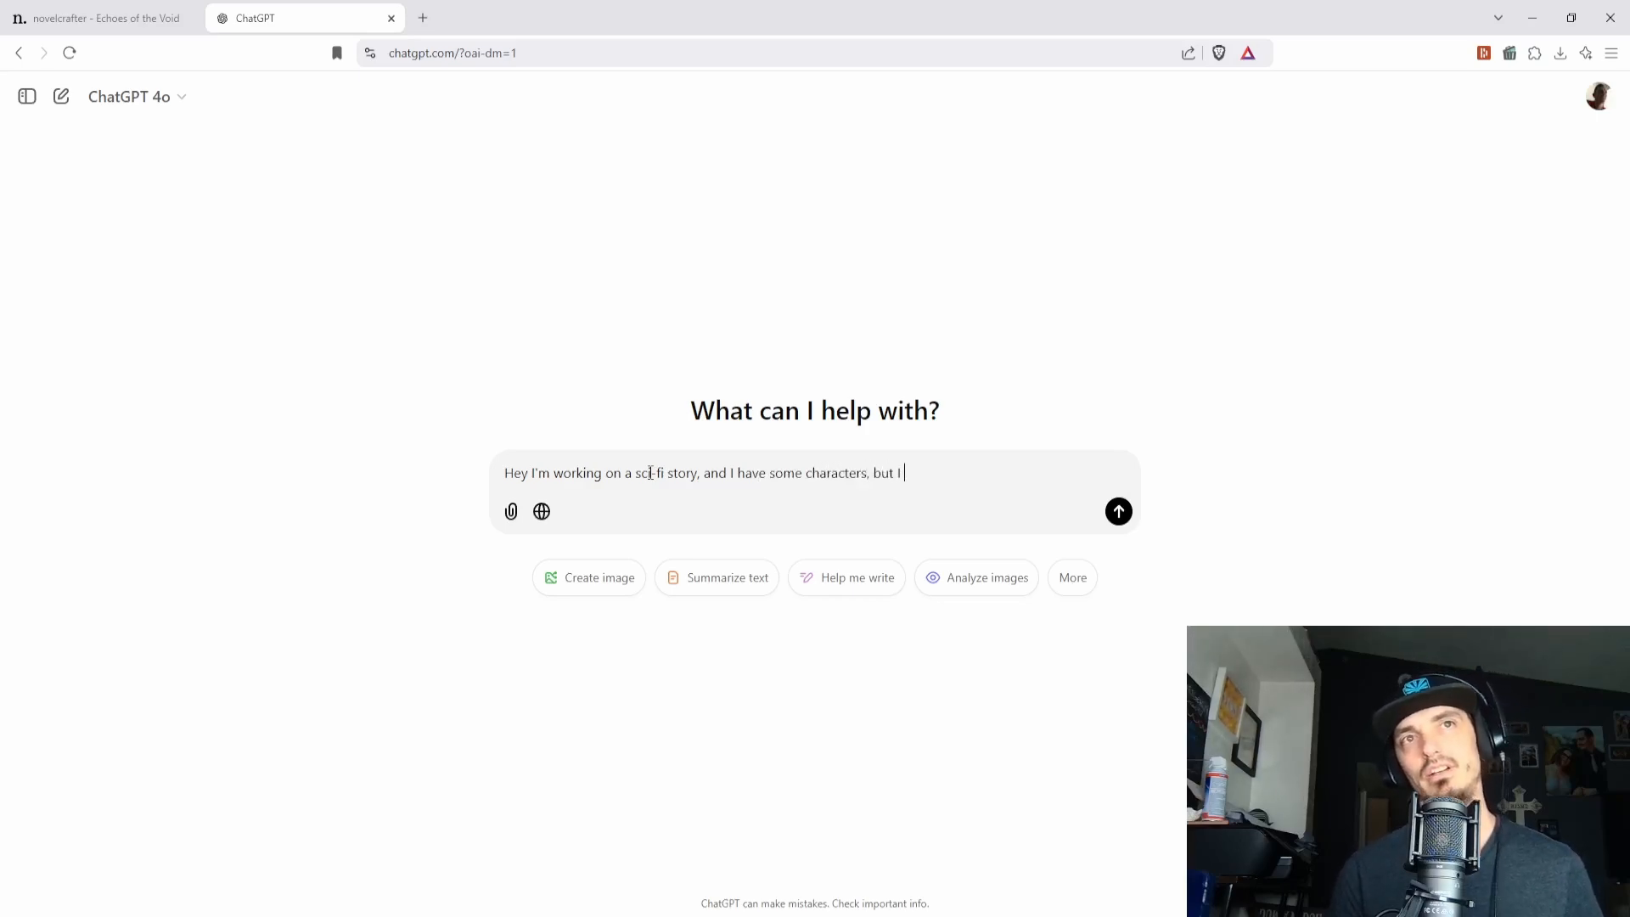
{"action": "type", "text": "need adescr"}
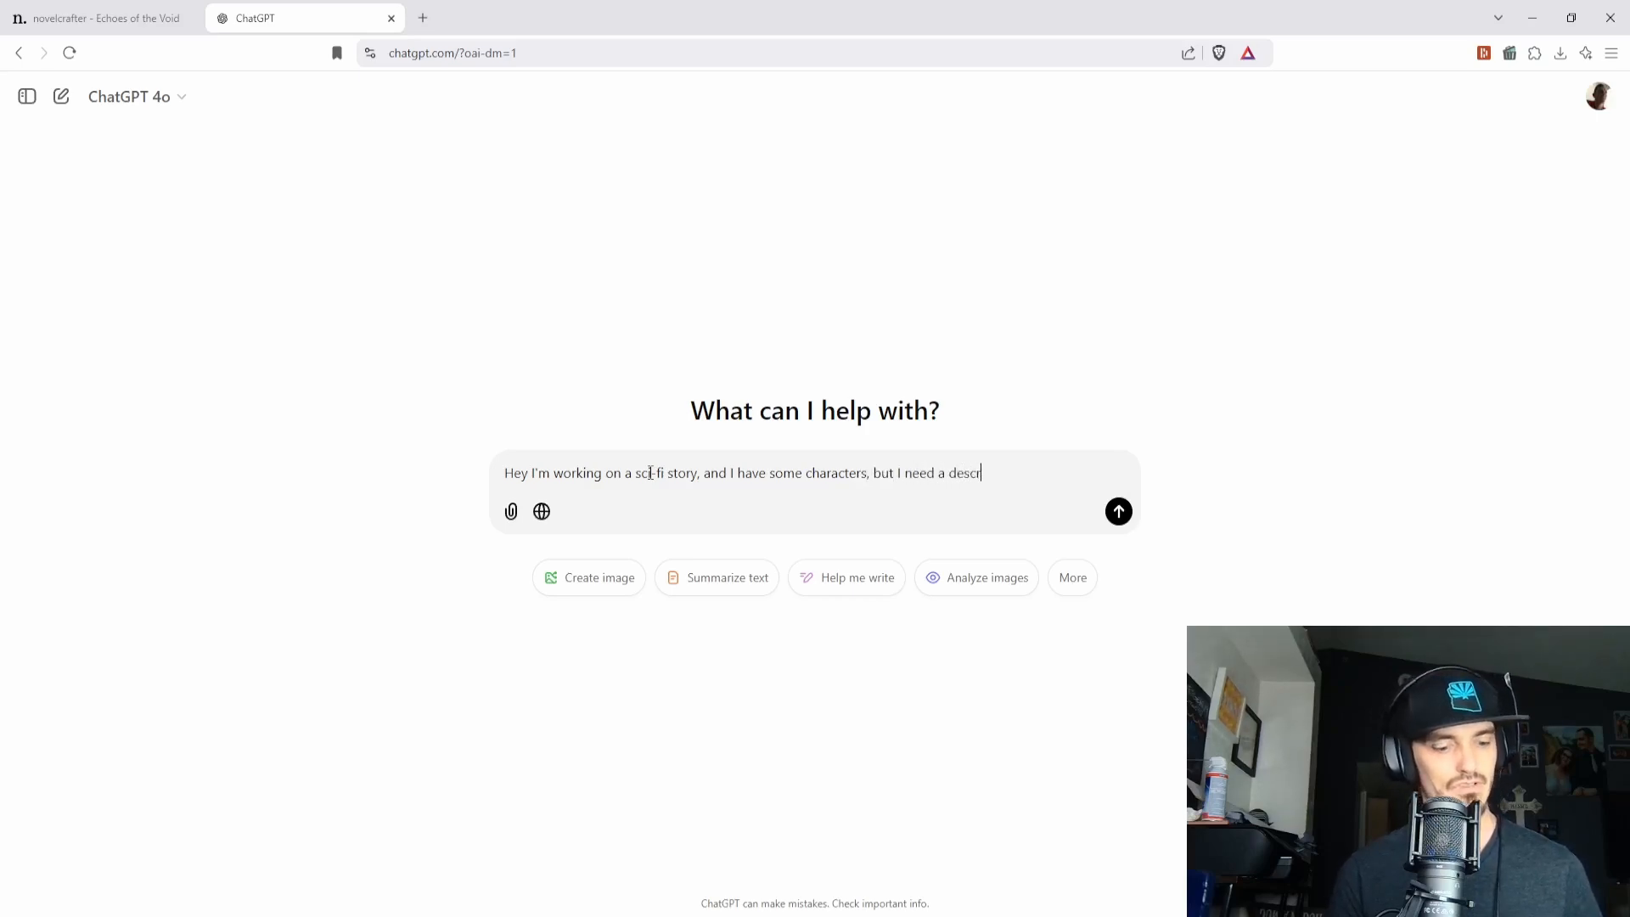
{"action": "type", "text": "iption of"}
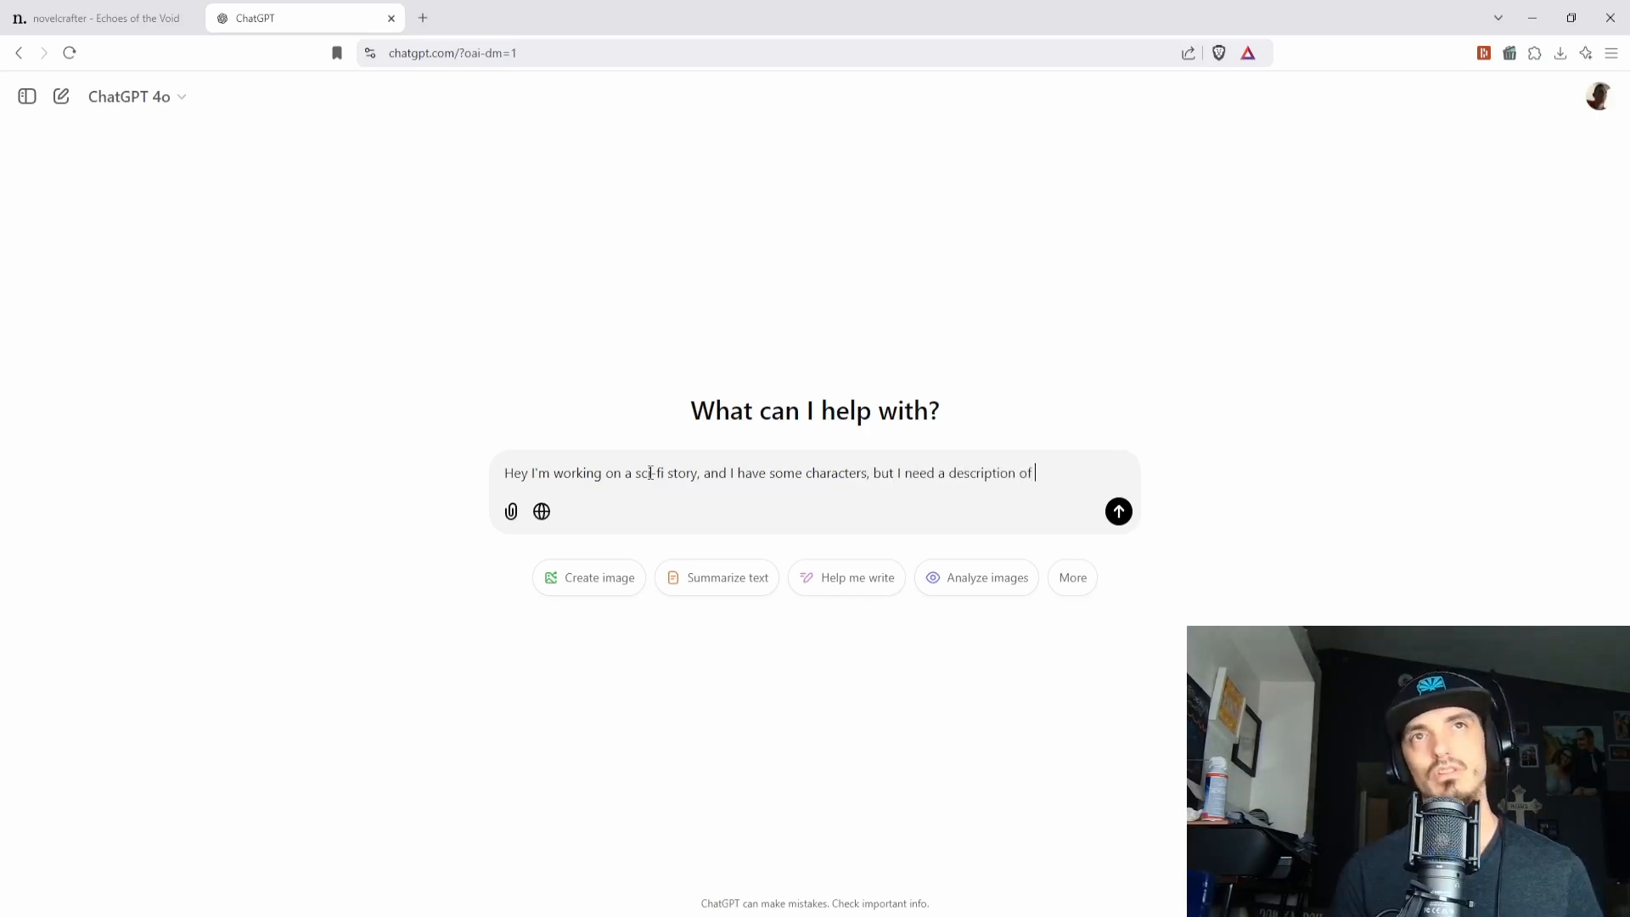
- Send the ship-description request, then answer 'Run down' to get the Dusk Wanderer freighter description
{"action": "type", "text": "the ship."}
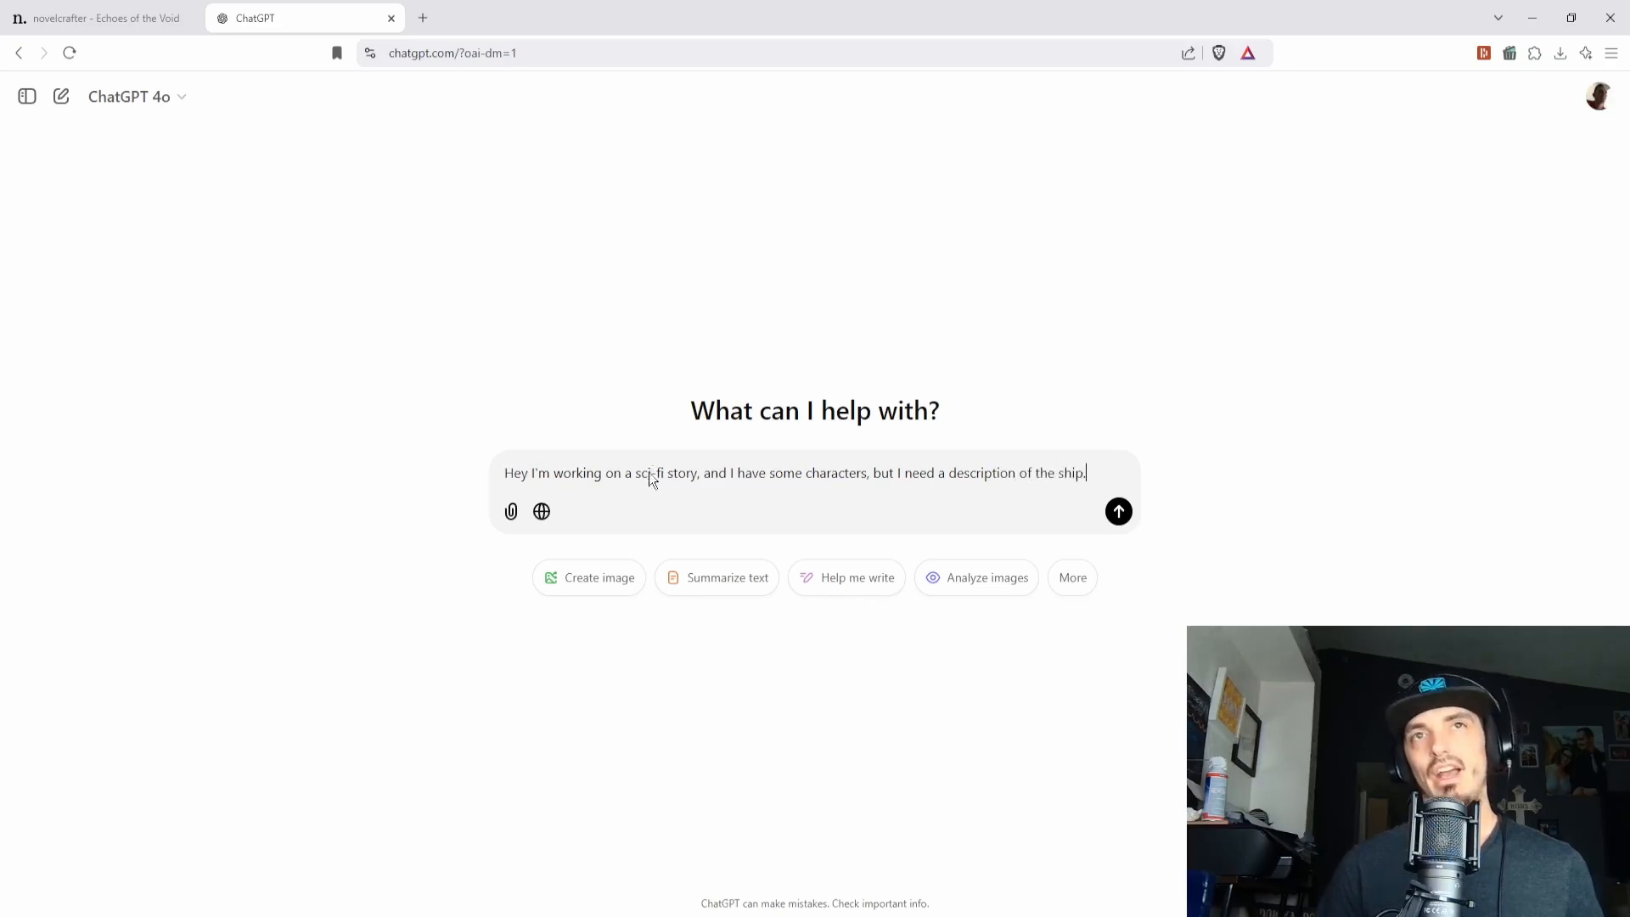
{"action": "left_click", "coordinate": [1118, 511]}
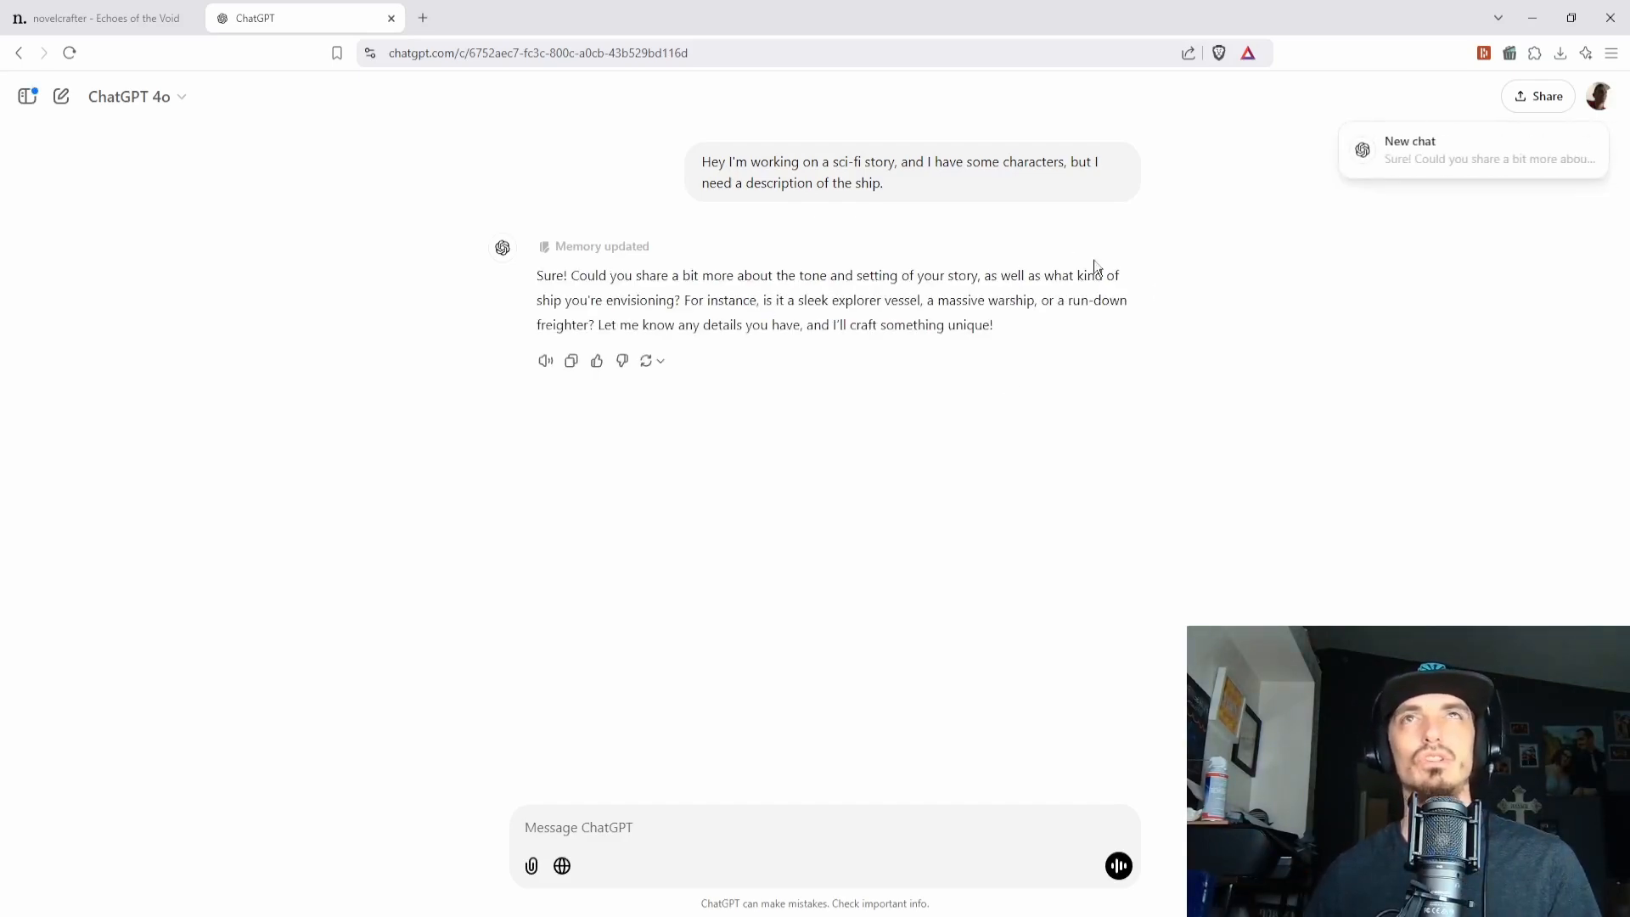
{"action": "mouse_move", "coordinate": [917, 521]}
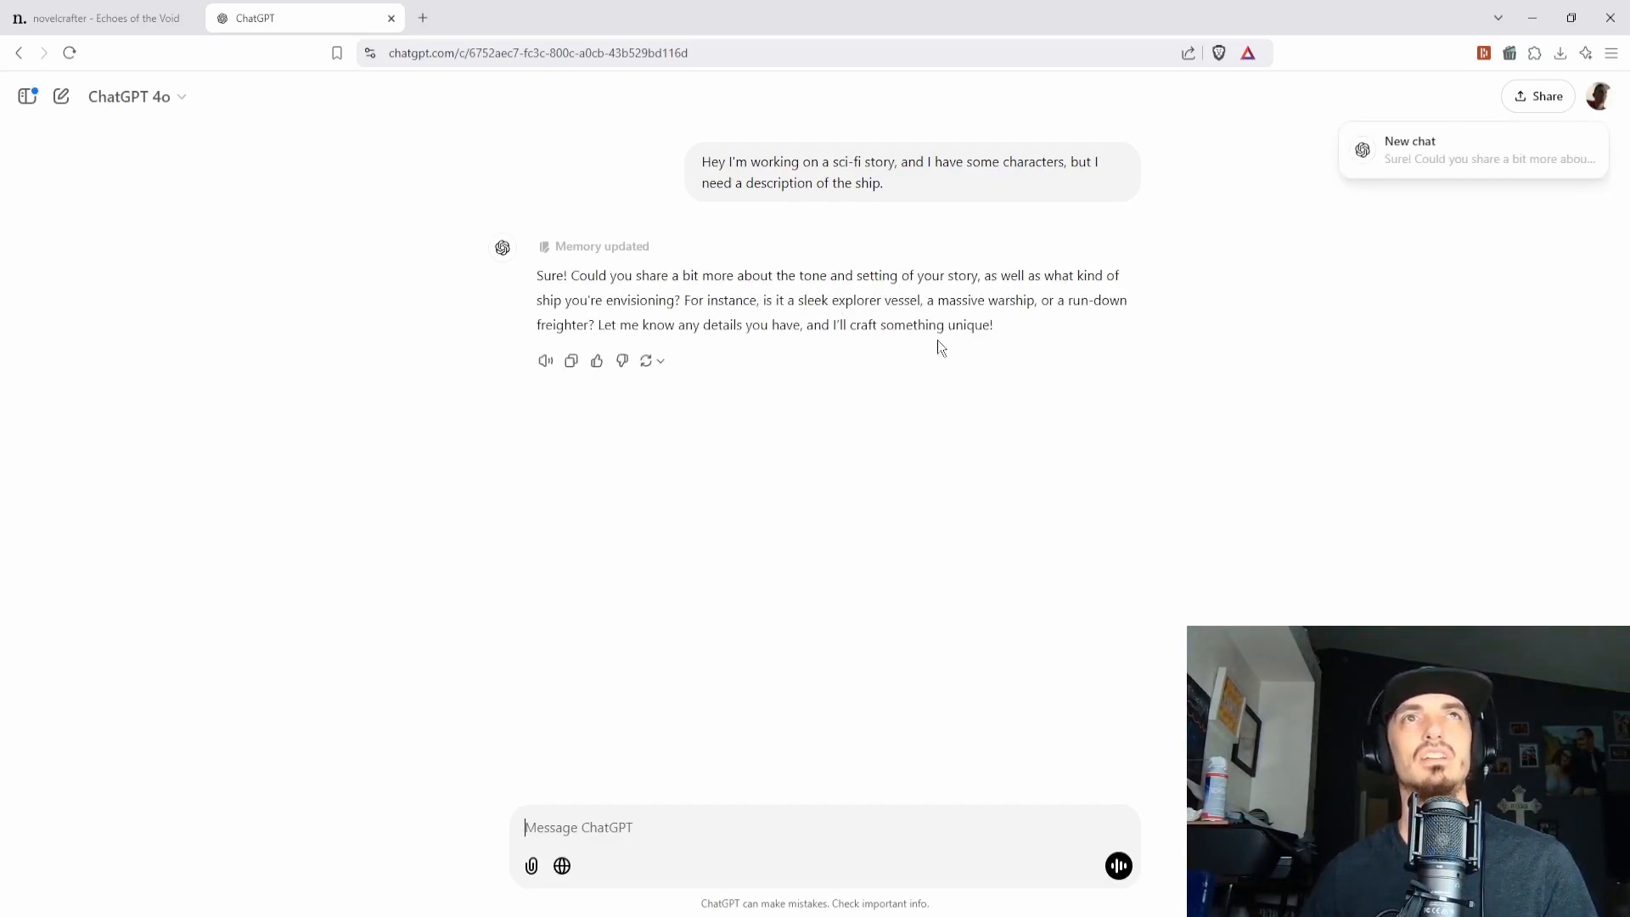
{"action": "mouse_move", "coordinate": [520, 345]}
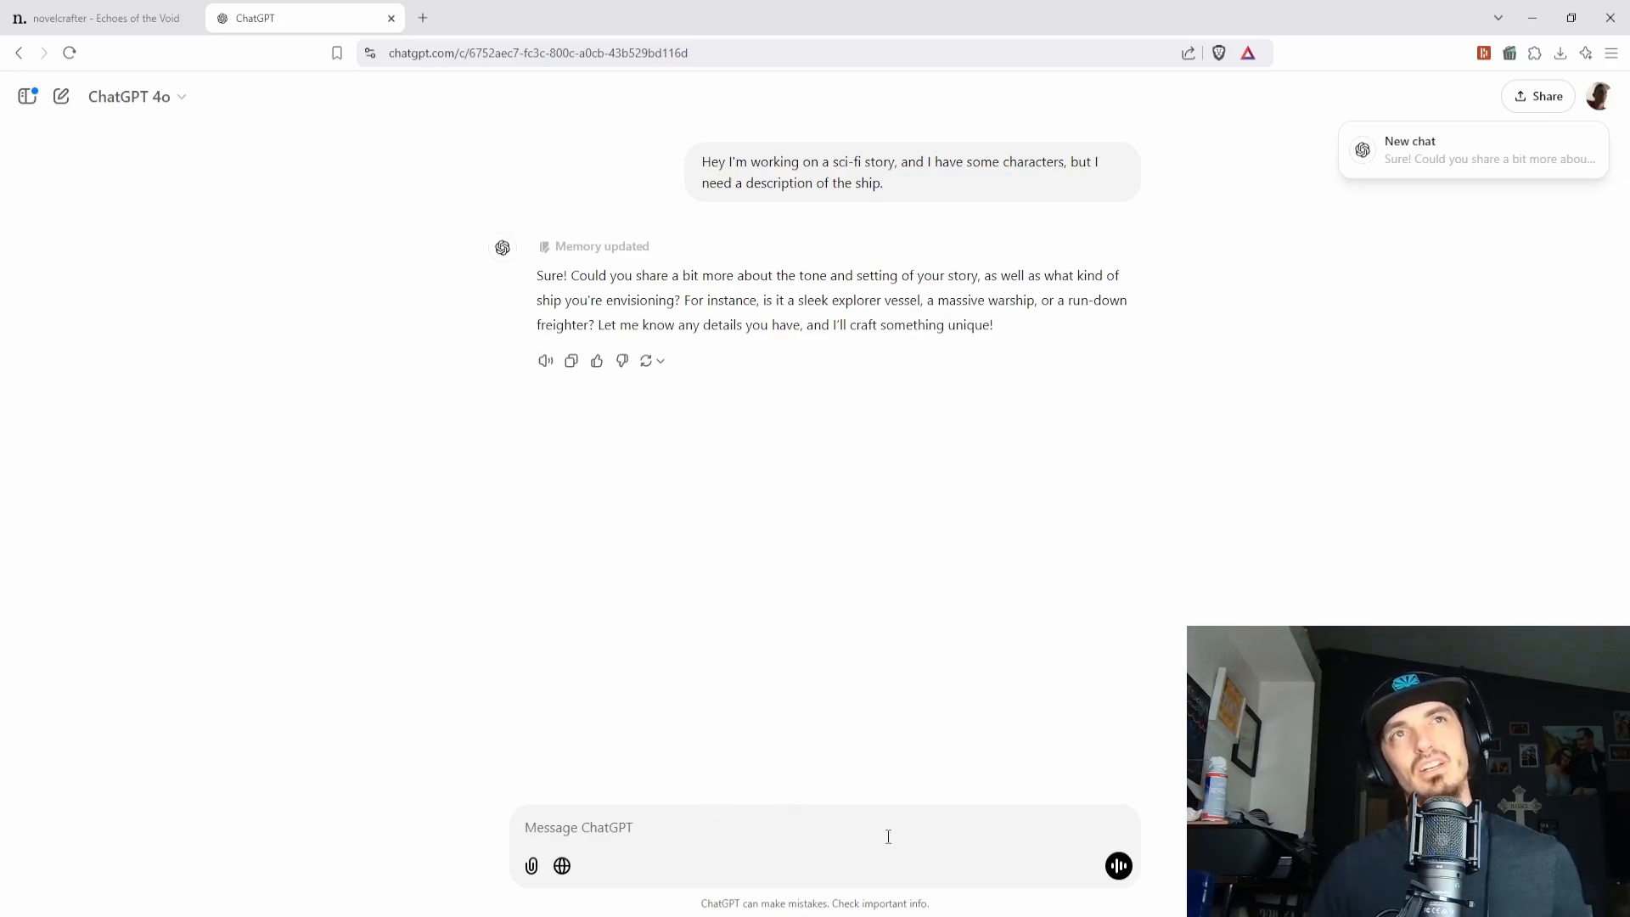
{"action": "type", "text": "Run down"}
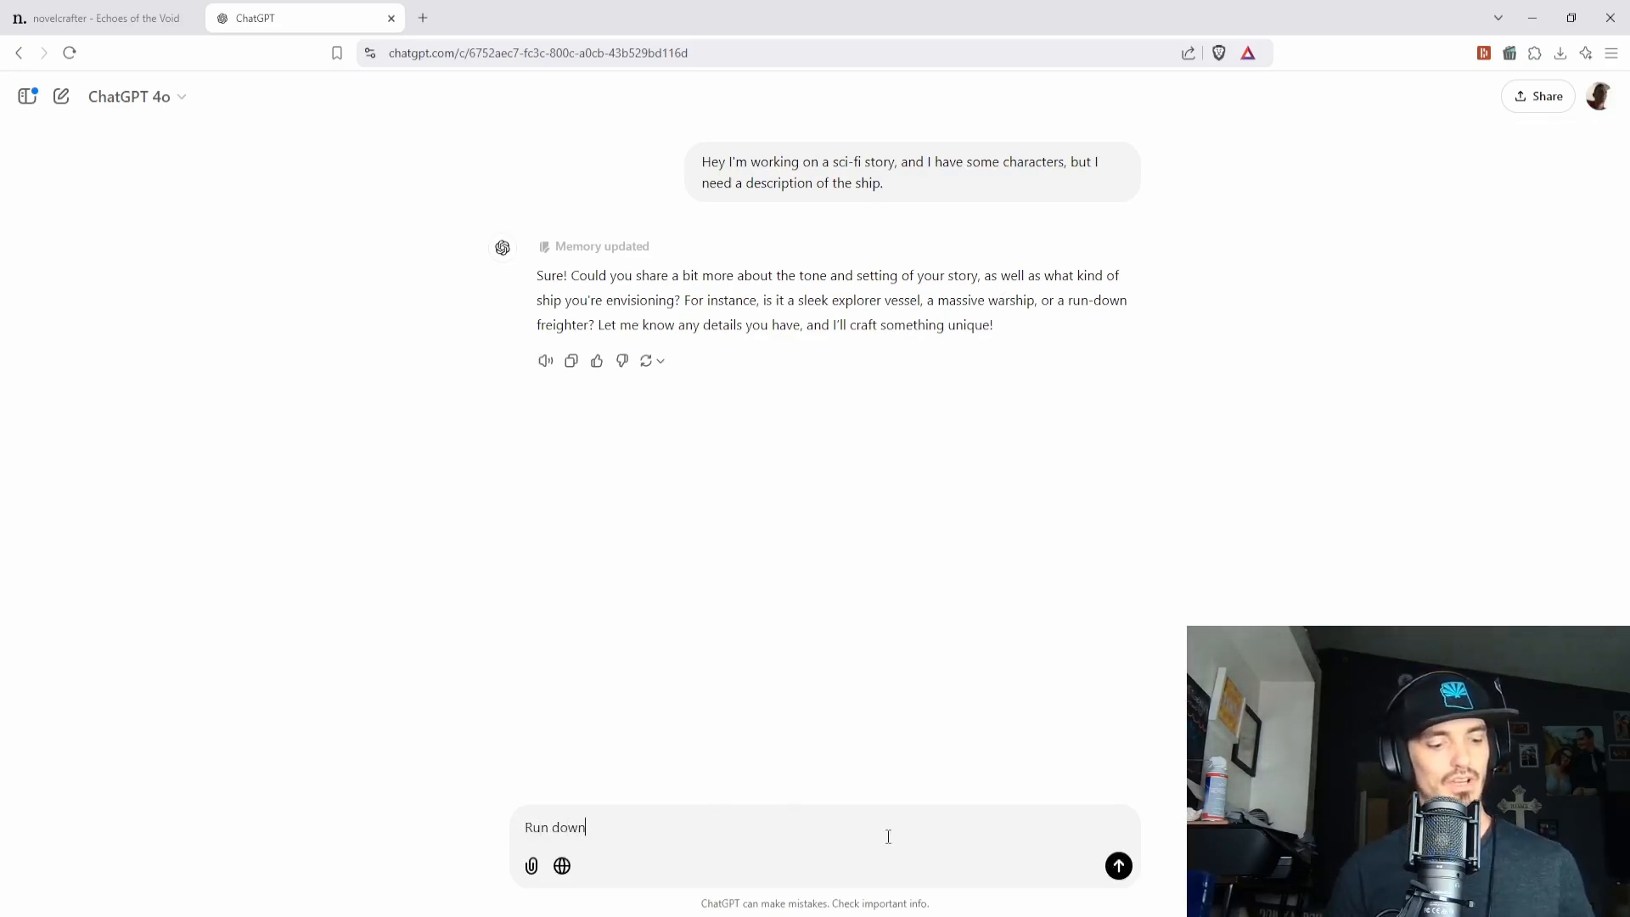
{"action": "left_click", "coordinate": [1117, 865]}
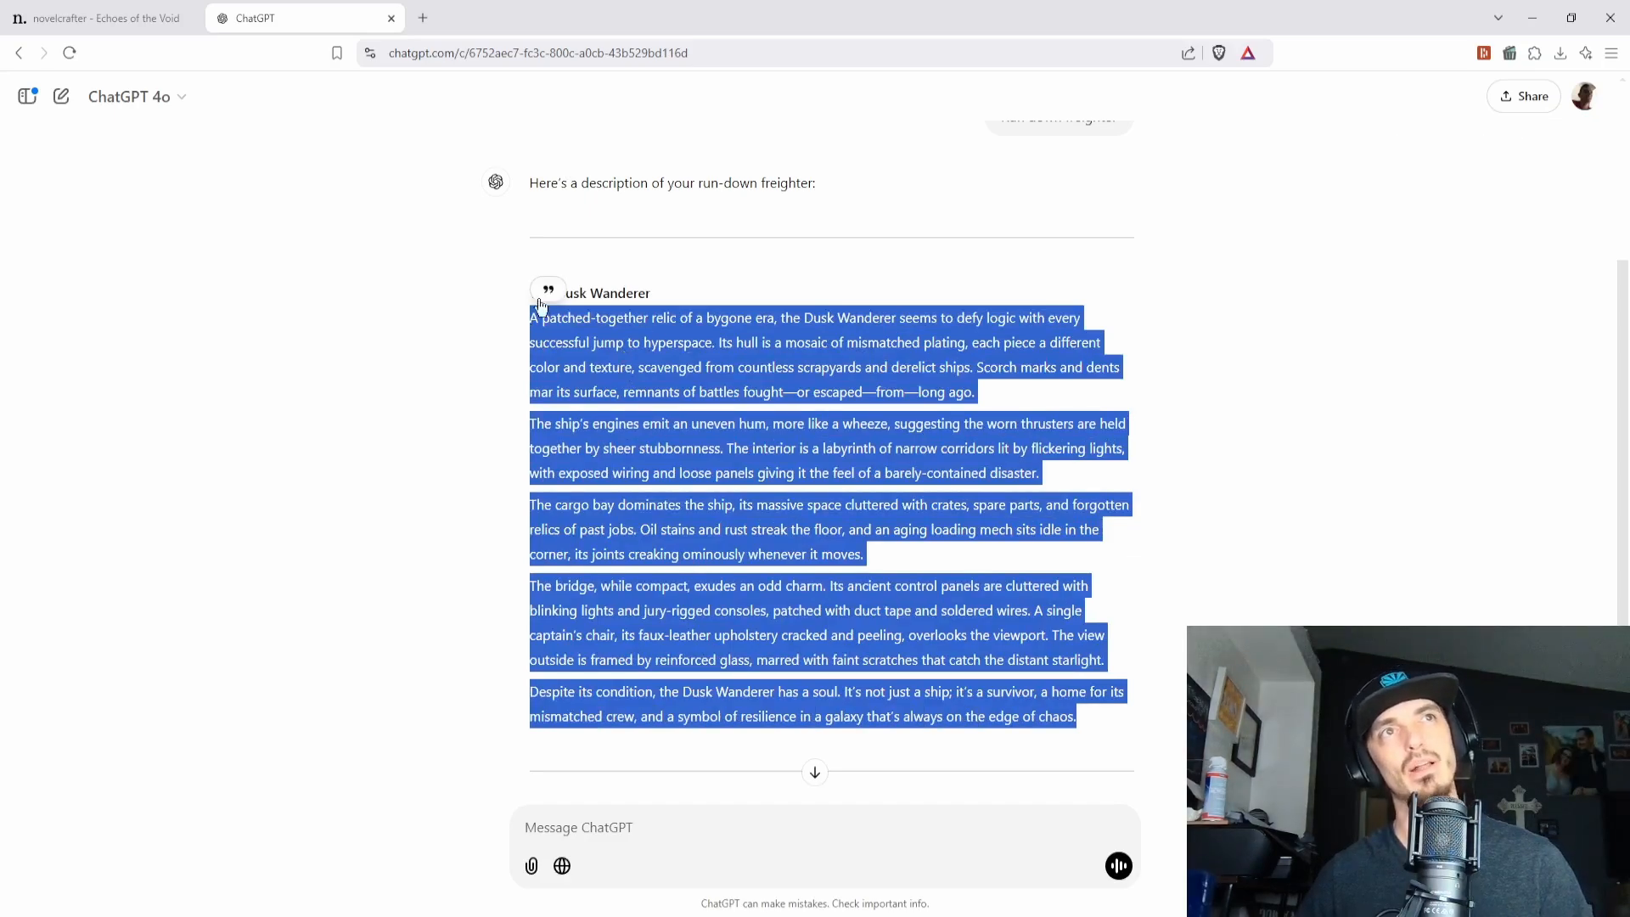
{"action": "mouse_move", "coordinate": [618, 260]}
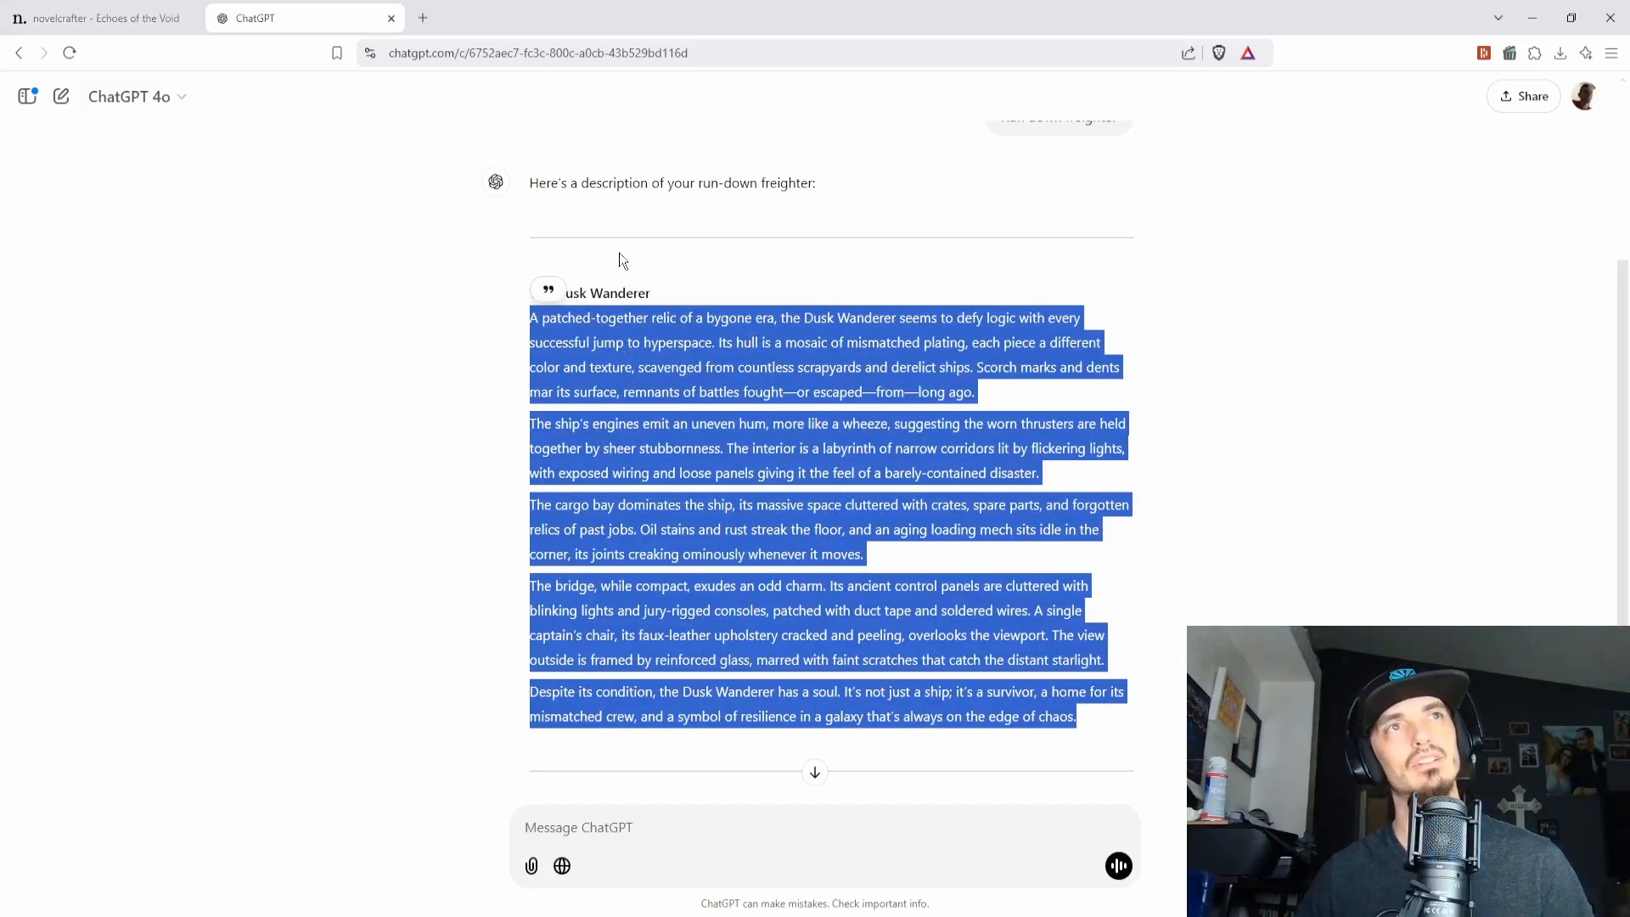
- Create a new Codex Object/Item entry named 'The Dusk Wanderer' holding ChatGPT's freighter description
{"action": "left_click", "coordinate": [99, 17]}
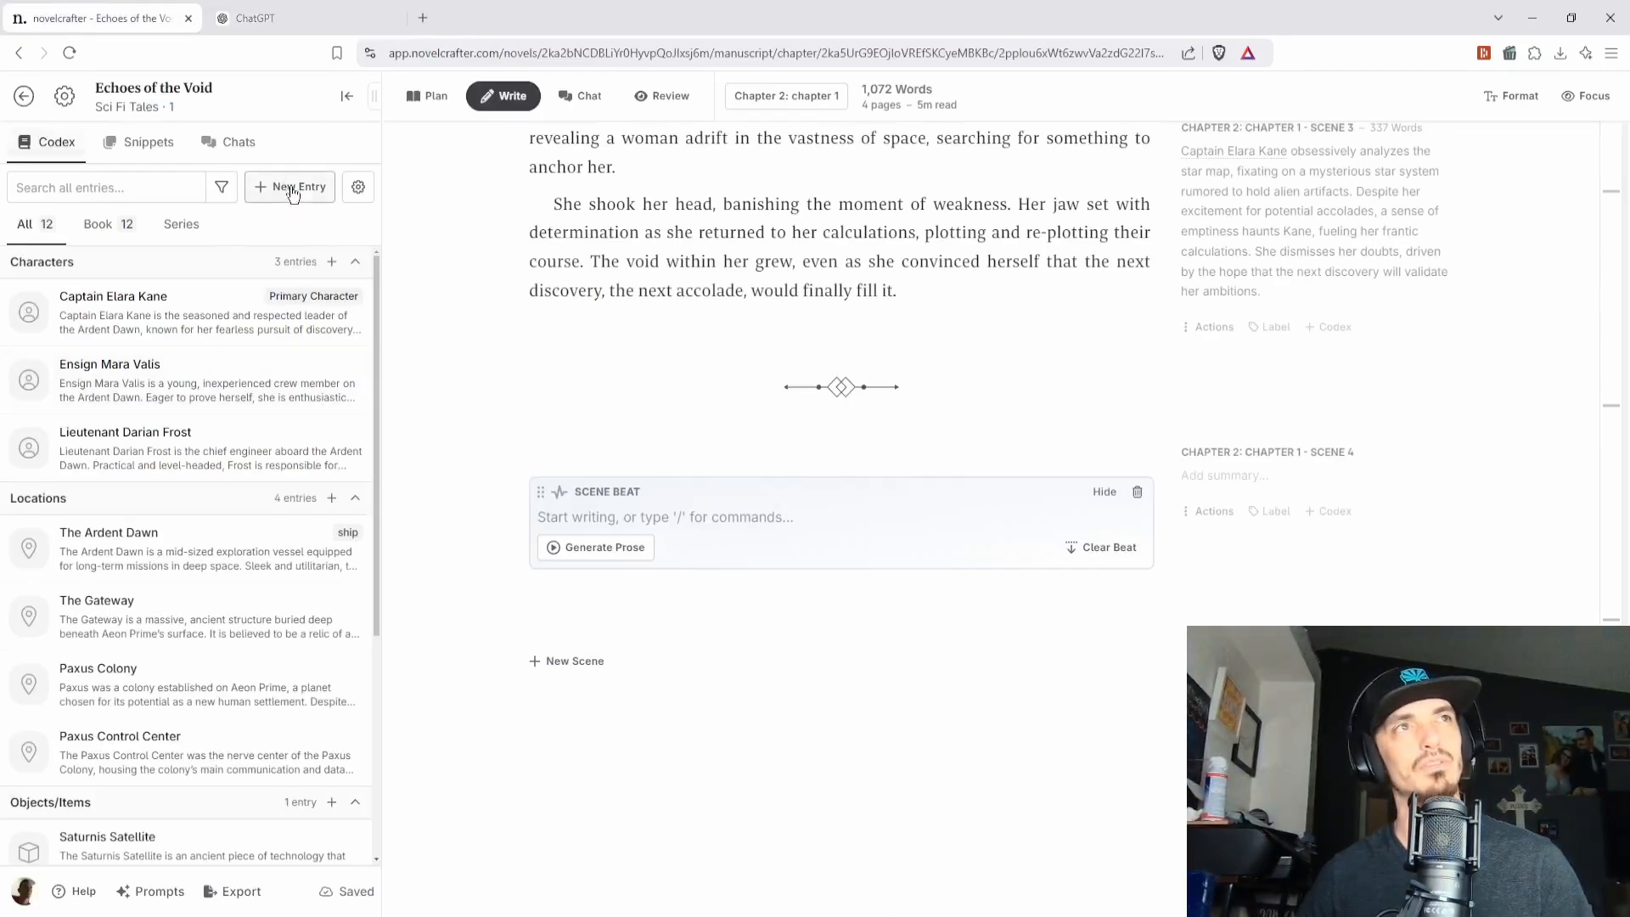
{"action": "left_click", "coordinate": [296, 187]}
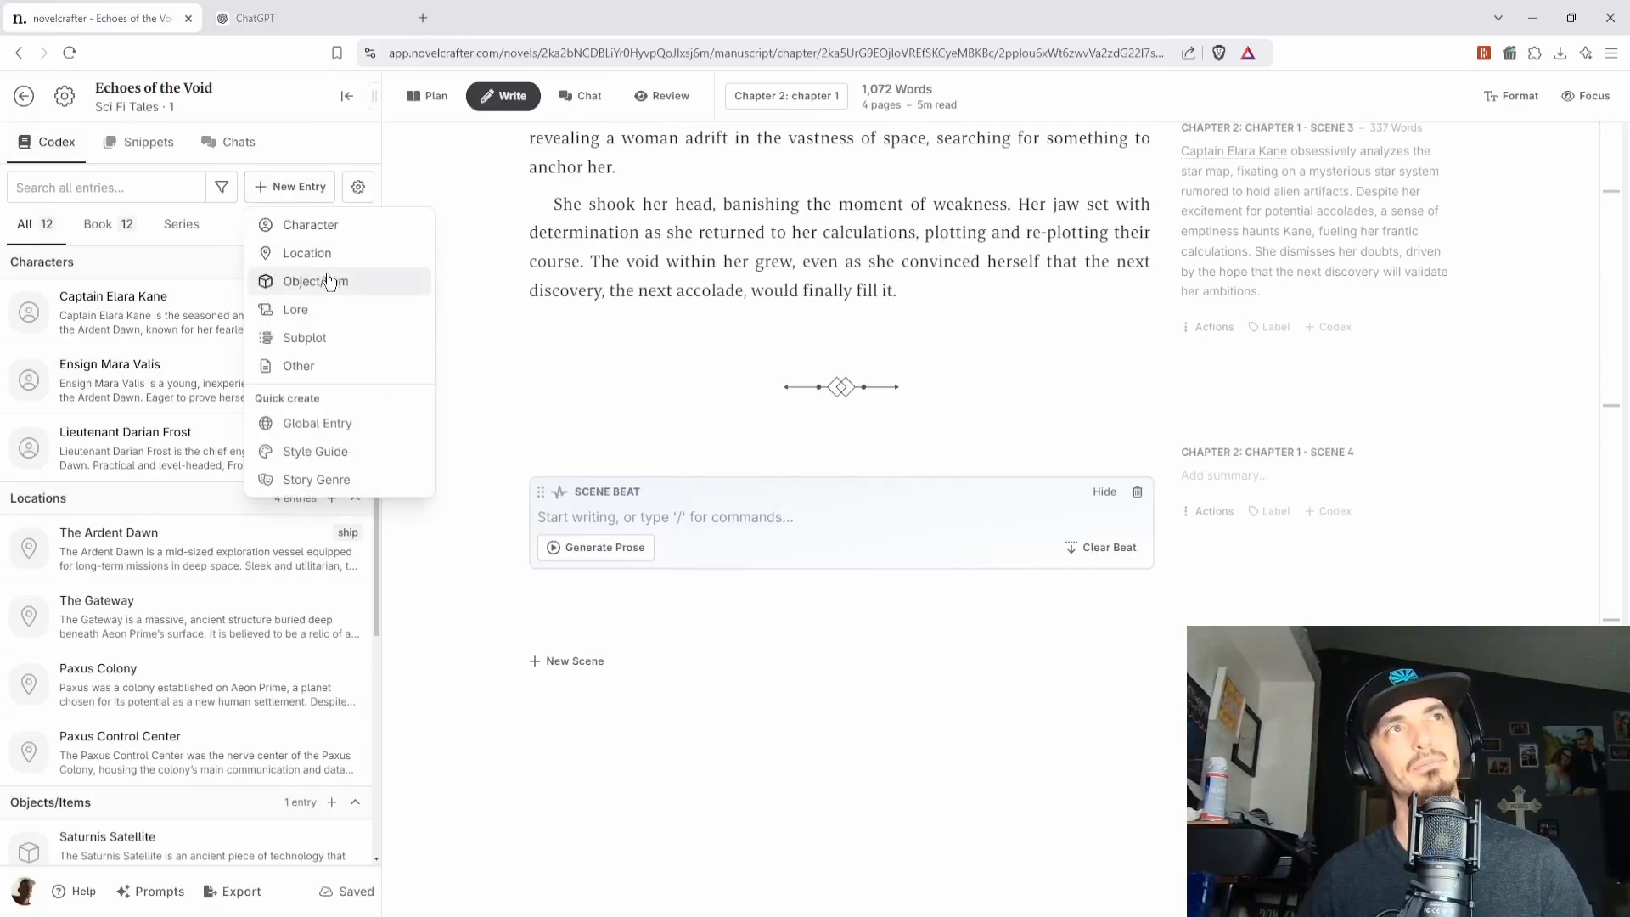
{"action": "left_click", "coordinate": [314, 280]}
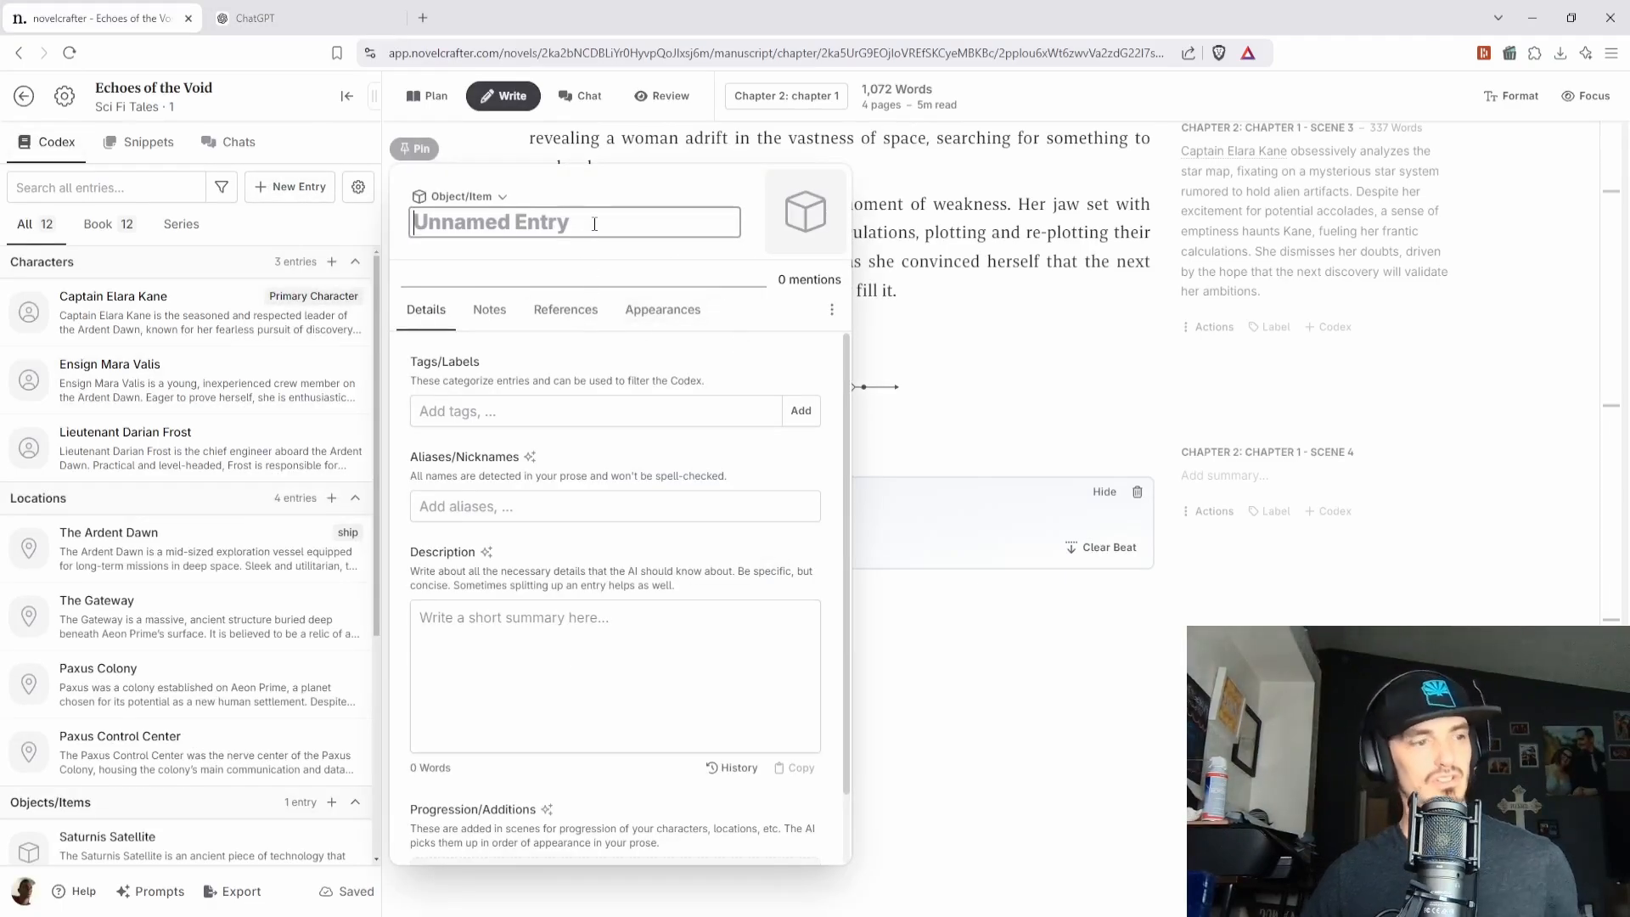
{"action": "type", "text": "The"}
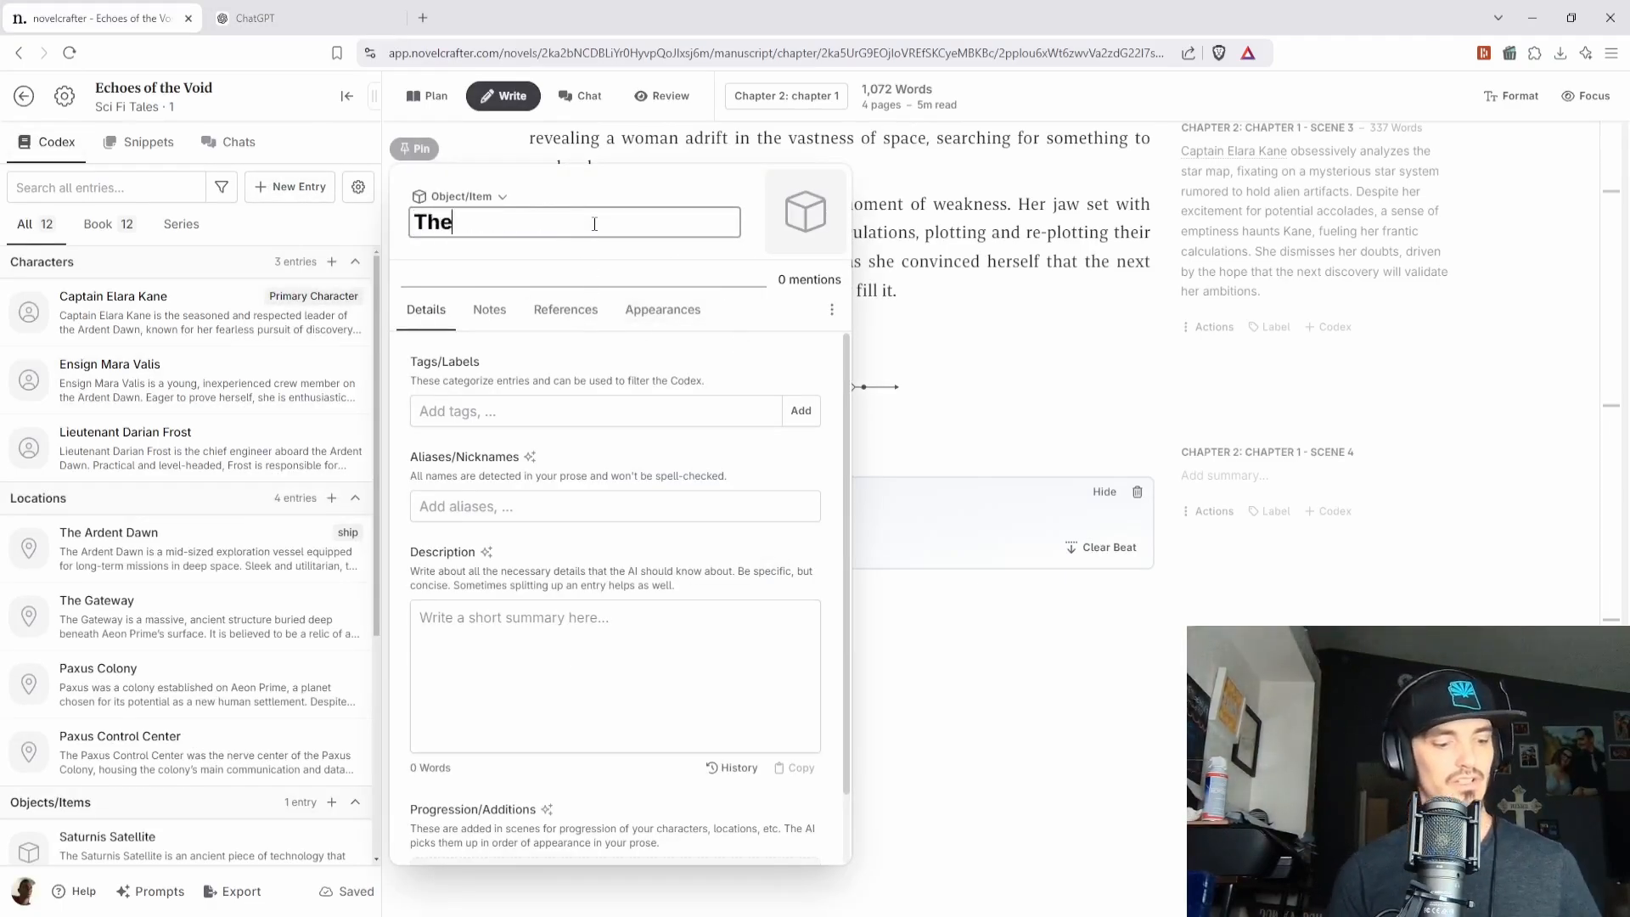
{"action": "type", "text": "Dusk"}
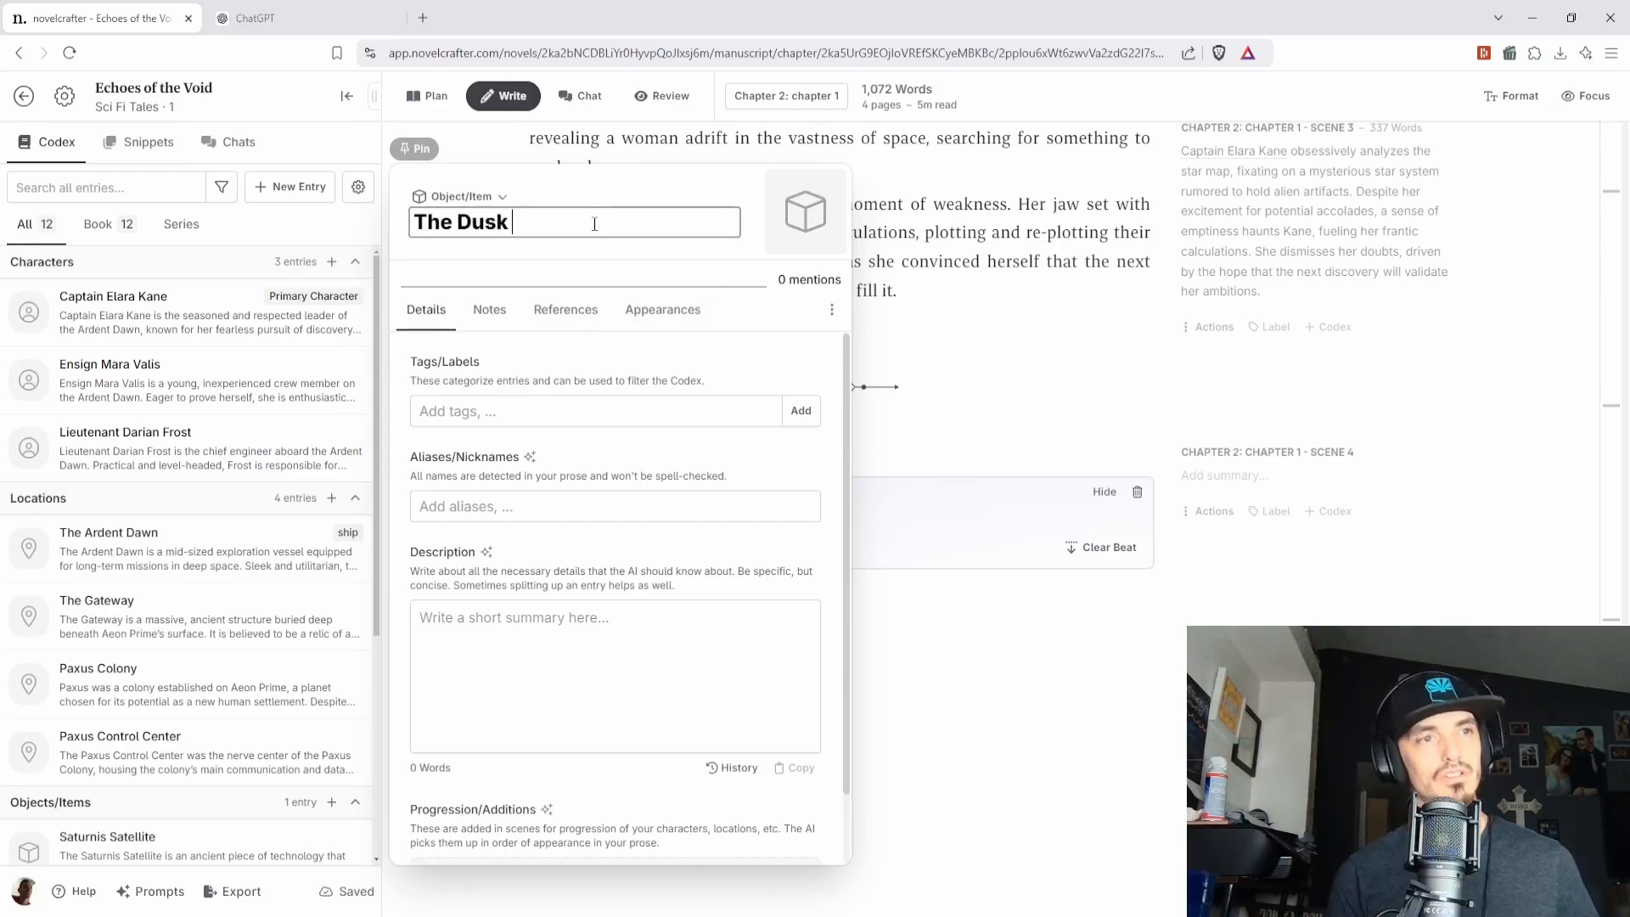
{"action": "type", "text": "Wanderer"}
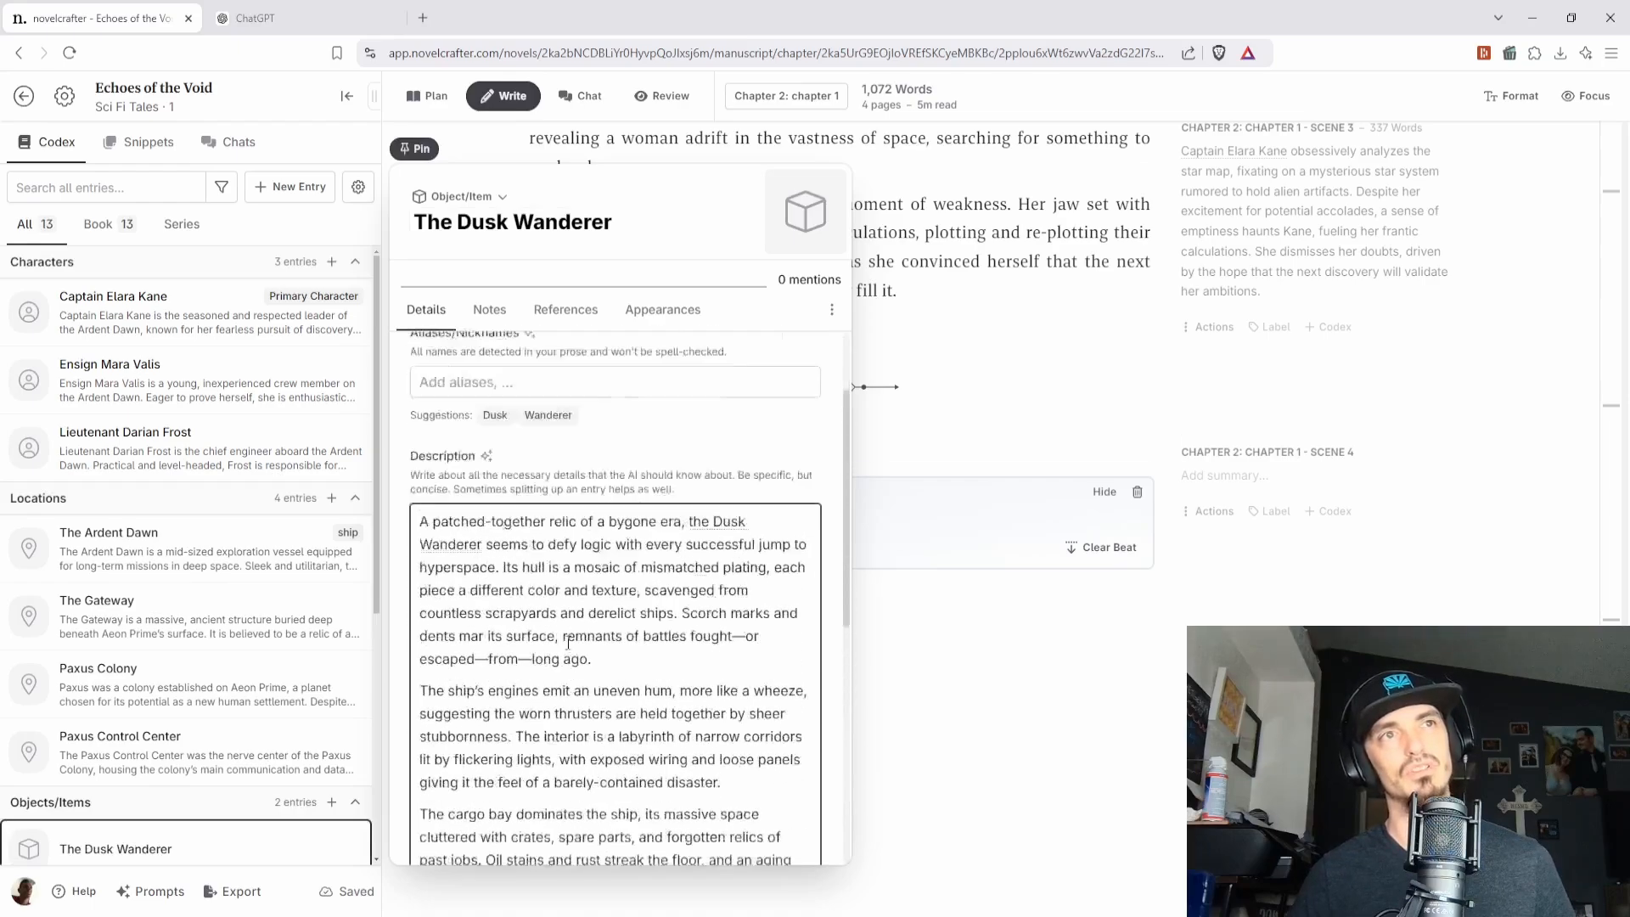
{"action": "scroll", "scroll_direction": "up", "scroll_amount": 3}
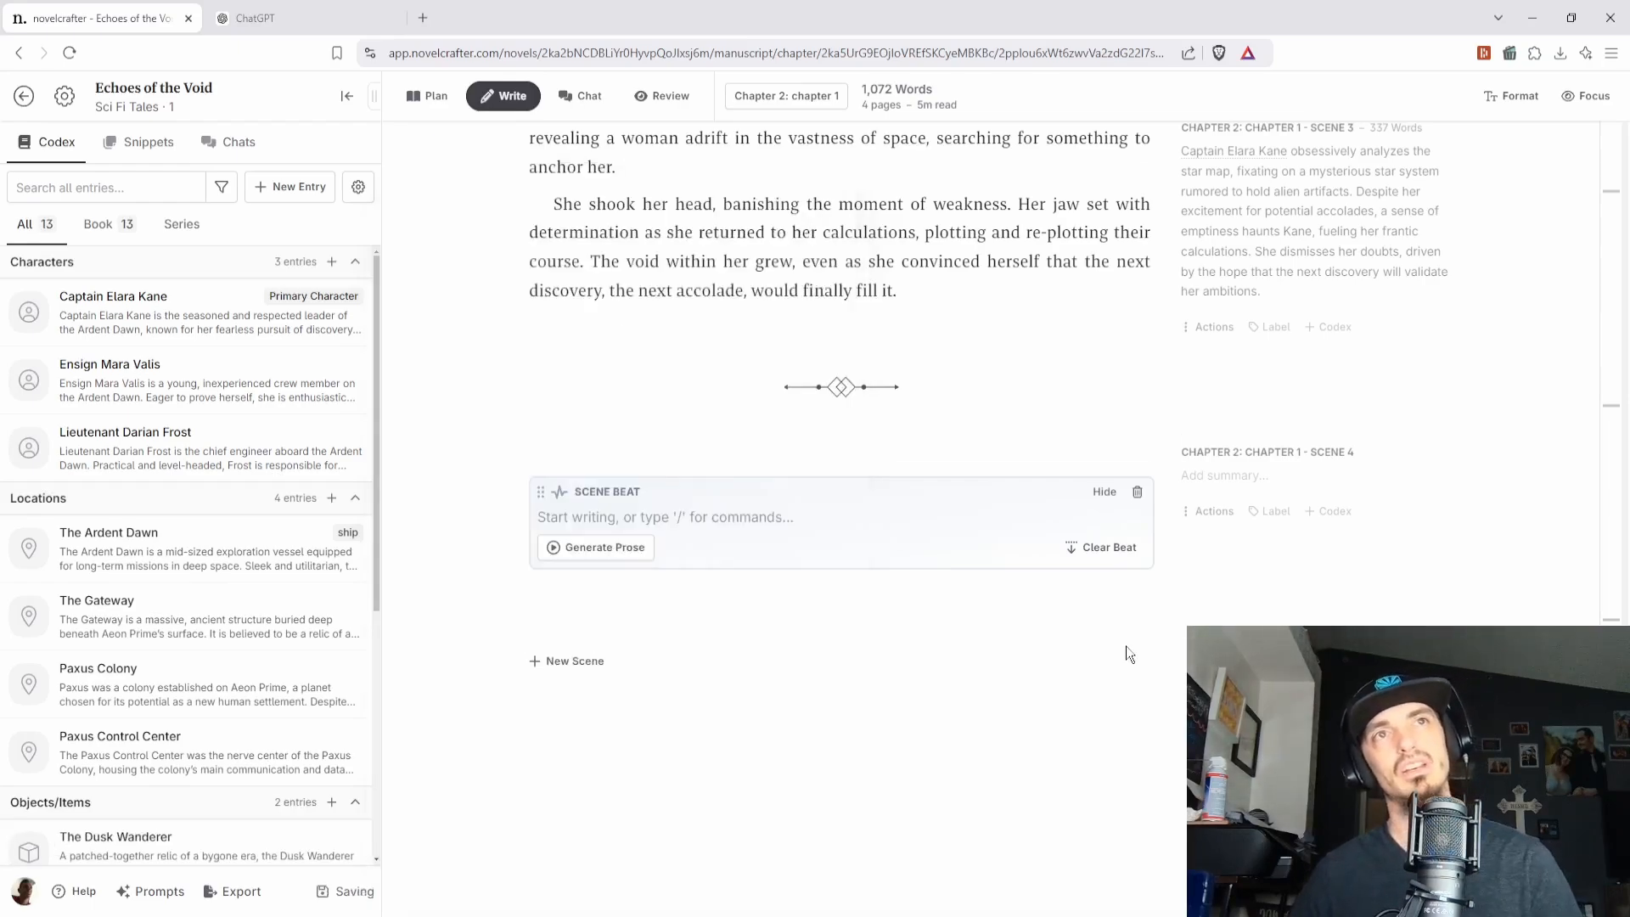
- Write 'the dusk wanderer' into scene 4's Scene Beat field
{"action": "left_click", "coordinate": [665, 517]}
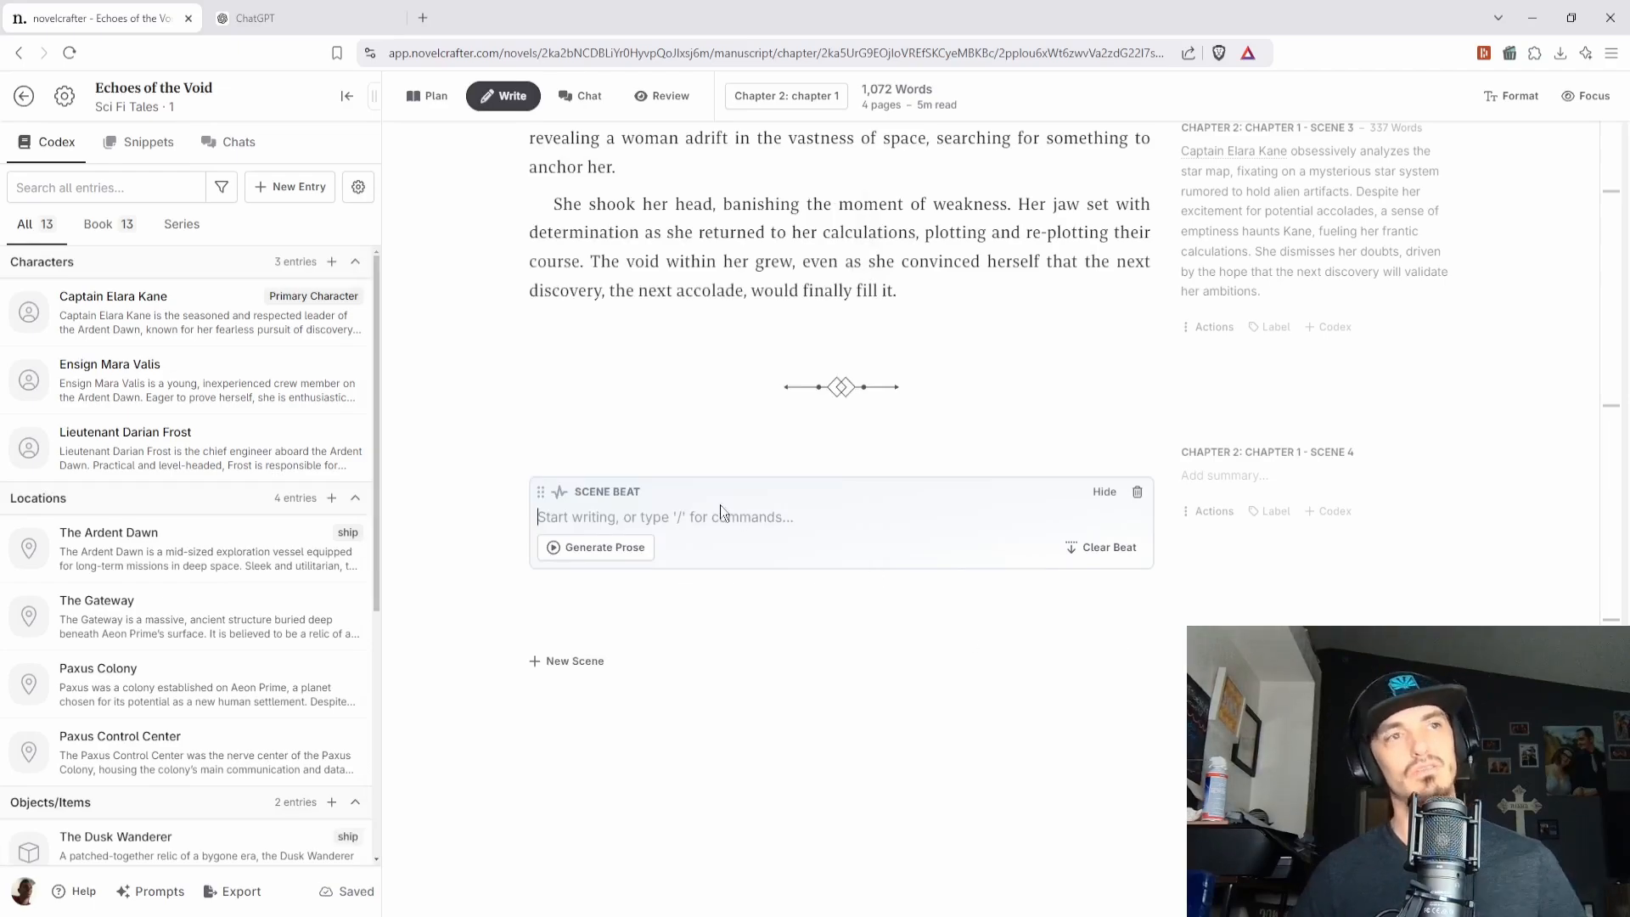
{"action": "type", "text": "the dusk wanderer"}
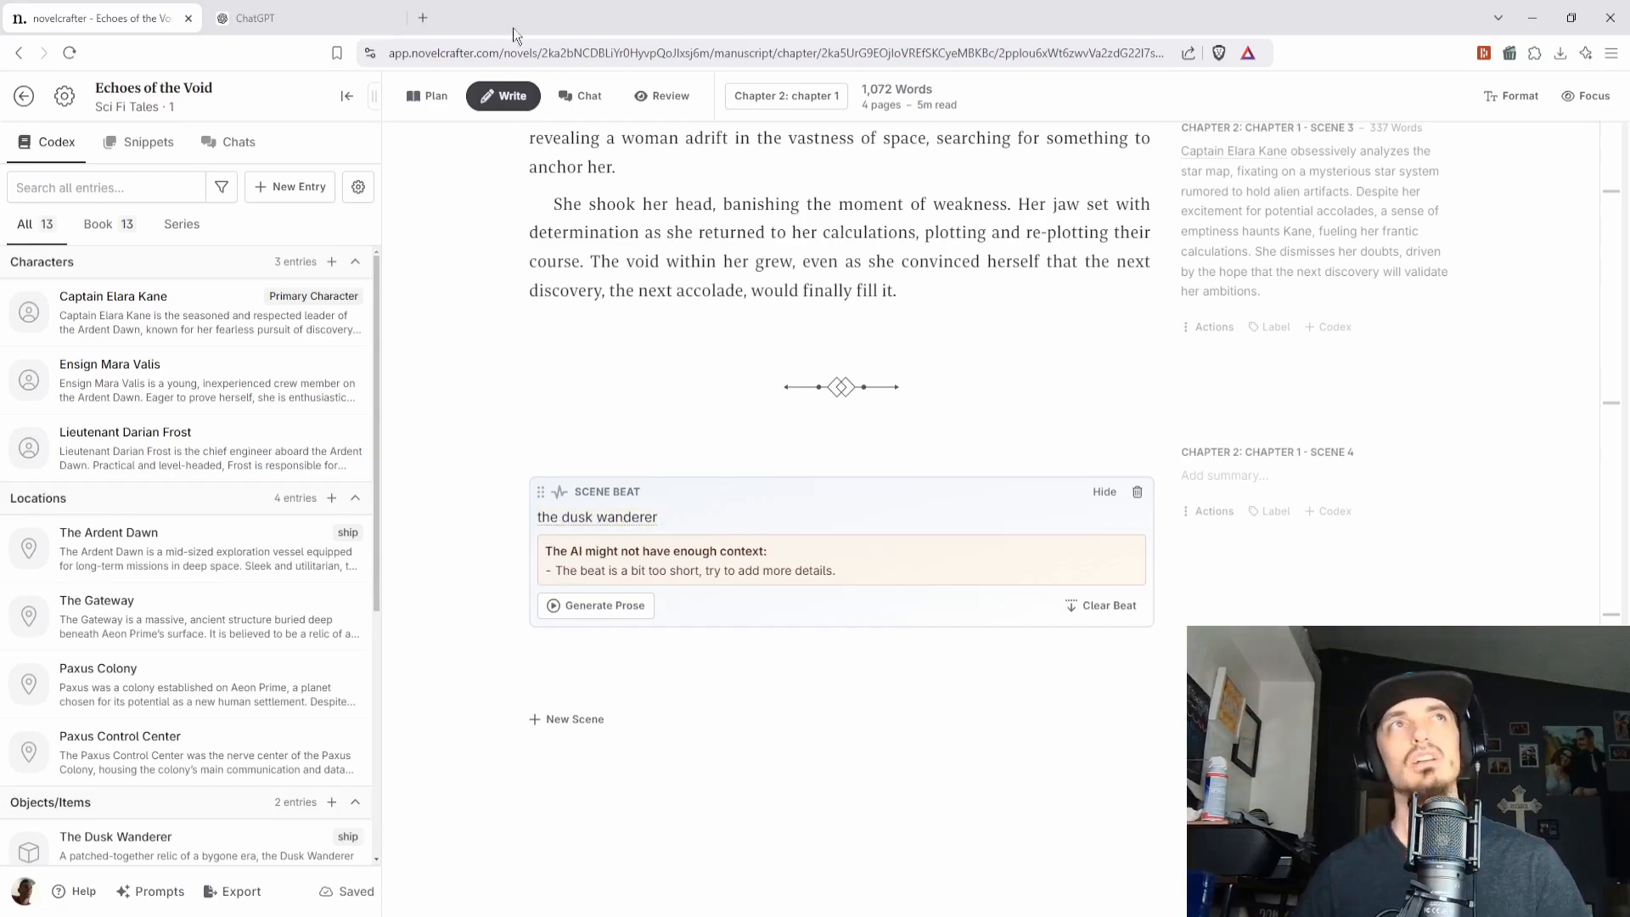
{"action": "left_click", "coordinate": [256, 17]}
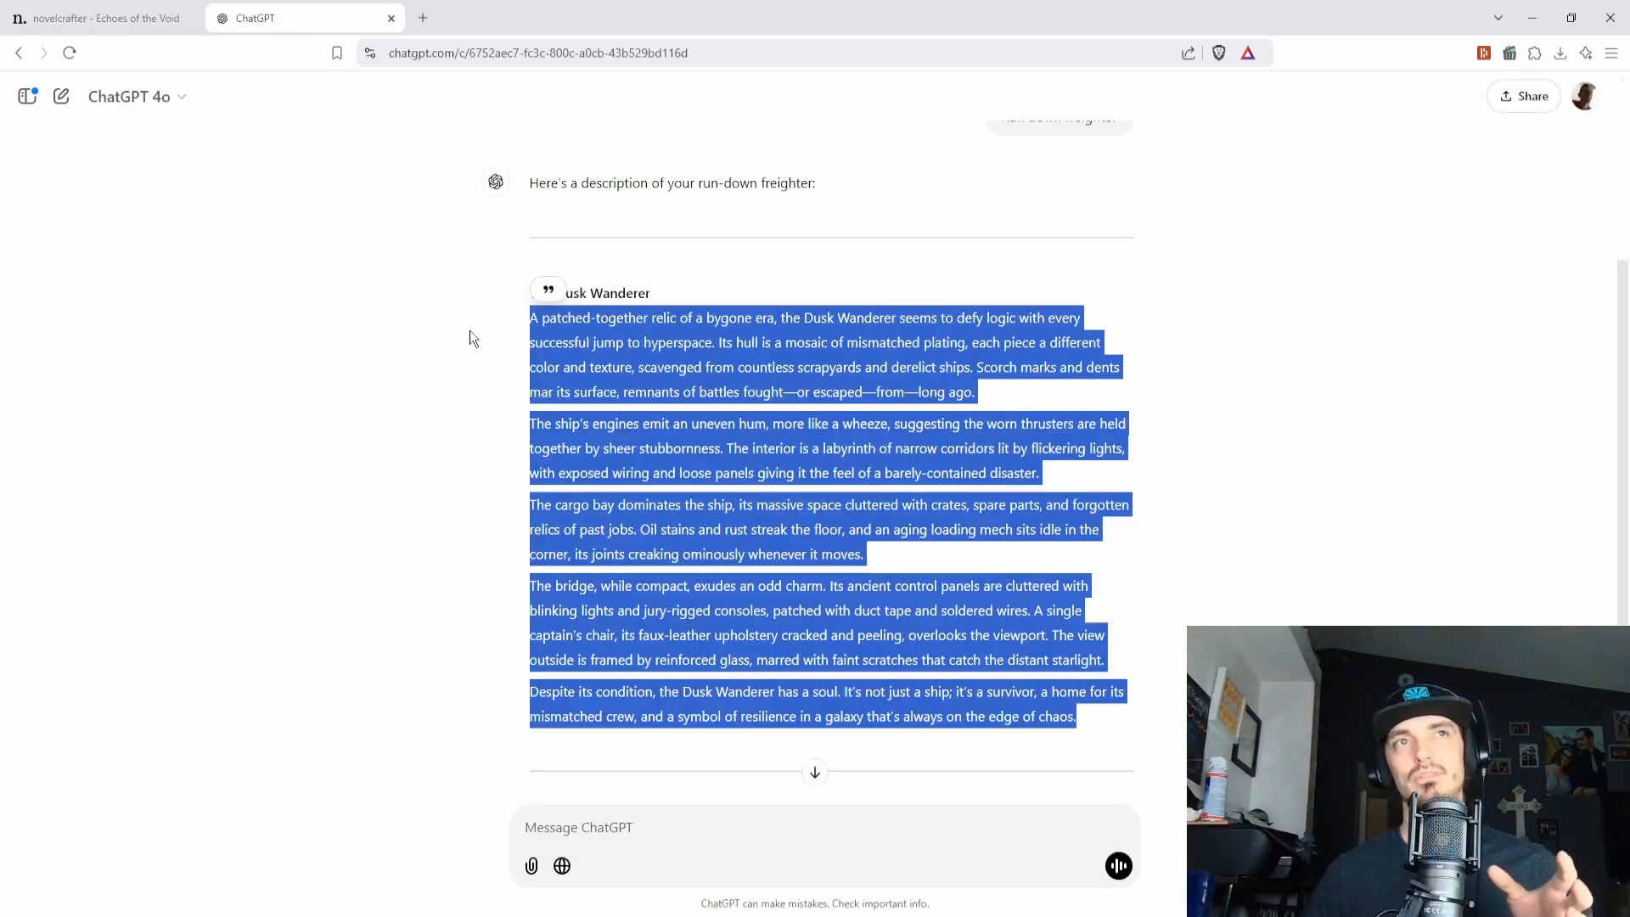
{"action": "left_click", "coordinate": [470, 345]}
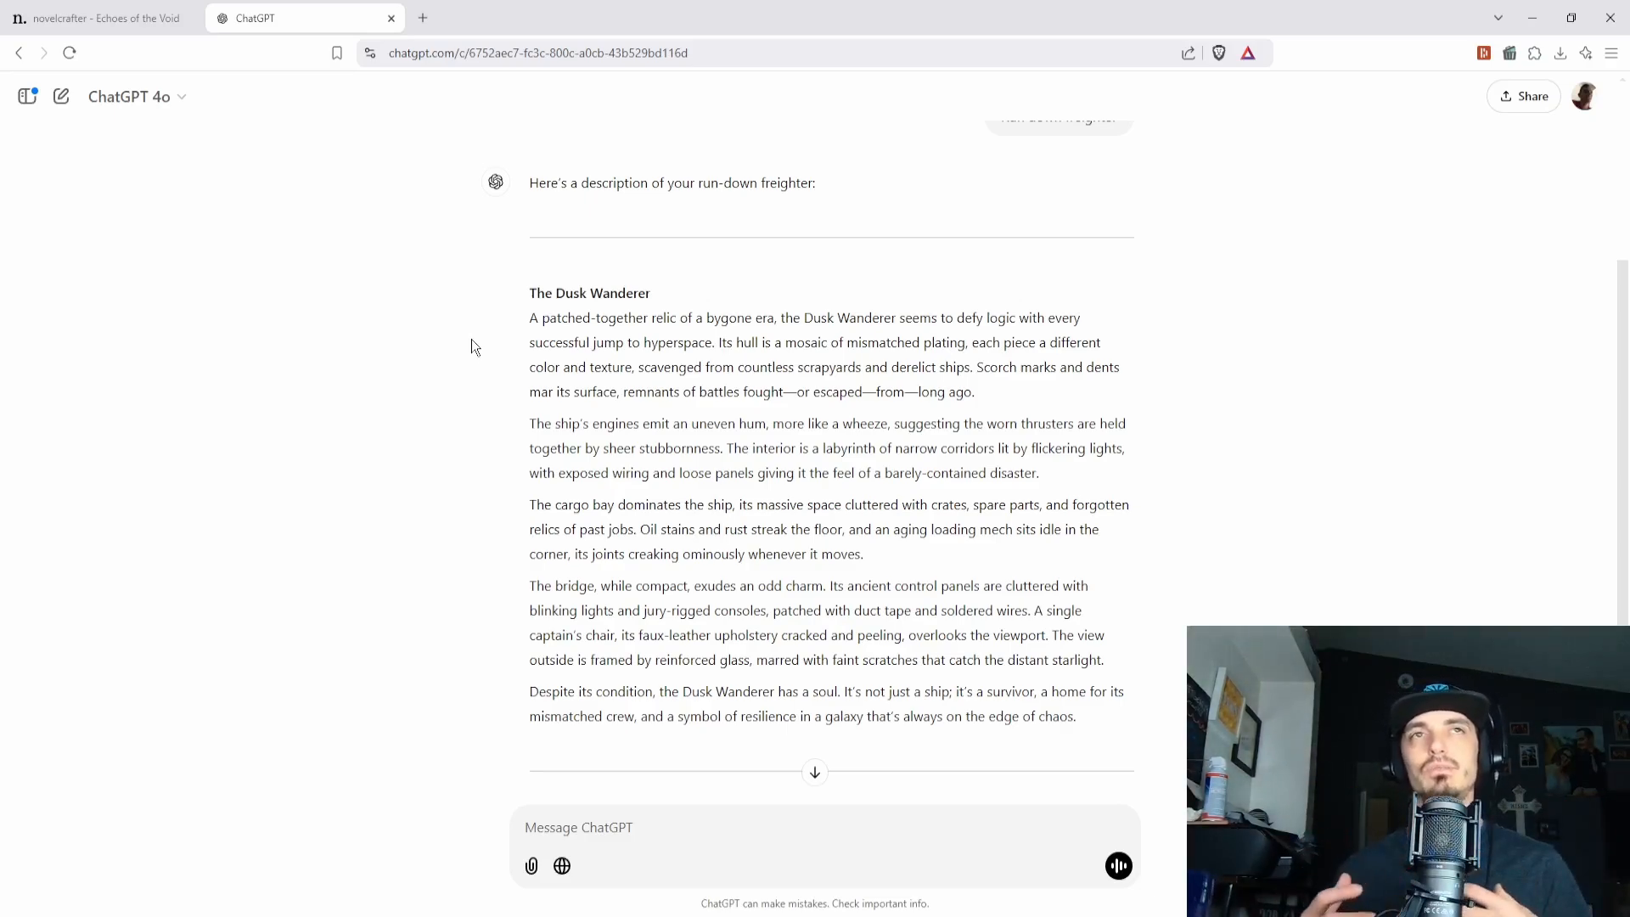
{"action": "mouse_move", "coordinate": [310, 413]}
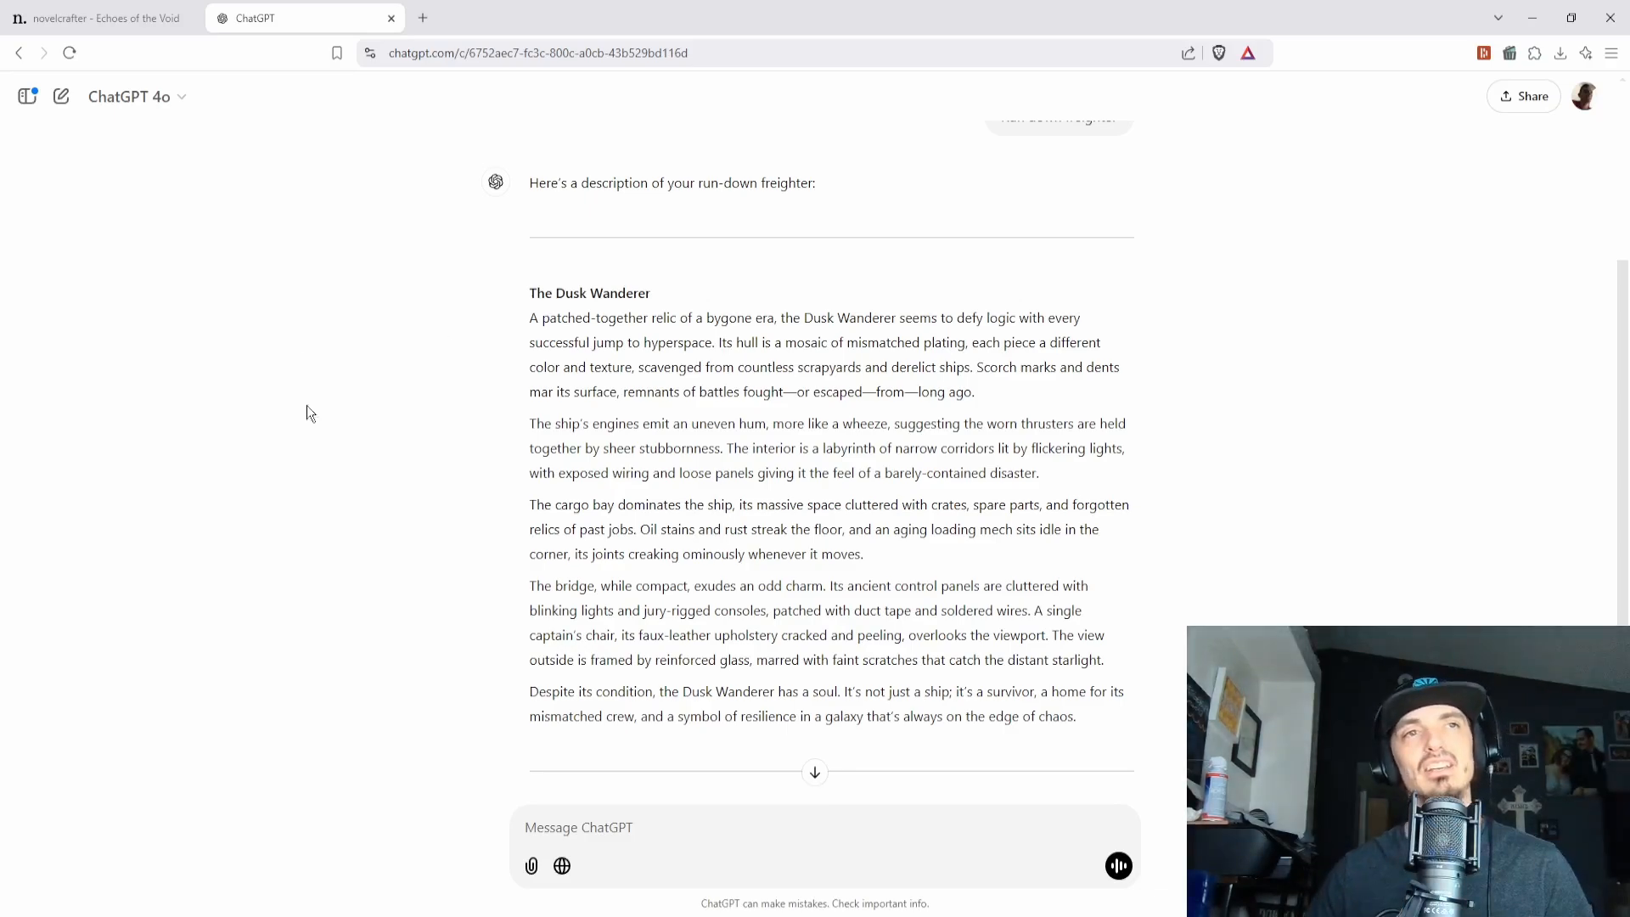
{"action": "mouse_move", "coordinate": [566, 777]}
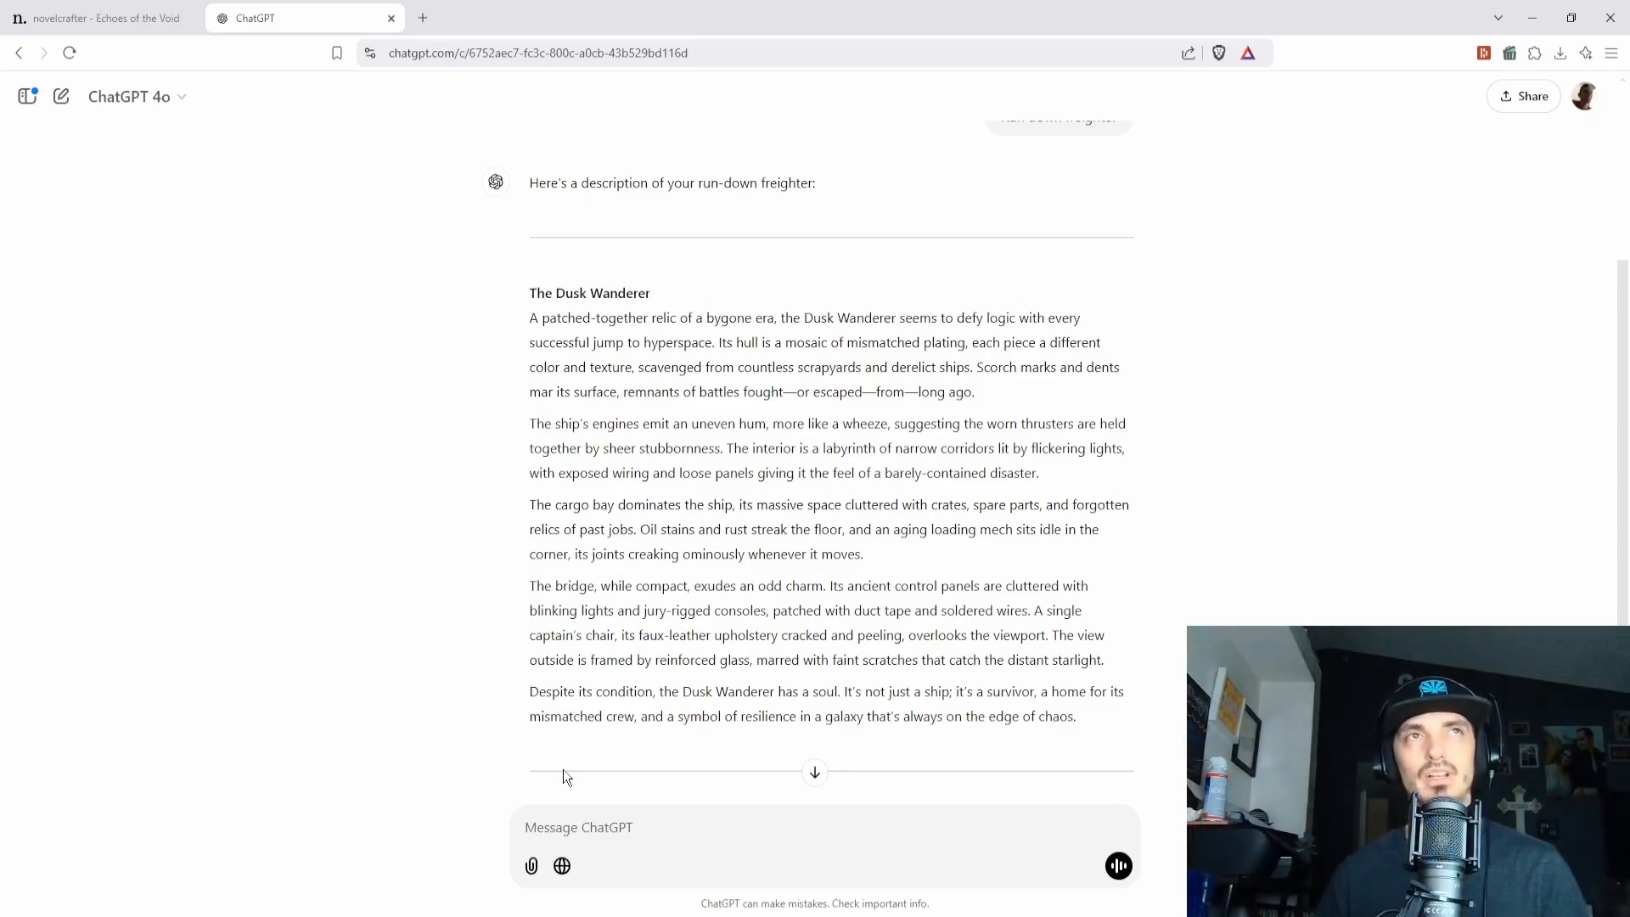
{"action": "left_click", "coordinate": [98, 17]}
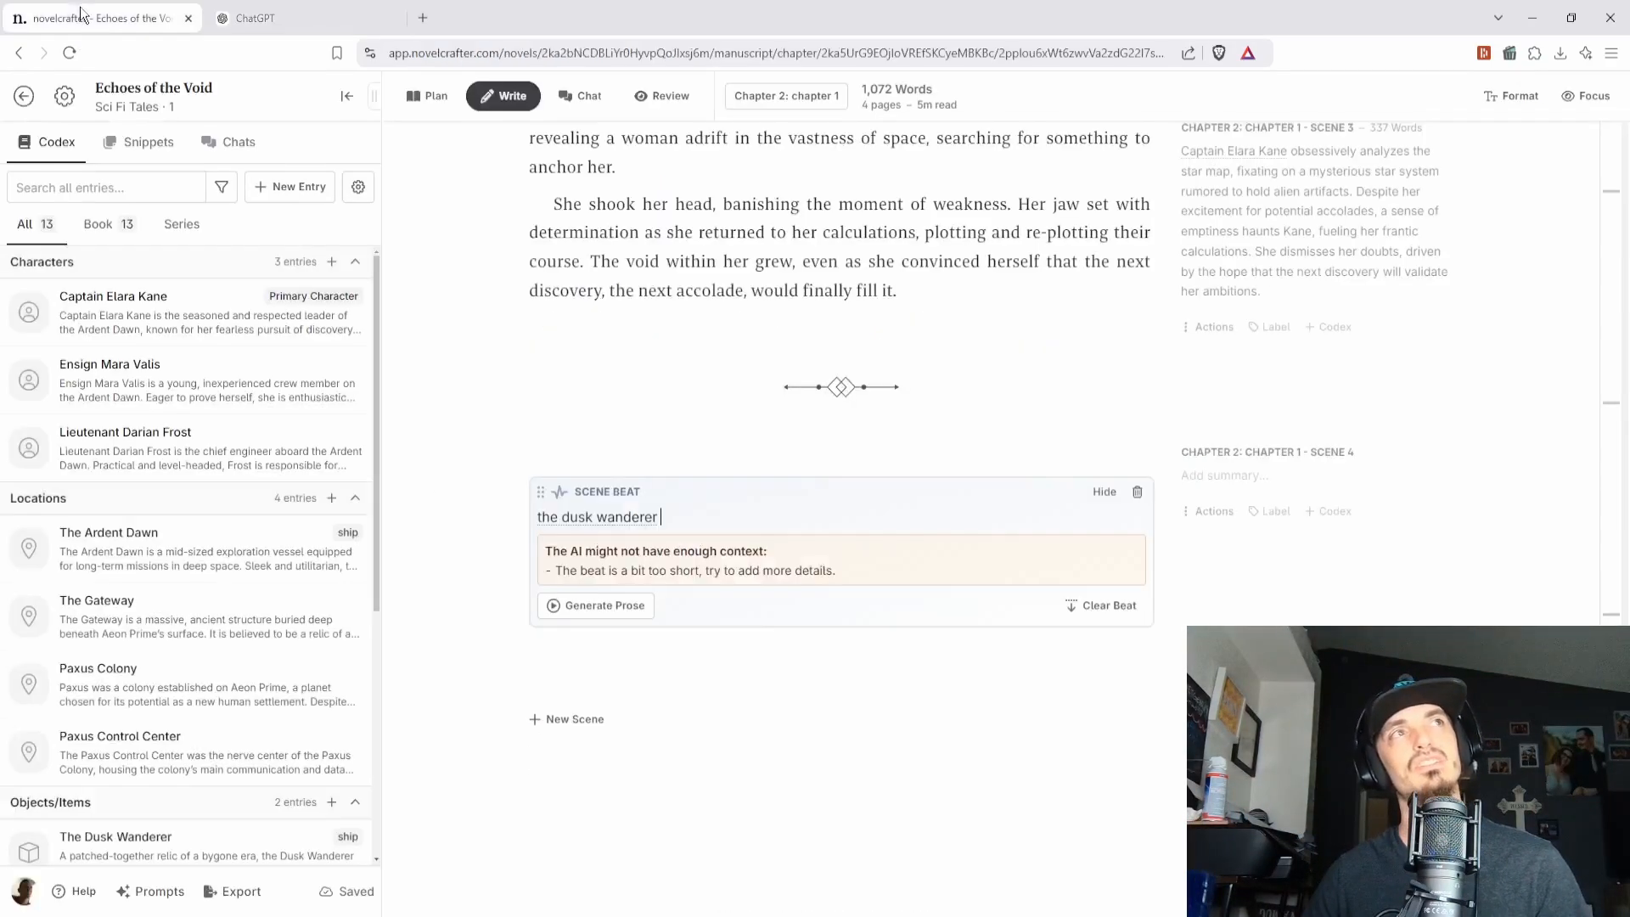